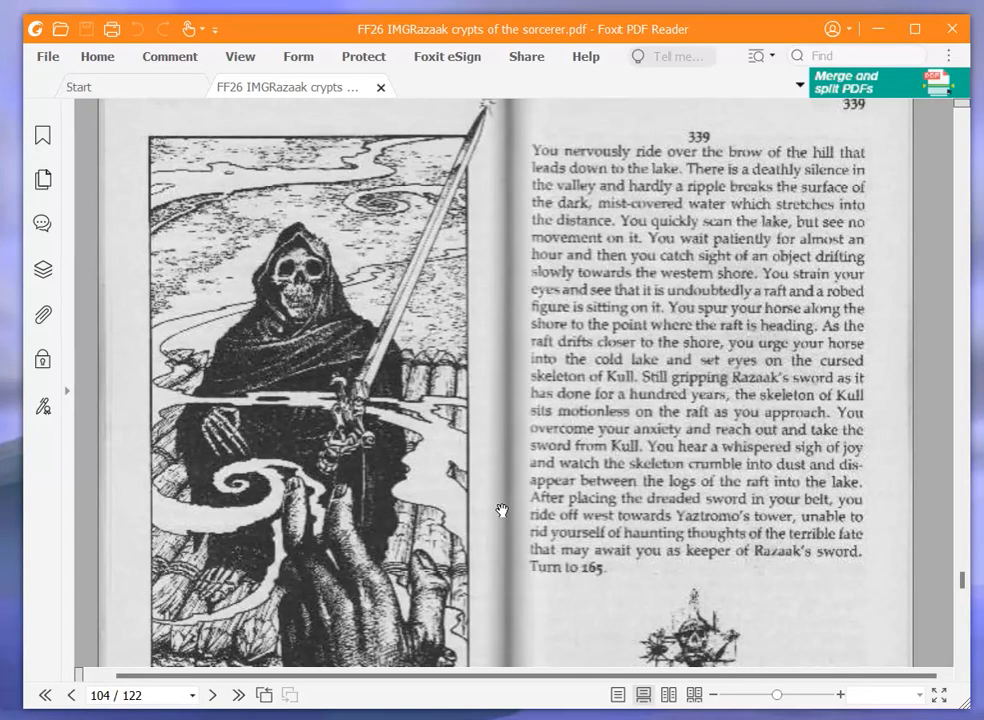
Append "Razaak's sword," to the EQUIPMENT line of the adventure sheet
scroll("down", 3)
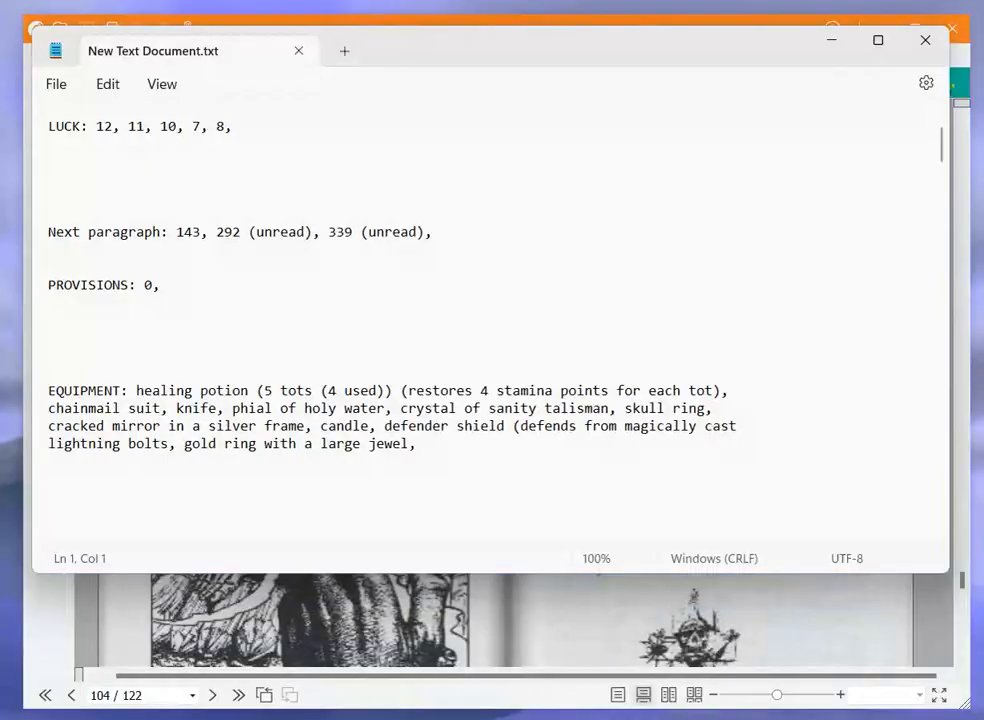
type("Ra")
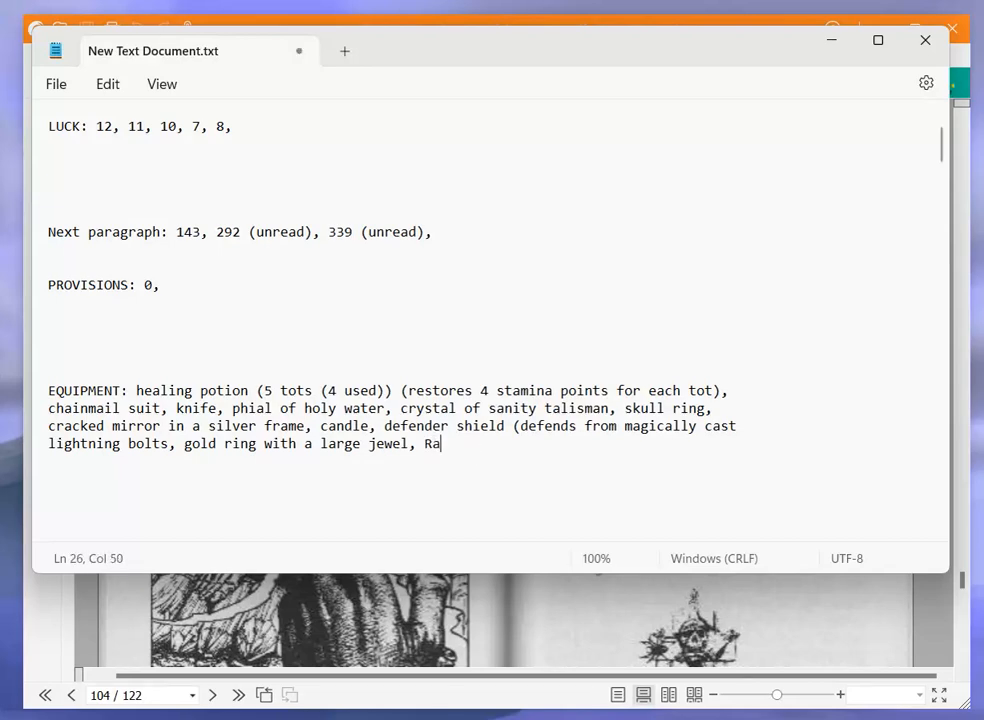
type("zaak's")
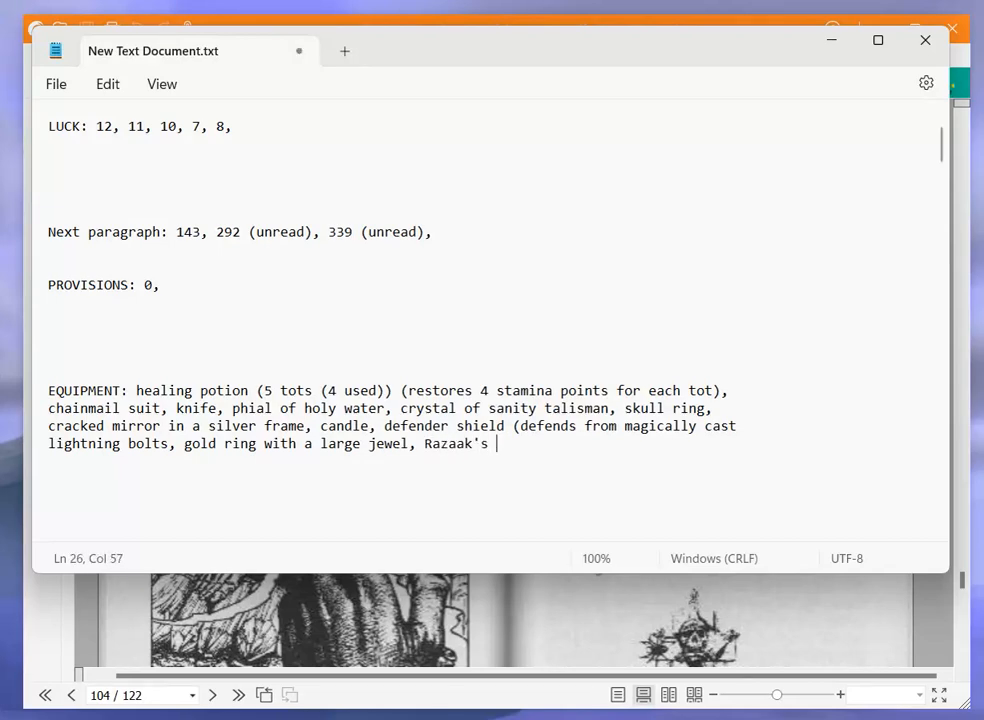
type("sword,")
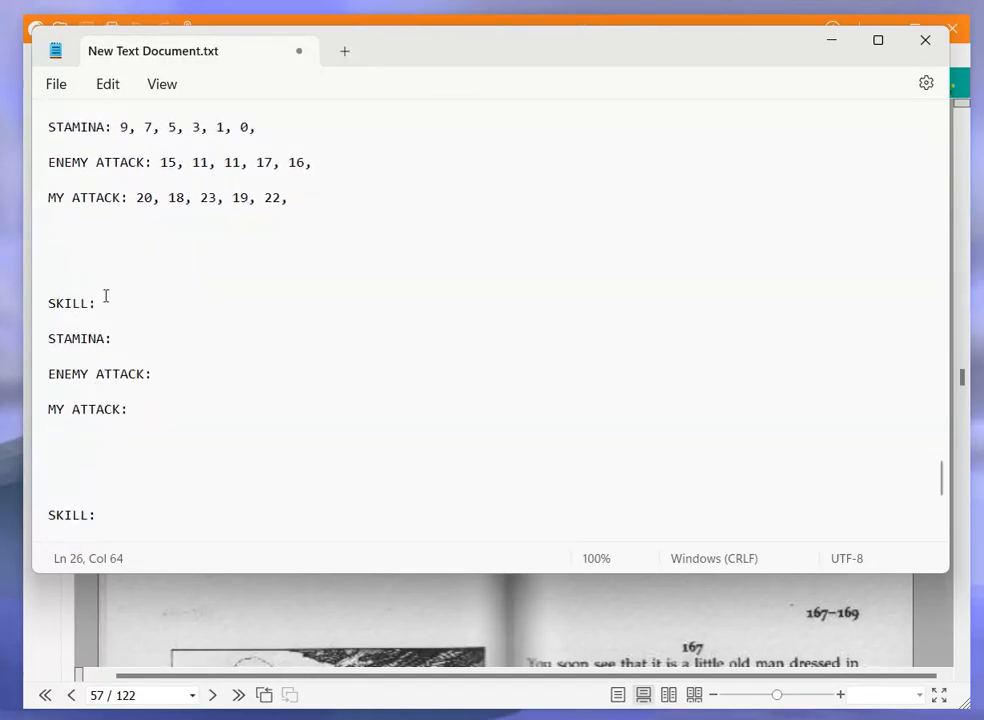
Head the blank combat block CENTAUR with SKILL 10 and STAMINA 10
type("CEN")
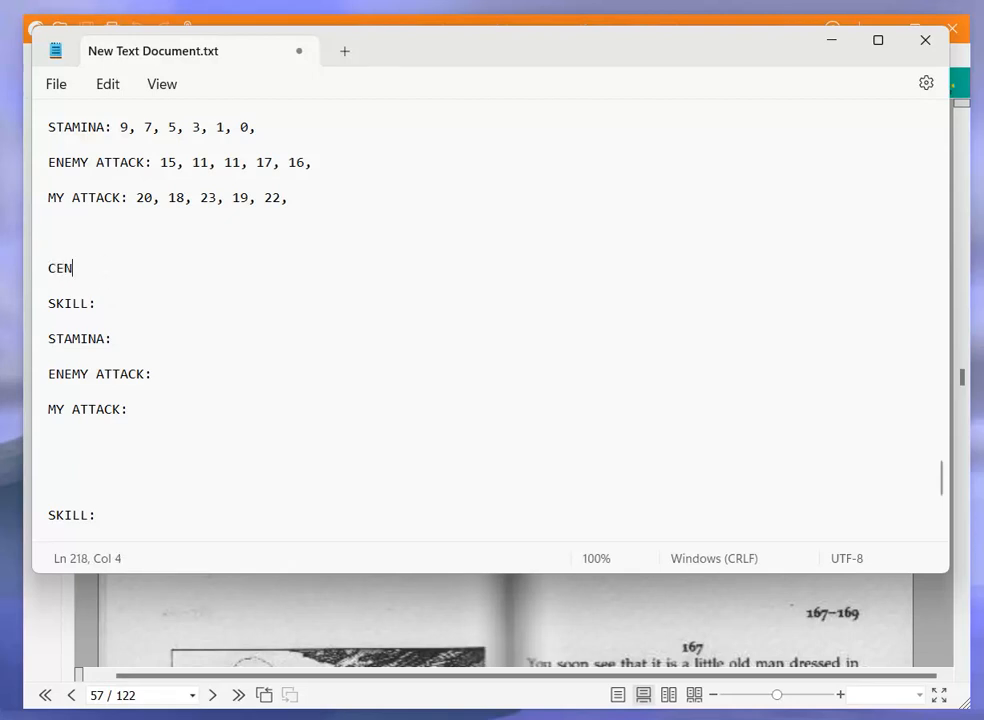
type("TAUR")
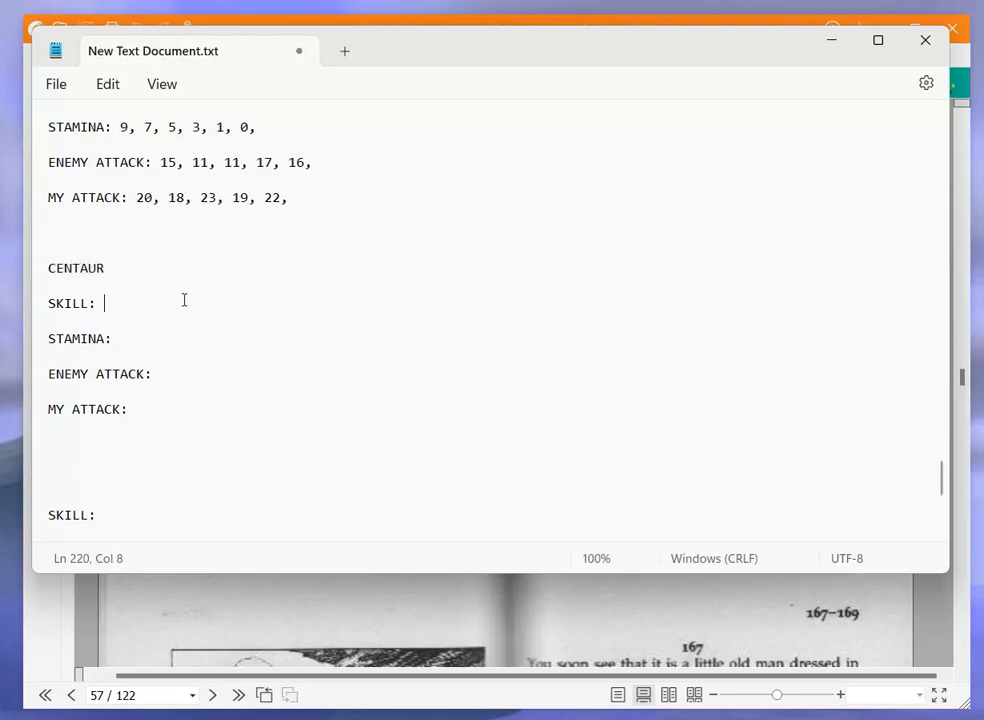
type("10,")
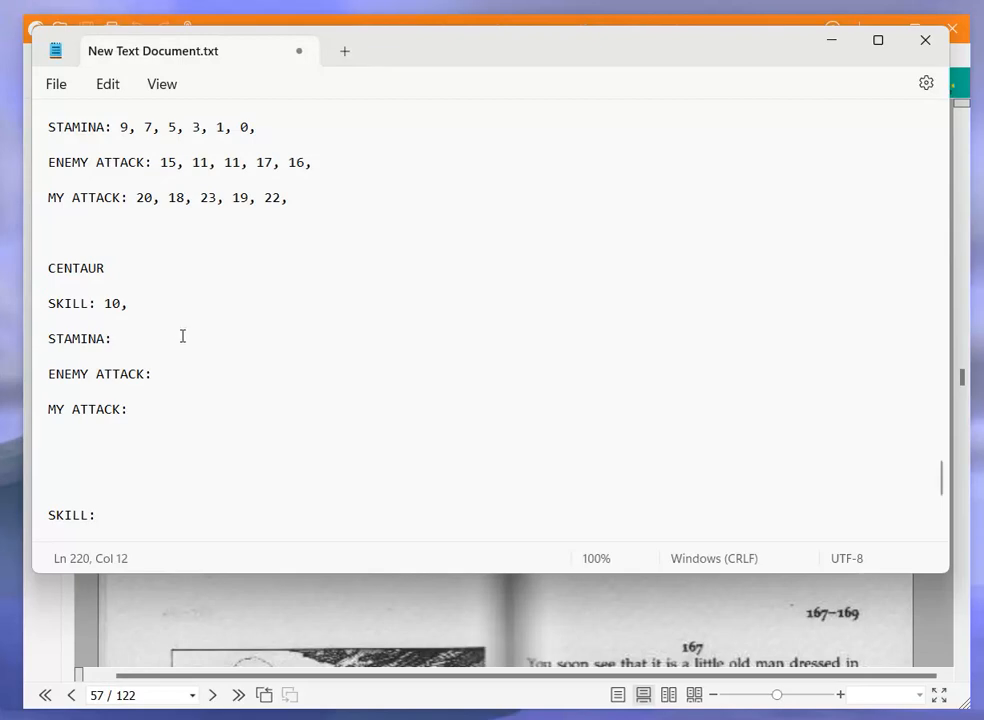
type("10,")
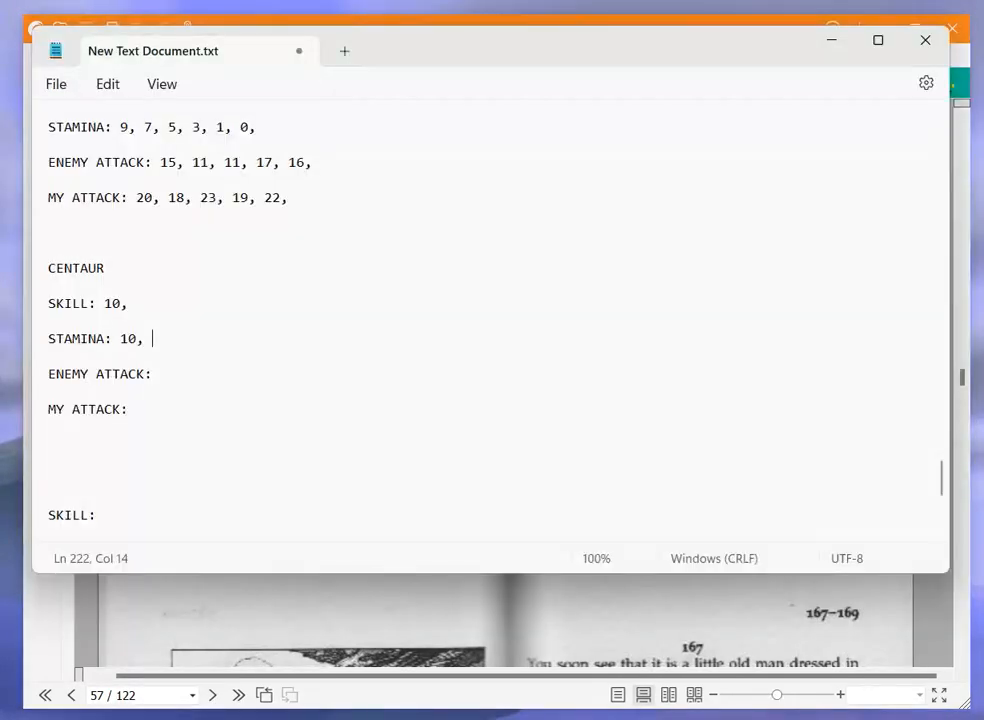
Roll two rounds and log enemy attacks 16, 18 and my attacks 22, 16
left_click(704, 444)
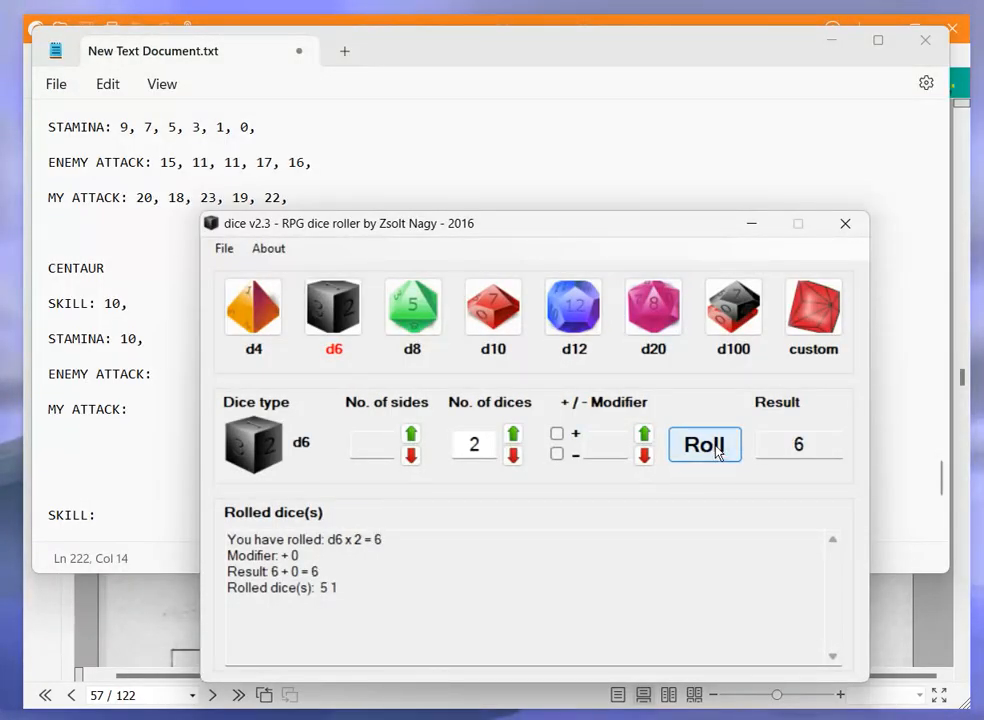
left_click(704, 444)
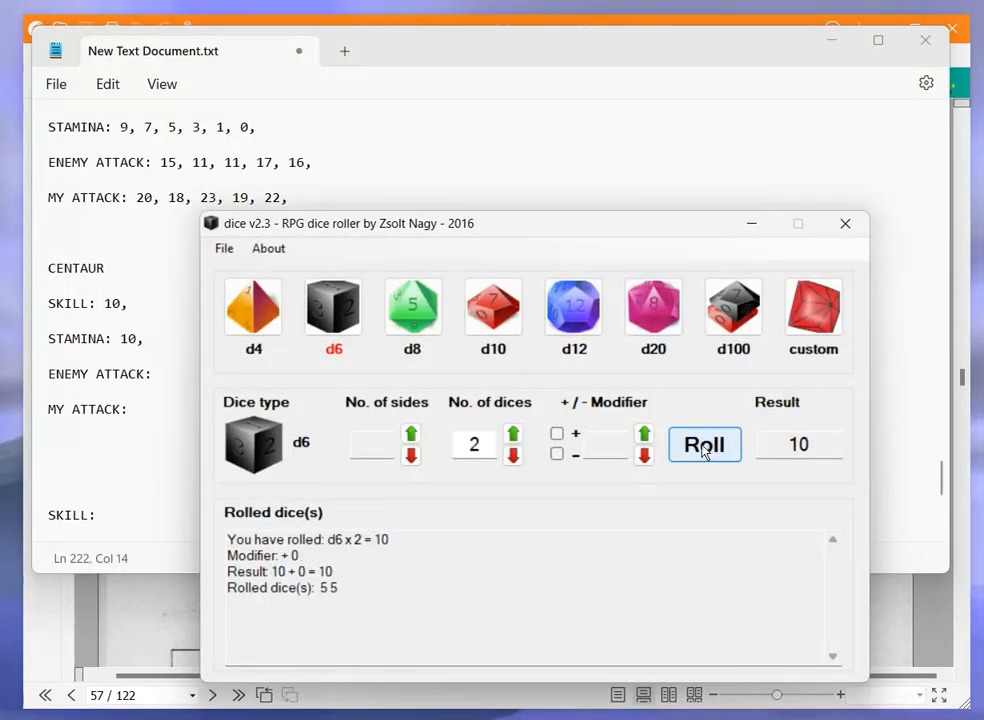
left_click(160, 374)
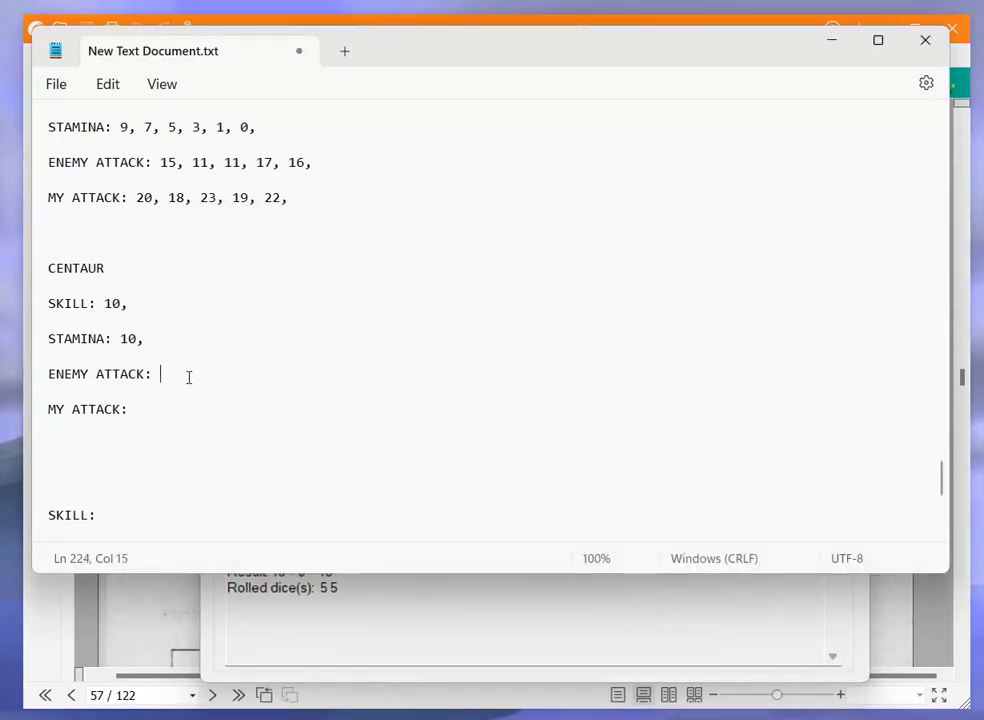
type("16,")
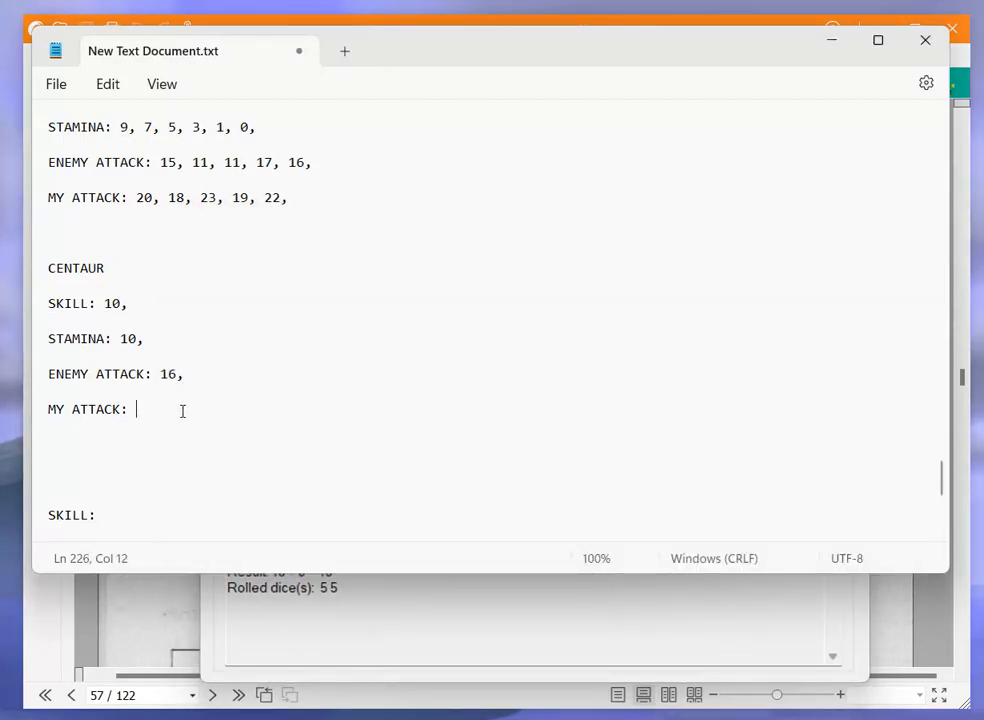
type("22,")
left_click(172, 338)
type(" 8,")
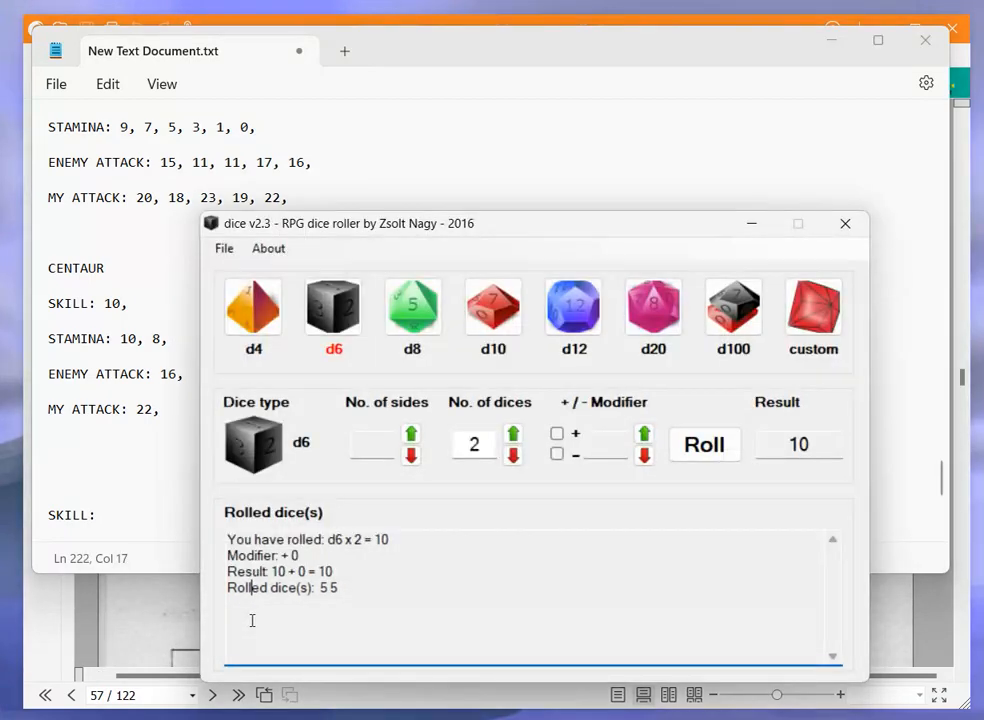
left_click(704, 444)
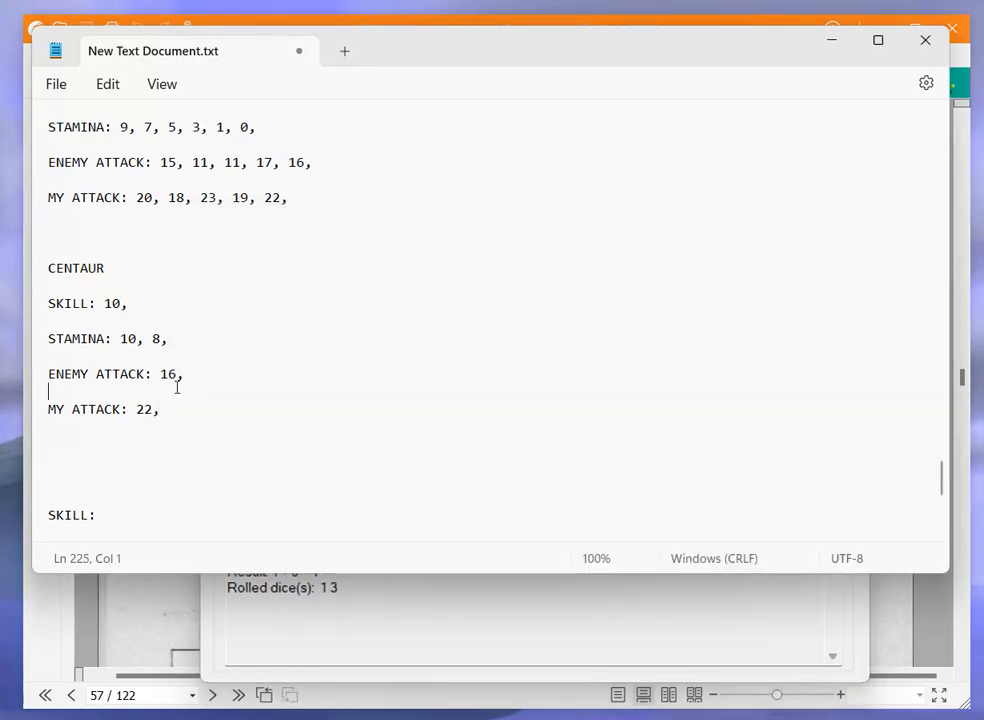
type("18,")
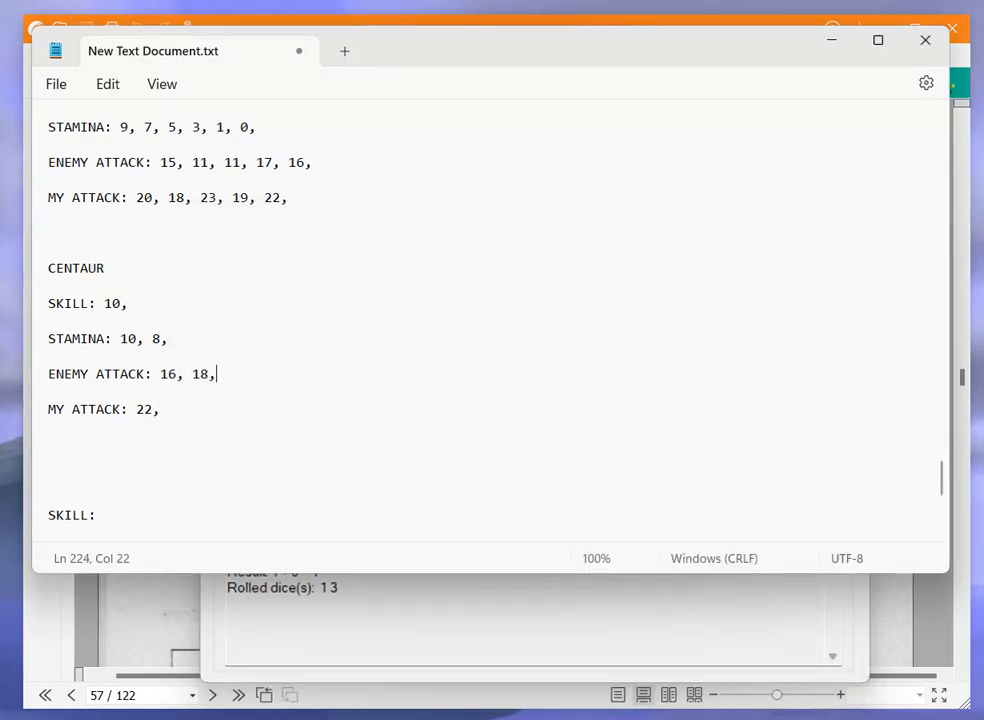
type("16,")
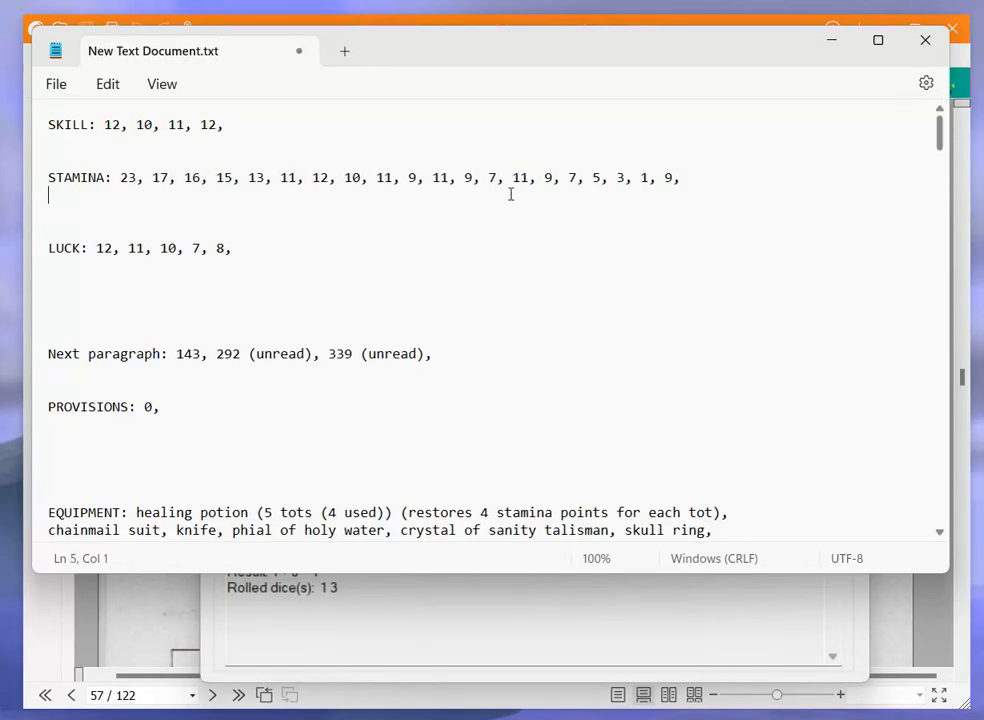
Drop my stamina to 7, roll again and log enemy attack 17 and my attack 16
type("7,")
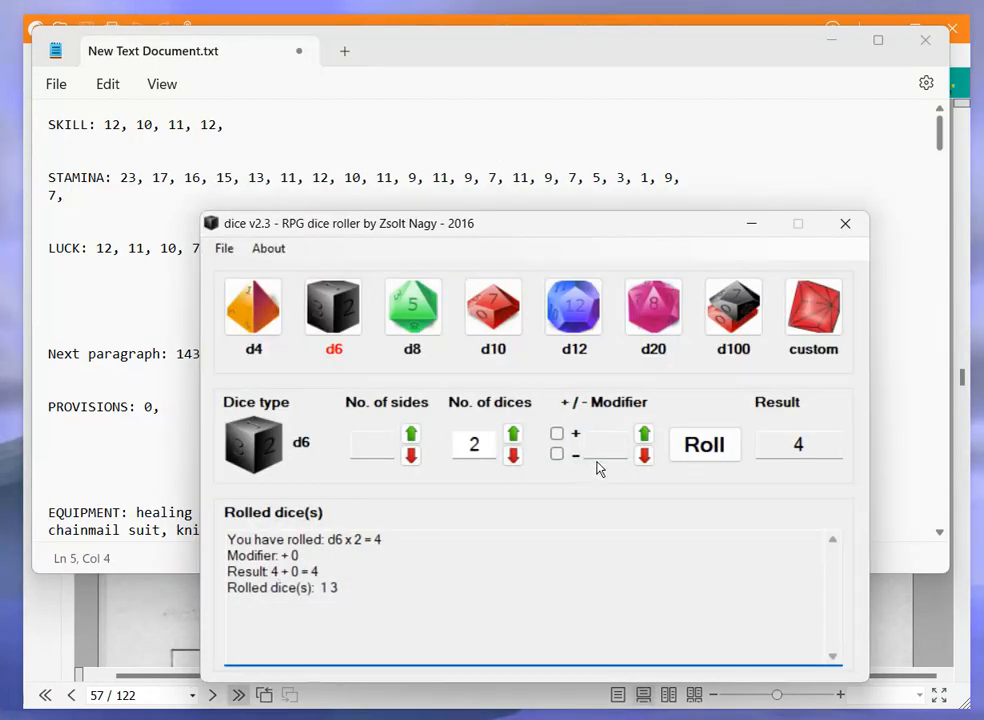
left_click(704, 444)
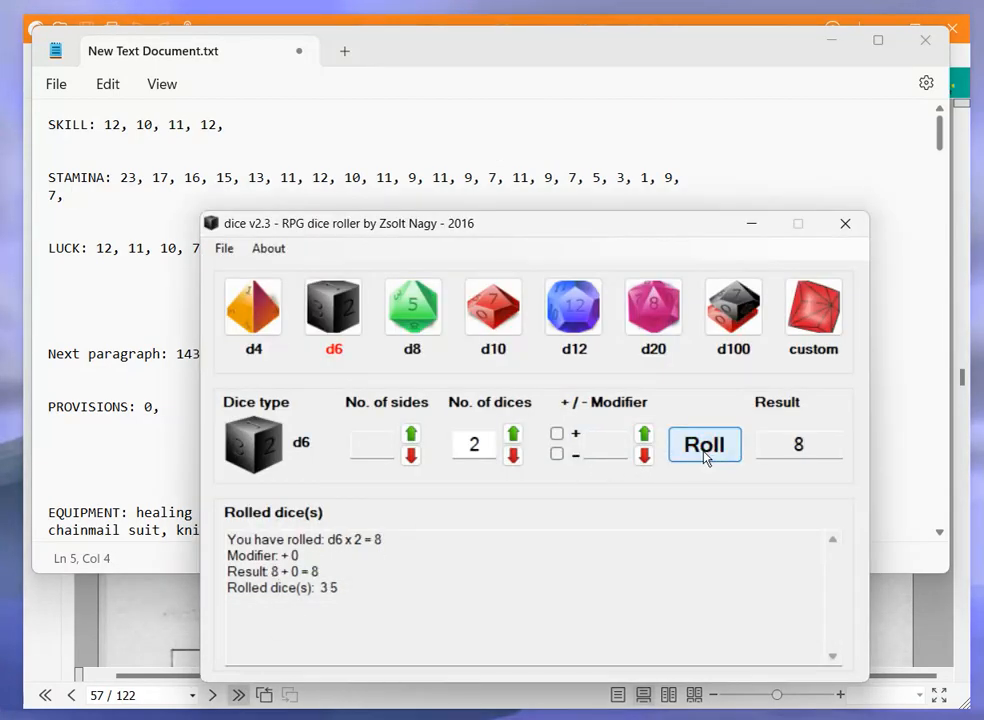
left_click(704, 444)
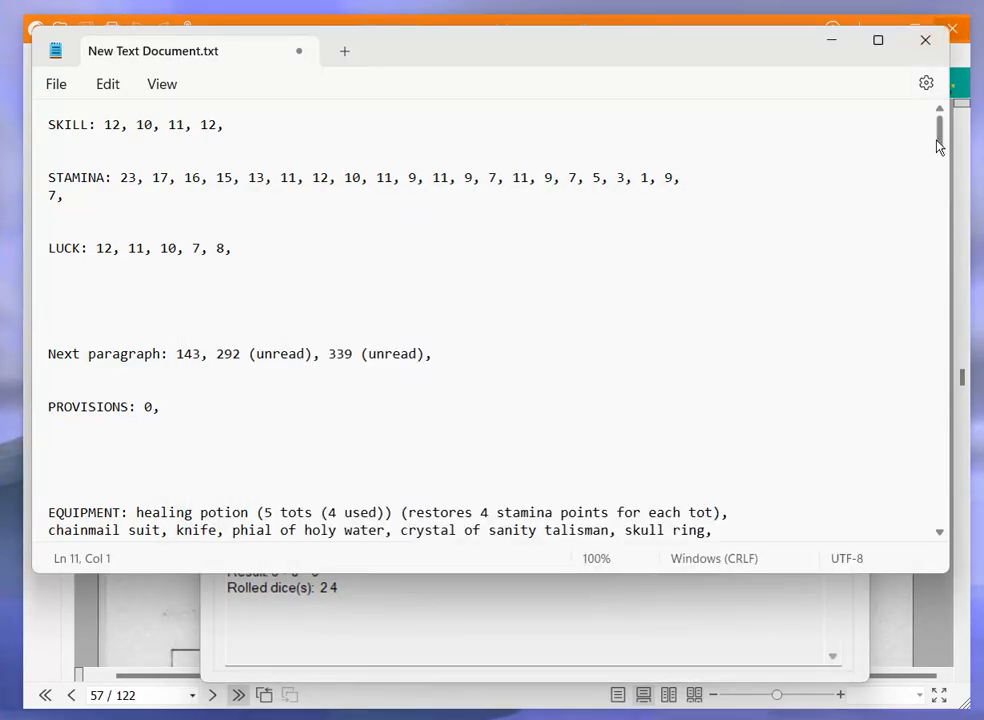
scroll("down", 3)
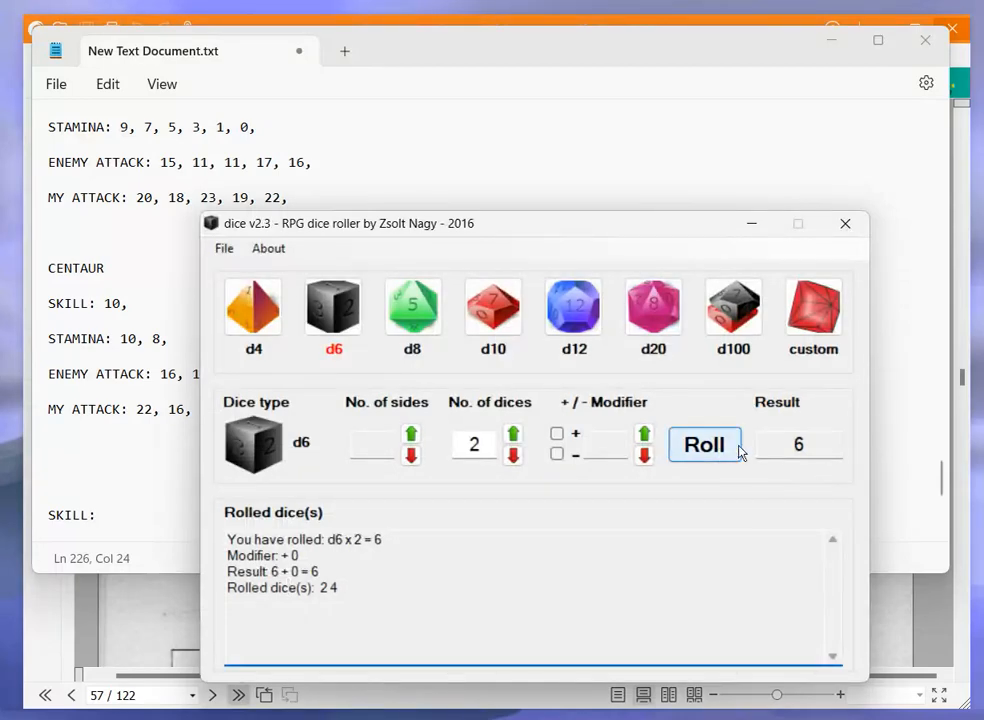
left_click(704, 444)
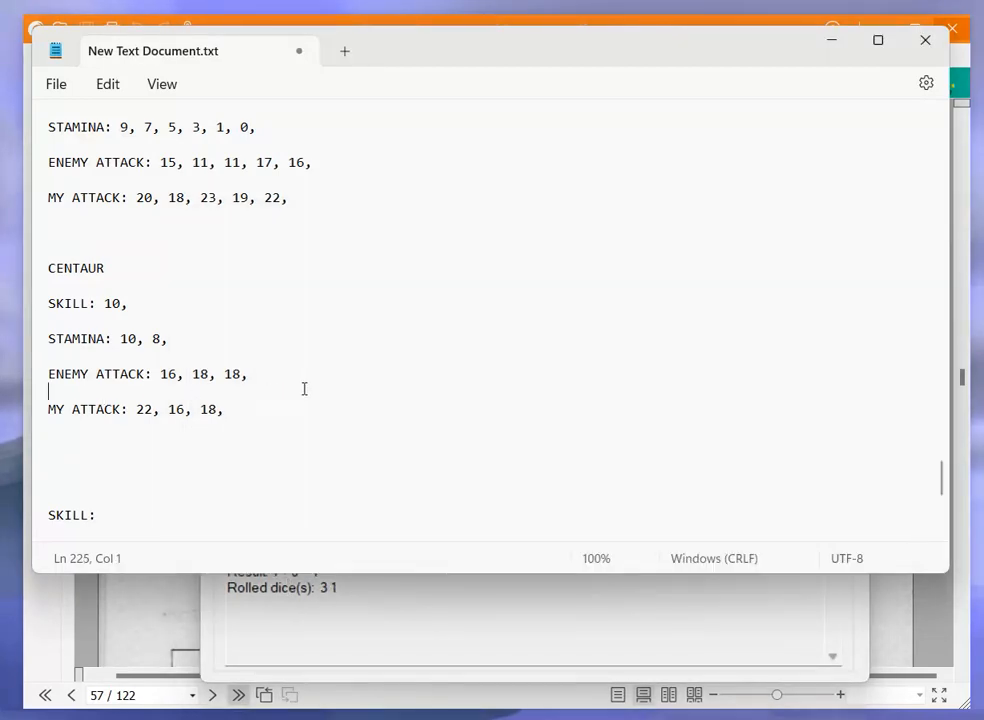
type("17,")
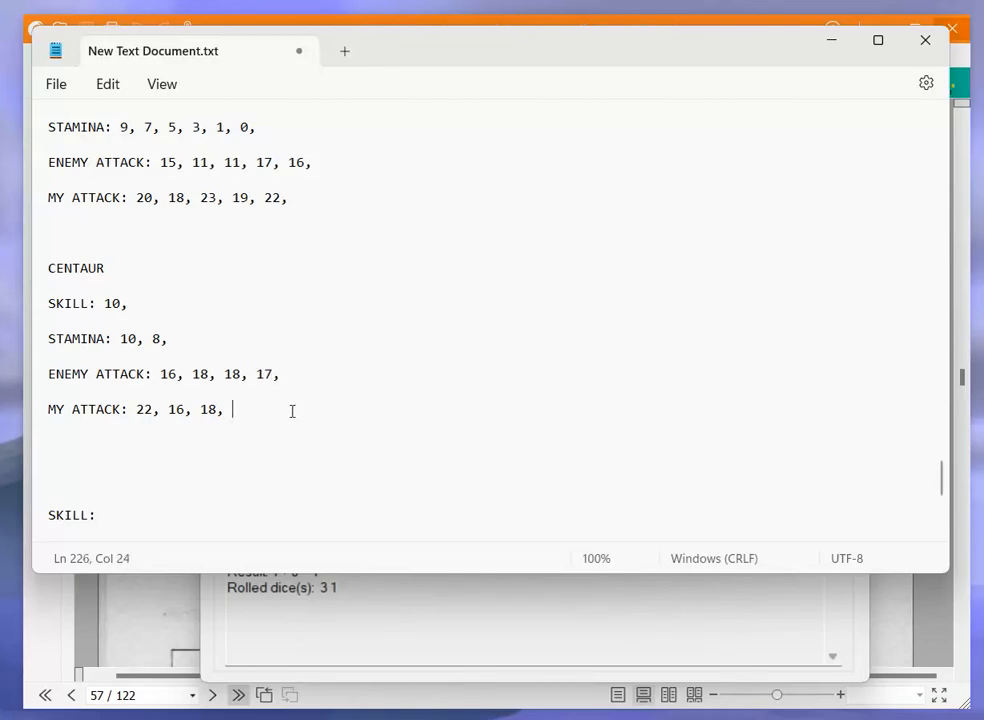
type("16,")
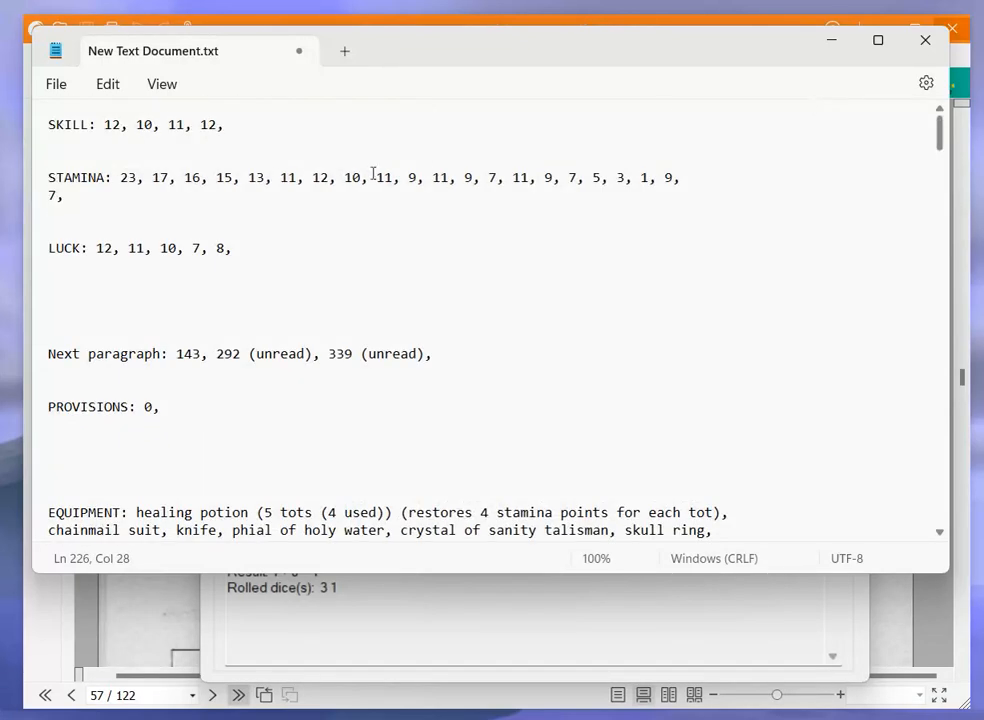
Drop my stamina to 5 and roll both attacks for the next round
type("5,")
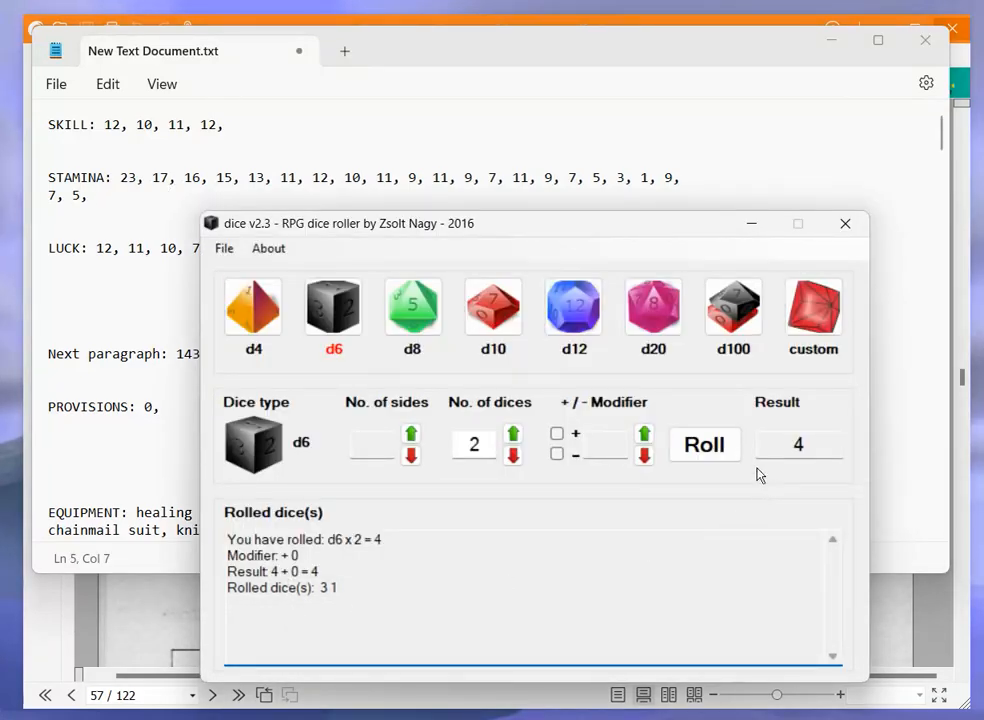
left_click(704, 444)
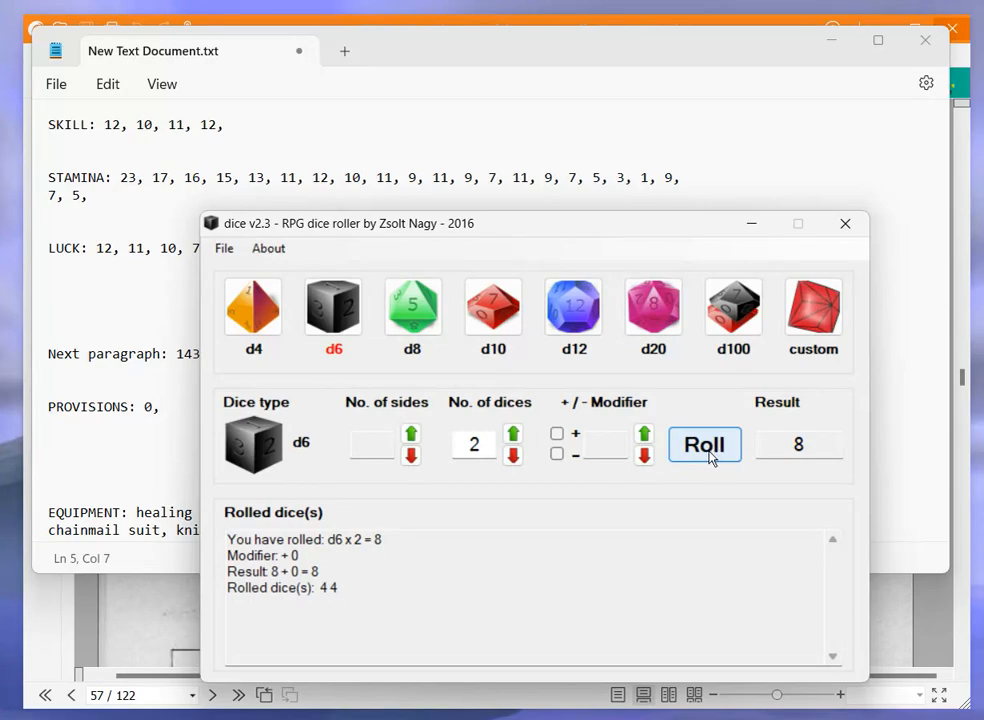
left_click(704, 444)
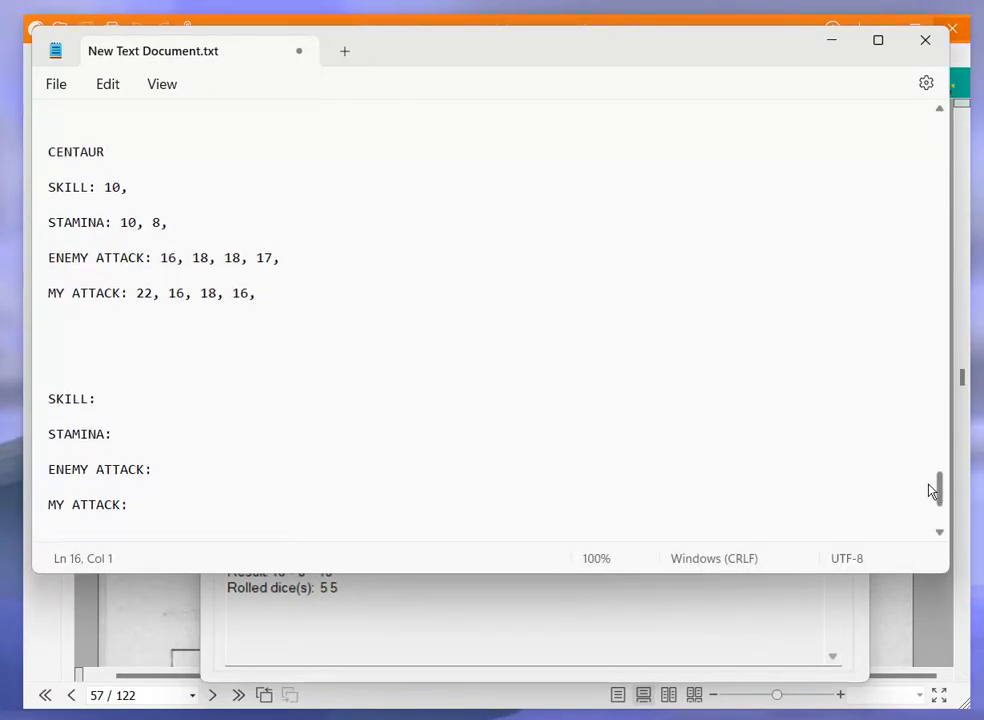
Append 18, roll the next round and log 19 and 4 on the Centaur fight lines
type("18,")
type(" 6,")
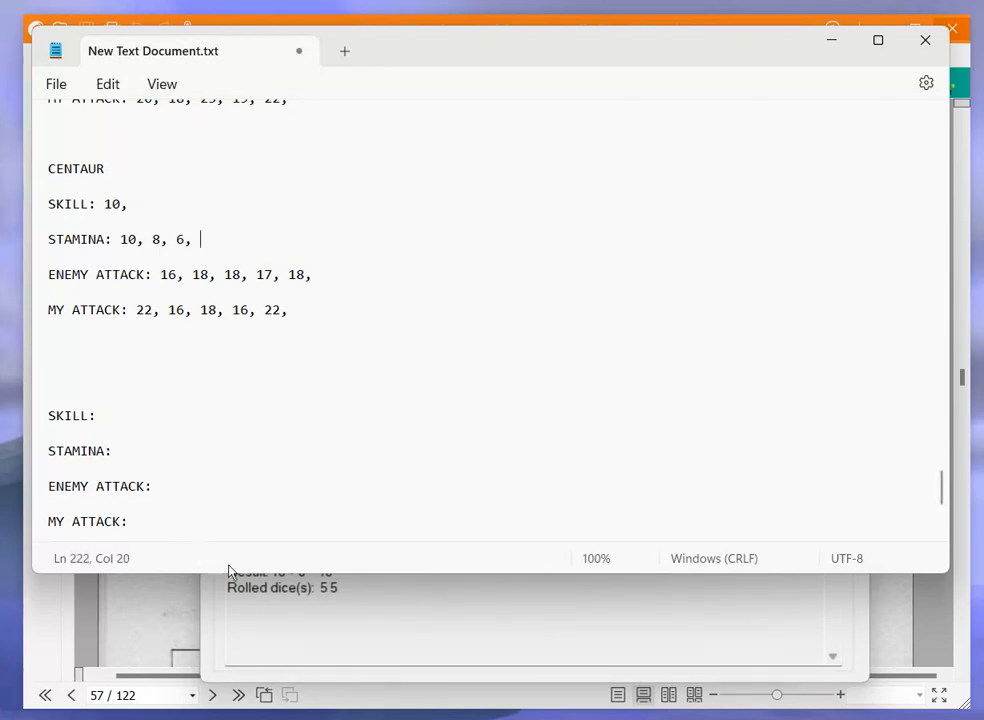
left_click(704, 444)
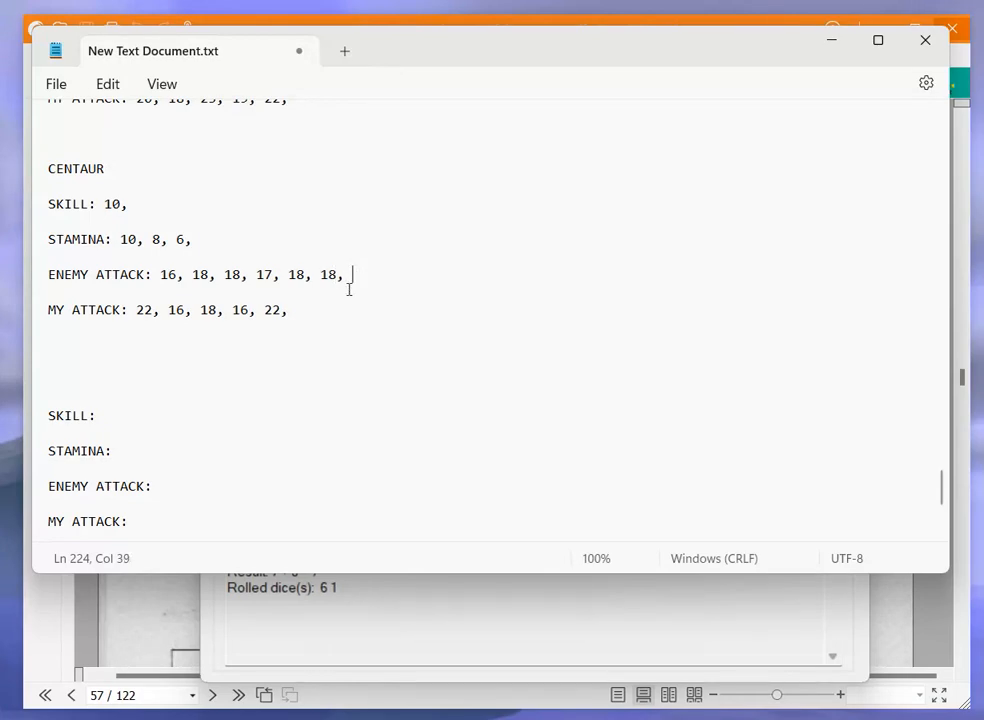
type("19,")
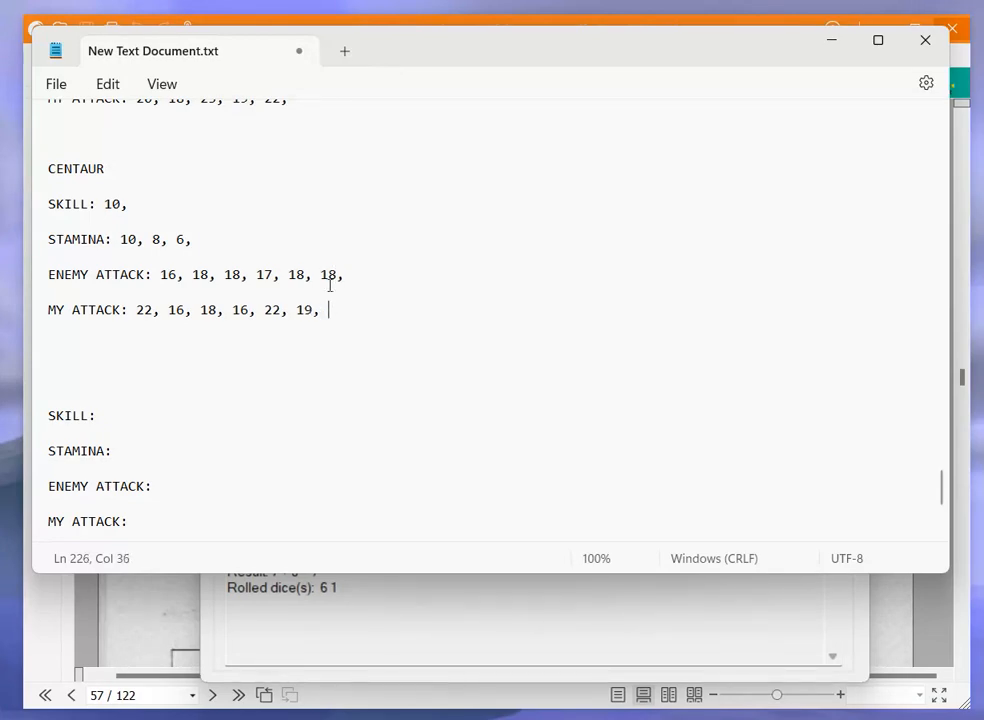
type("4,")
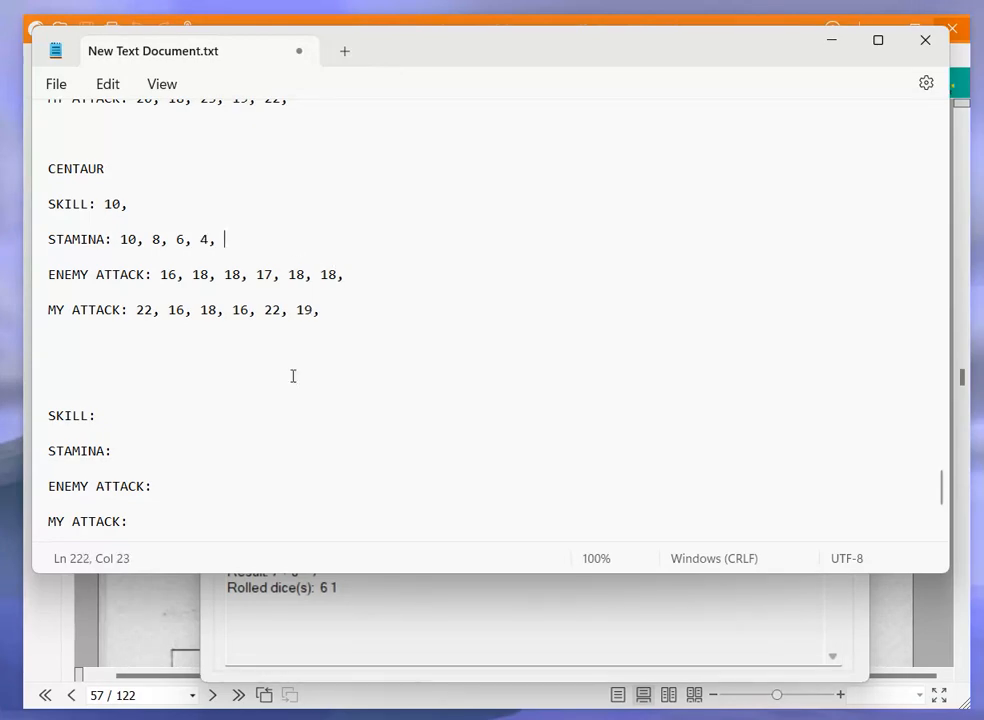
left_click(704, 444)
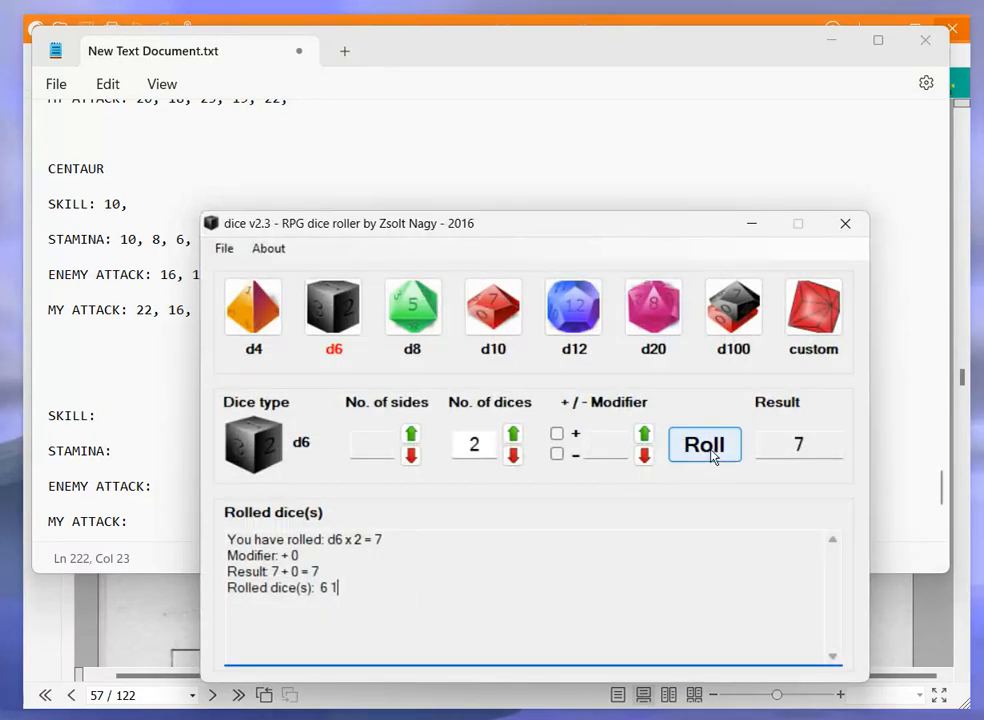
left_click(704, 444)
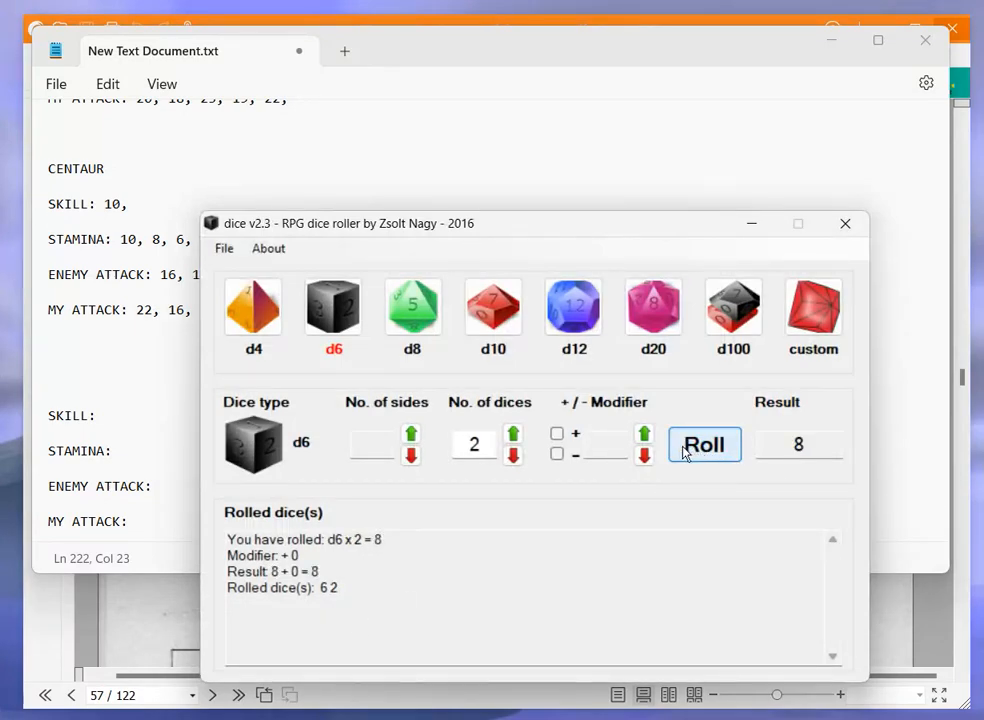
mouse_move(672, 458)
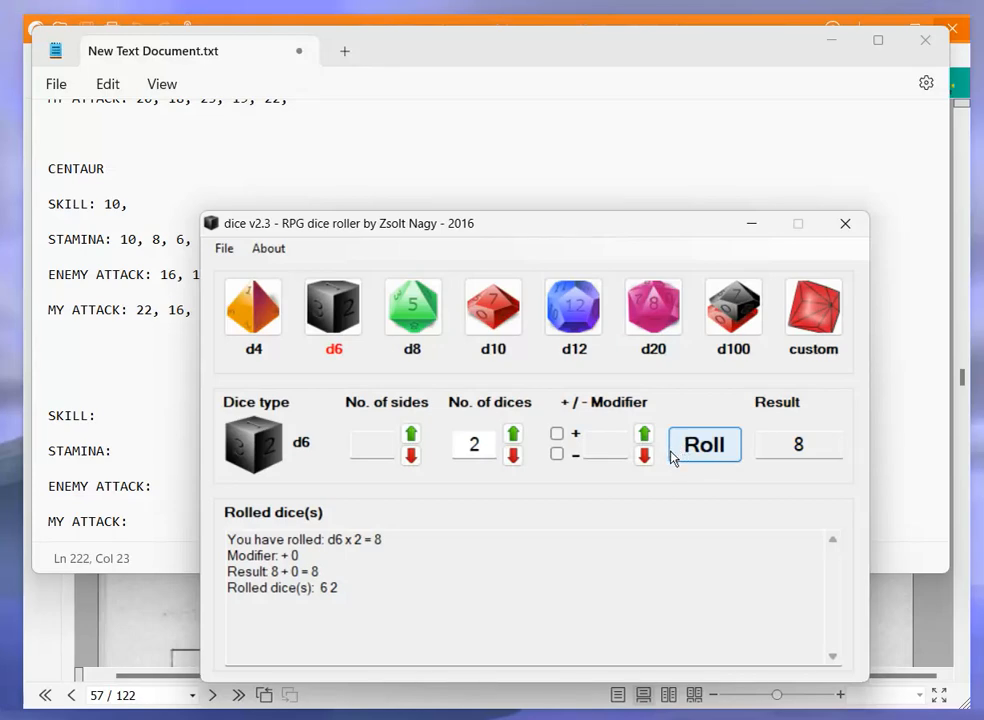
mouse_move(692, 456)
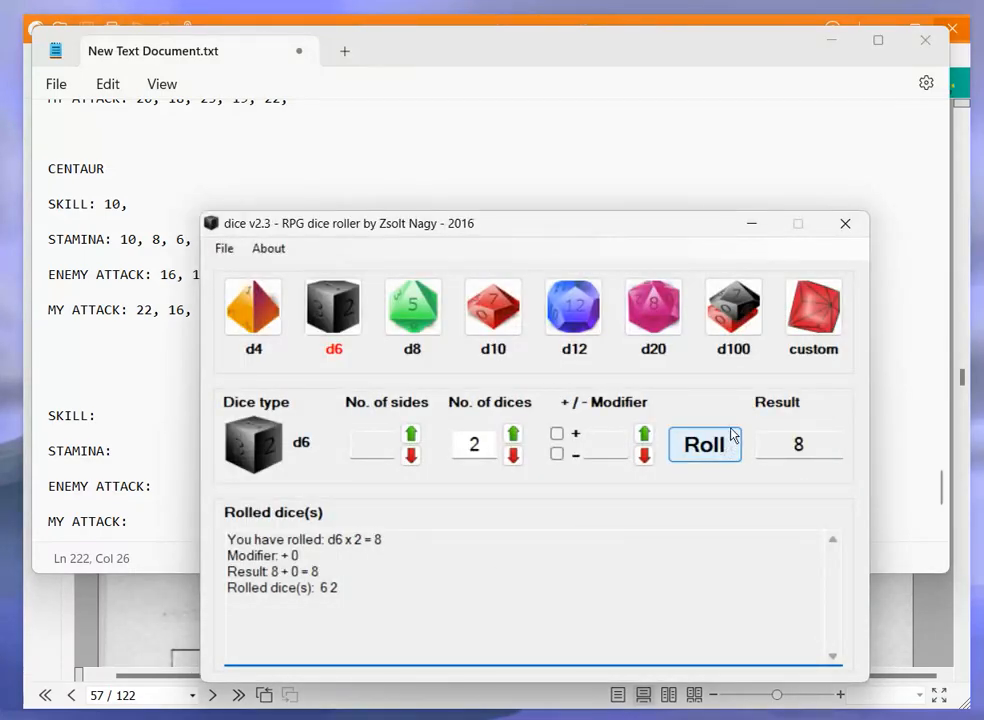
Back in the sheet, append 5, 1 and 22 to the Centaur fight log
left_click(704, 444)
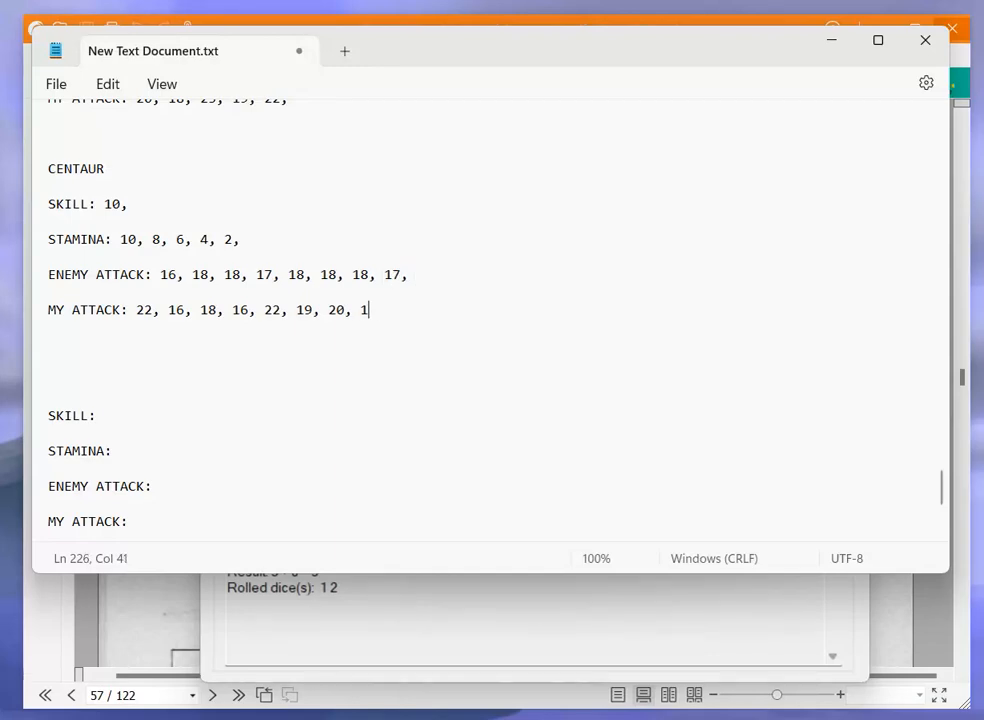
type("5,")
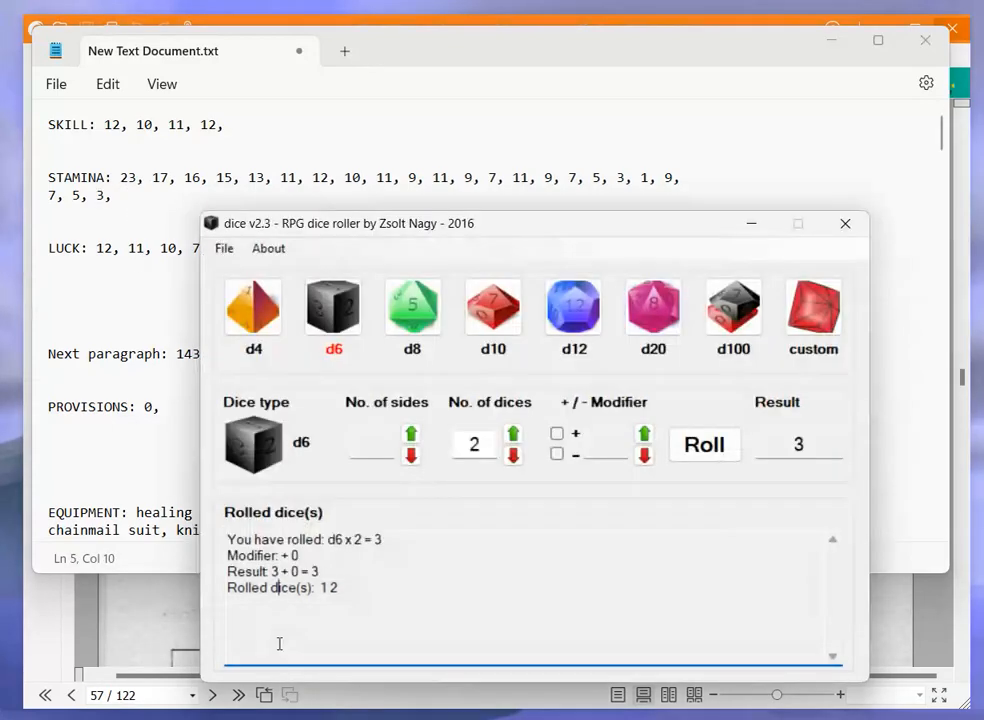
left_click(704, 444)
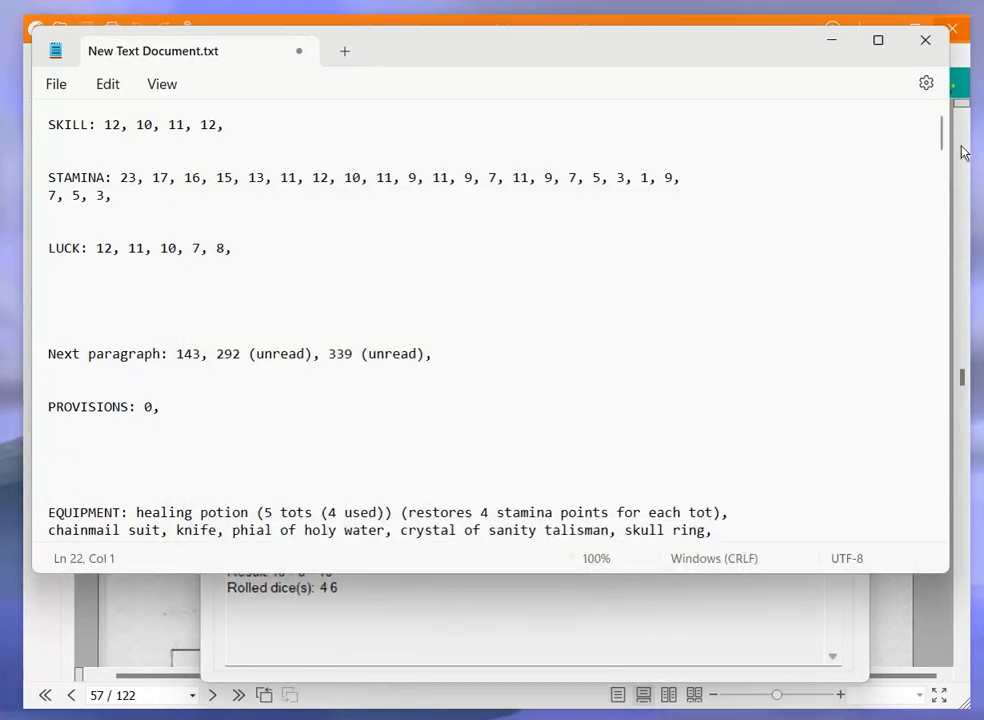
scroll("down", 3)
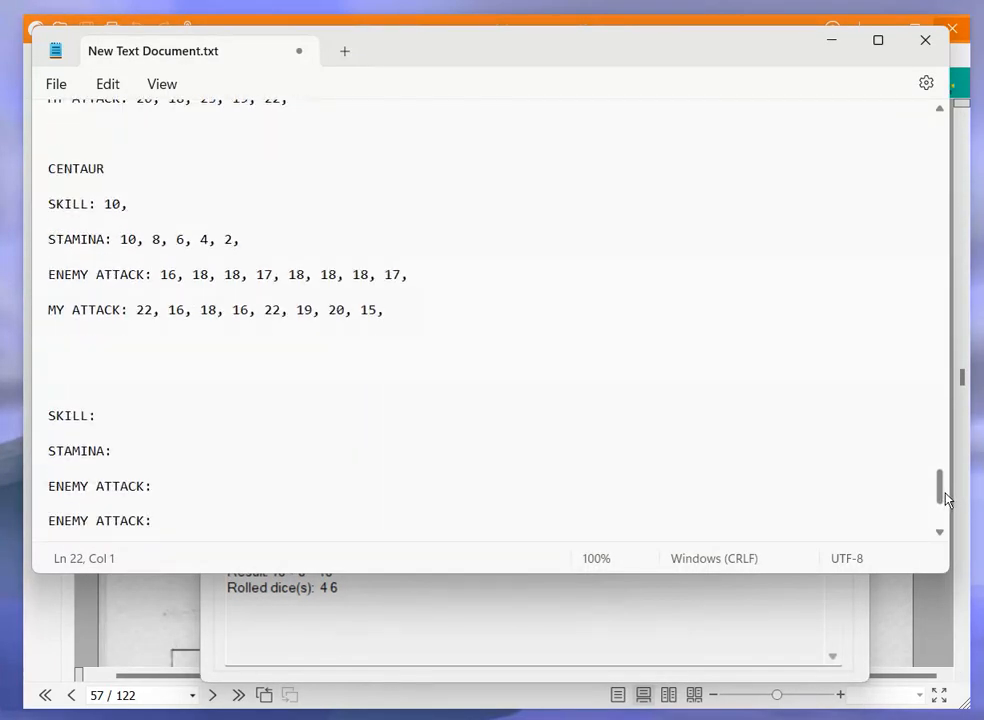
type("17,")
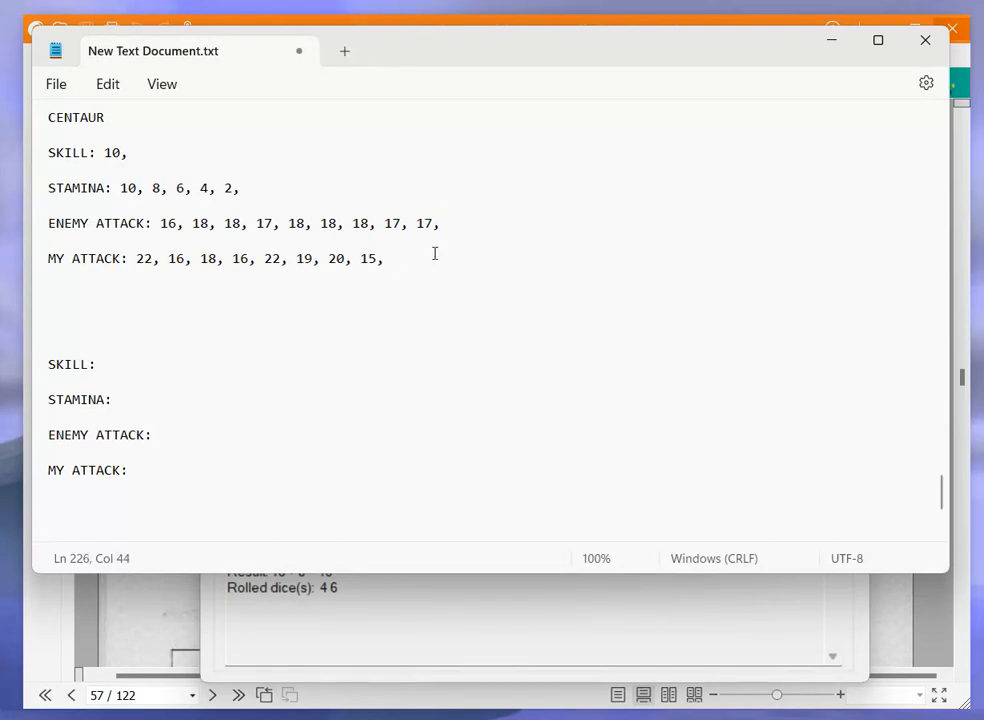
type("22,")
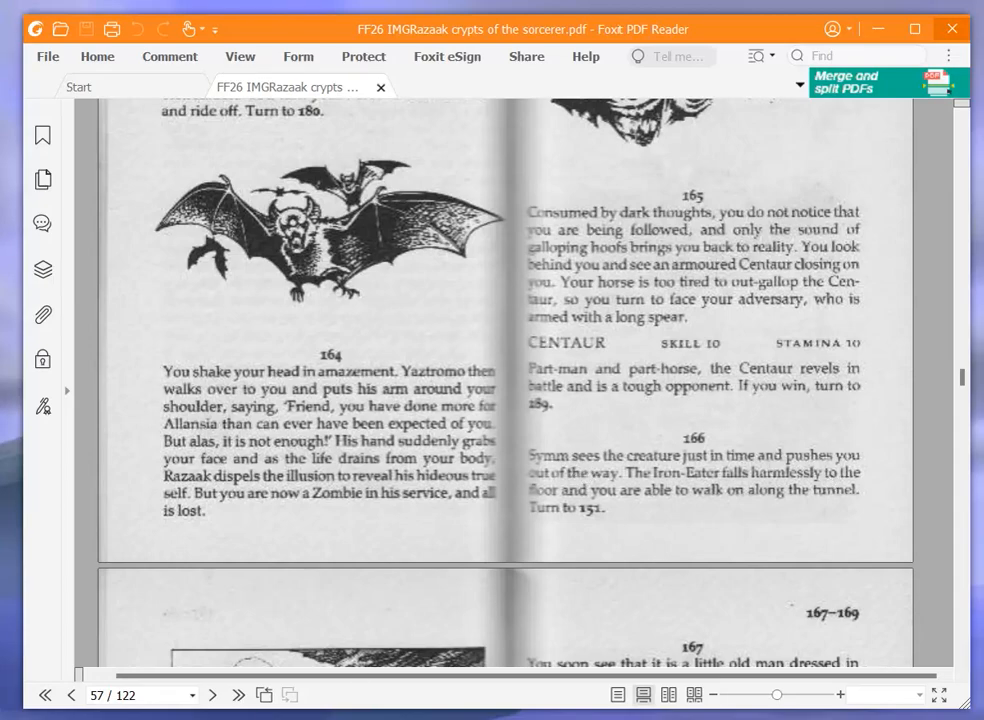
mouse_move(230, 420)
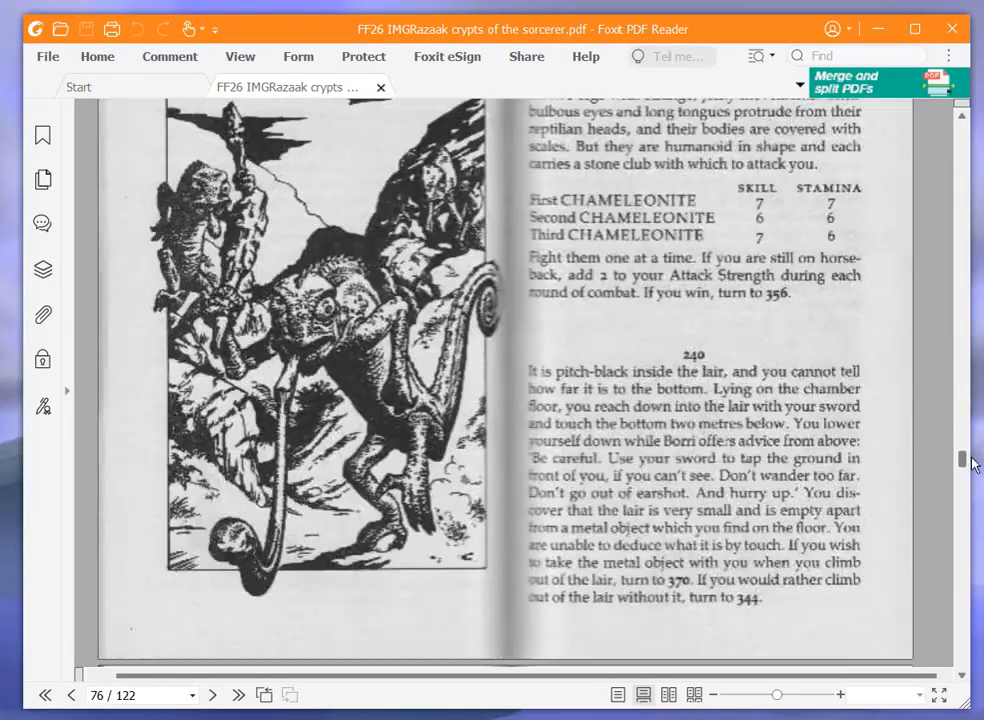
Scroll the gamebook through paragraph 289 to paragraph 127 on page 47
left_click_drag(964, 464, 964, 508)
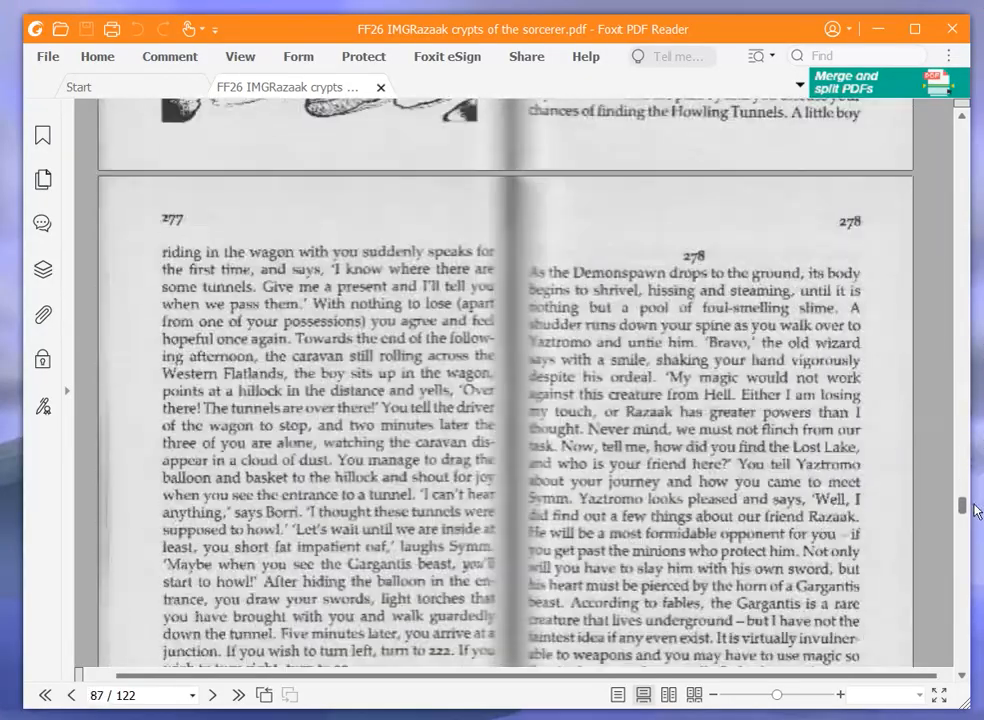
scroll("down", 3)
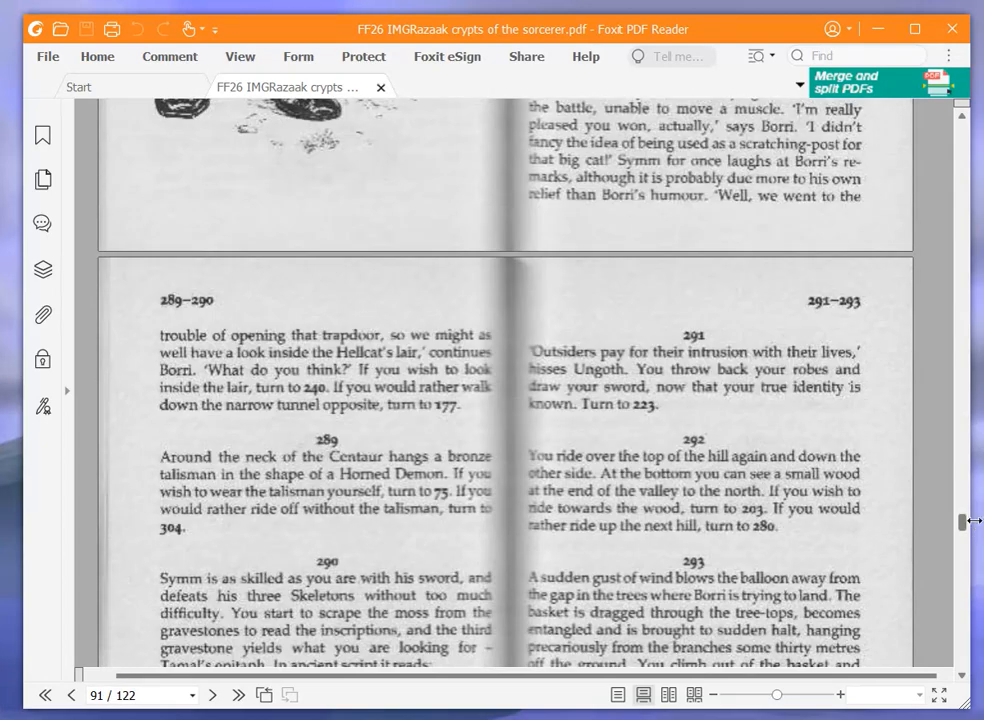
scroll("down", 3)
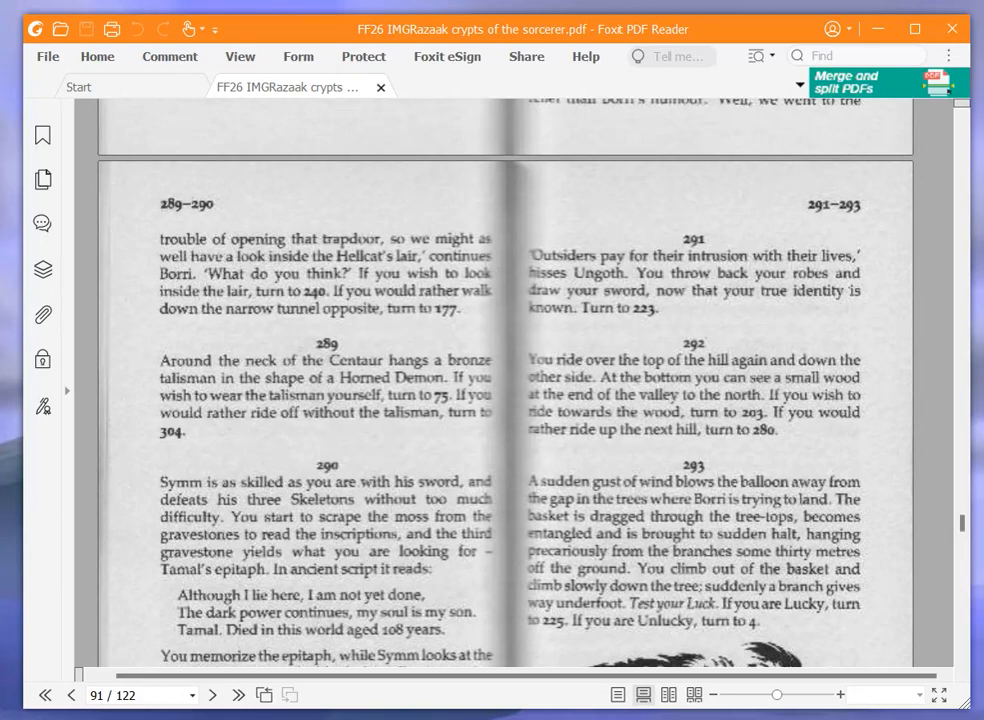
mouse_move(228, 494)
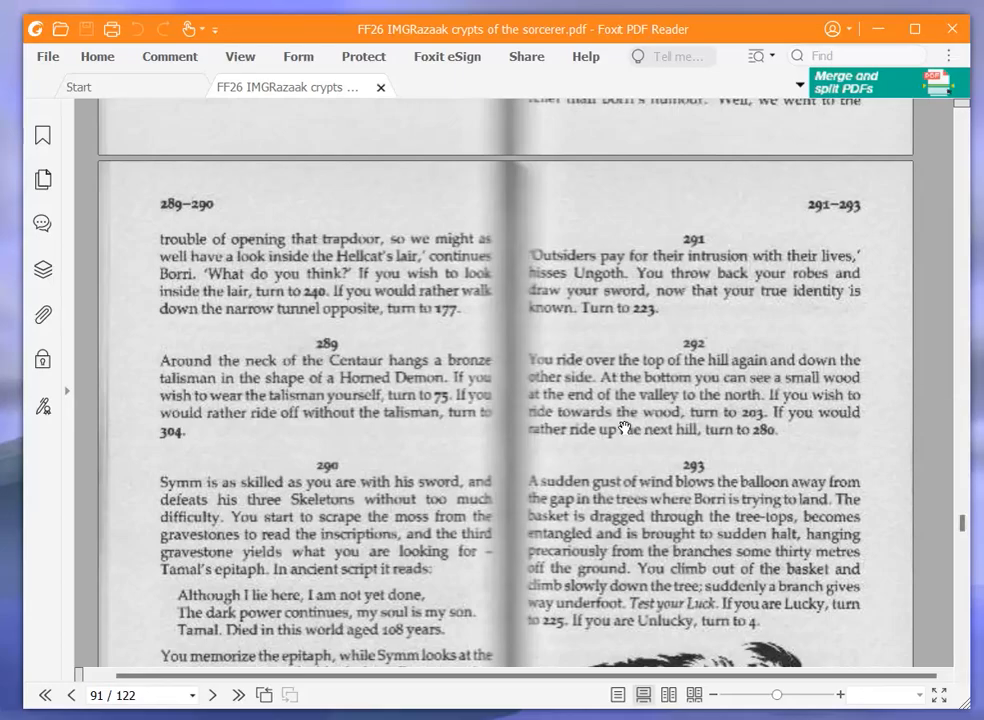
scroll("down", 3)
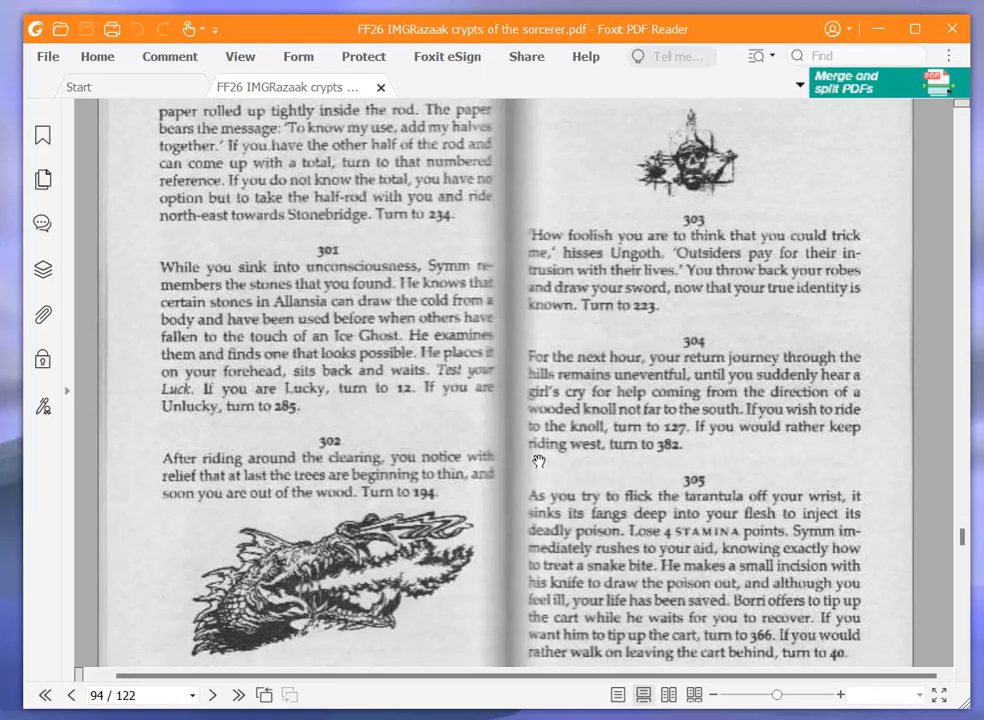
mouse_move(564, 468)
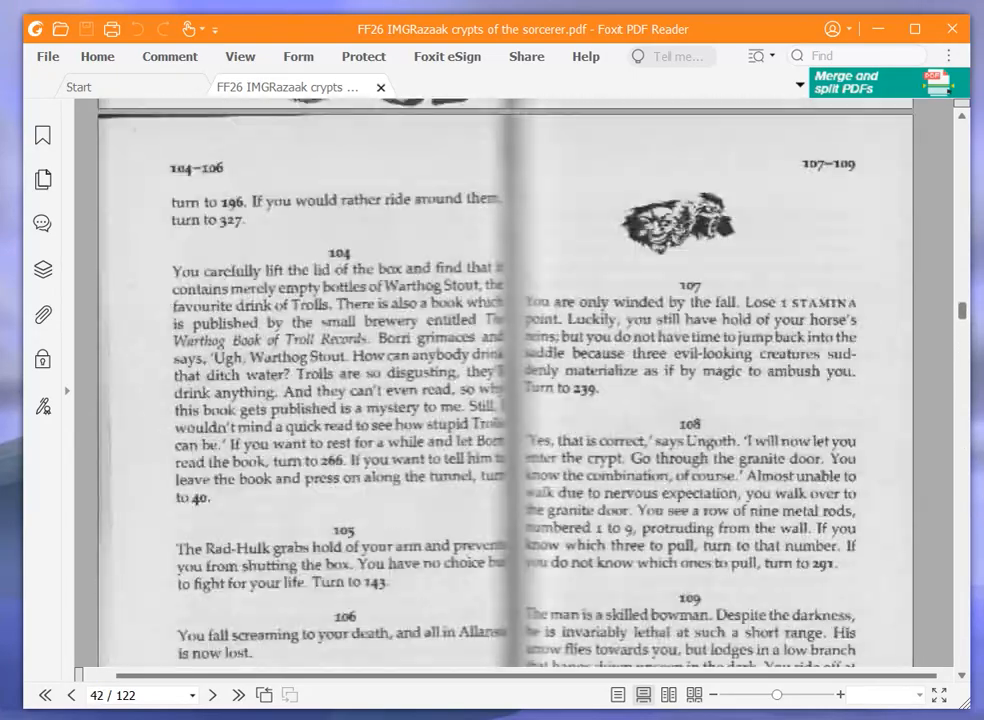
scroll("down", 3)
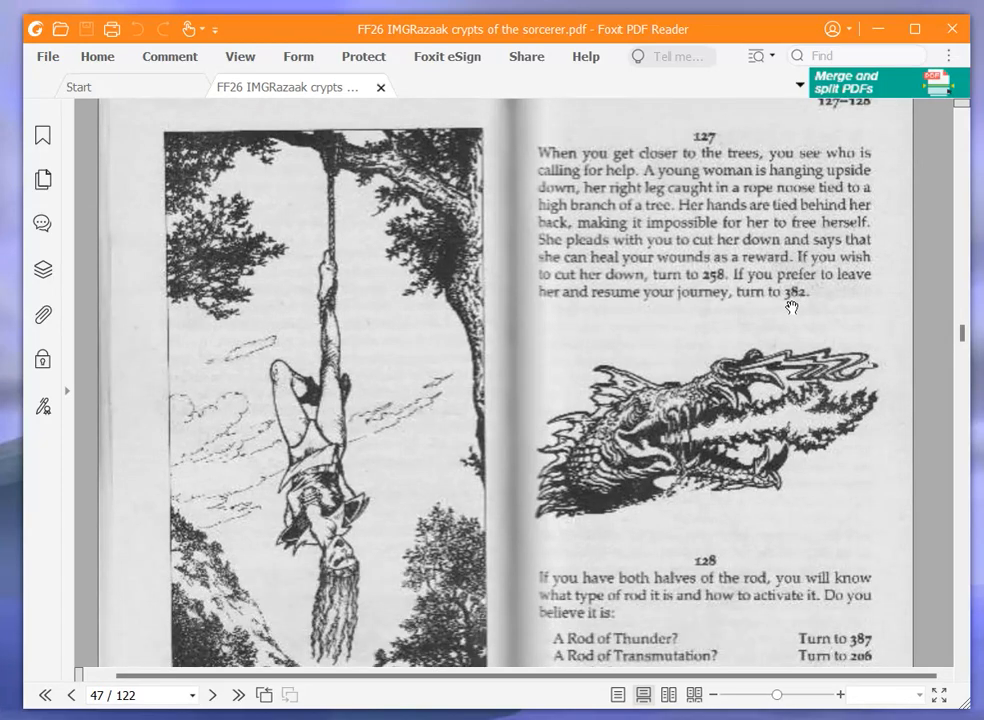
mouse_move(756, 292)
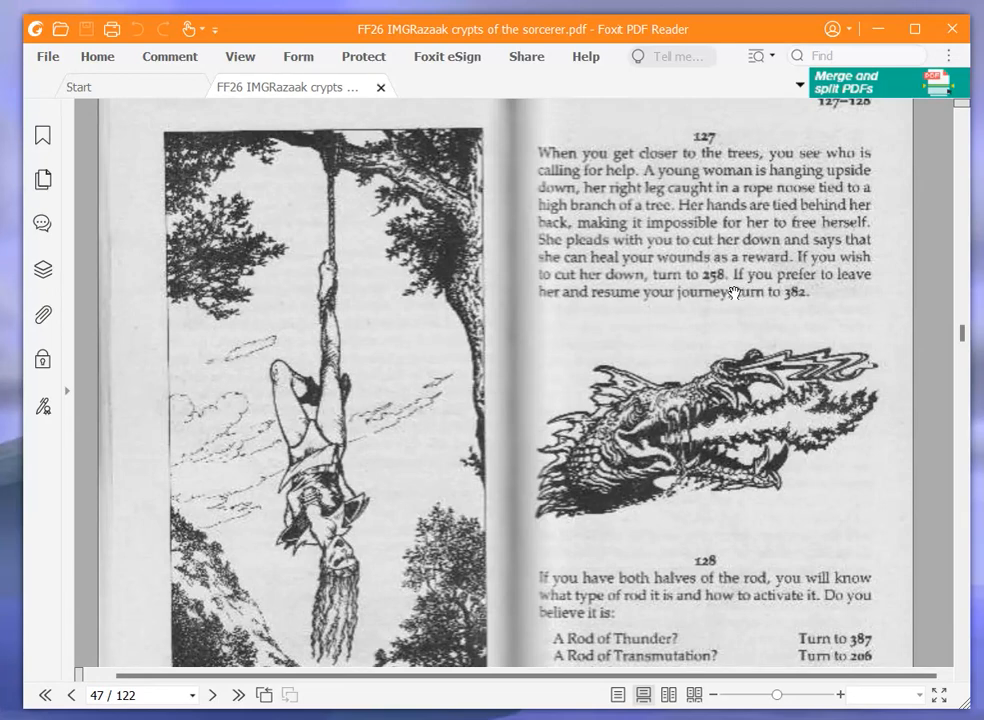
mouse_move(728, 296)
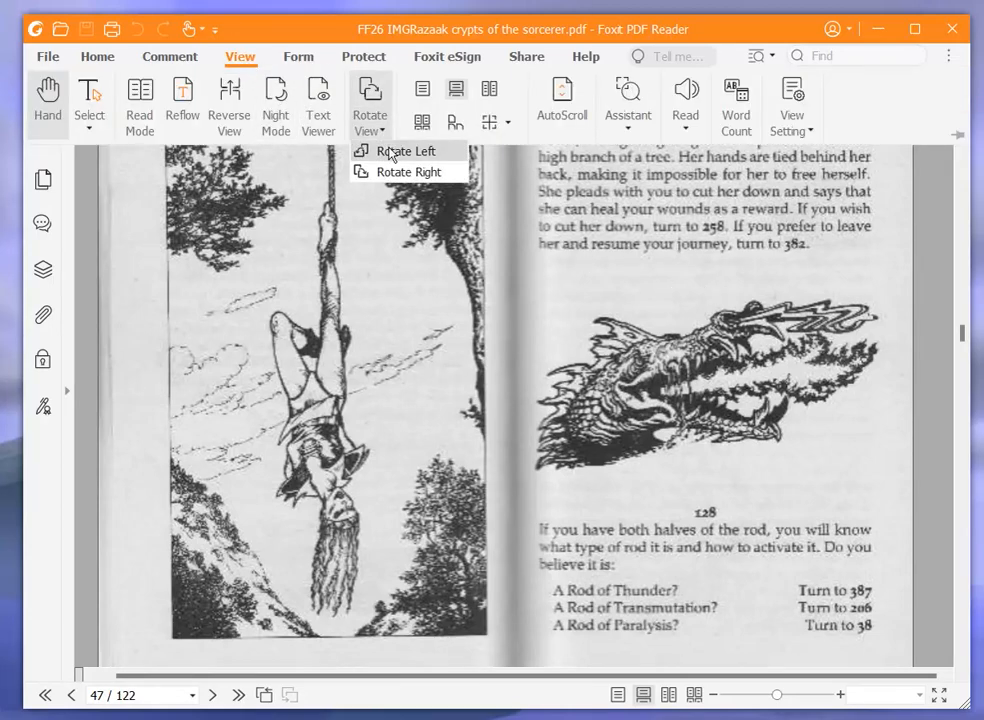
left_click(404, 152)
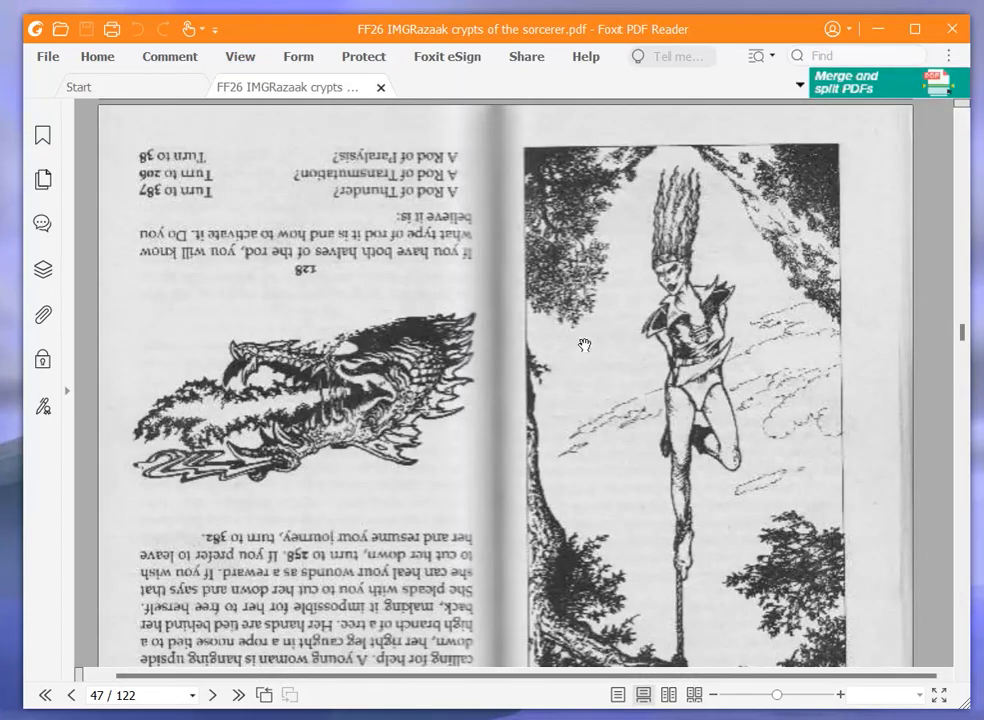
mouse_move(718, 408)
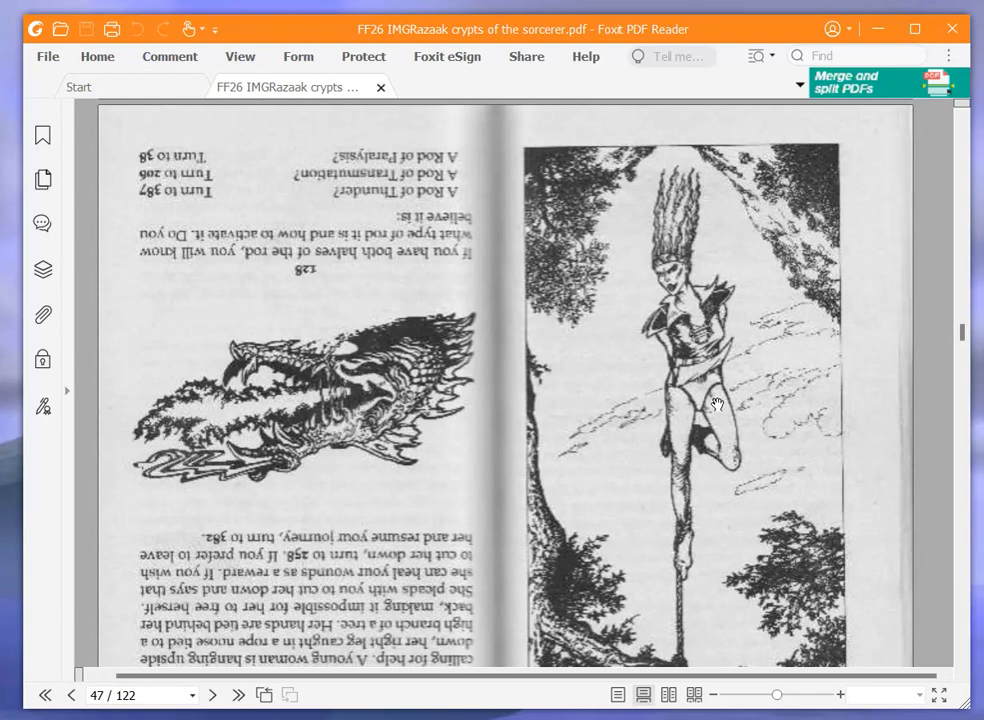
left_click(240, 56)
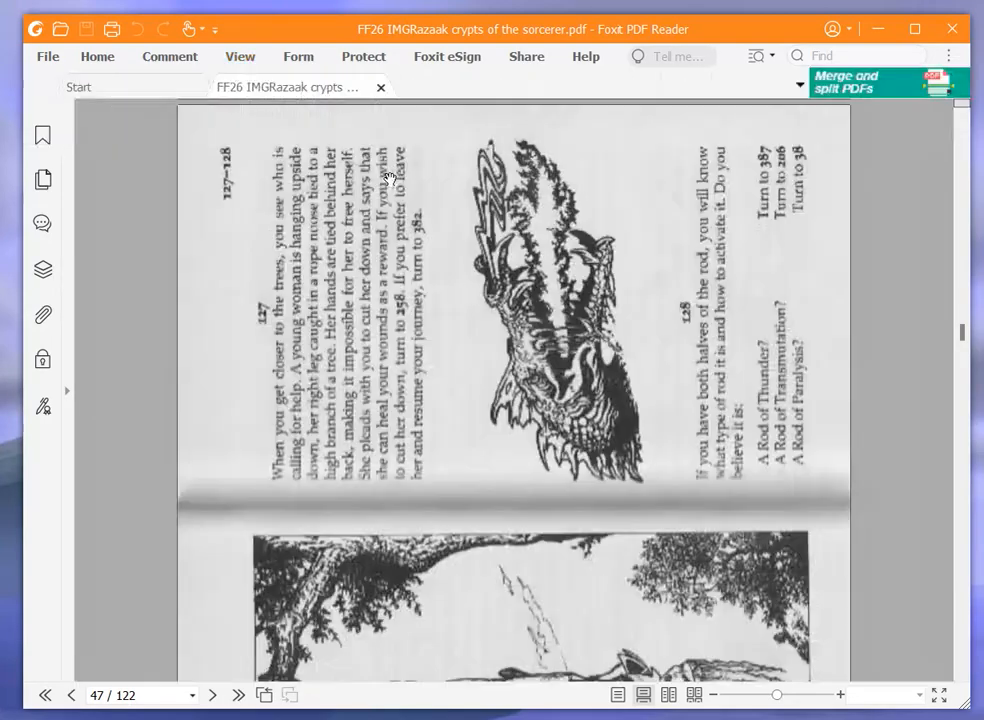
left_click(240, 56)
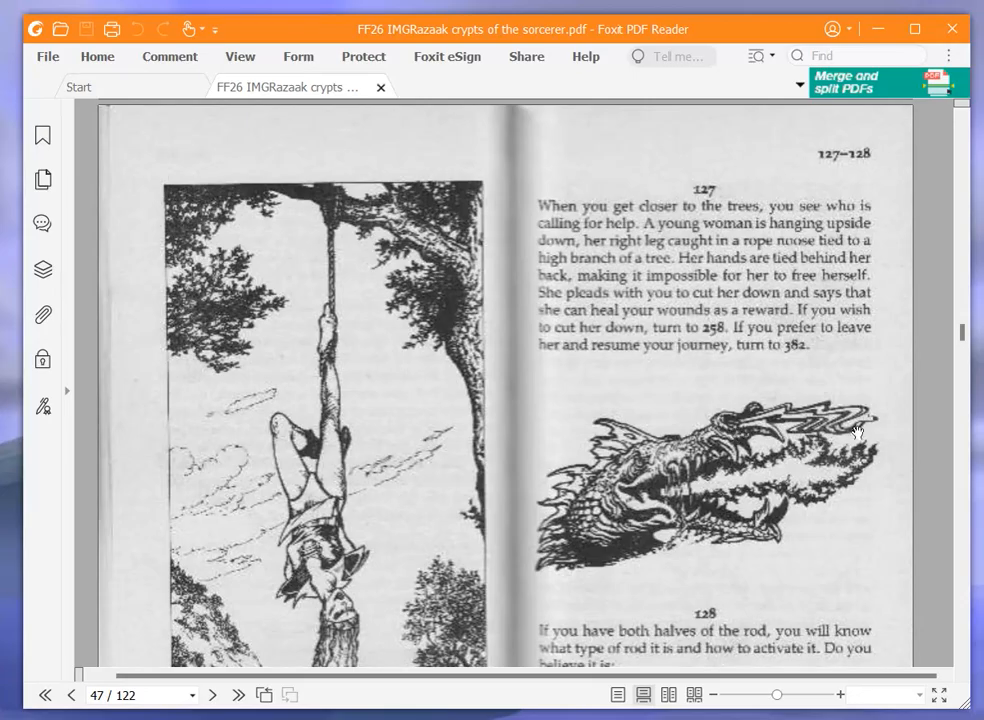
Scroll past paragraph 258 and drag back to page 26 with paragraphs 47–51
scroll("down", 3)
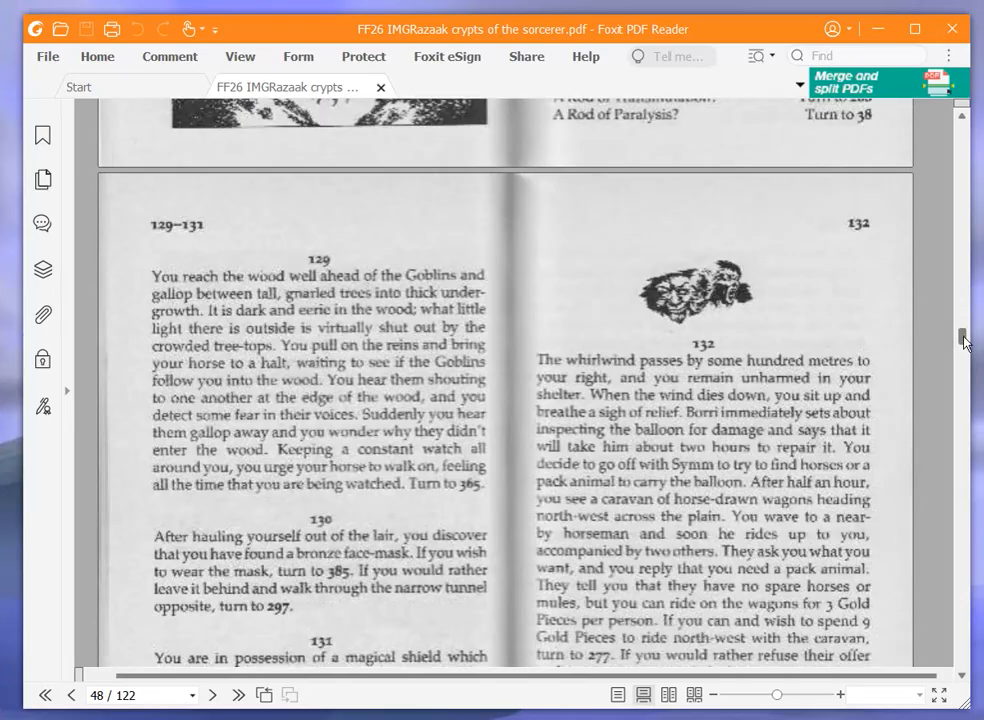
scroll("down", 3)
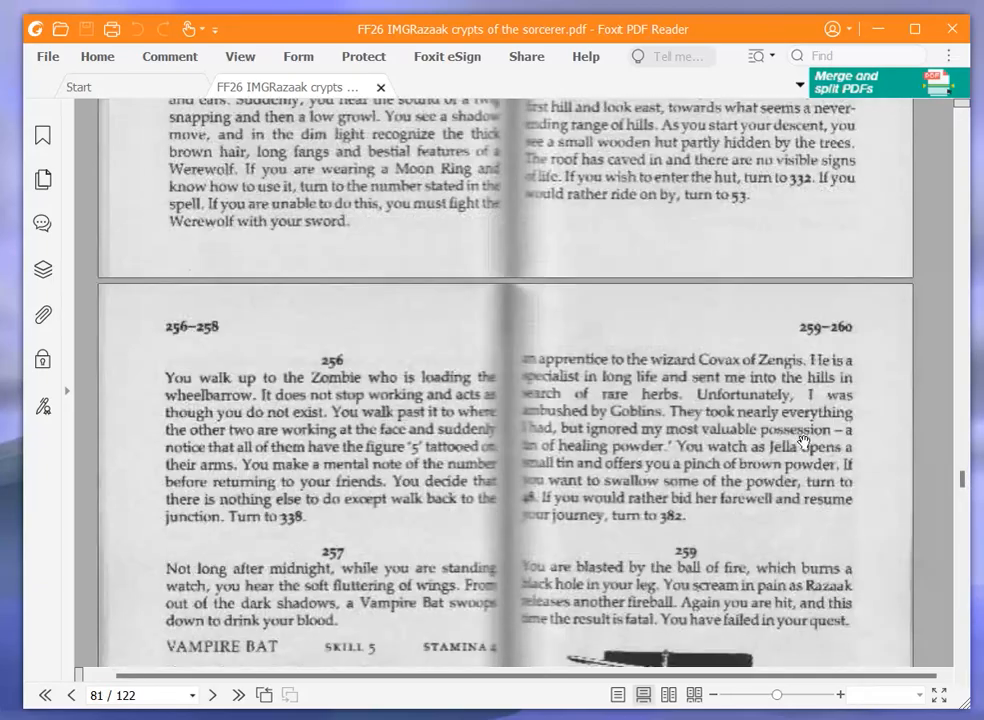
scroll("down", 3)
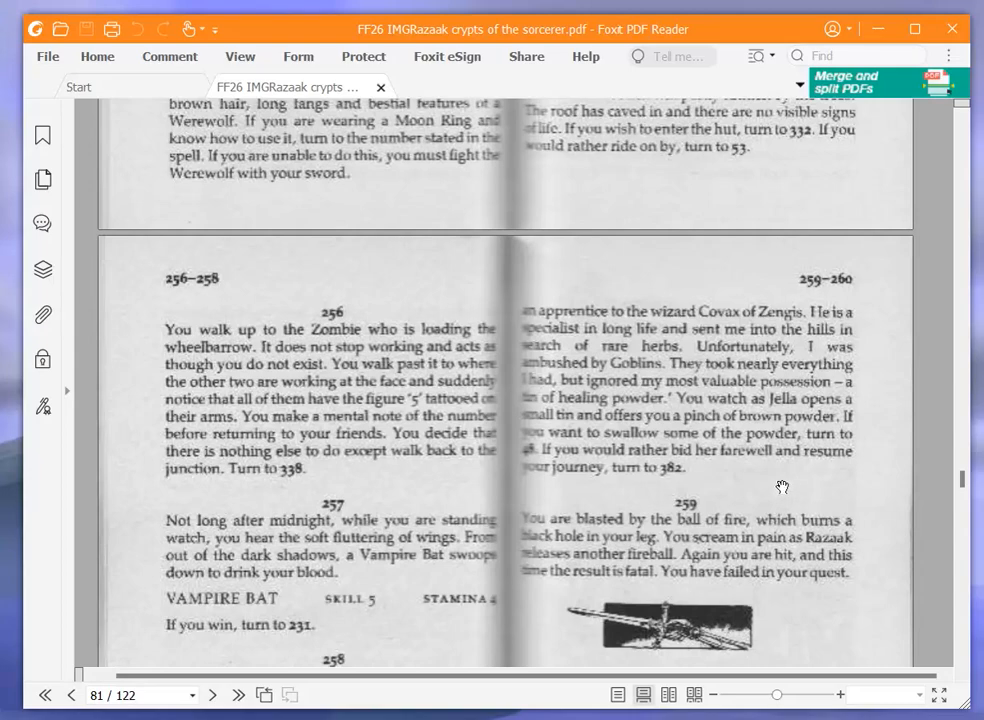
mouse_move(776, 486)
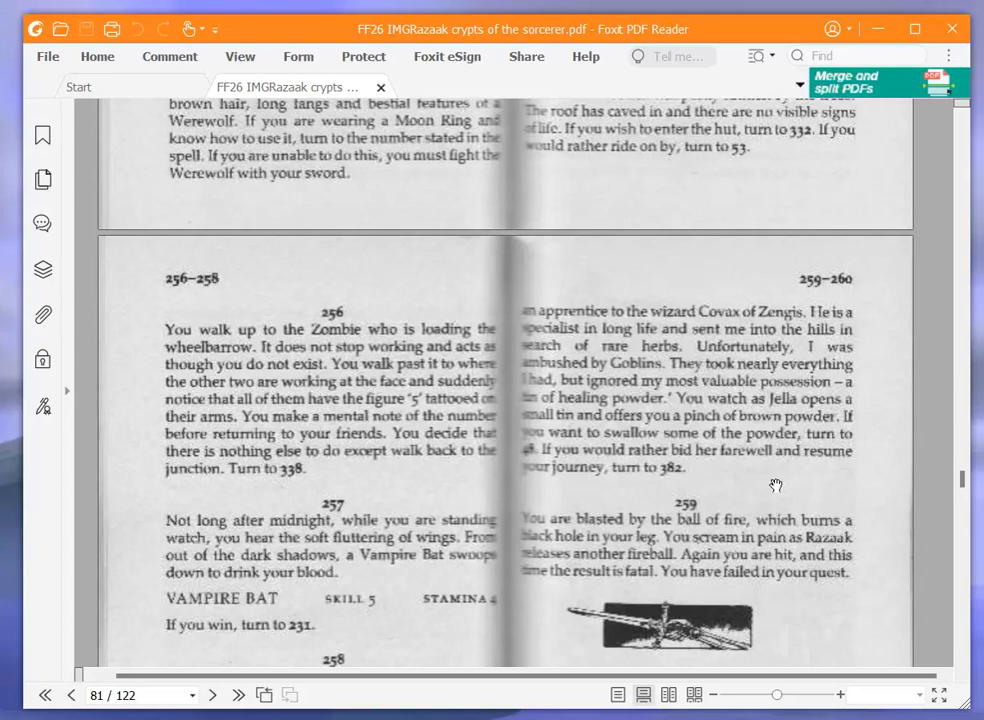
mouse_move(764, 486)
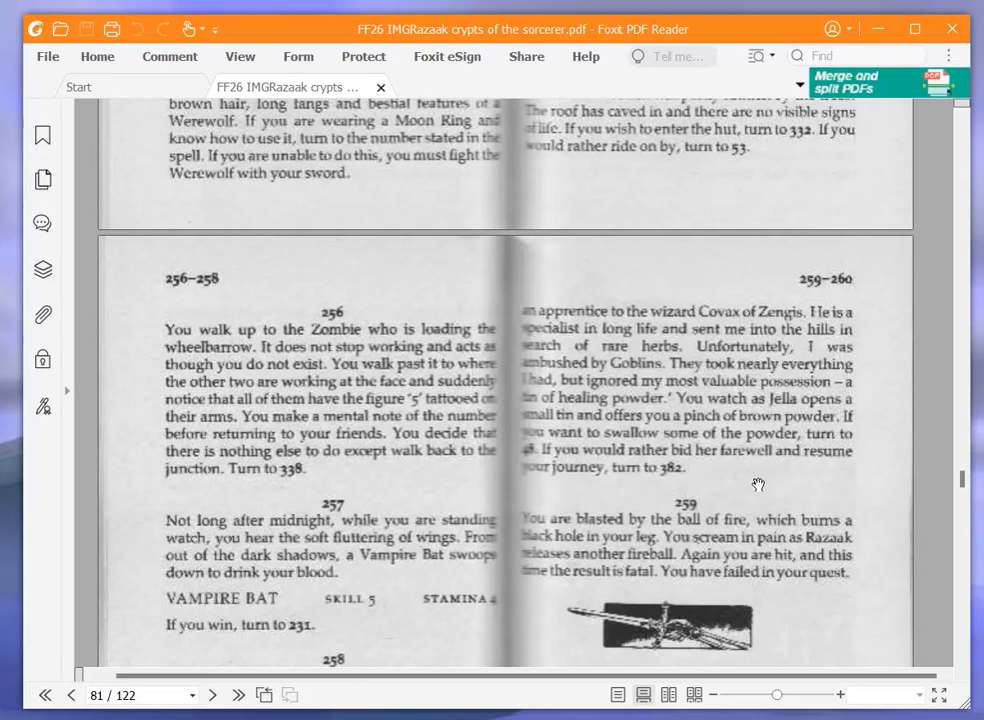
mouse_move(800, 488)
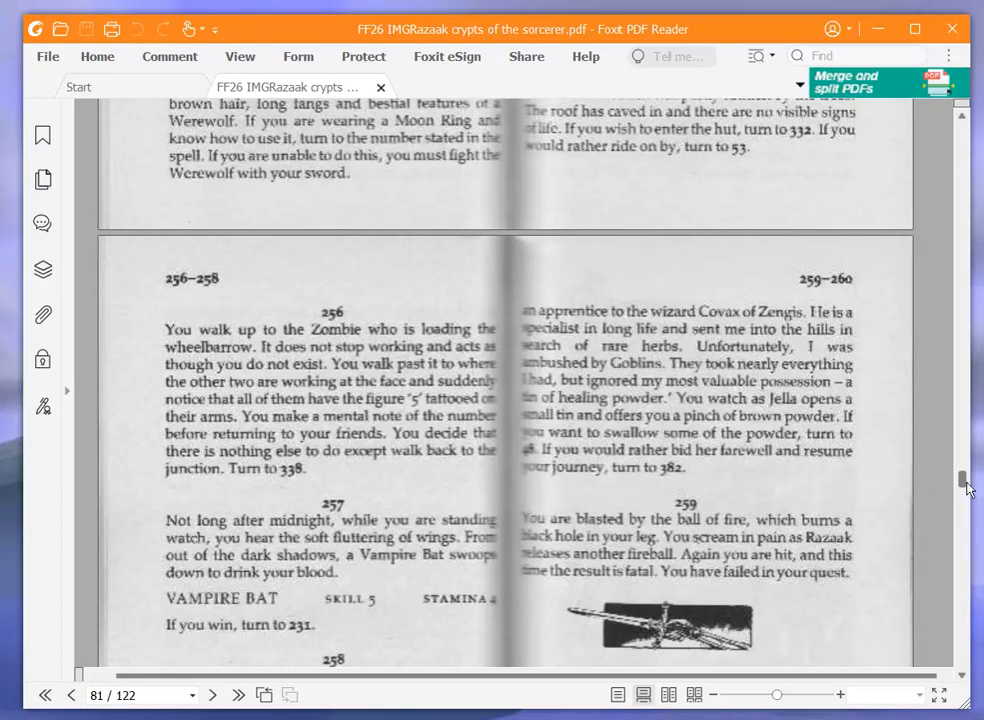
left_click_drag(964, 480, 964, 244)
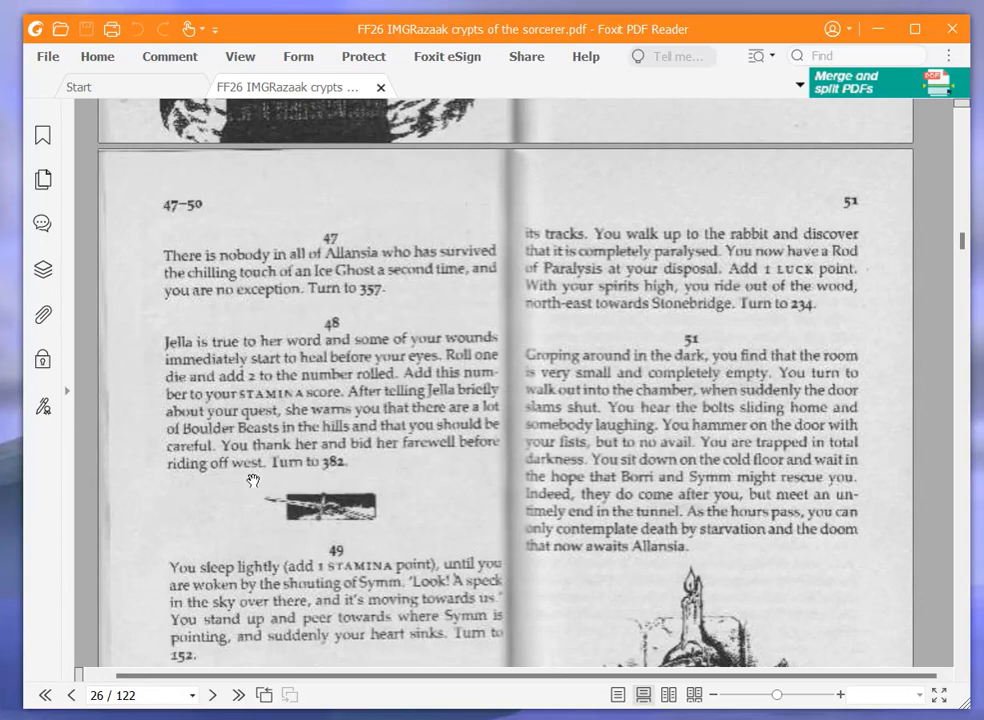
mouse_move(230, 480)
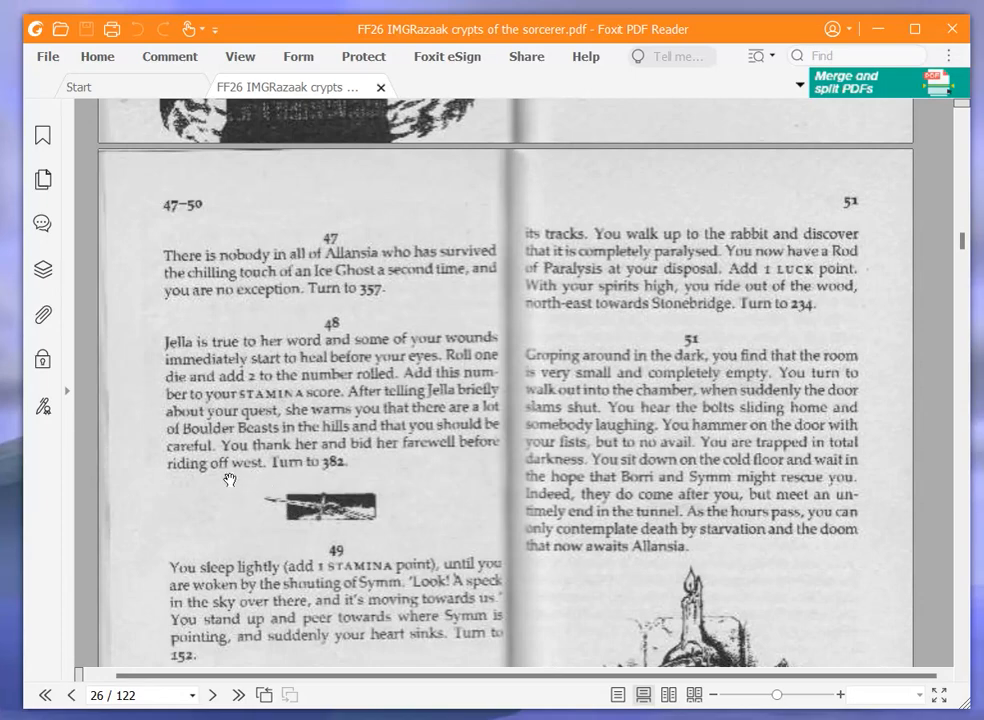
mouse_move(122, 488)
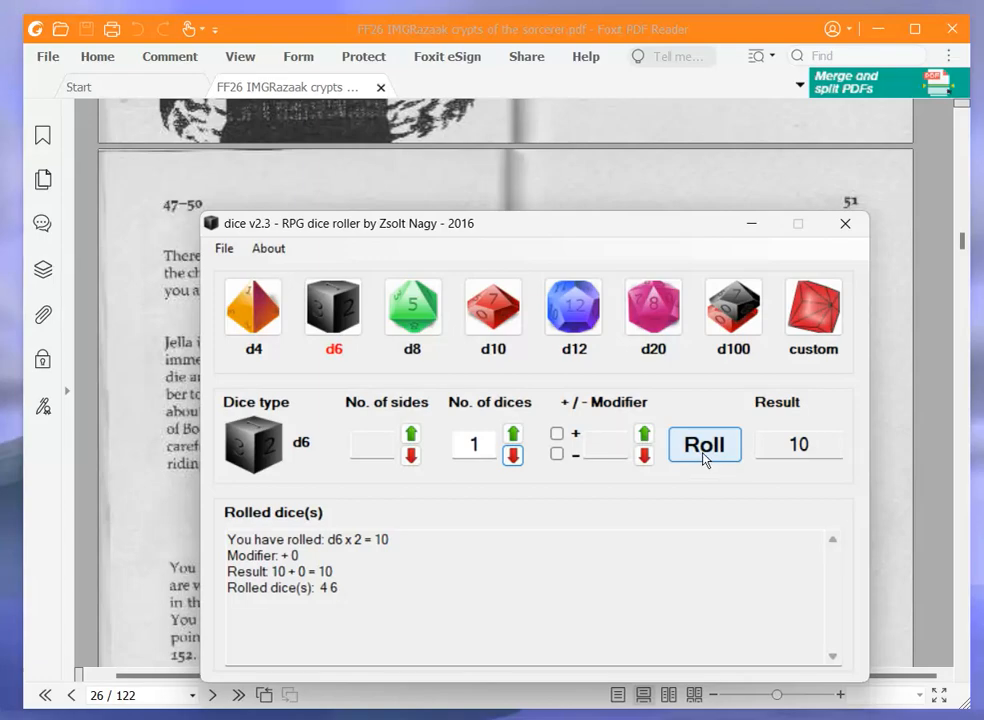
Roll one d6 (3) for Jella's healing, set the dice count back to 2 and close the roller
left_click(704, 444)
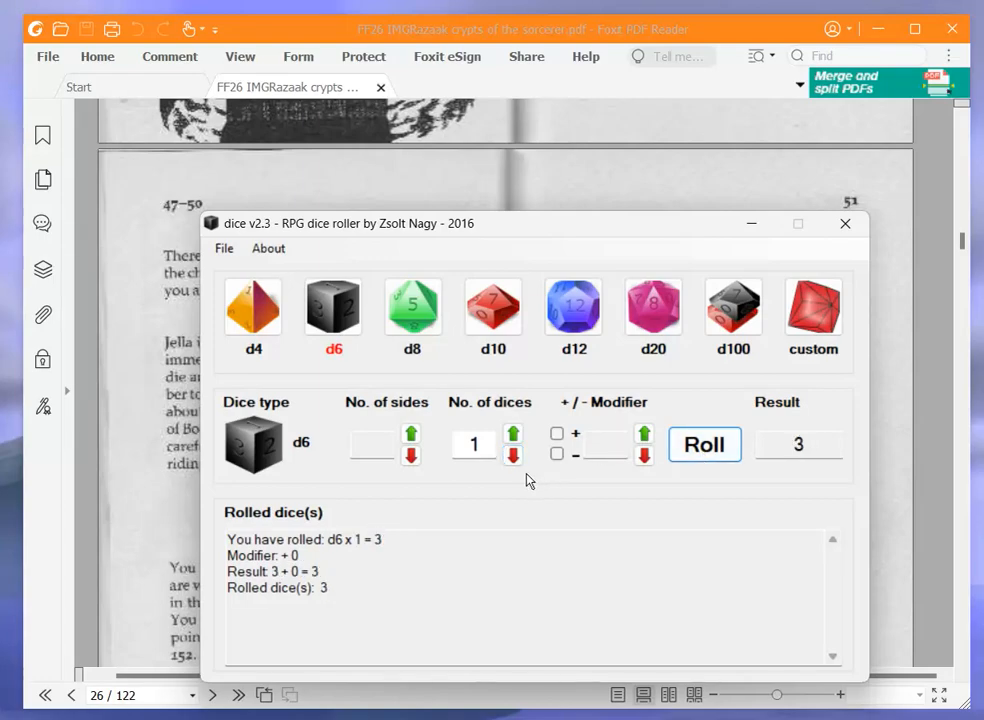
left_click(512, 434)
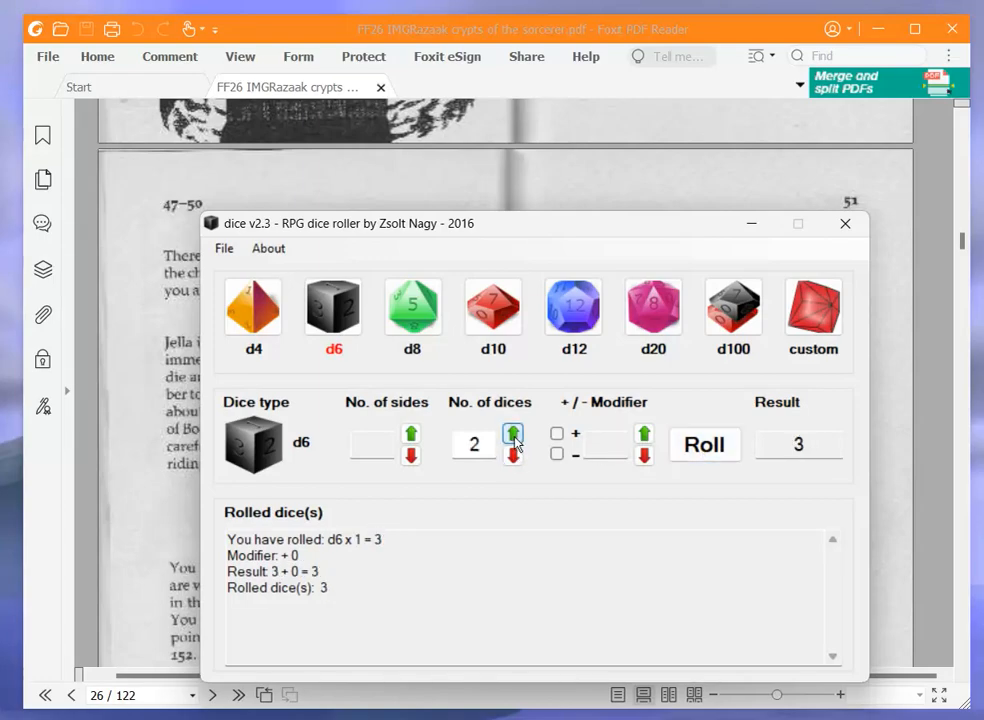
left_click(844, 224)
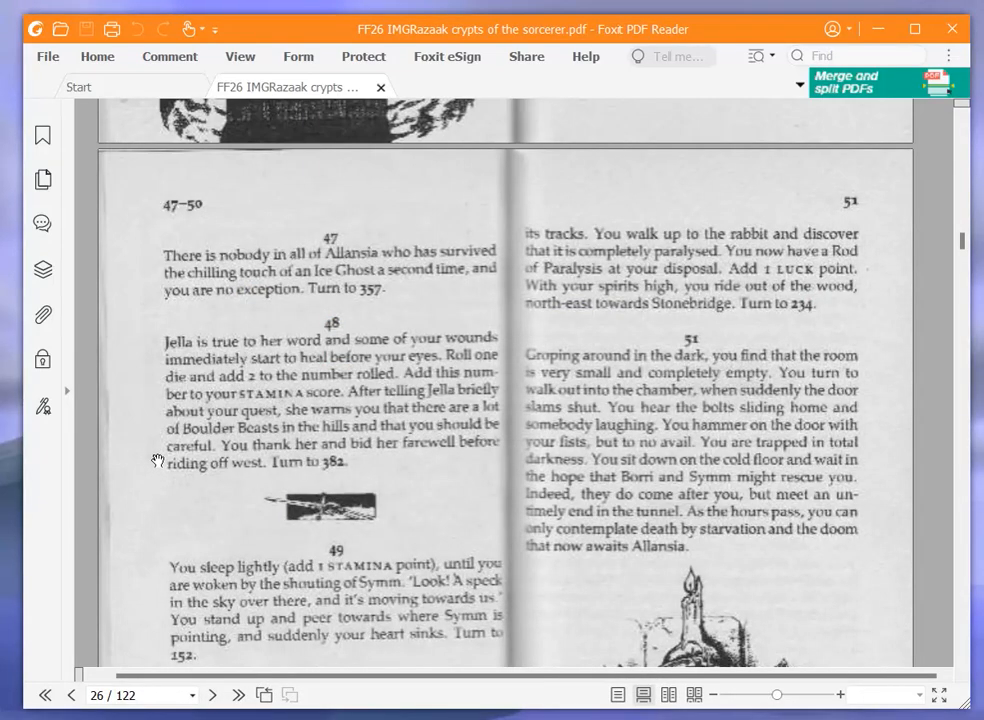
mouse_move(156, 460)
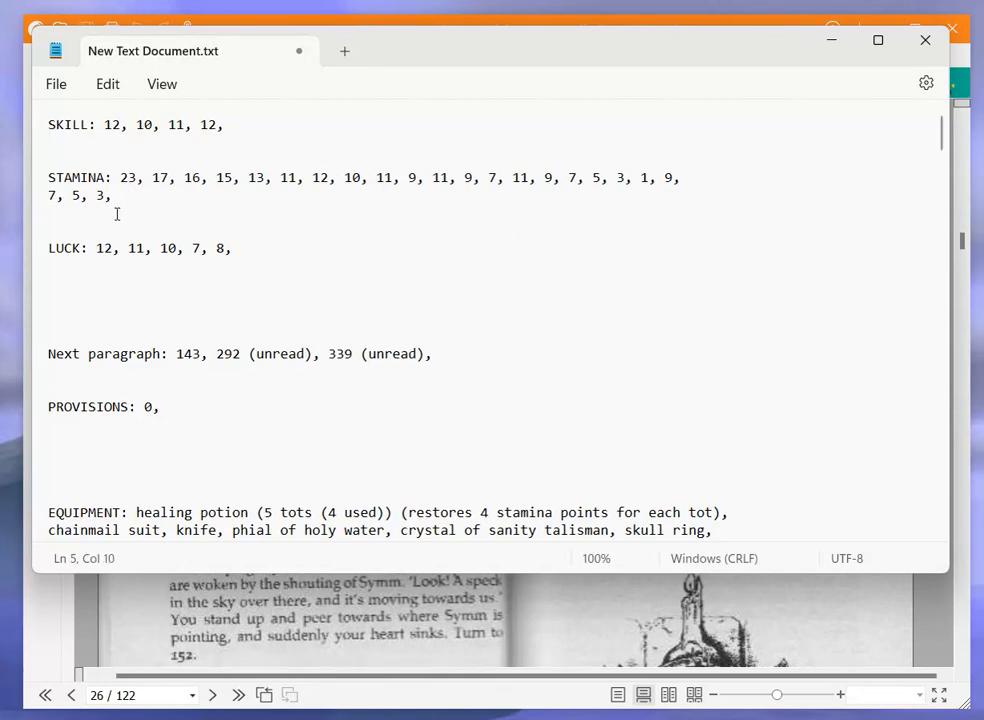
Append 8 to the STAMINA line and mark the healing potion as 5 used
type("8,")
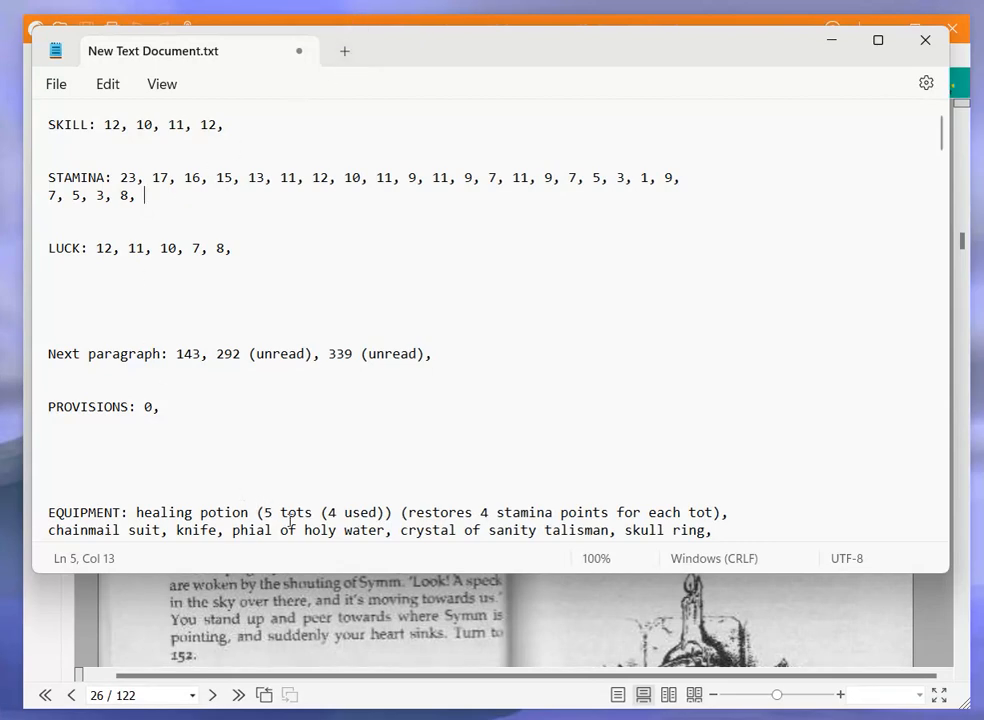
double_click(330, 512)
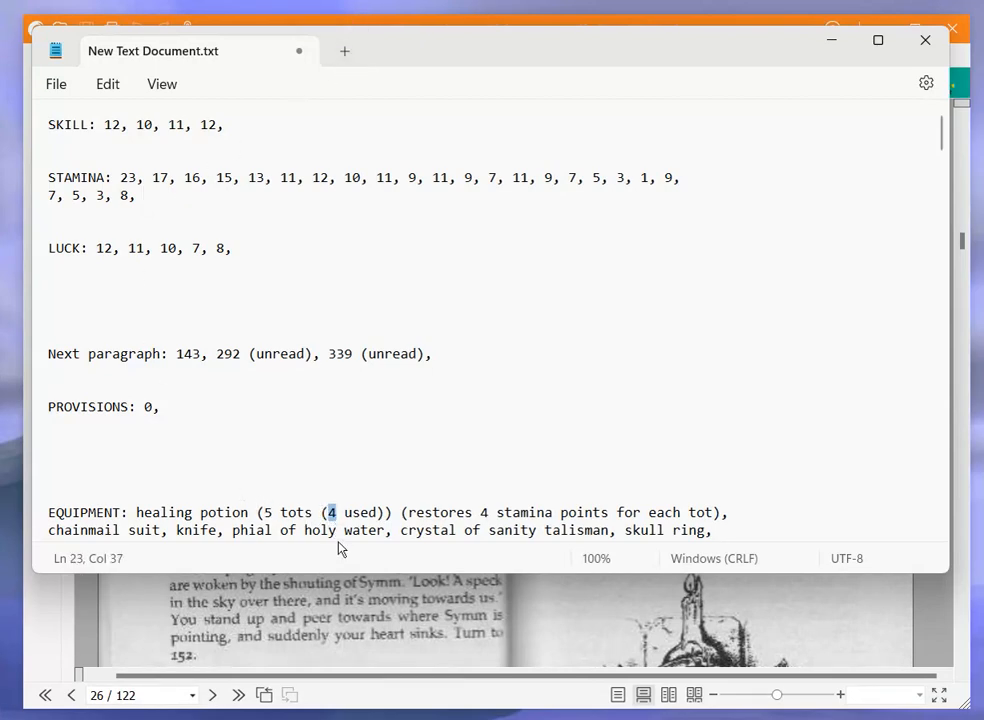
type("5")
left_click(492, 194)
type(" 12")
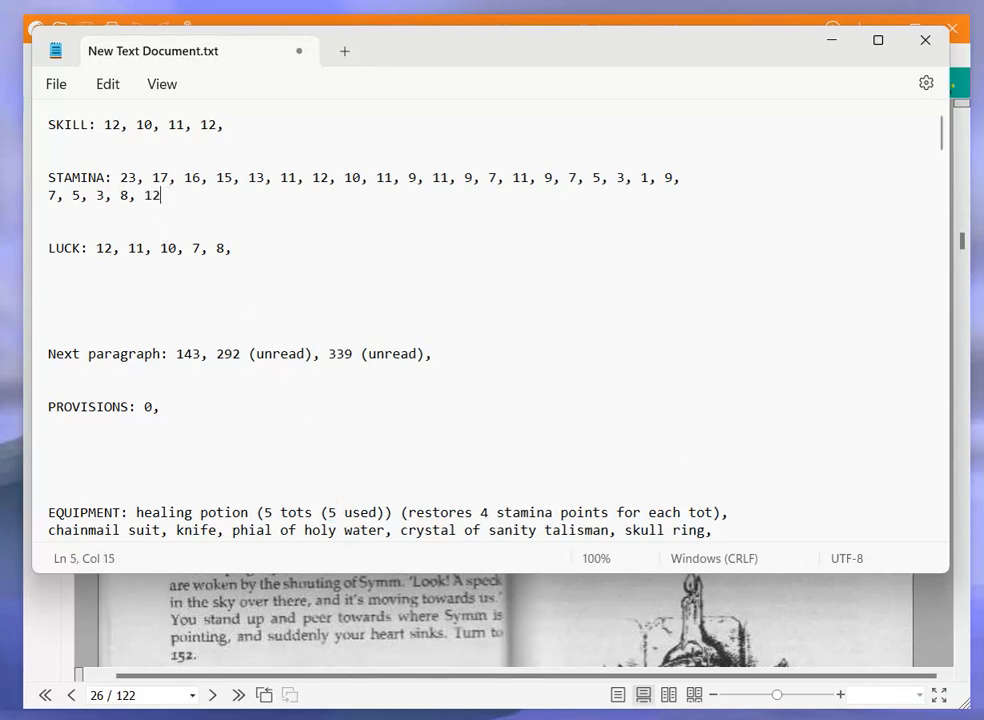
type(",")
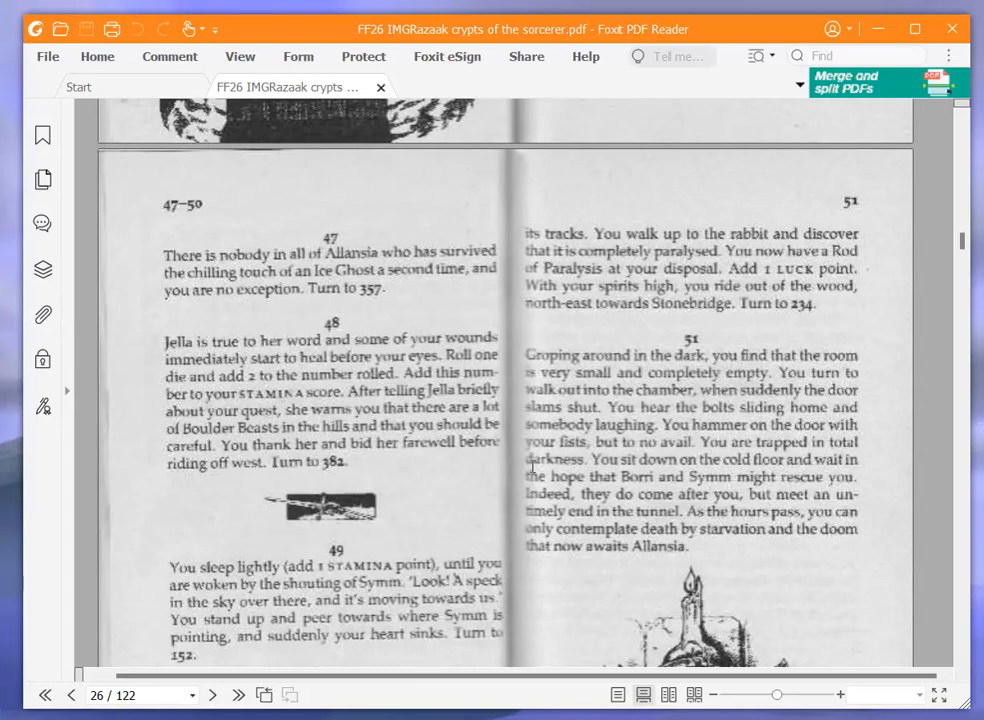
mouse_move(504, 444)
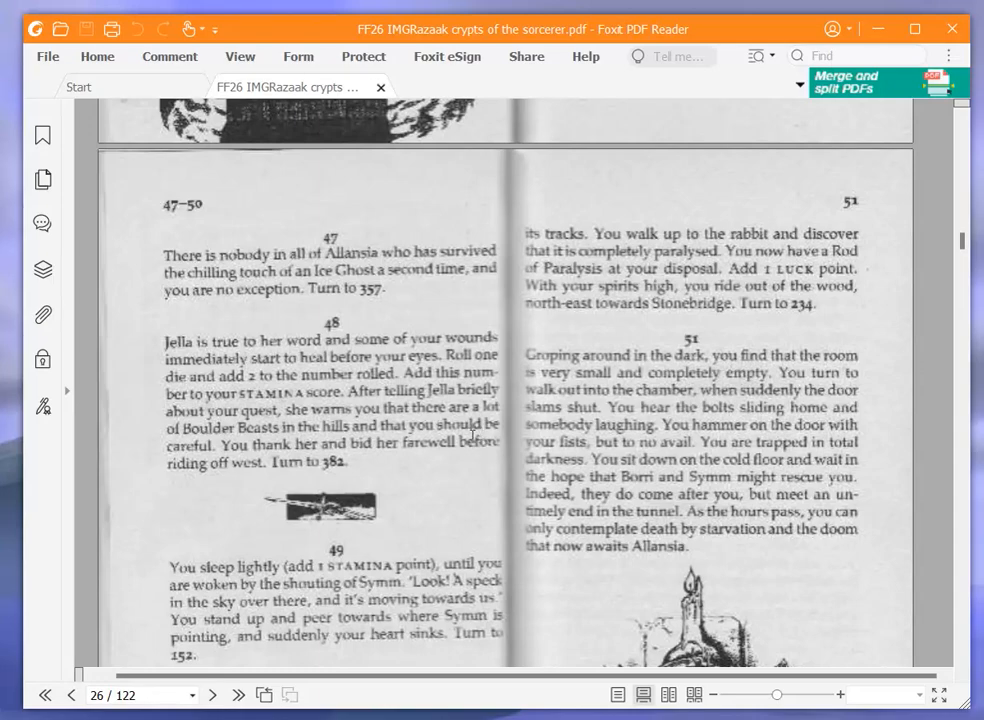
mouse_move(428, 510)
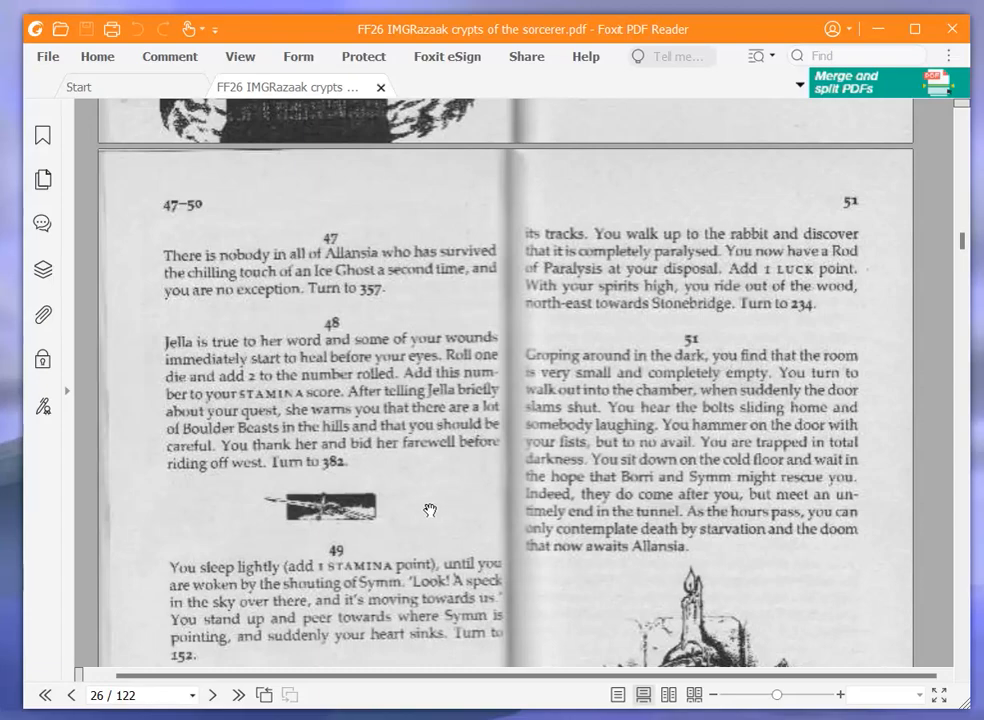
mouse_move(408, 508)
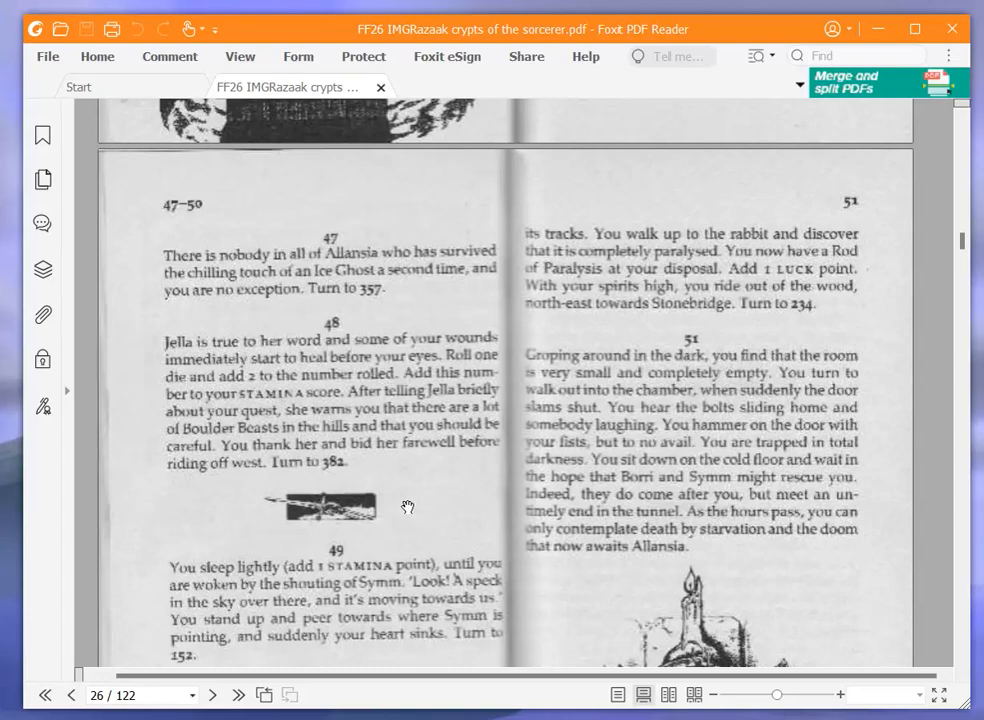
mouse_move(252, 508)
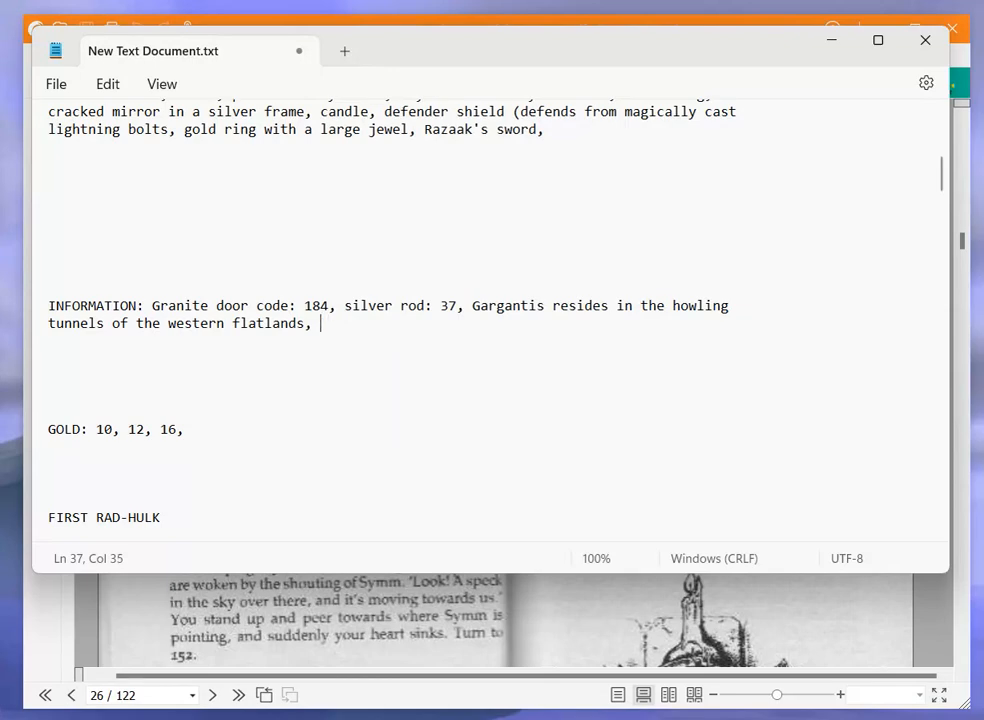
Add "there are boulder beasts in the hills" to the INFORMATION line
type("t")
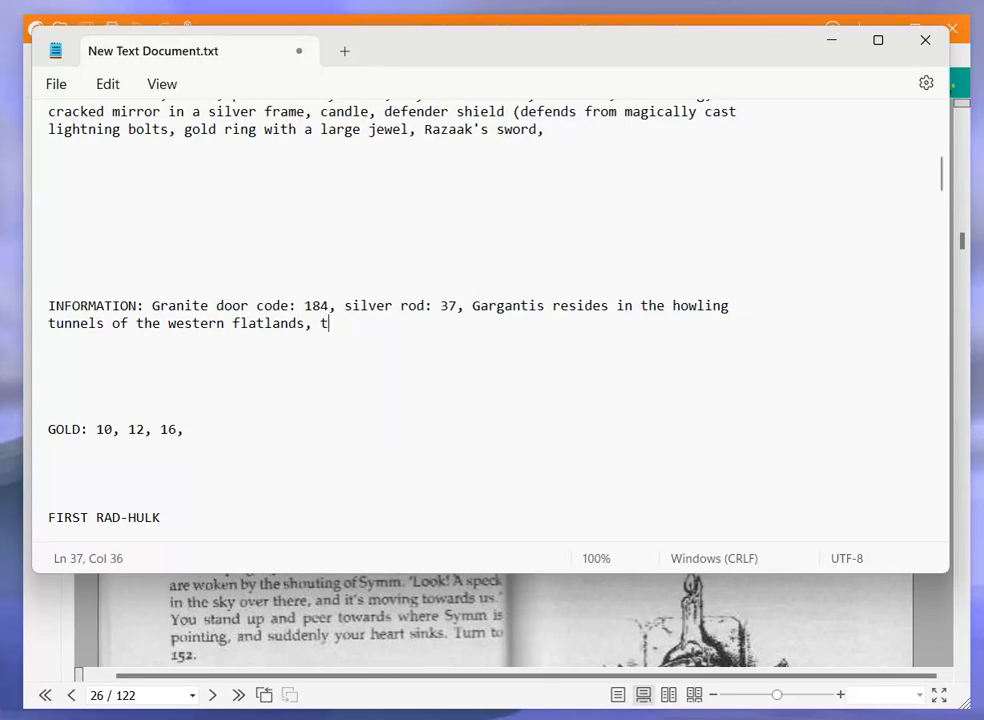
type("here are boulder beasts")
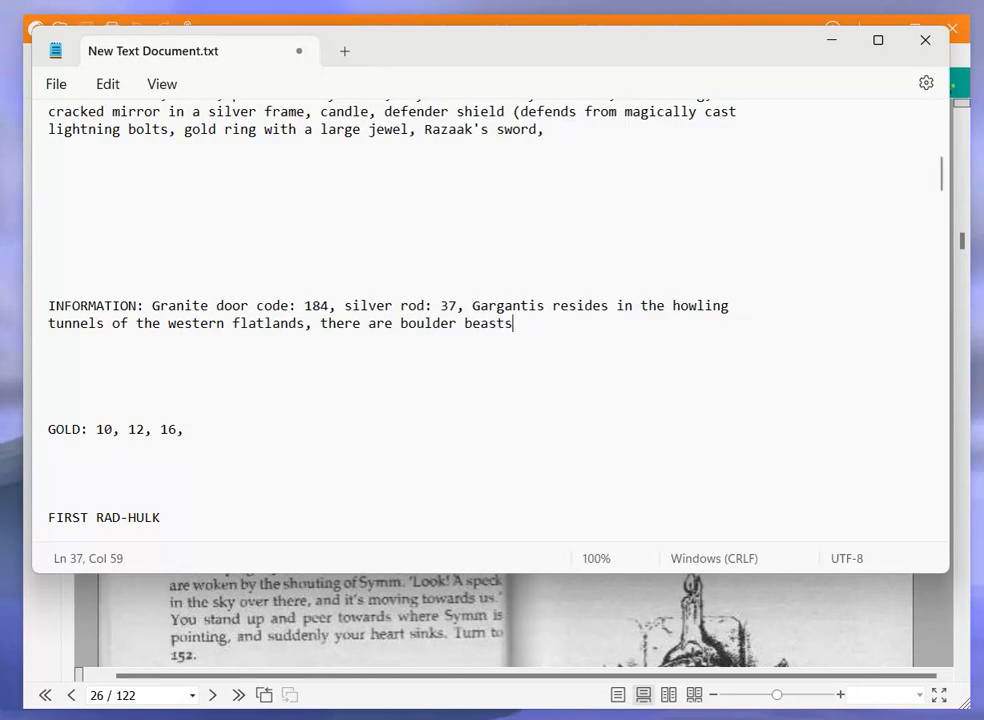
type("in the hills")
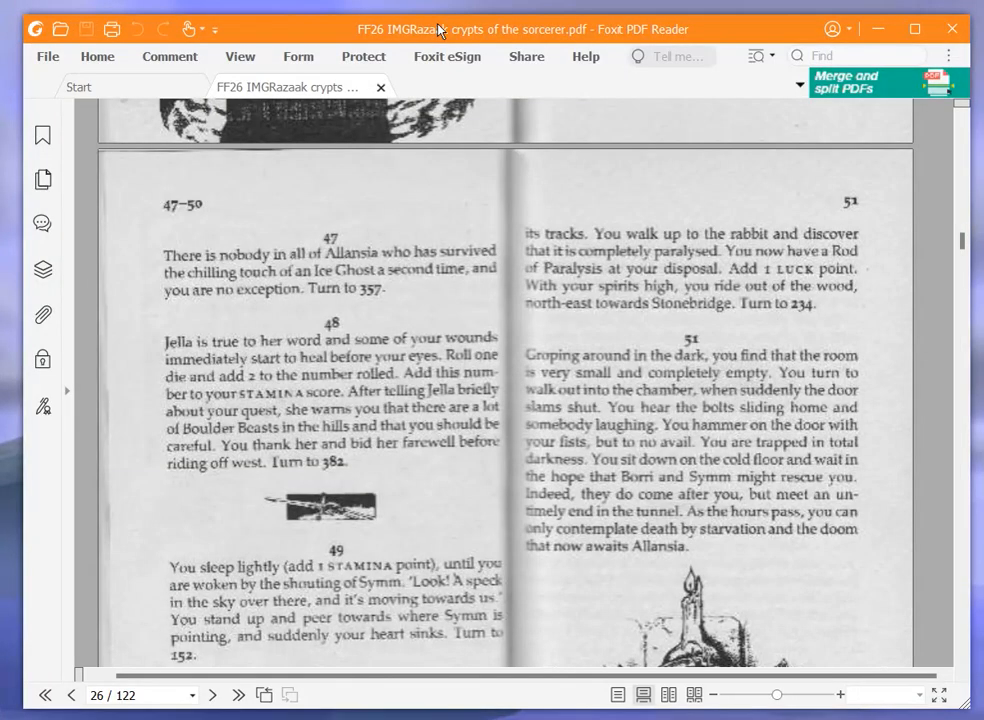
mouse_move(450, 40)
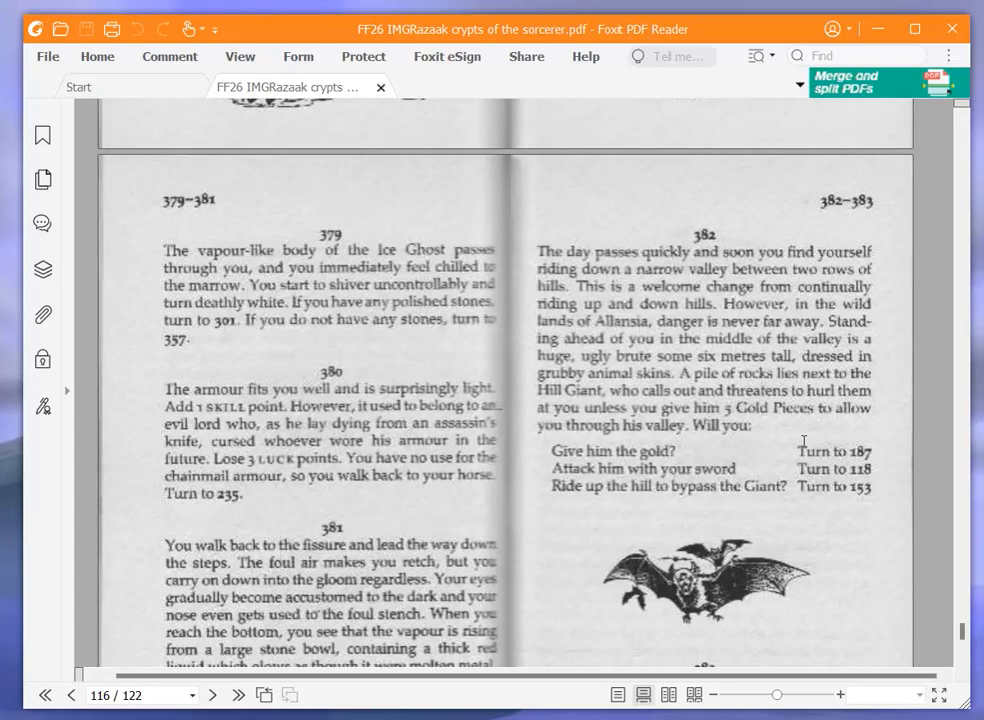
mouse_move(784, 512)
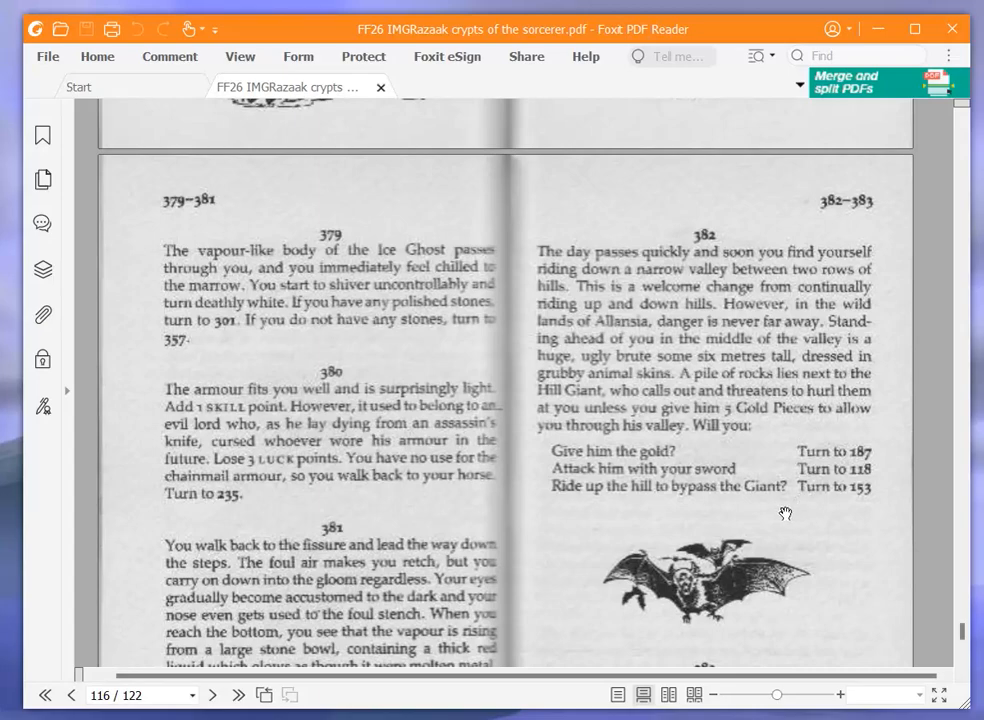
mouse_move(788, 500)
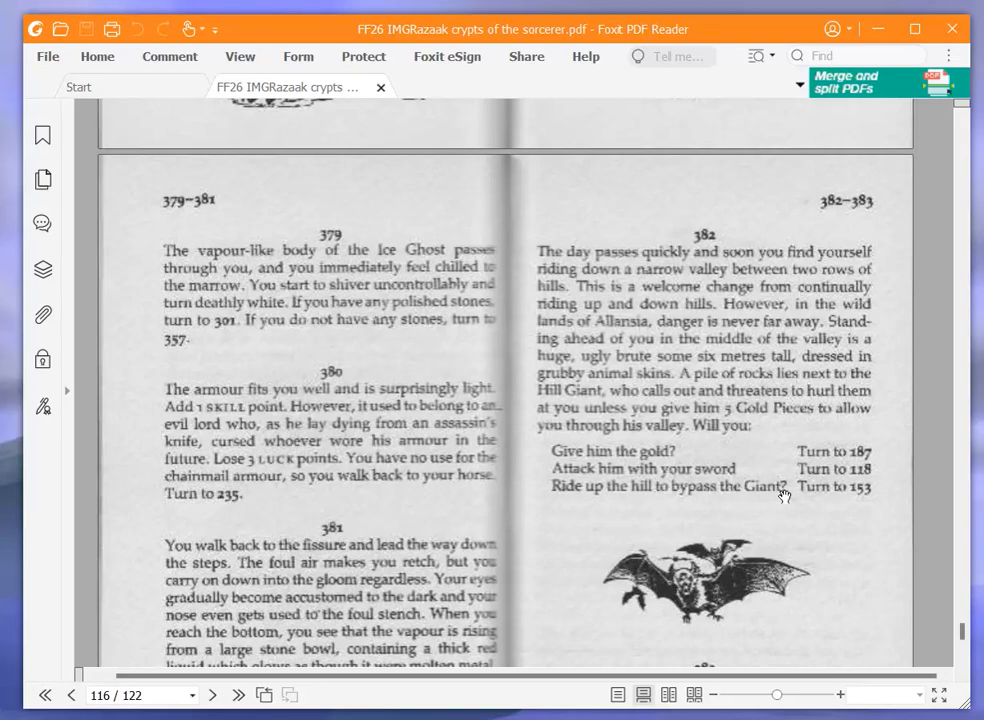
mouse_move(784, 496)
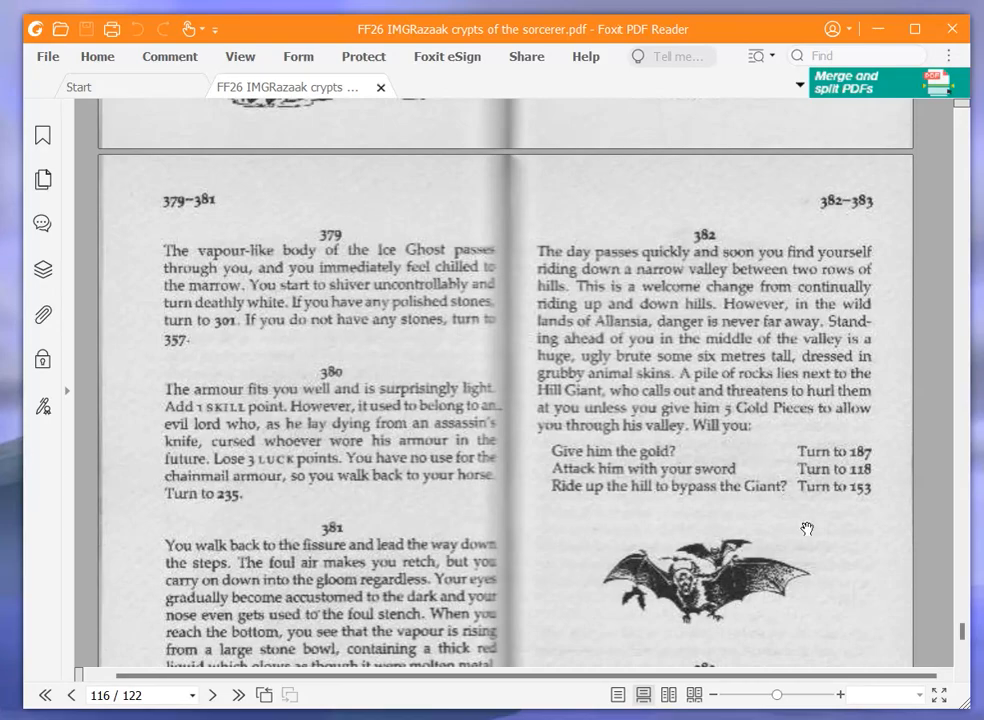
mouse_move(948, 632)
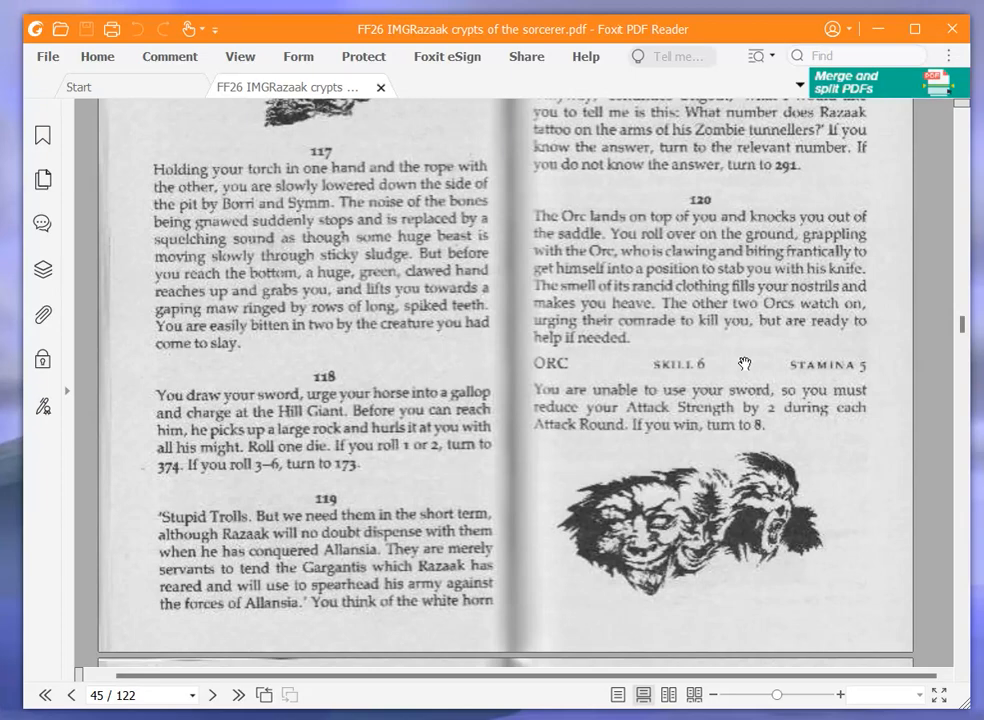
mouse_move(758, 292)
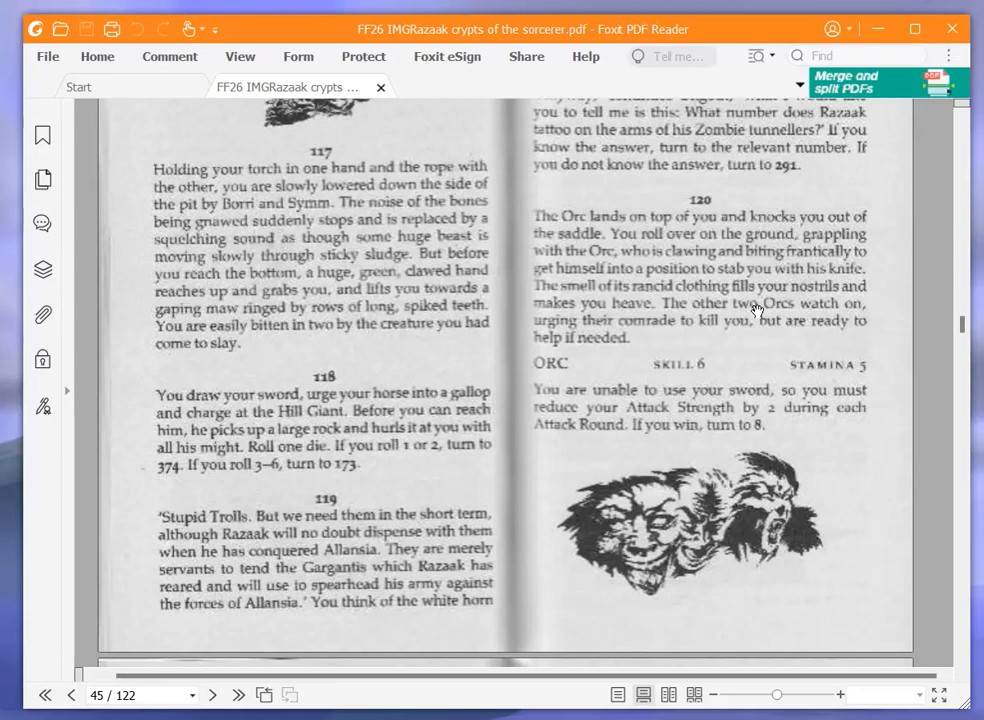
mouse_move(756, 312)
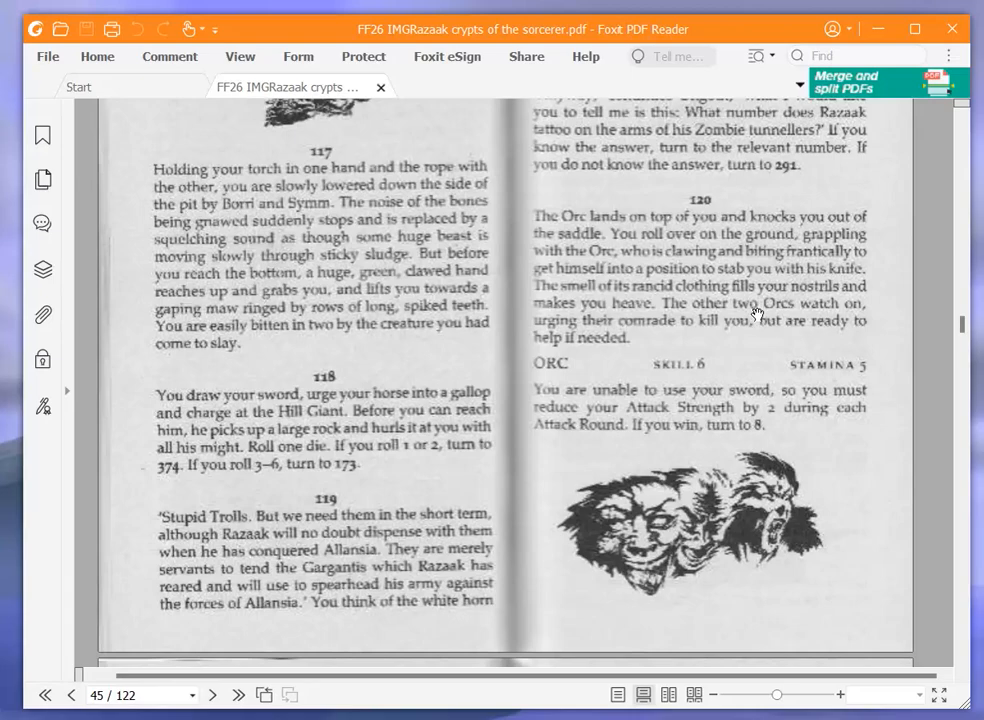
mouse_move(752, 316)
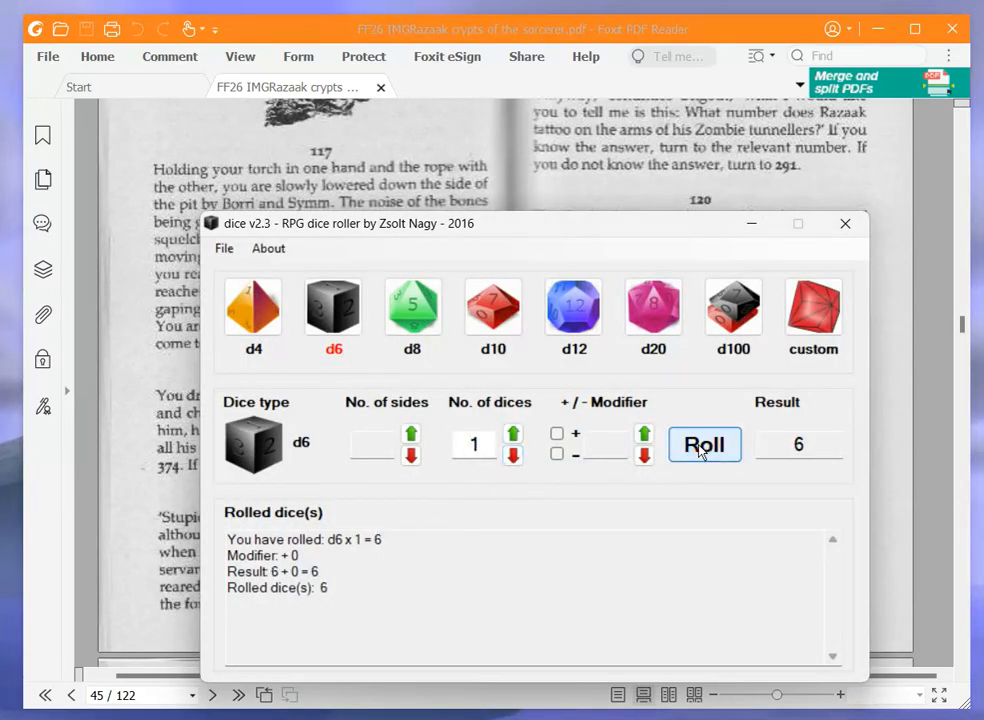
Dismiss the dice roller after the charge roll of 6, returning to paragraph 118
left_click(844, 224)
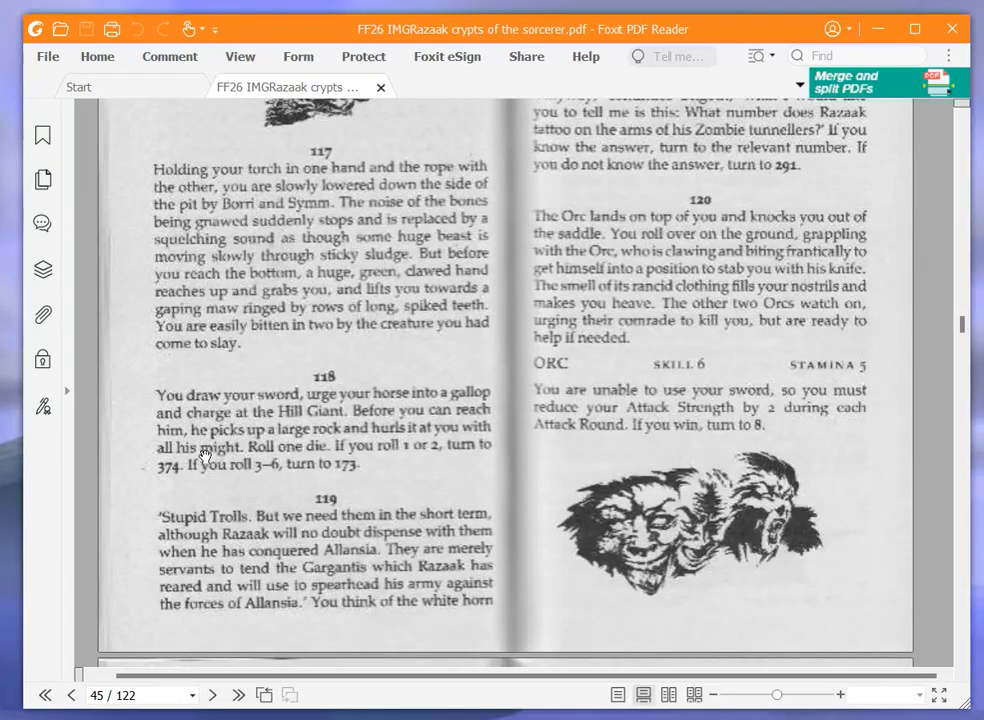
mouse_move(472, 492)
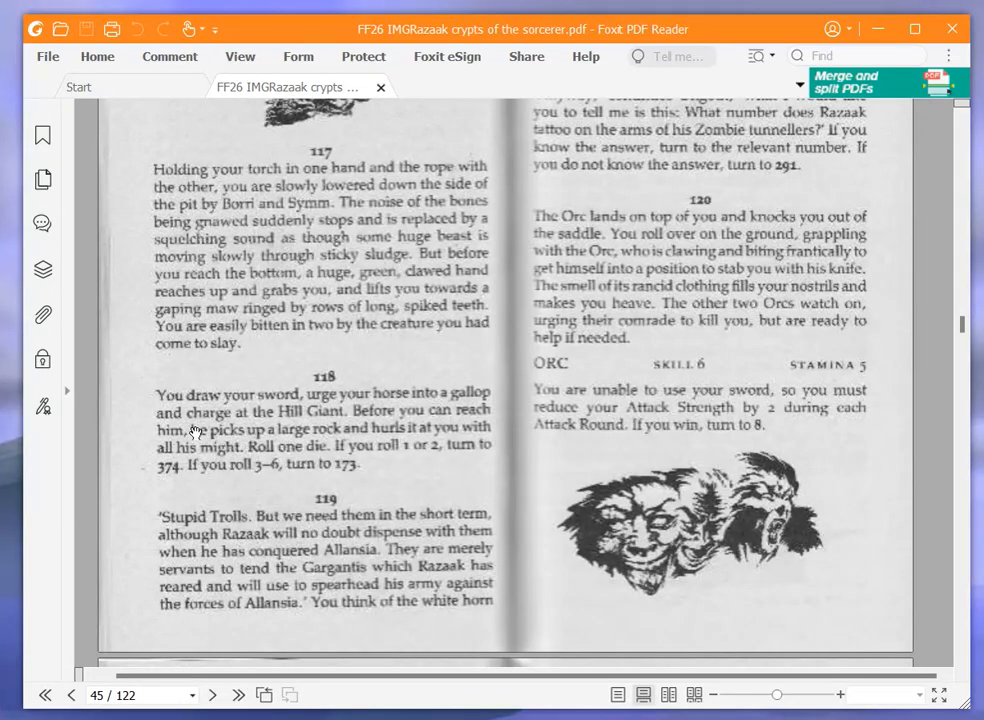
mouse_move(144, 432)
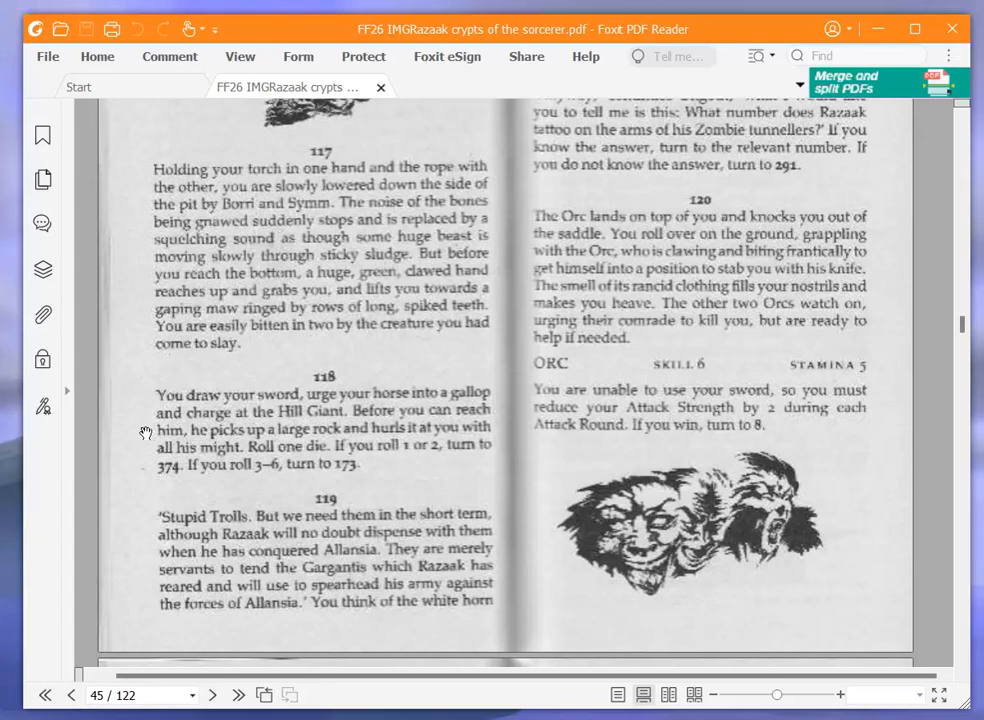
mouse_move(370, 492)
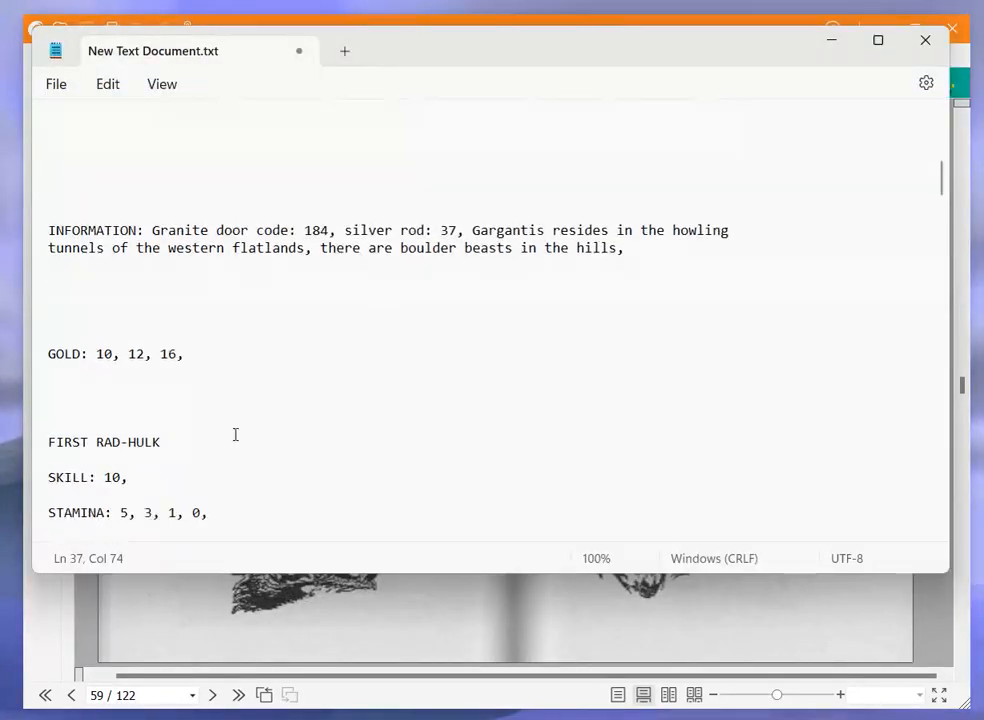
Add a HILL GIANT entry with round attacks 12 versus 17 and its stamina down to 8
scroll("down", 3)
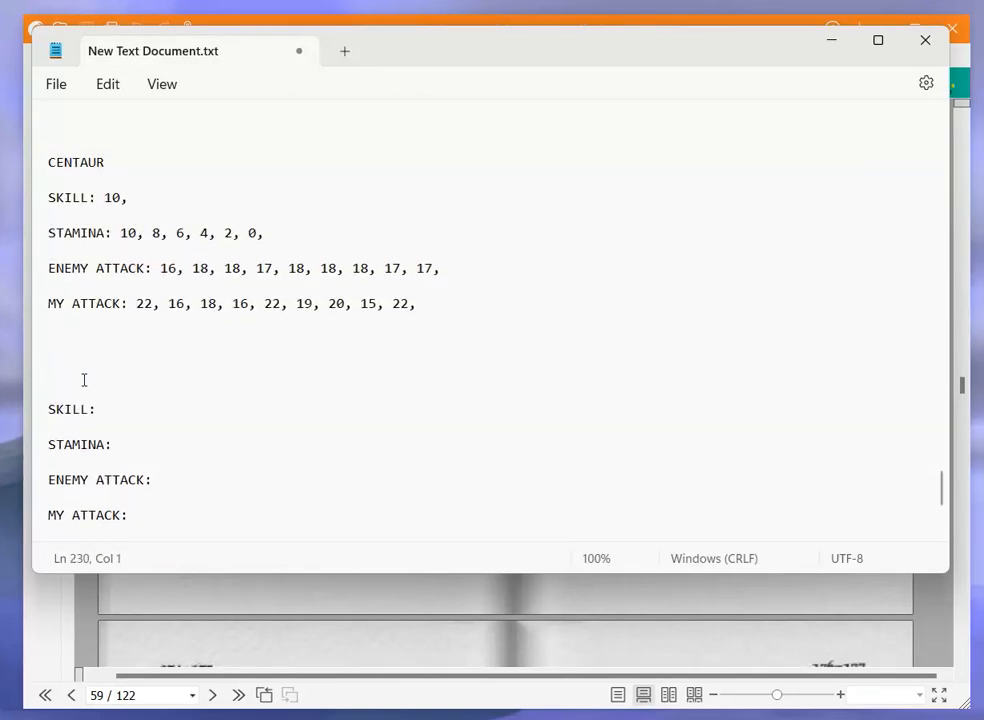
type("HILL GIA")
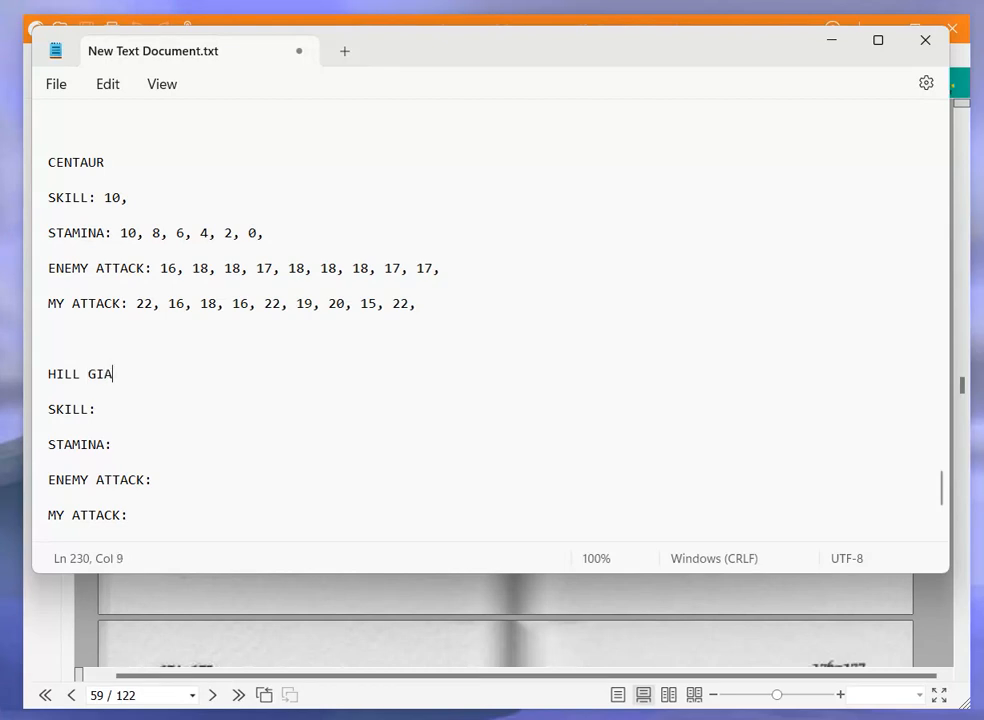
type("NT")
left_click(172, 444)
type(" 10,")
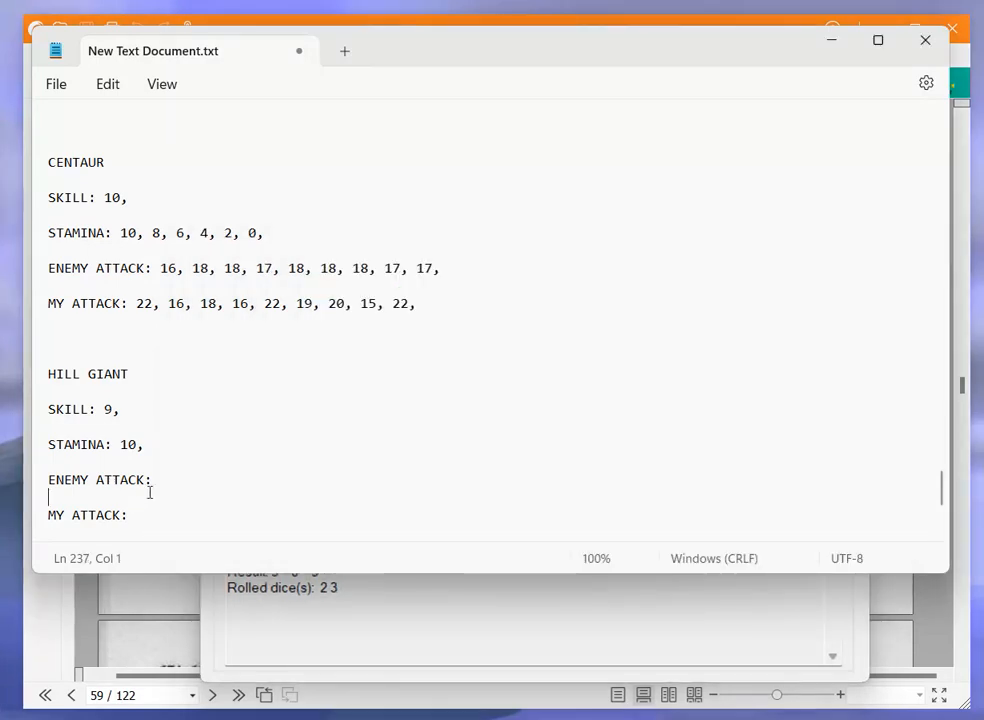
type("12,")
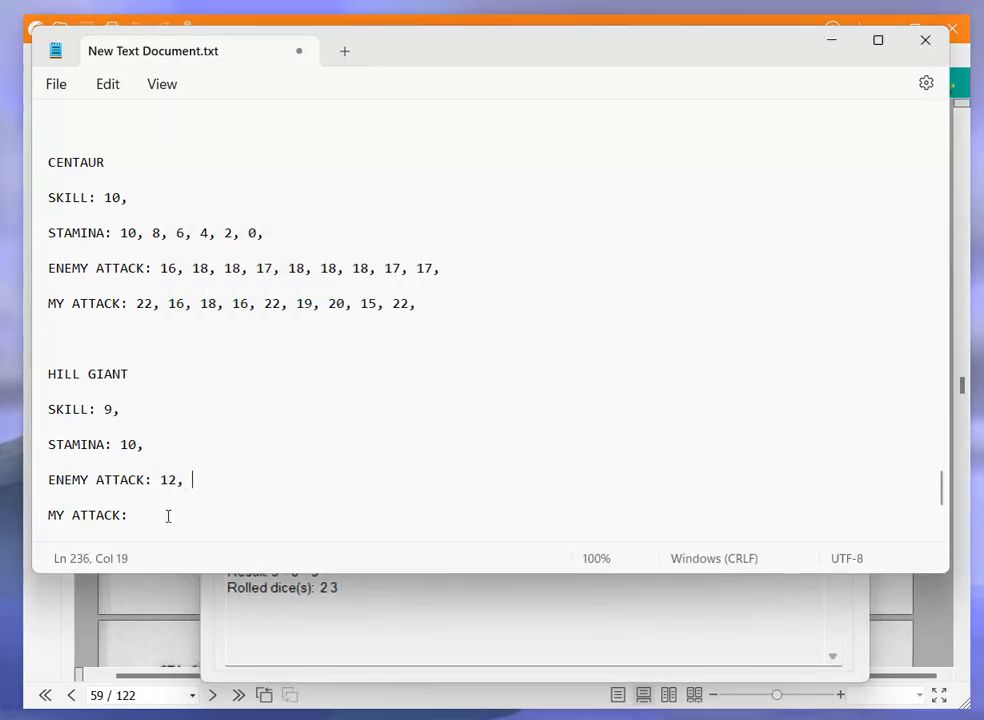
type("17,")
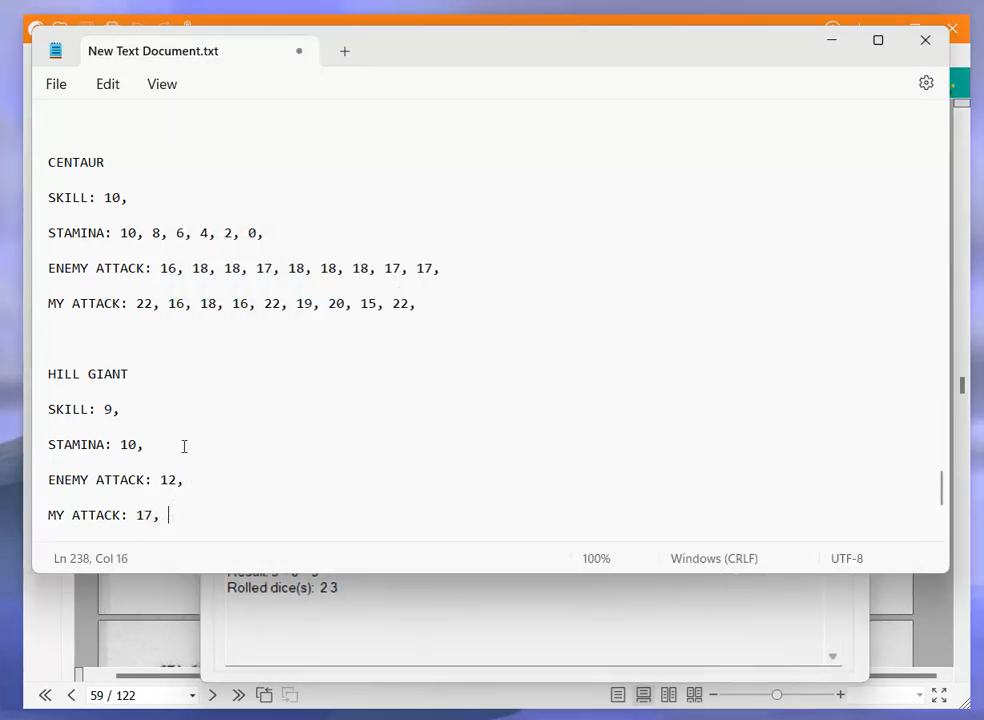
type("8,")
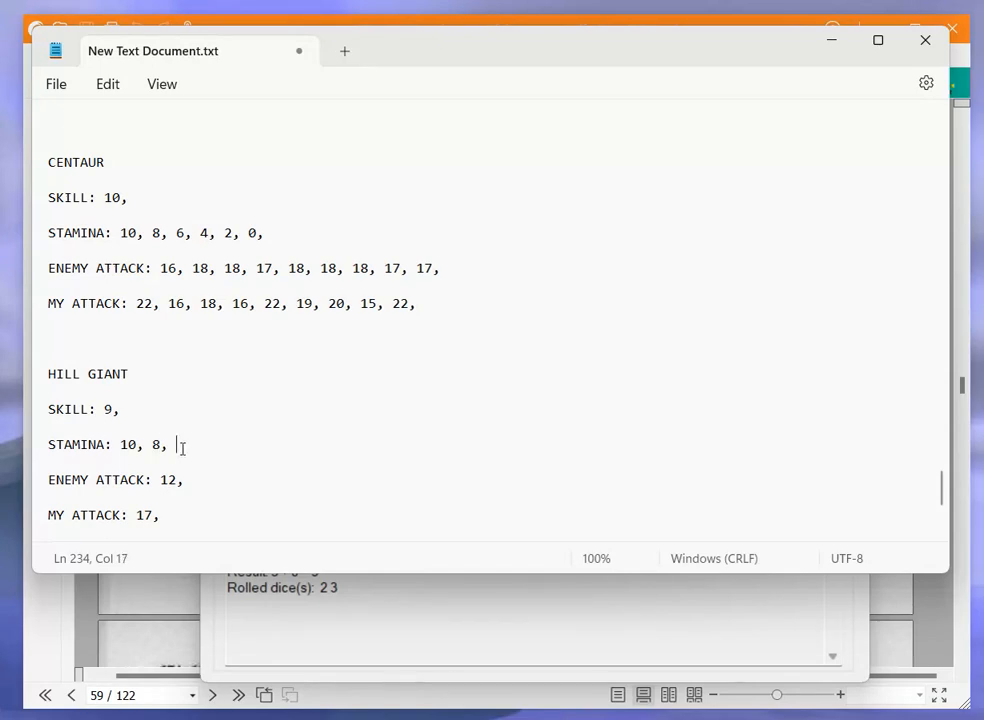
Roll the dice again and log the next round's Hill Giant attack of 14
left_click(704, 444)
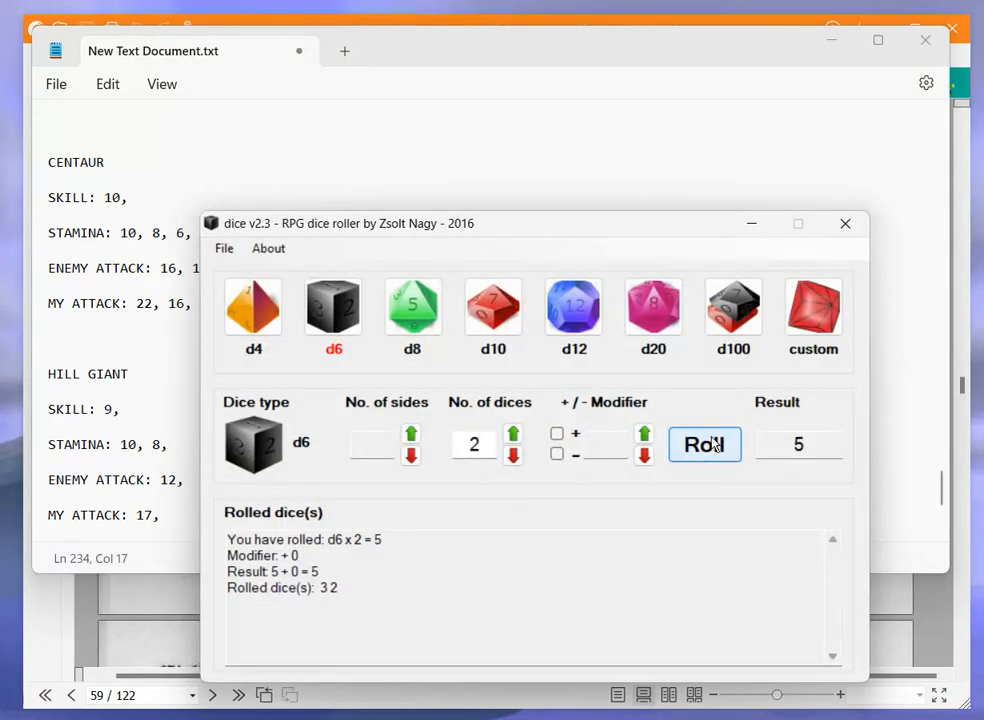
left_click(704, 444)
type(" 19,")
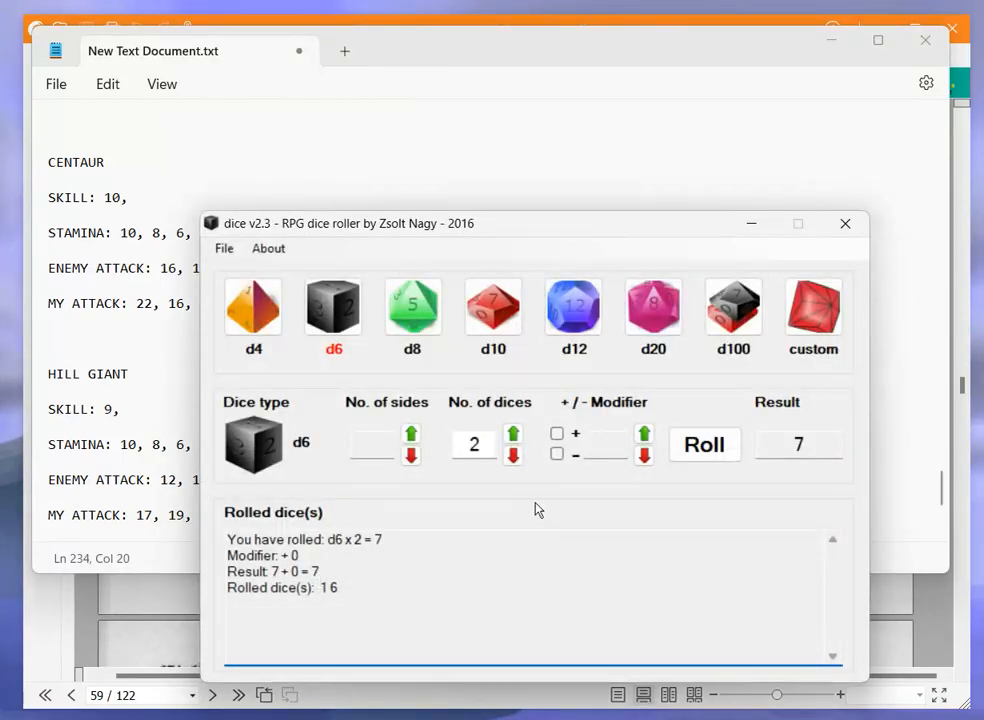
left_click(704, 444)
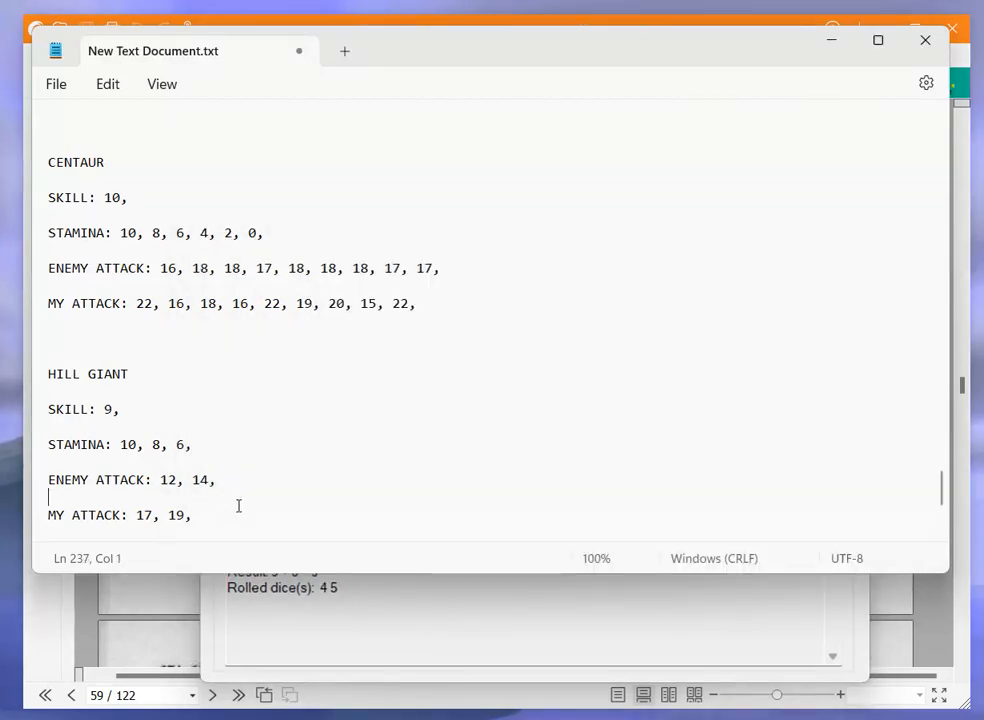
type("14,")
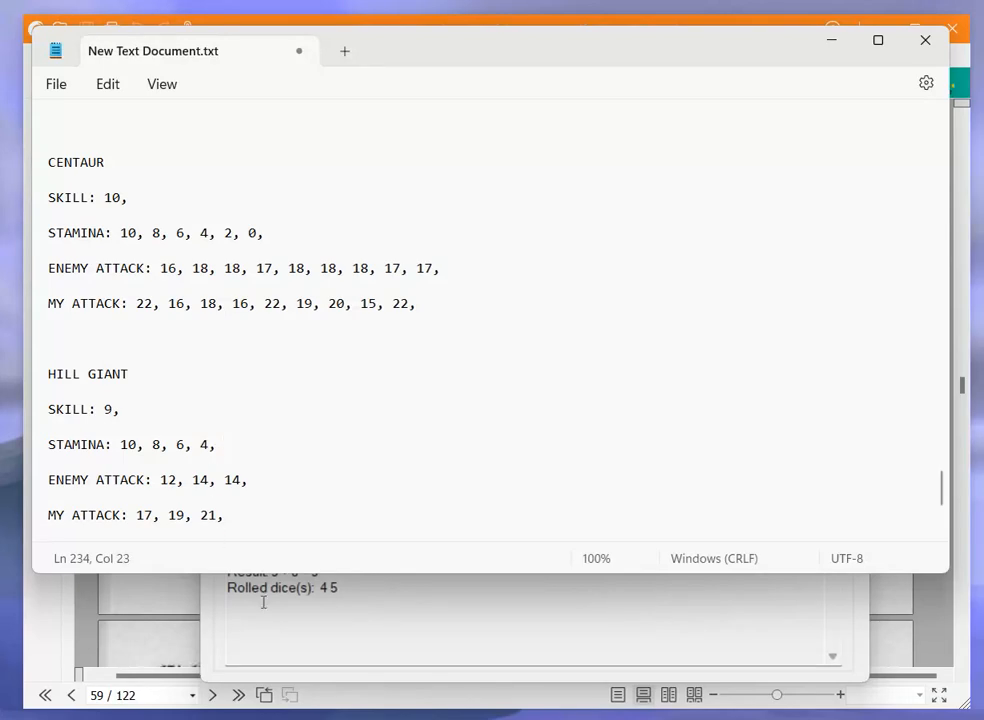
left_click(48, 390)
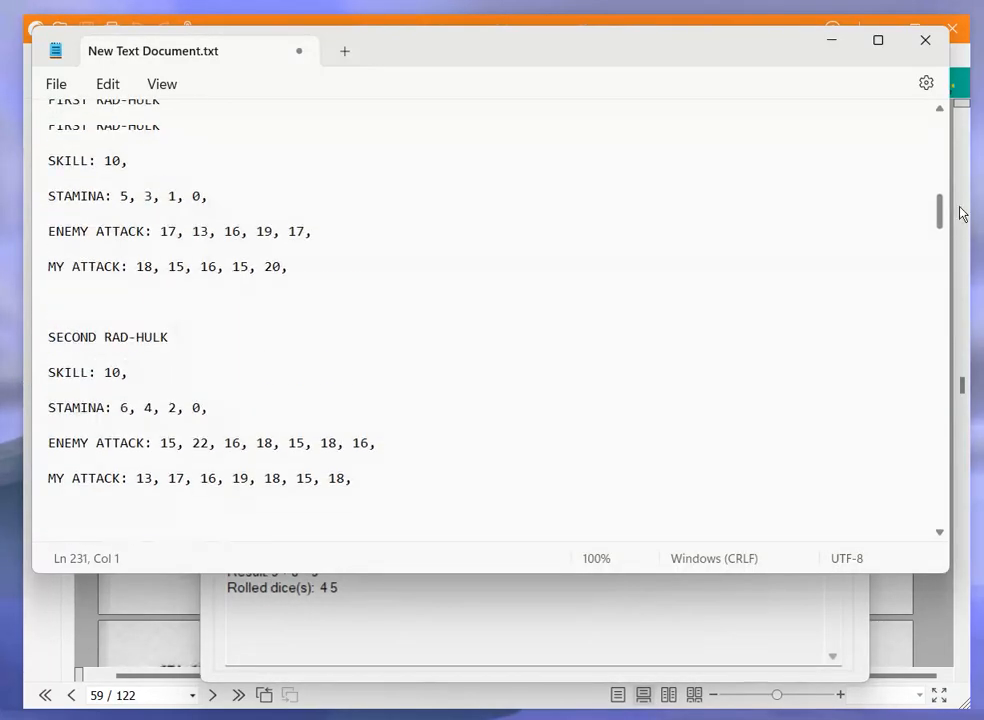
scroll("down", 3)
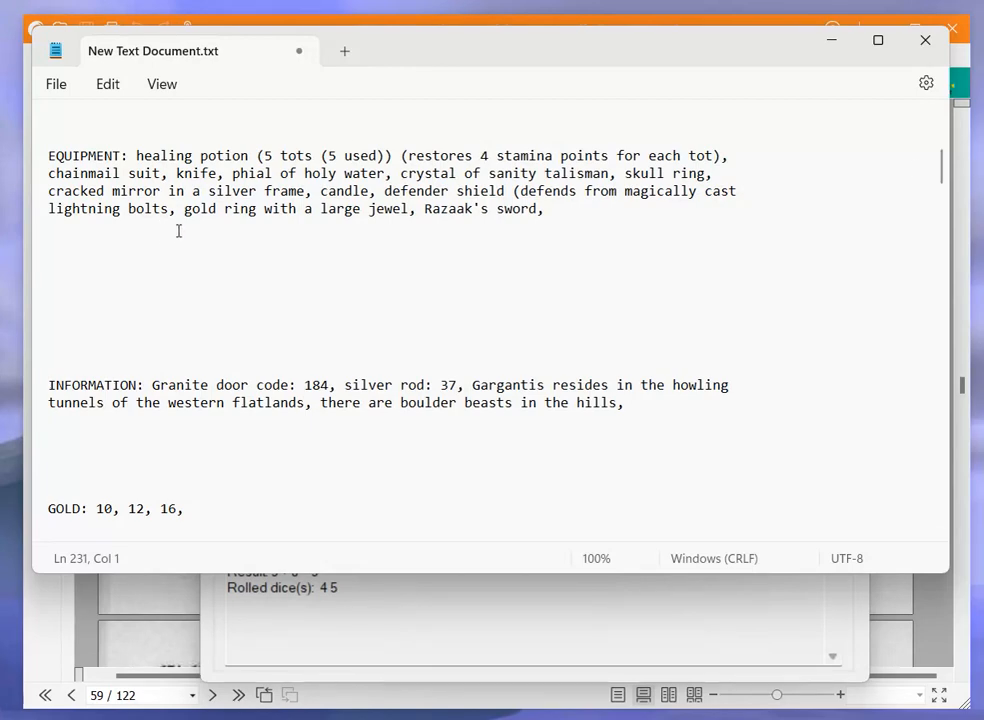
left_click(172, 208)
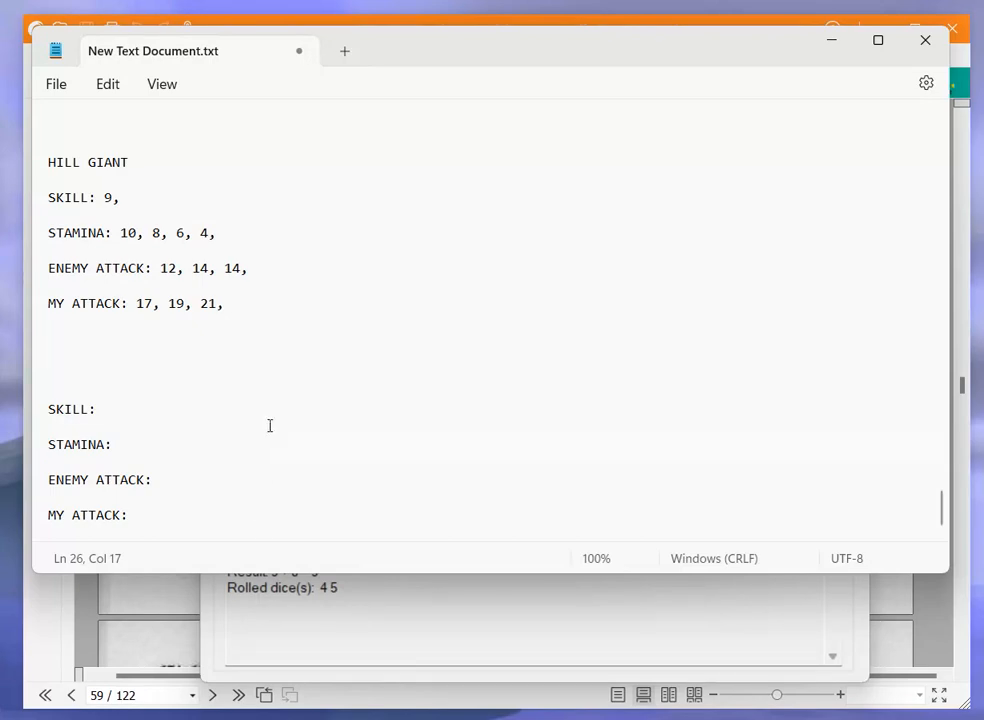
Roll the next round and note the Hill Giant's stamina falling to 2
left_click(704, 444)
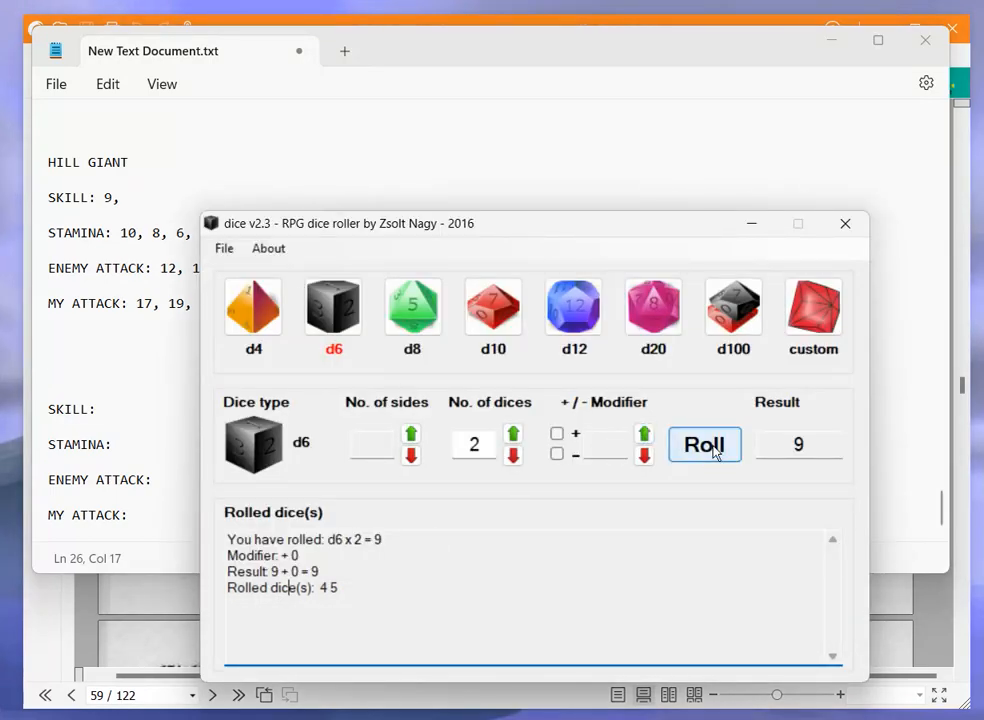
left_click(704, 444)
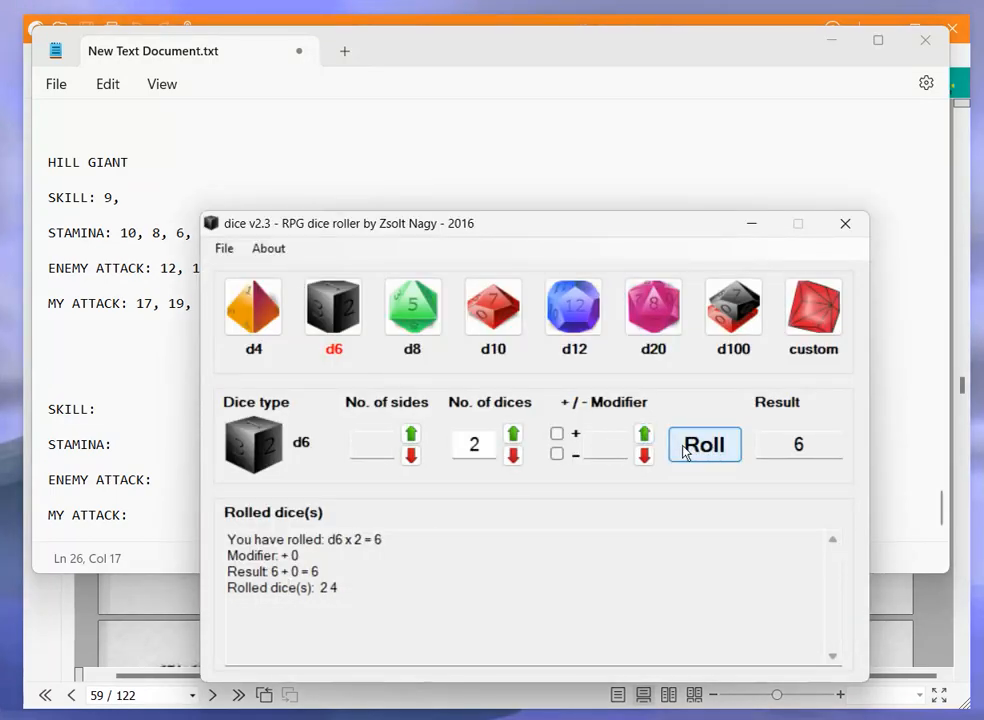
left_click(704, 444)
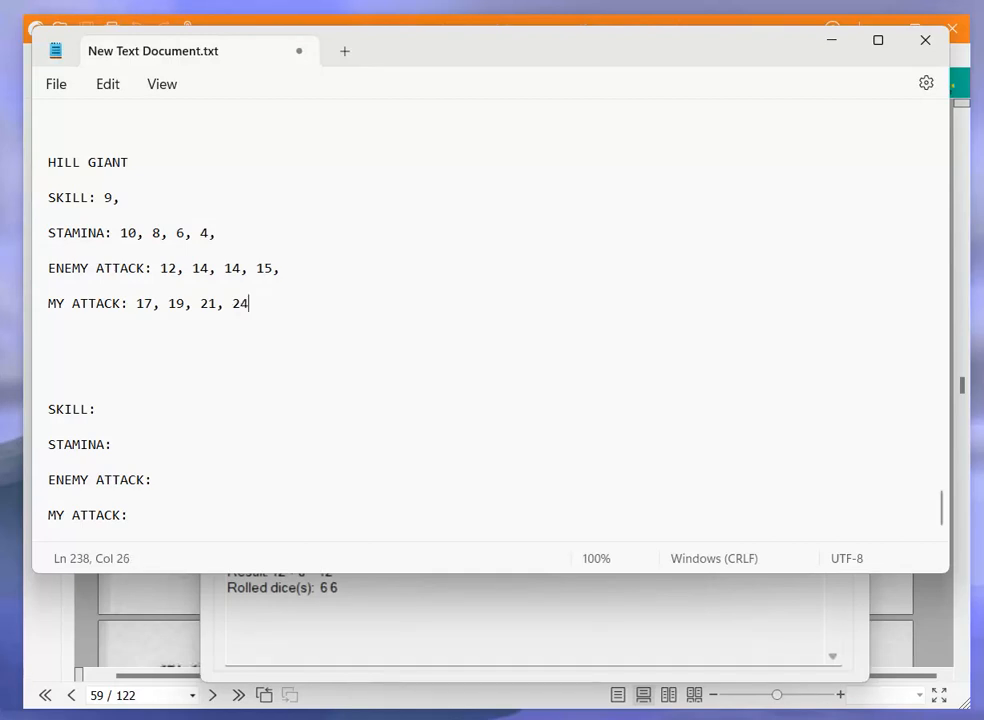
type(",")
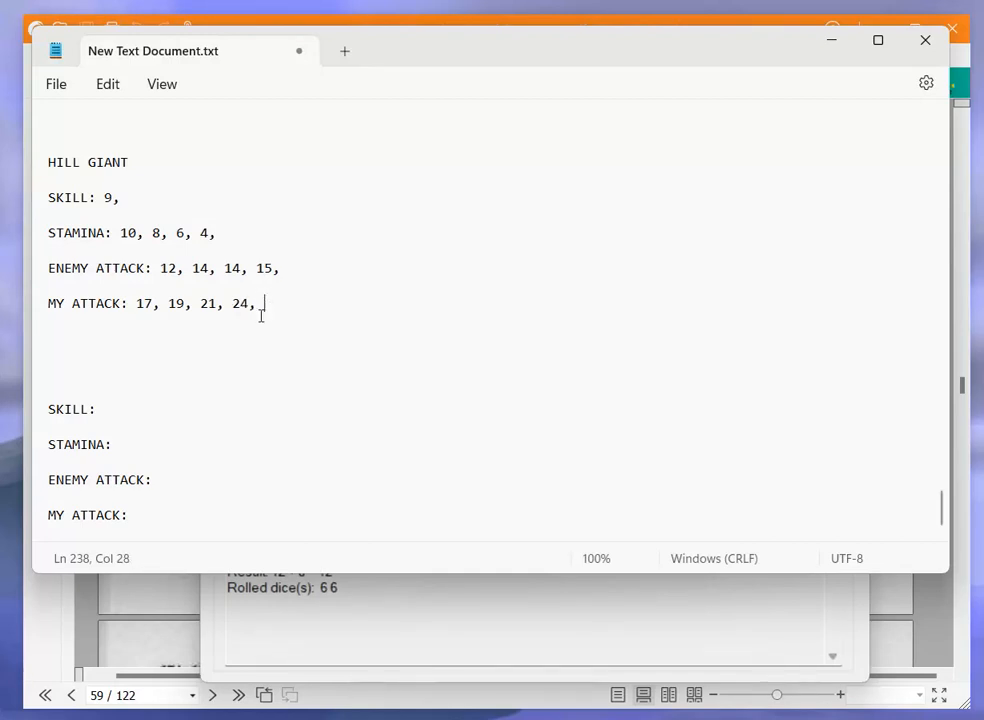
mouse_move(294, 572)
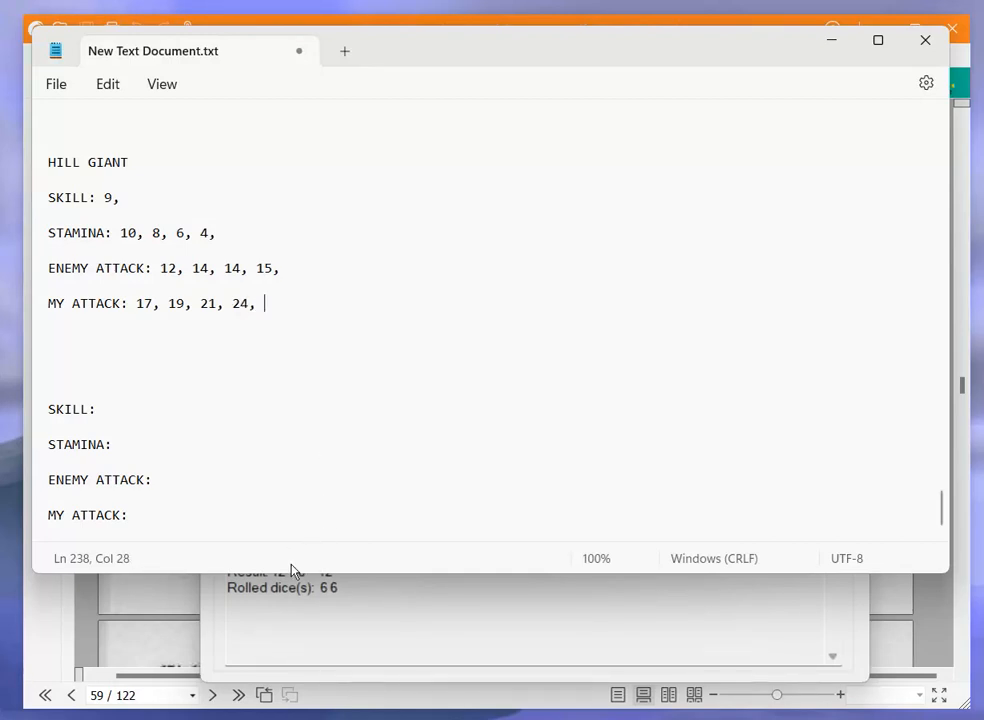
type("2,")
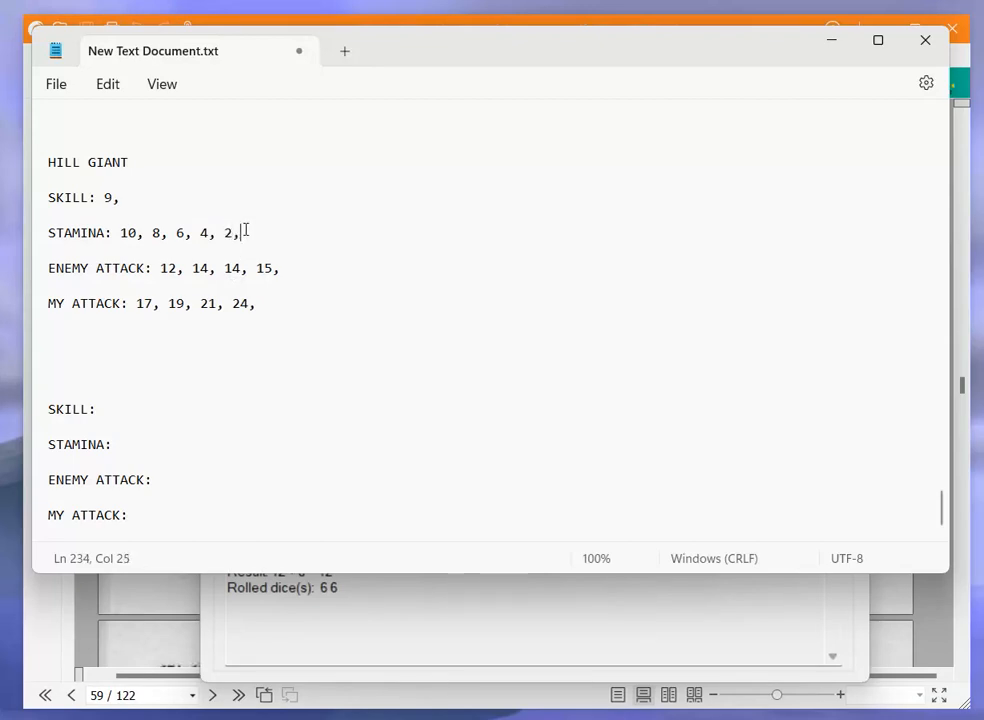
Roll the last round and record the Hill Giant's stamina at 0, ending the fight
left_click(704, 444)
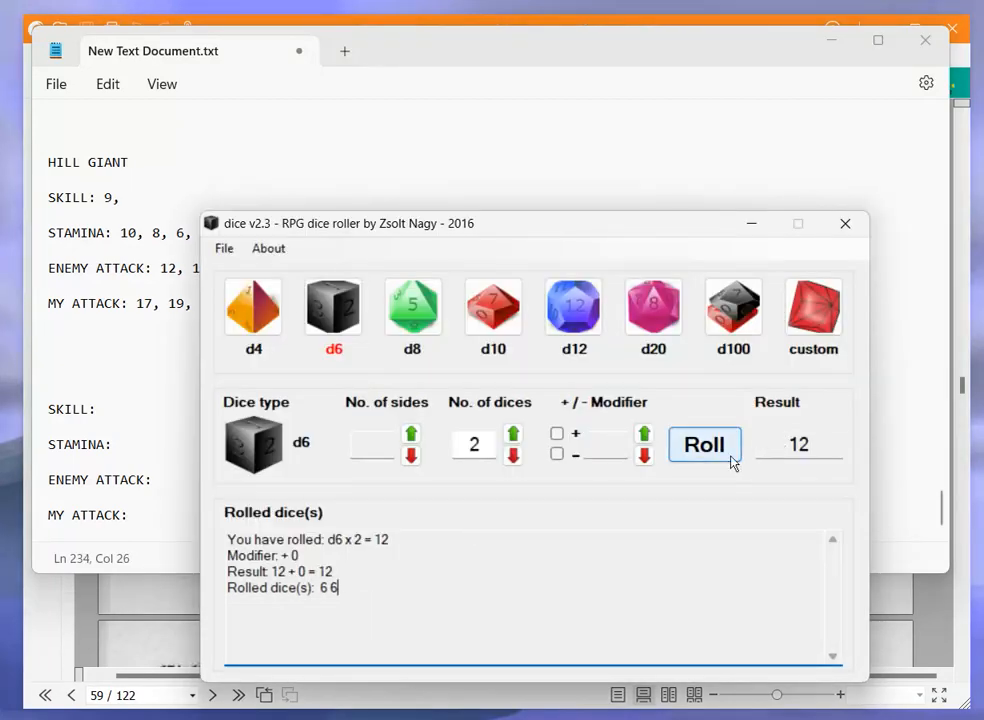
left_click(704, 444)
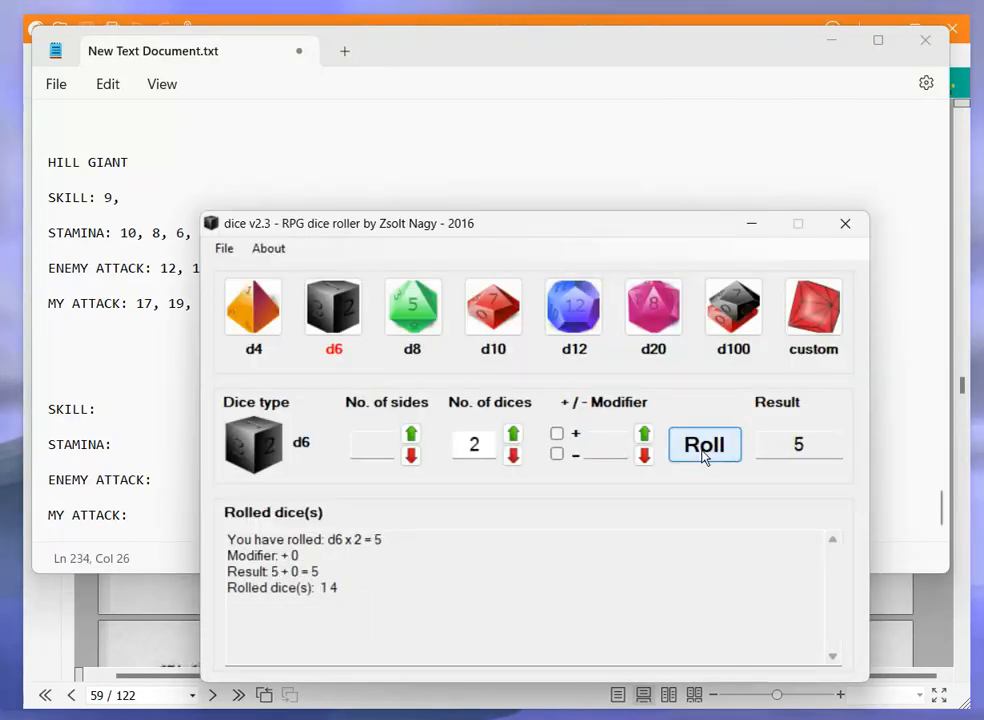
left_click(704, 444)
type(" 17")
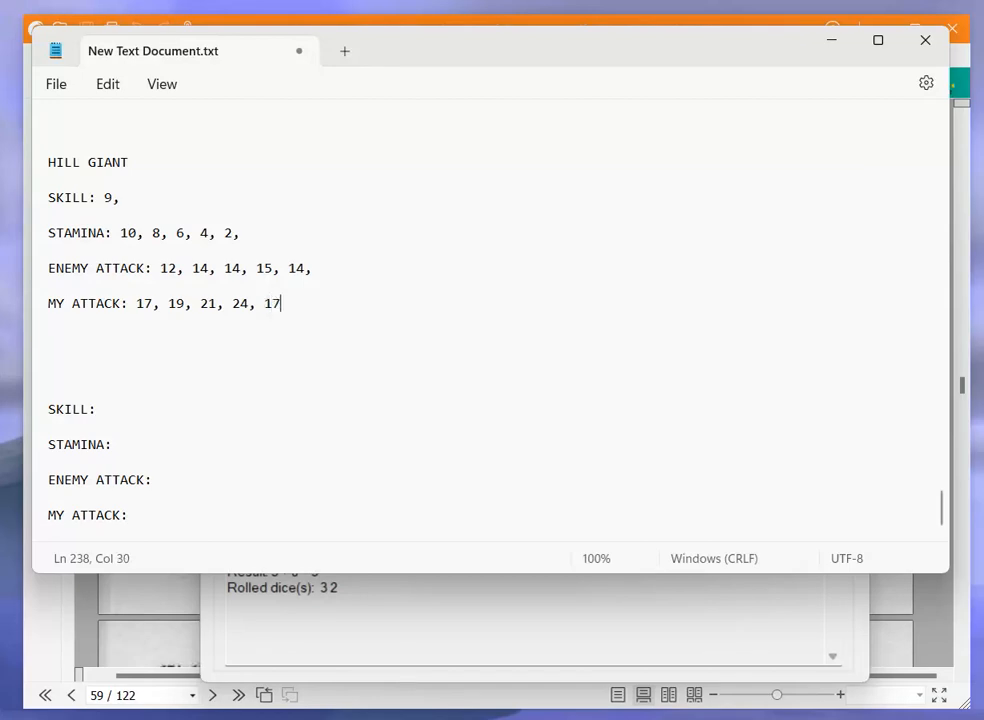
type("0,")
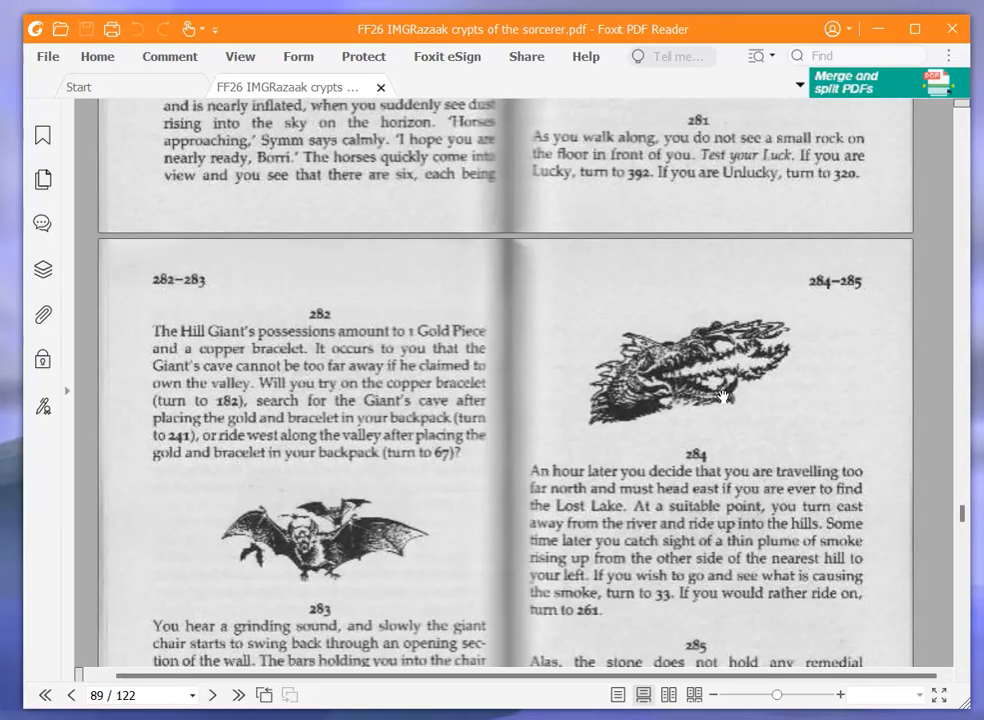
mouse_move(700, 388)
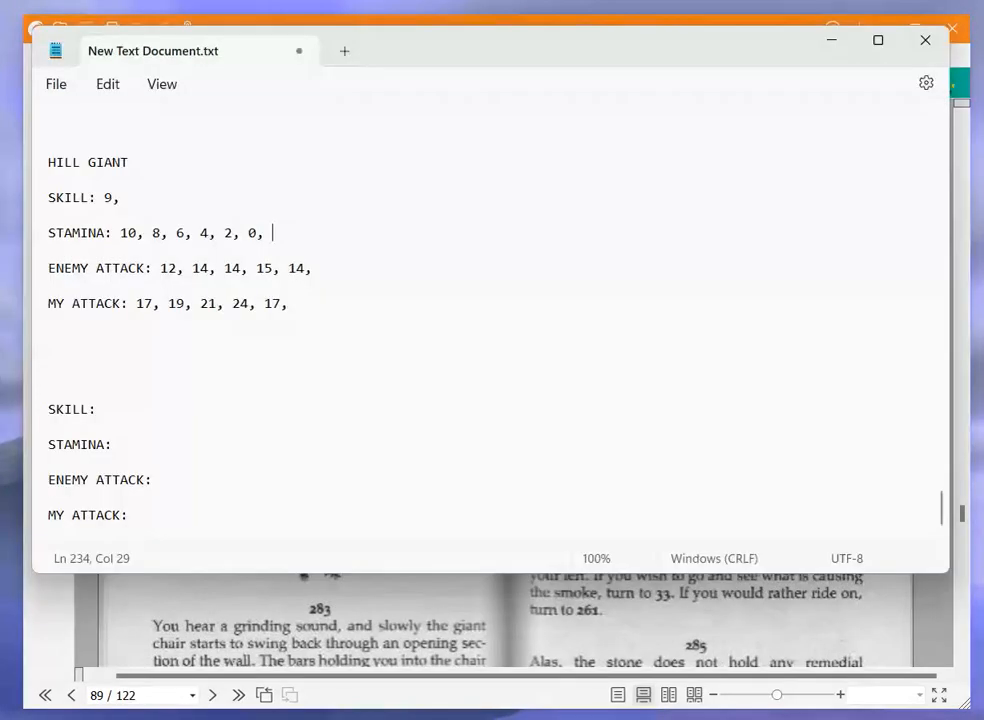
Append 17 to the GOLD line and add copper bracelet to the EQUIPMENT list
scroll("down", 3)
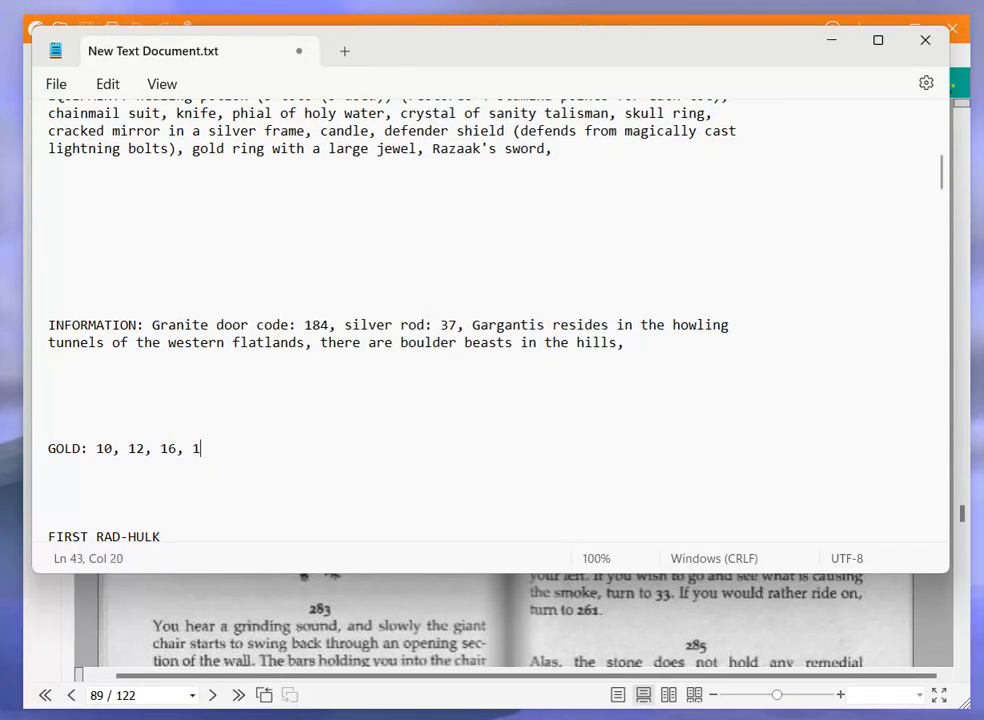
type("7,")
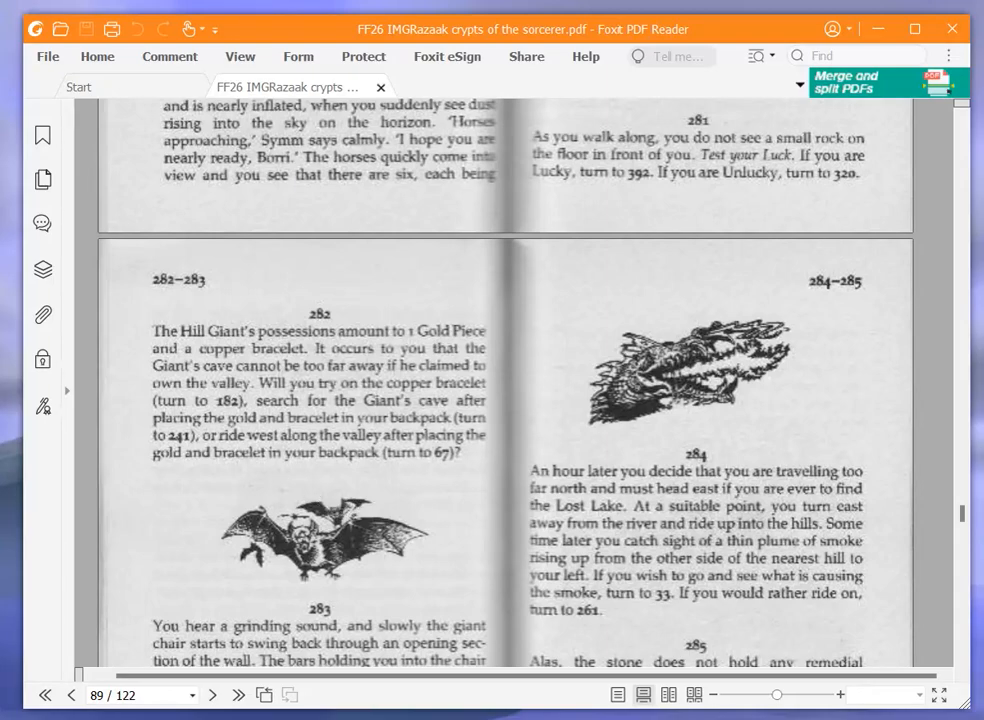
mouse_move(438, 504)
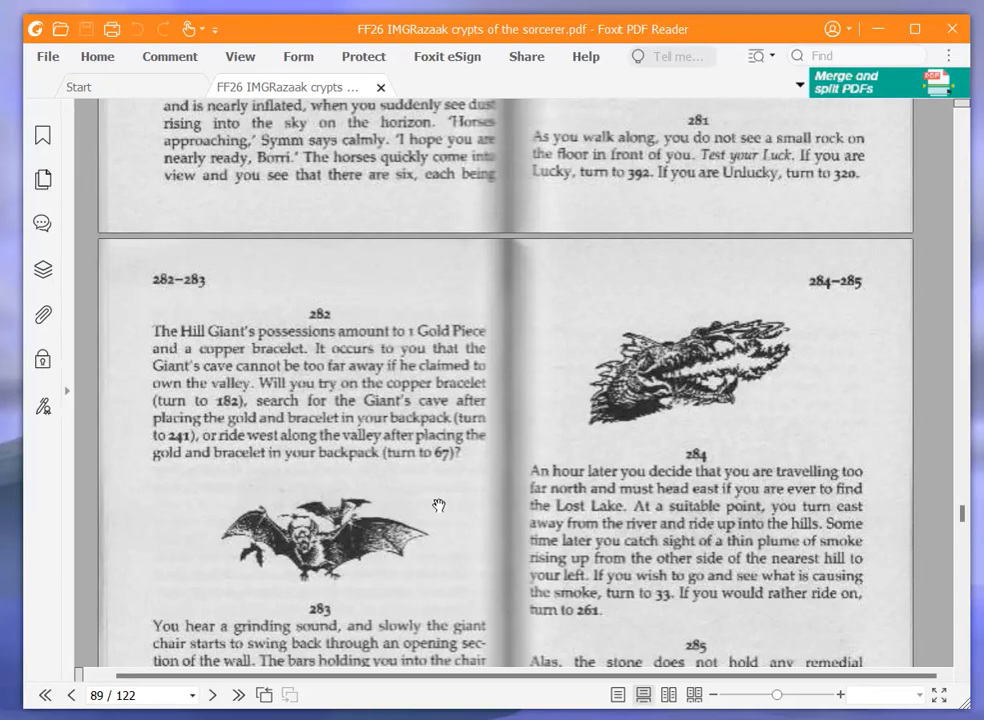
mouse_move(16, 690)
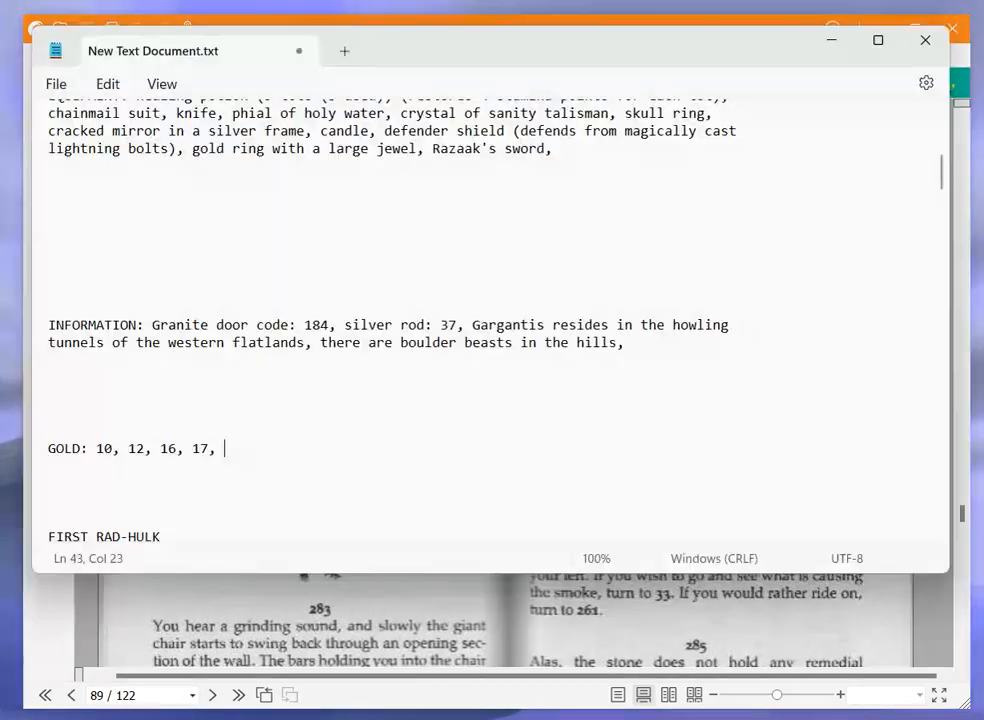
left_click(576, 148)
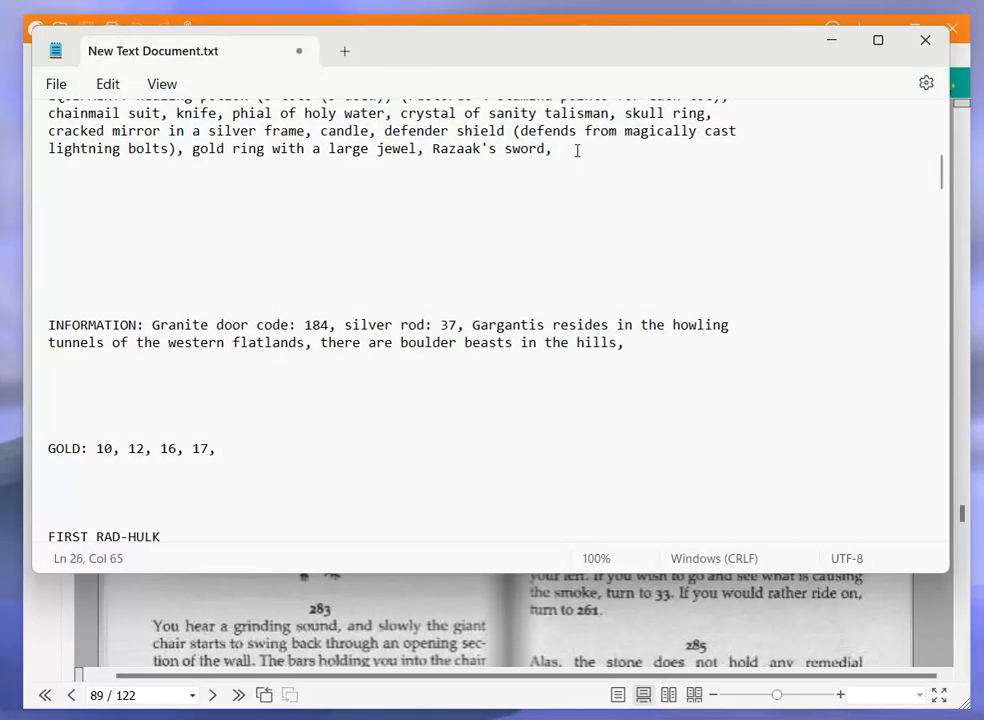
type("copper bracele")
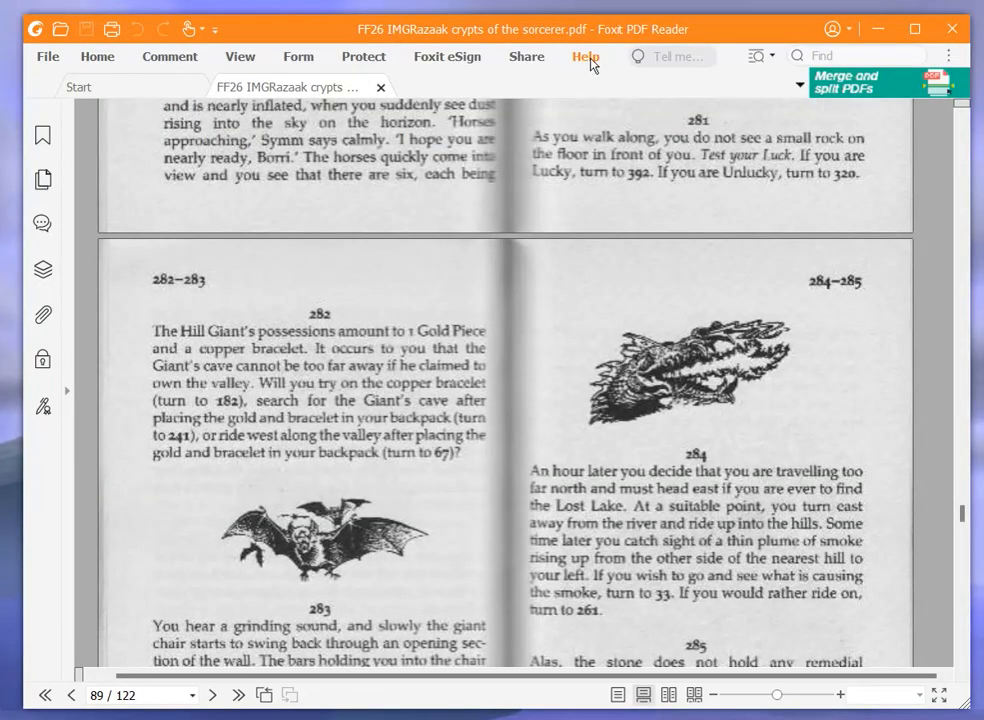
mouse_move(684, 204)
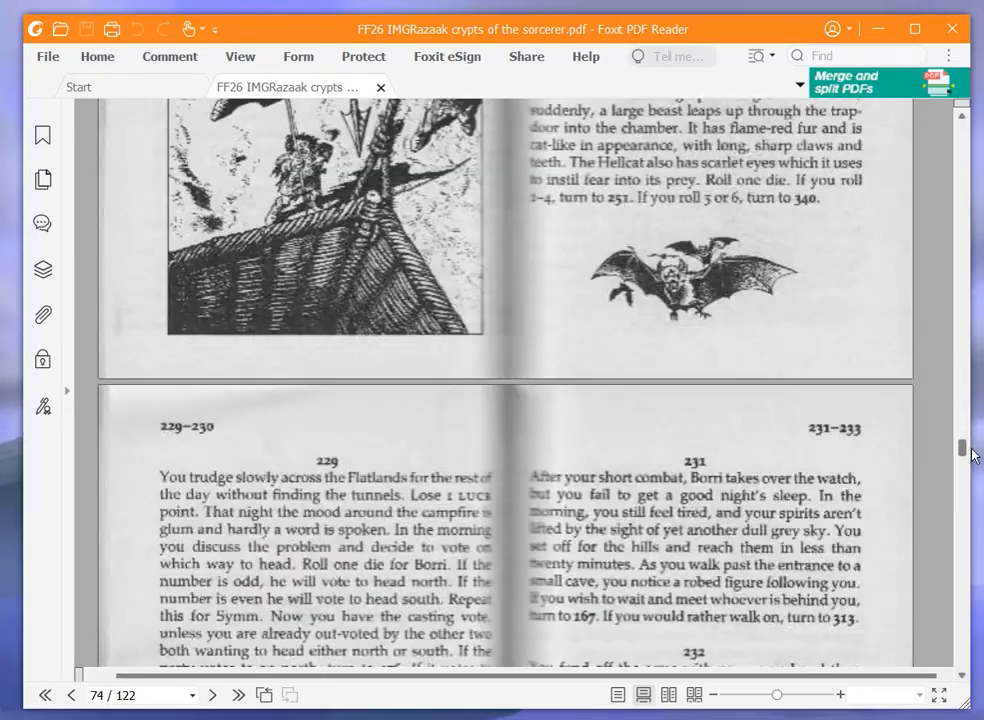
Scroll the gamebook from page 77 down to page 105 with paragraphs 340–343
scroll("down", 3)
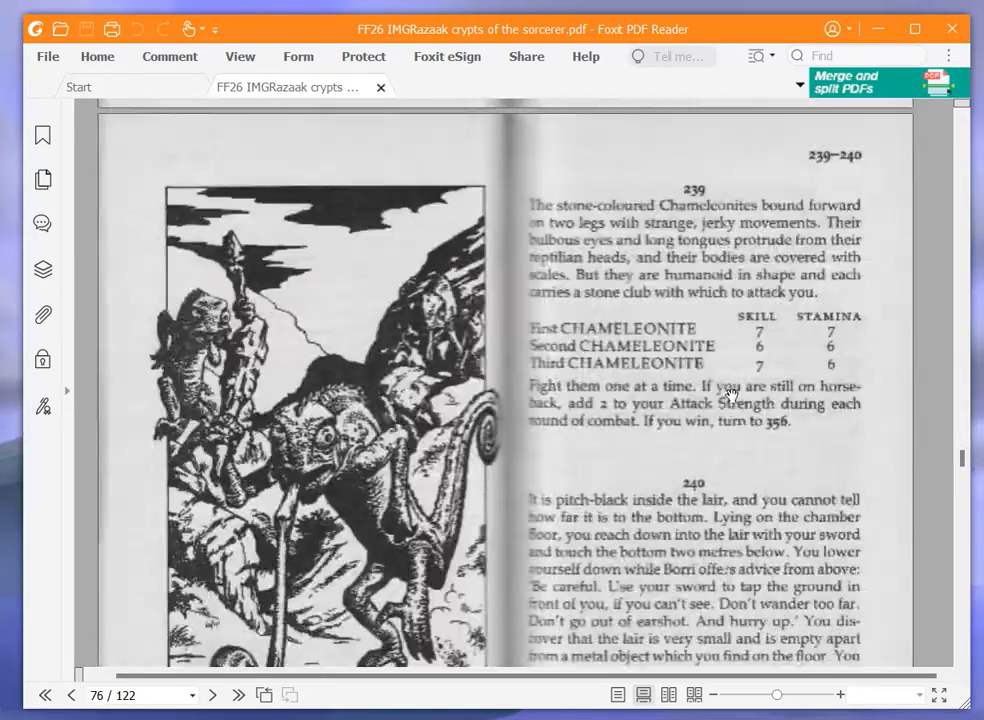
scroll("down", 3)
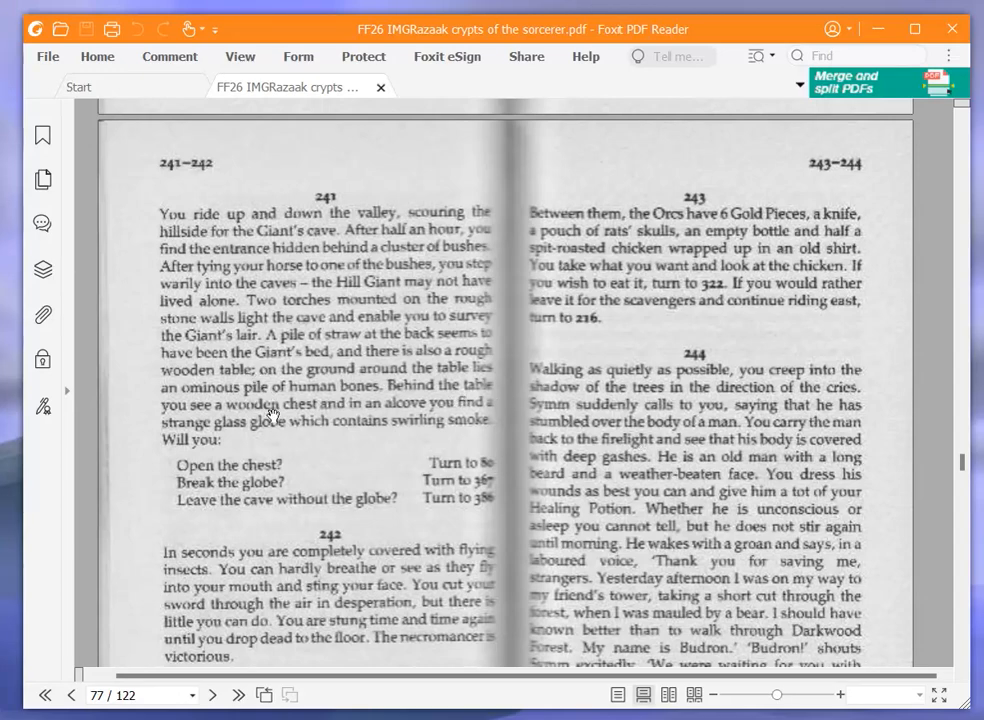
mouse_move(290, 398)
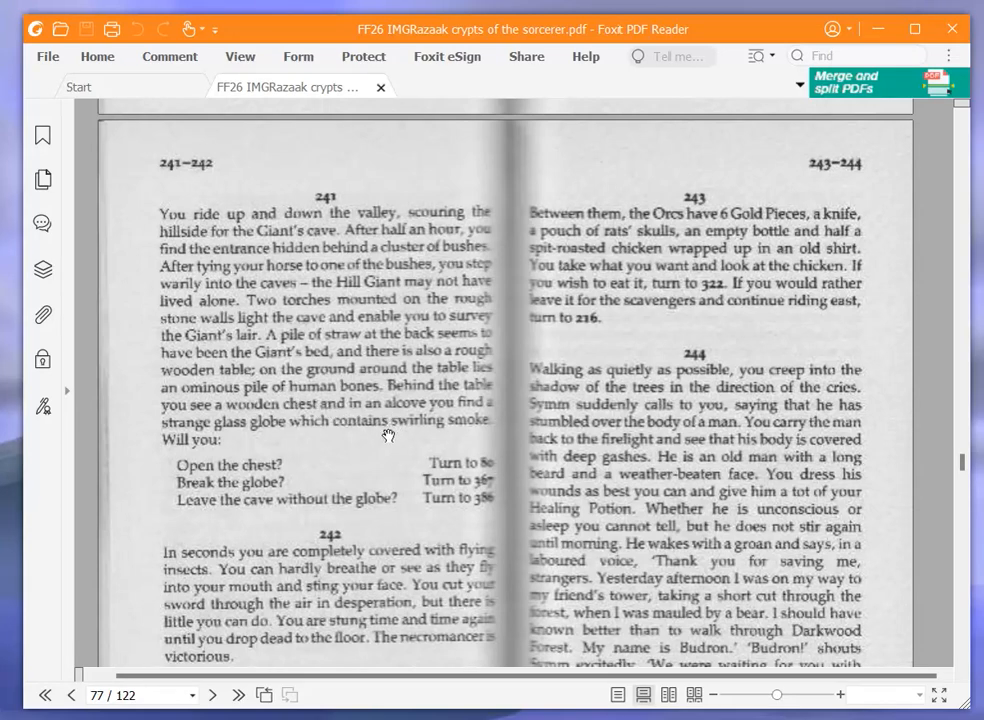
mouse_move(344, 466)
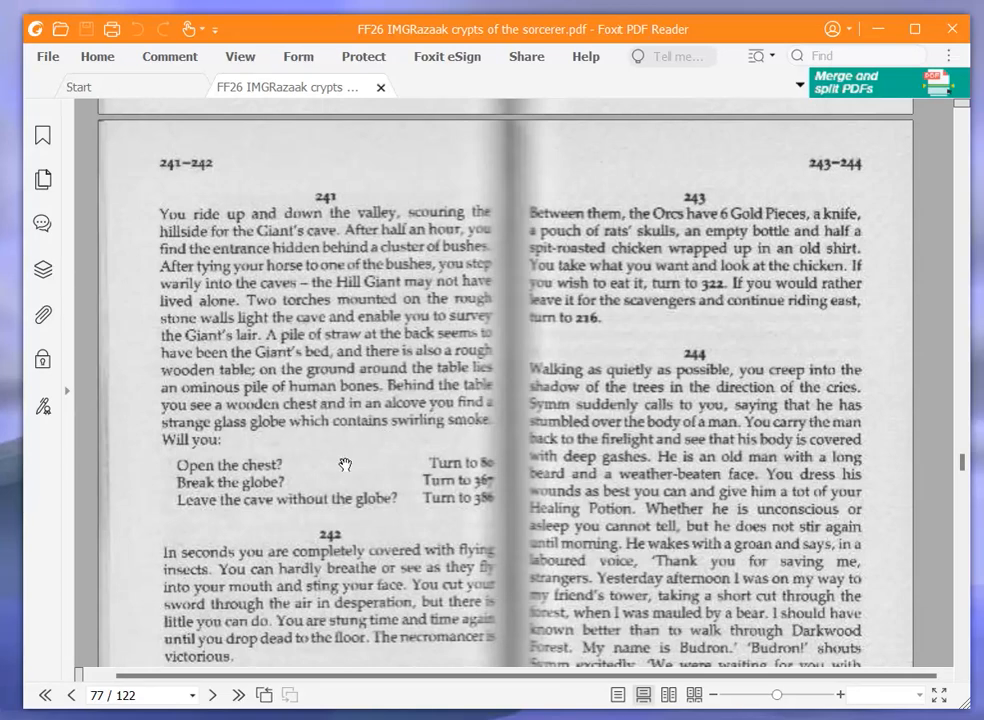
mouse_move(432, 496)
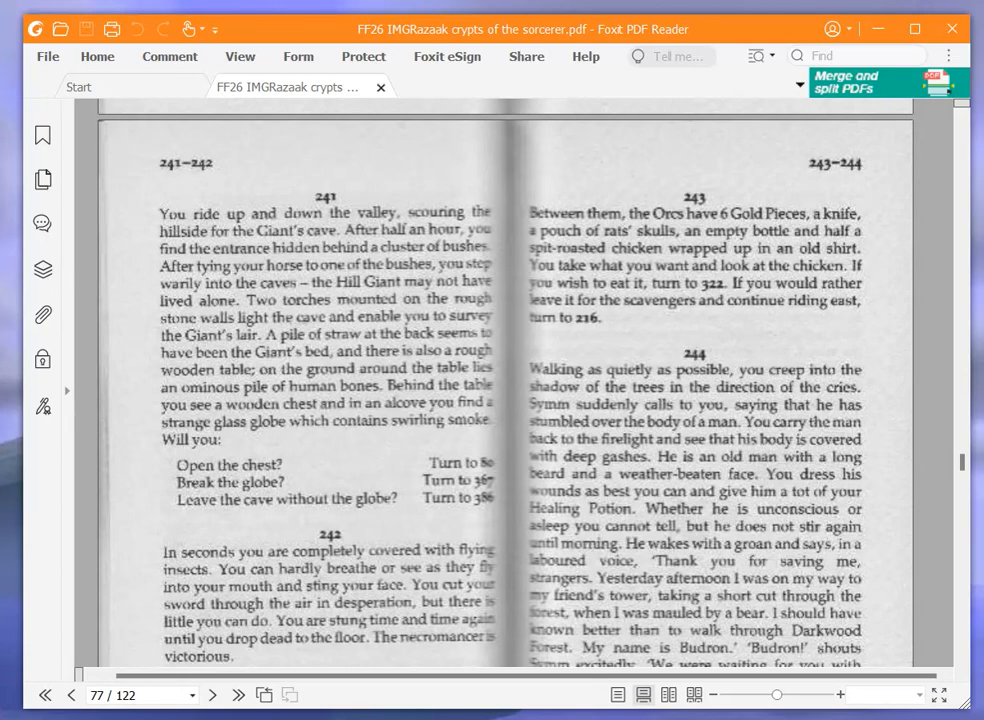
mouse_move(316, 500)
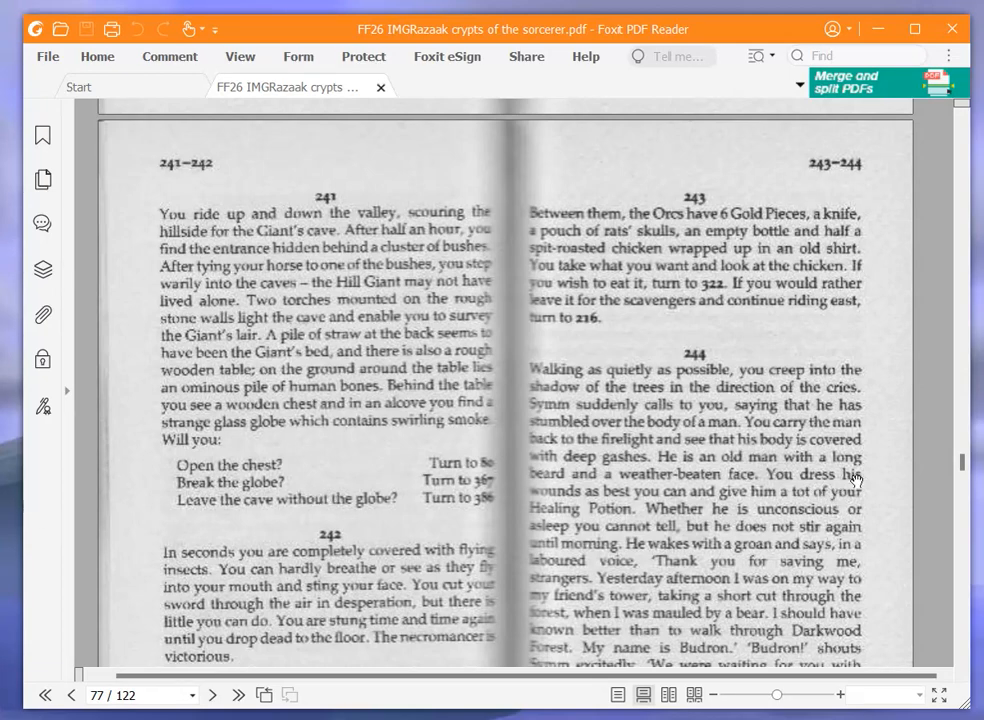
left_click_drag(964, 478, 964, 586)
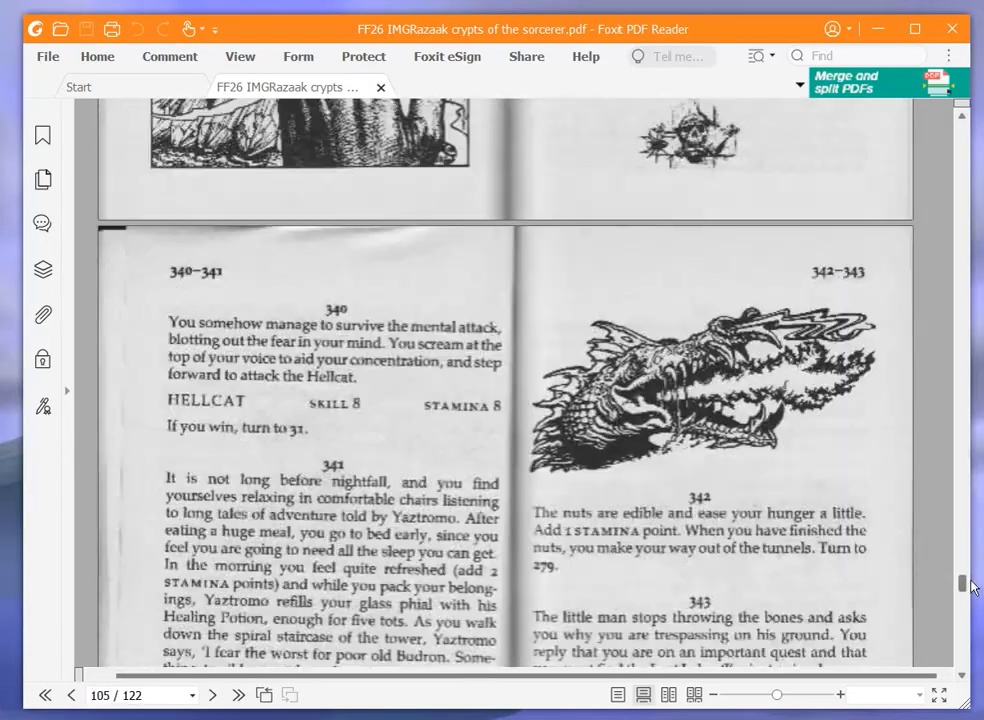
Scroll to page 112 to read paragraph 367 about the shattered globe
scroll("down", 3)
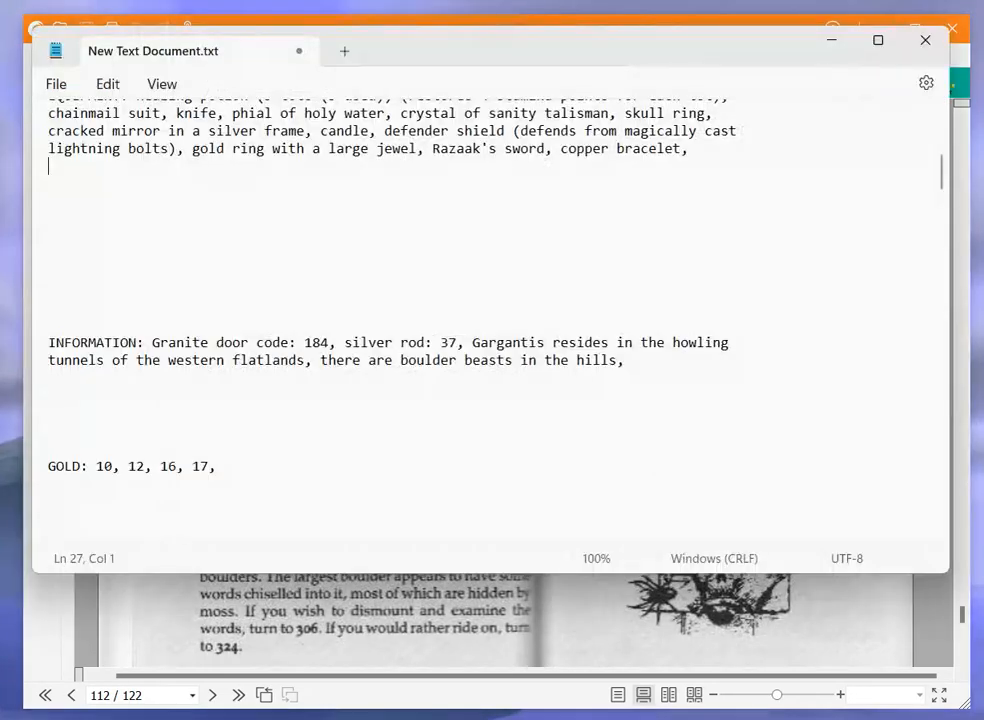
Note under INFORMATION that we are immune to any attack by fire, and append 9 to LUCK
left_click(632, 360)
type("we are immune to")
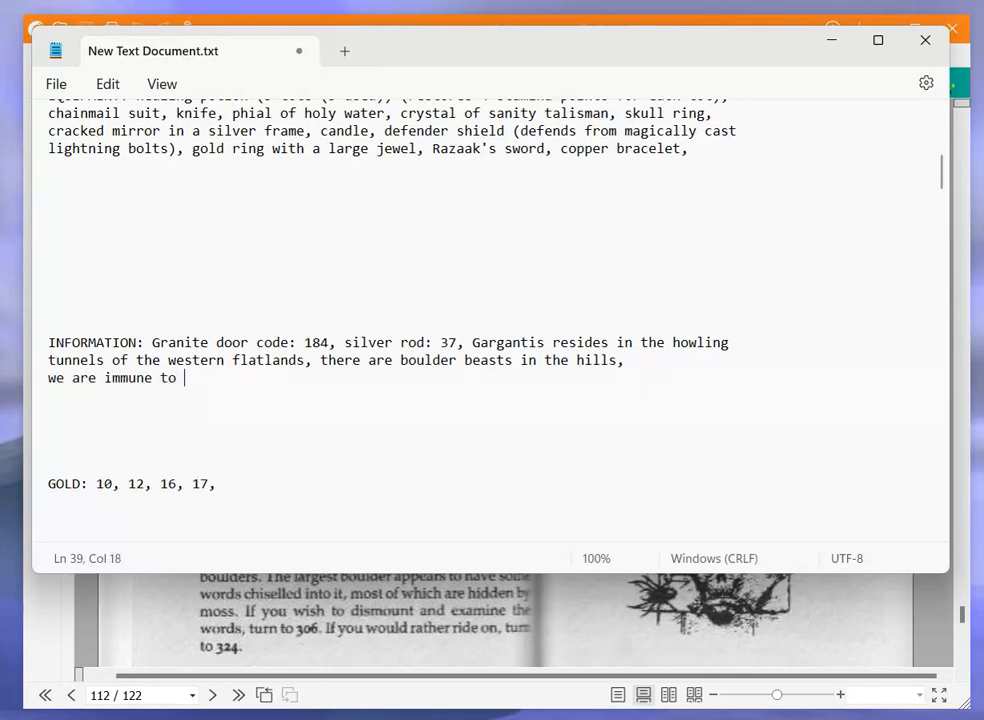
type("fire")
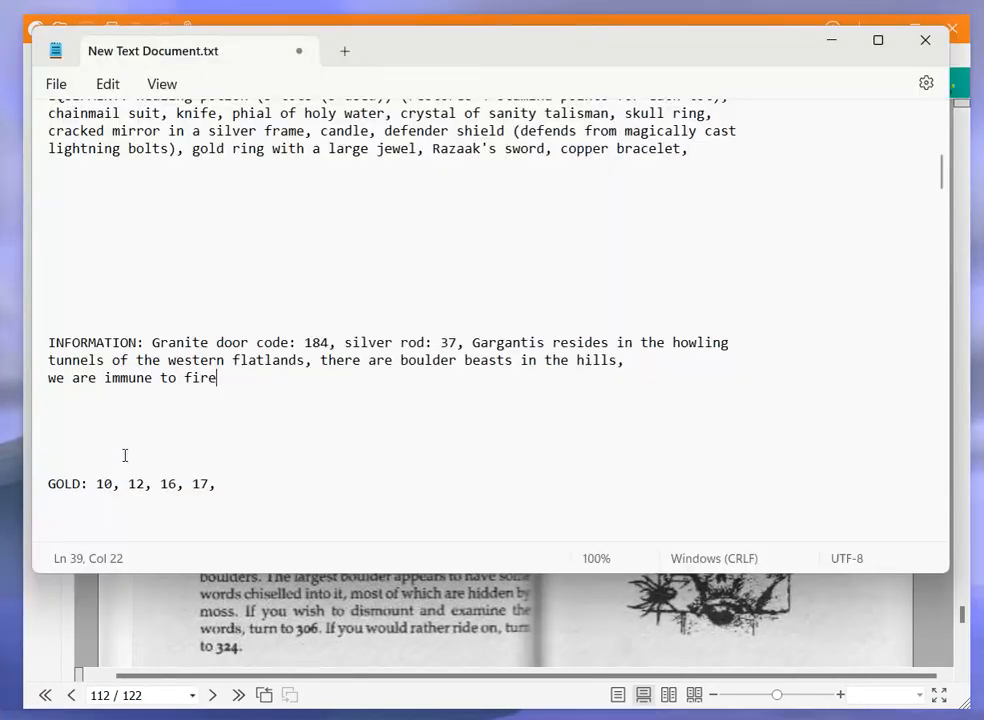
type("any")
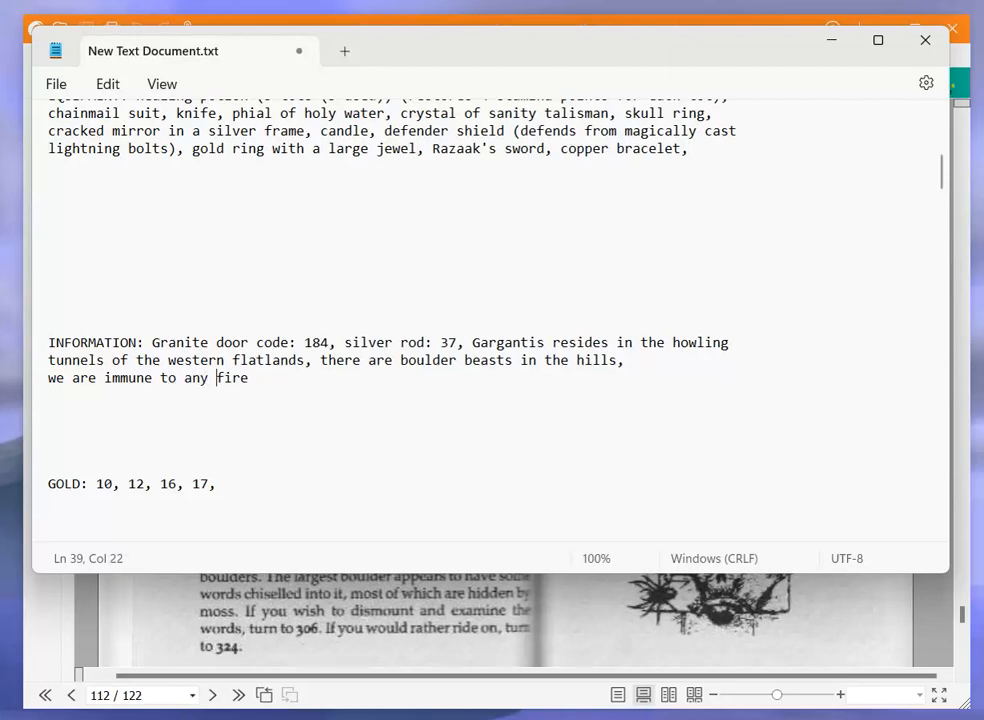
type("attack by")
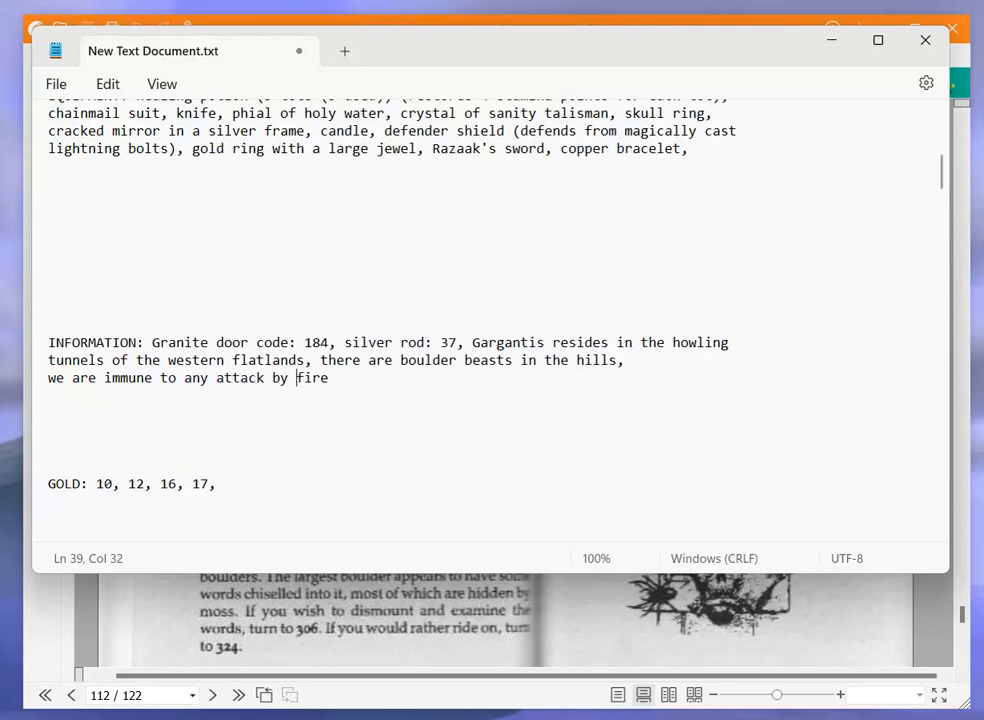
type(", 11, 10, 7, 8,")
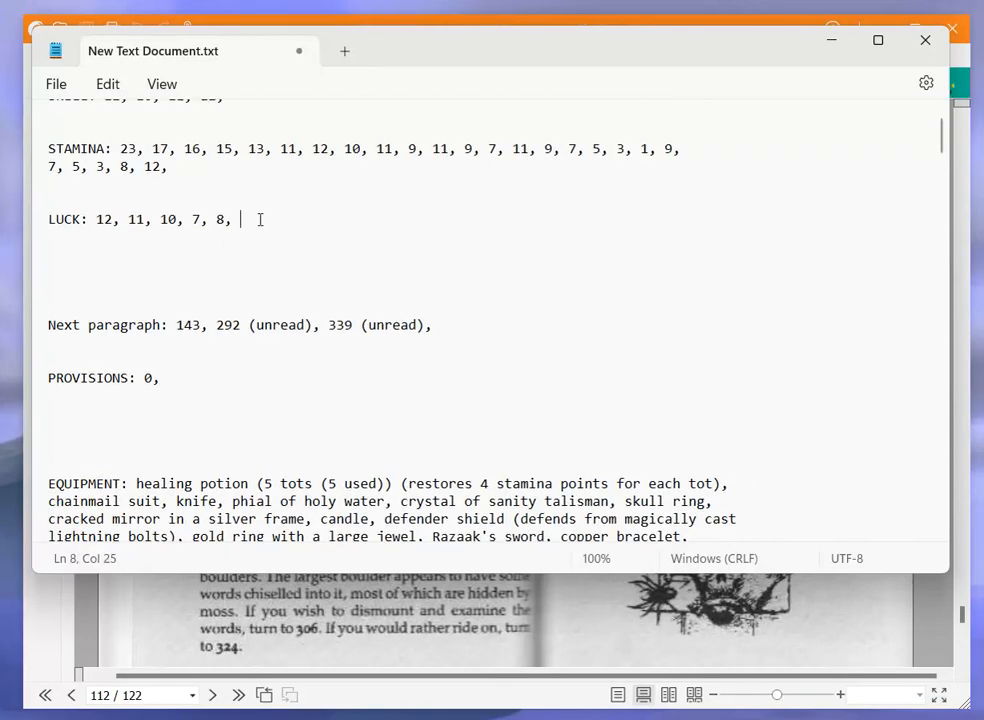
type("9,")
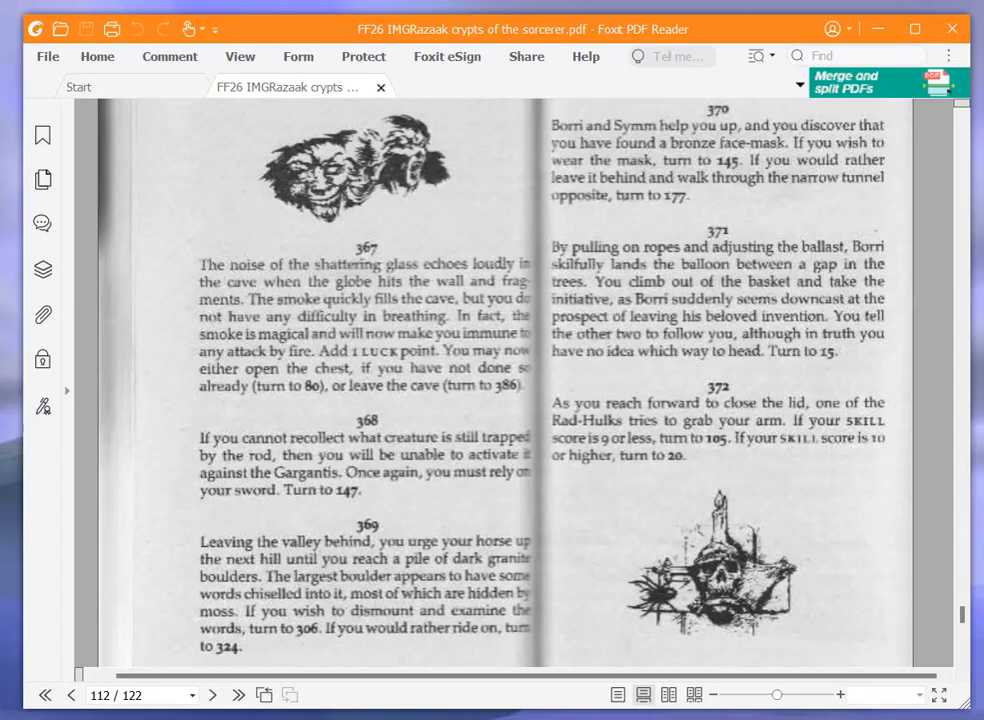
mouse_move(456, 468)
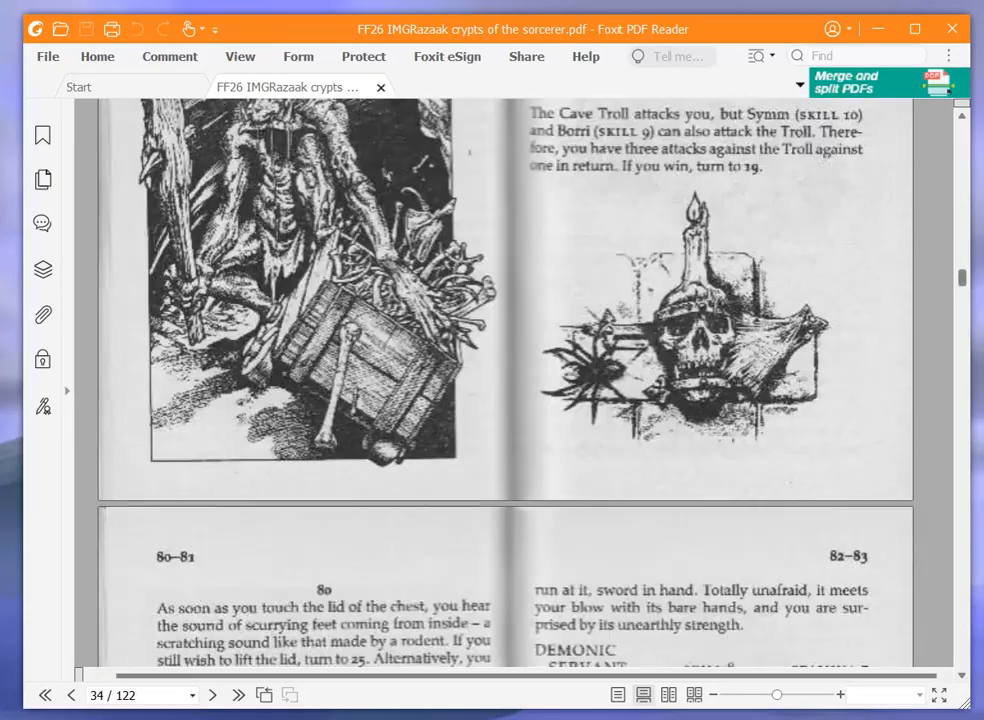
Scroll the PDF back toward page 35 for paragraph 80 about the chest
scroll("down", 3)
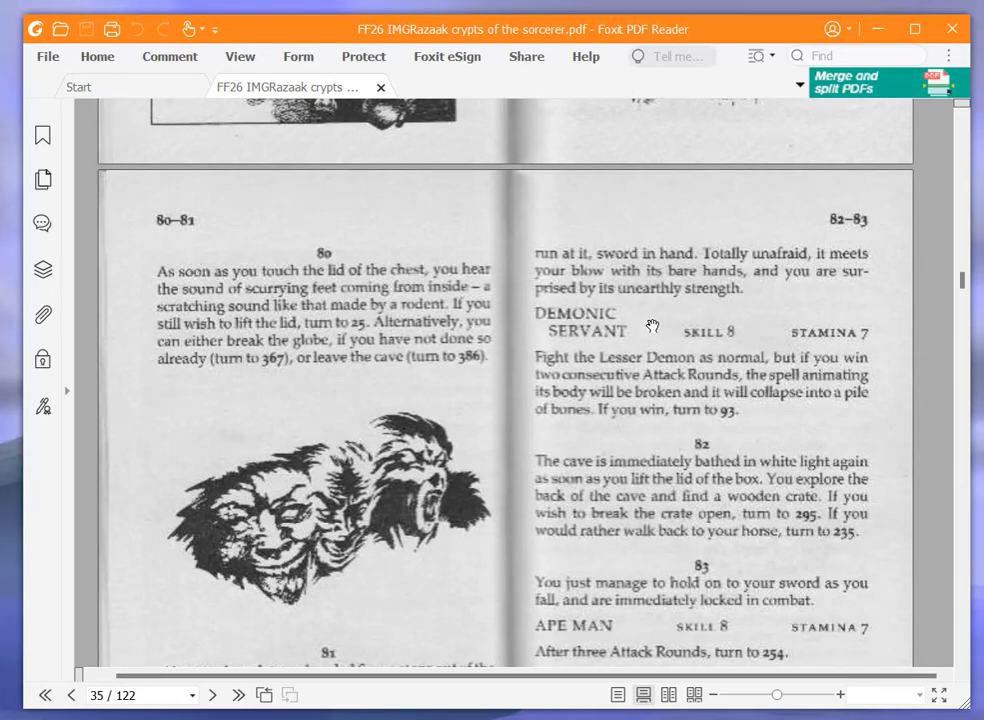
mouse_move(652, 324)
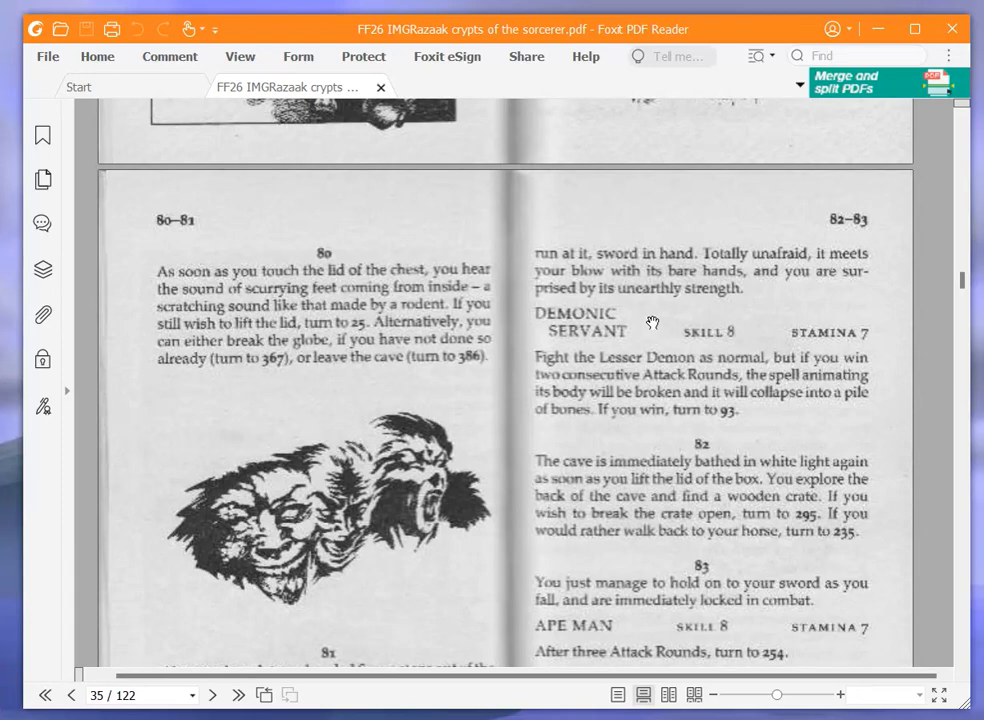
mouse_move(640, 308)
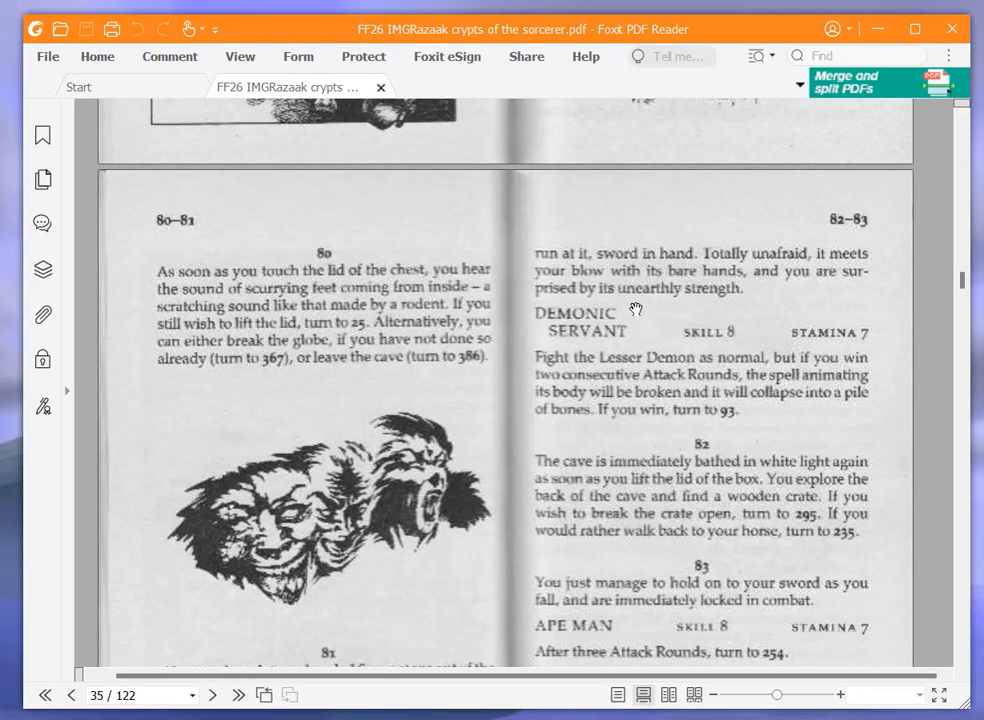
mouse_move(612, 312)
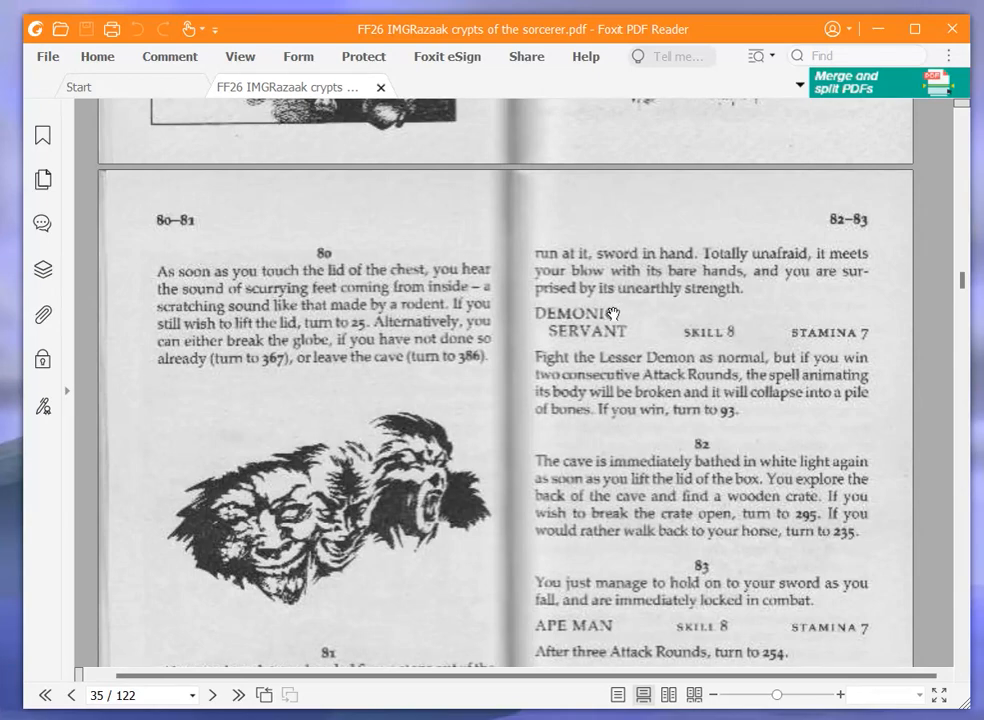
mouse_move(600, 316)
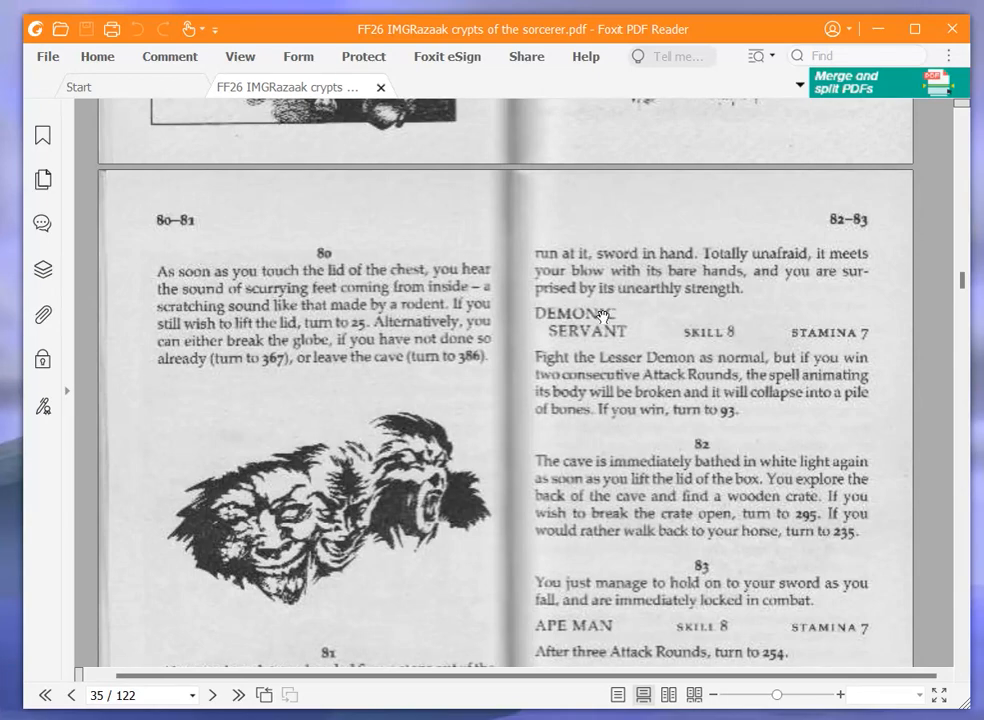
mouse_move(600, 314)
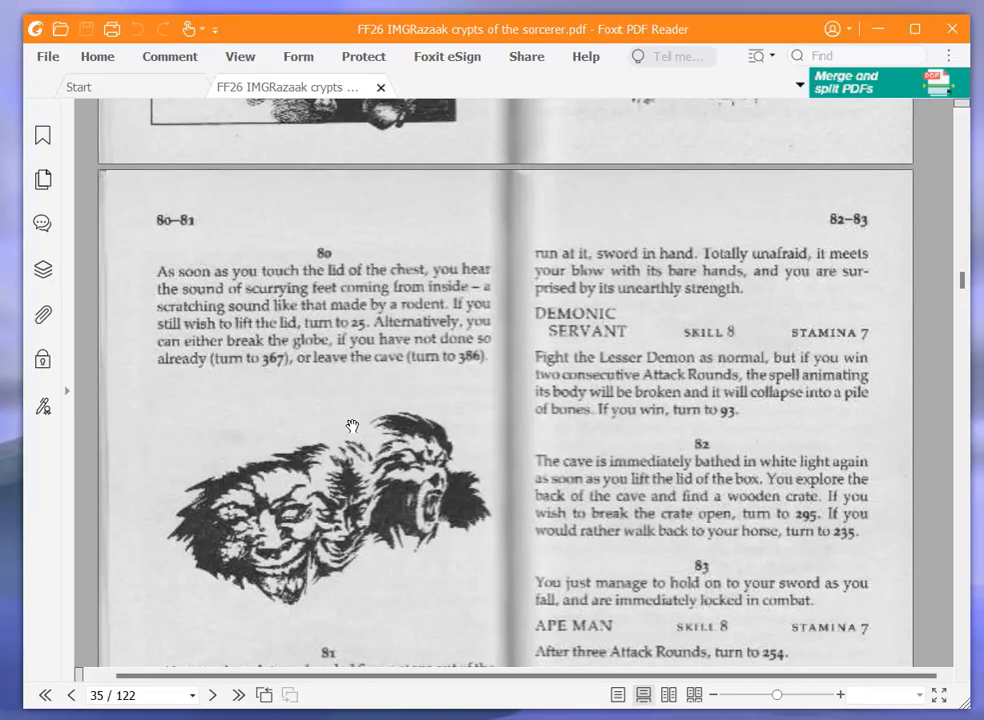
mouse_move(968, 324)
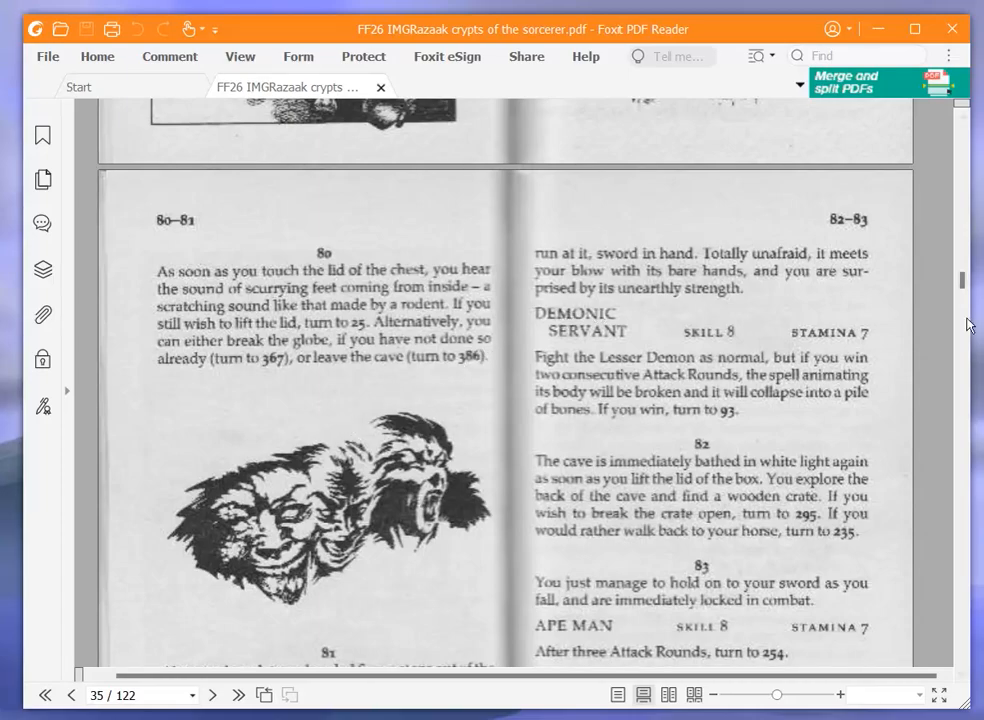
Drag the scrollbar back to page 20 showing paragraph 25's chest-lid trap
left_click_drag(964, 280, 964, 210)
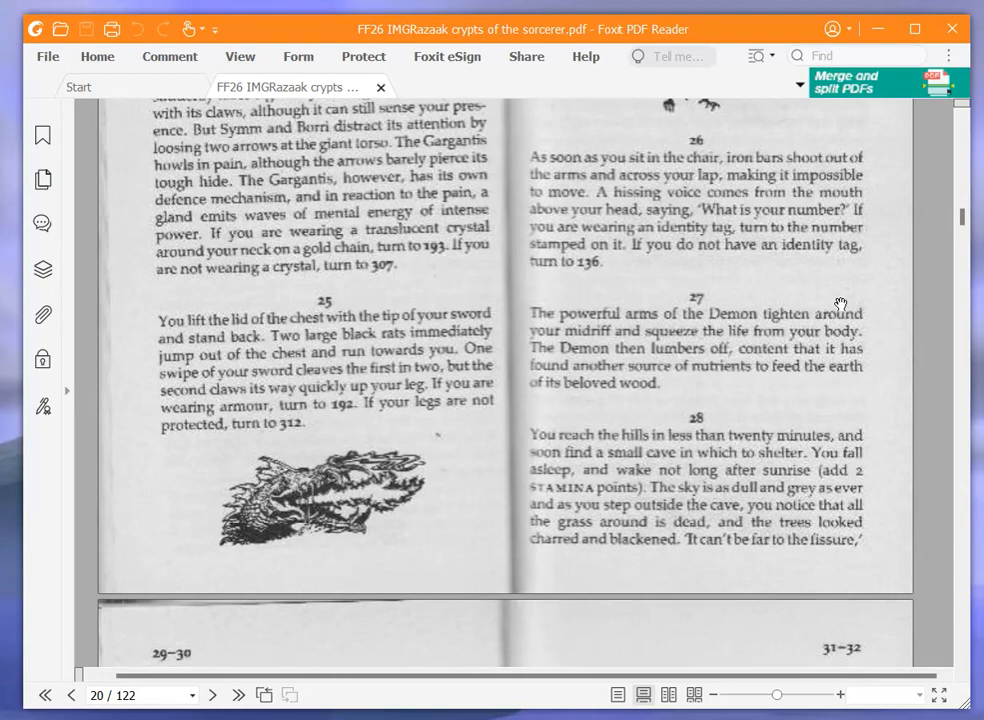
mouse_move(840, 308)
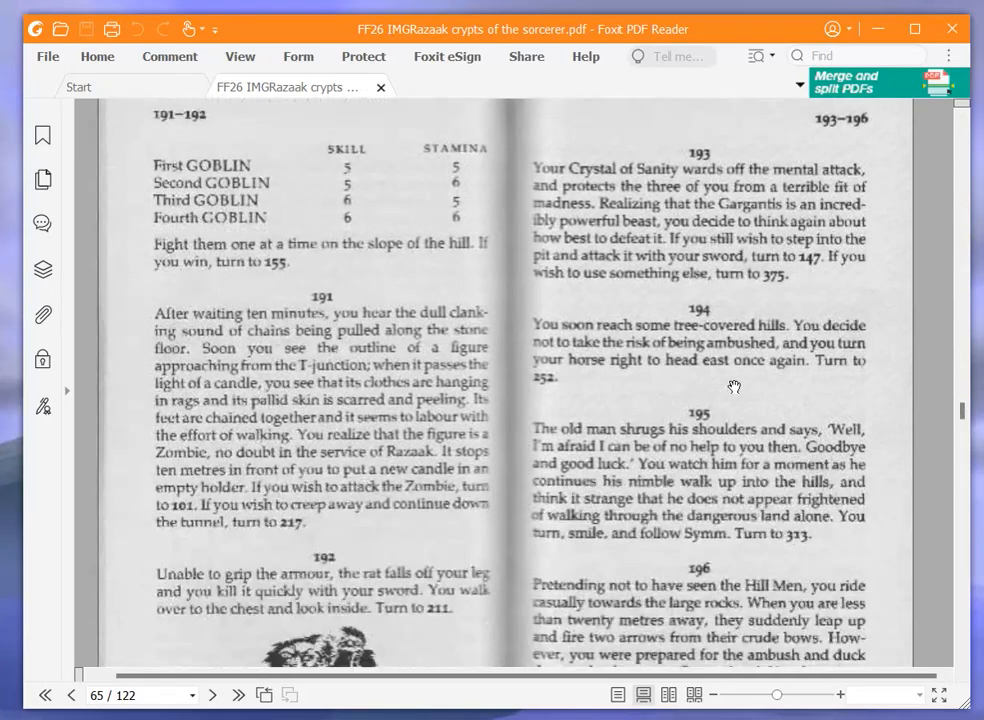
Scroll down to page 69 to read paragraph 211 about the chest of skulls and metal box
scroll("down", 3)
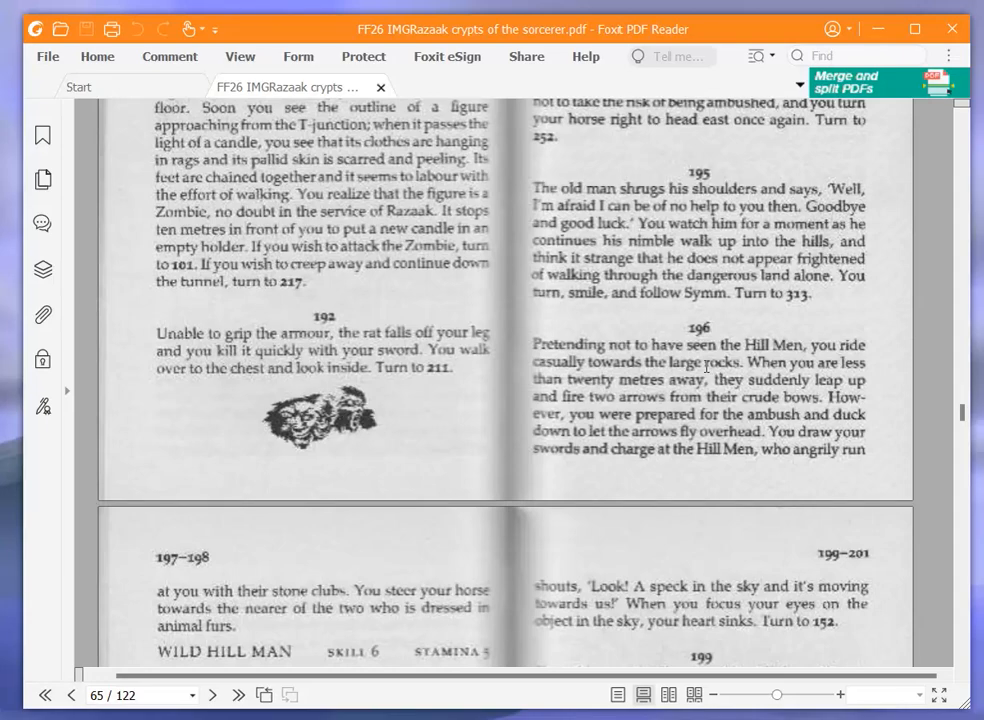
mouse_move(684, 372)
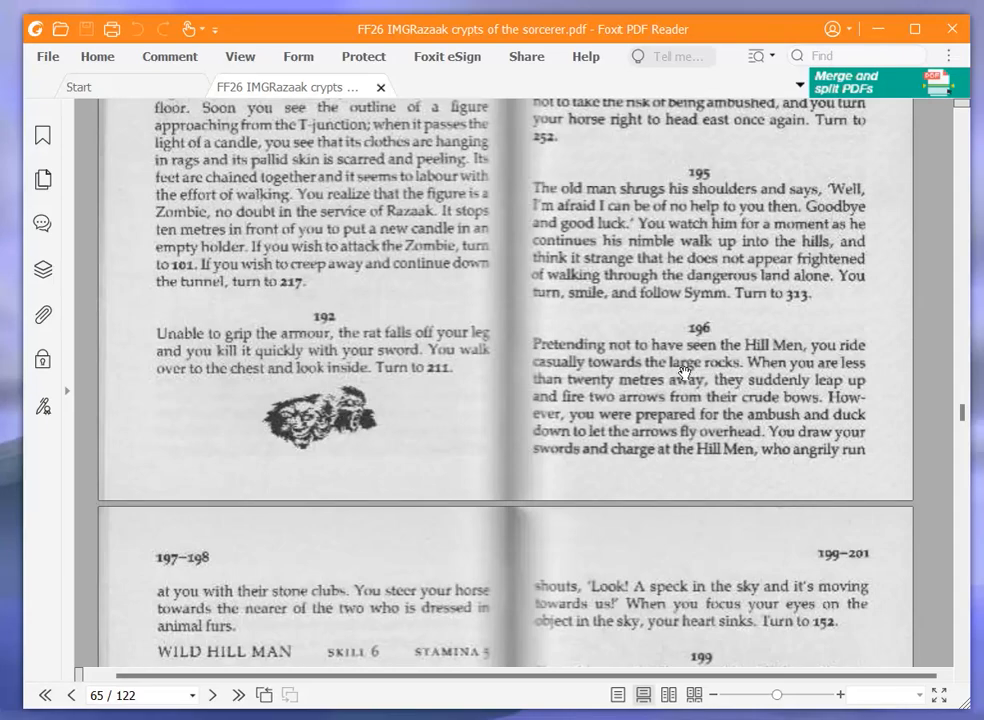
mouse_move(678, 376)
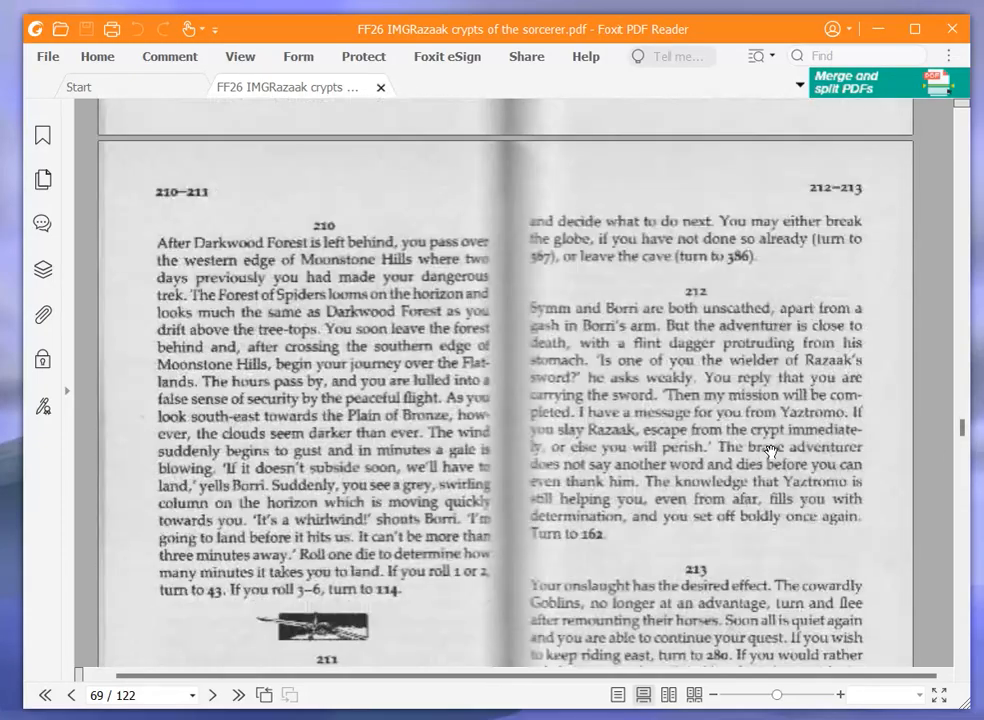
scroll("down", 3)
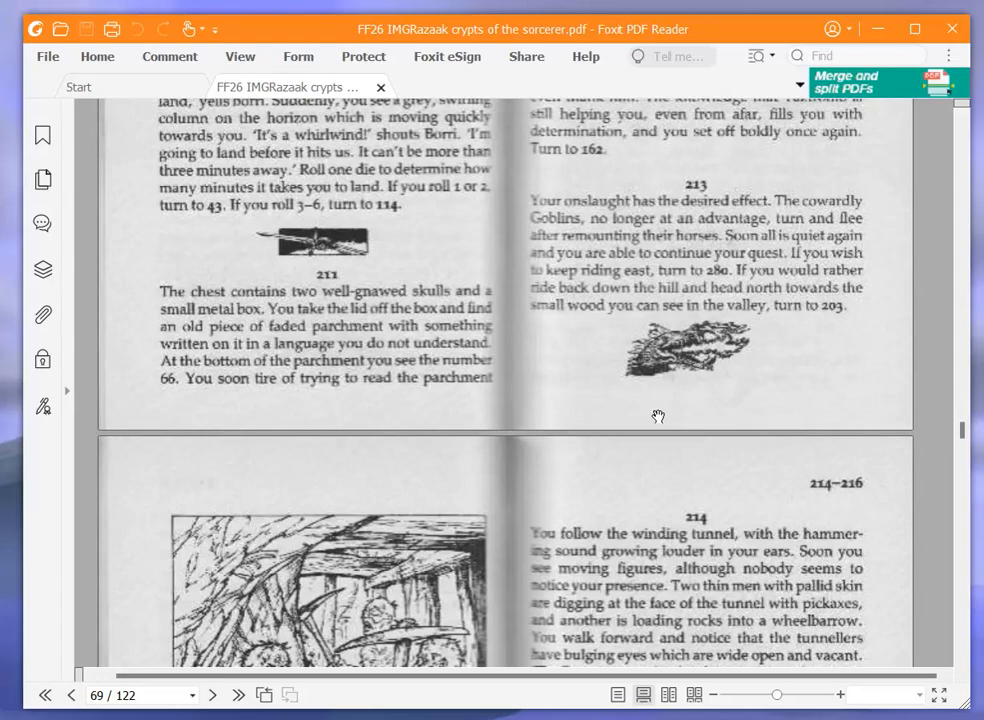
mouse_move(652, 420)
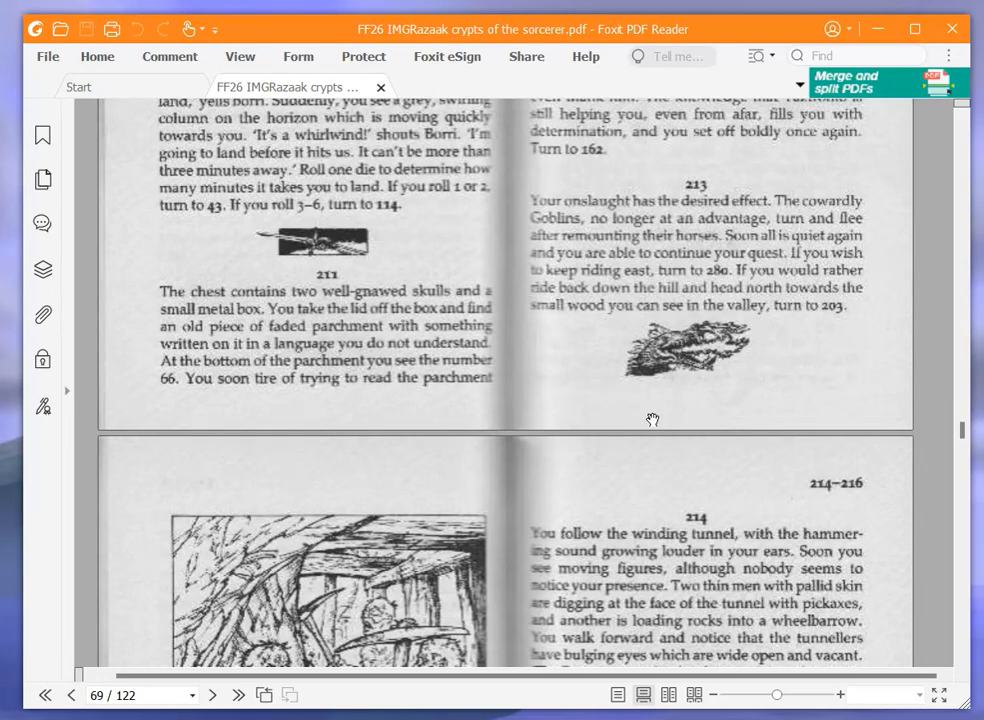
mouse_move(672, 388)
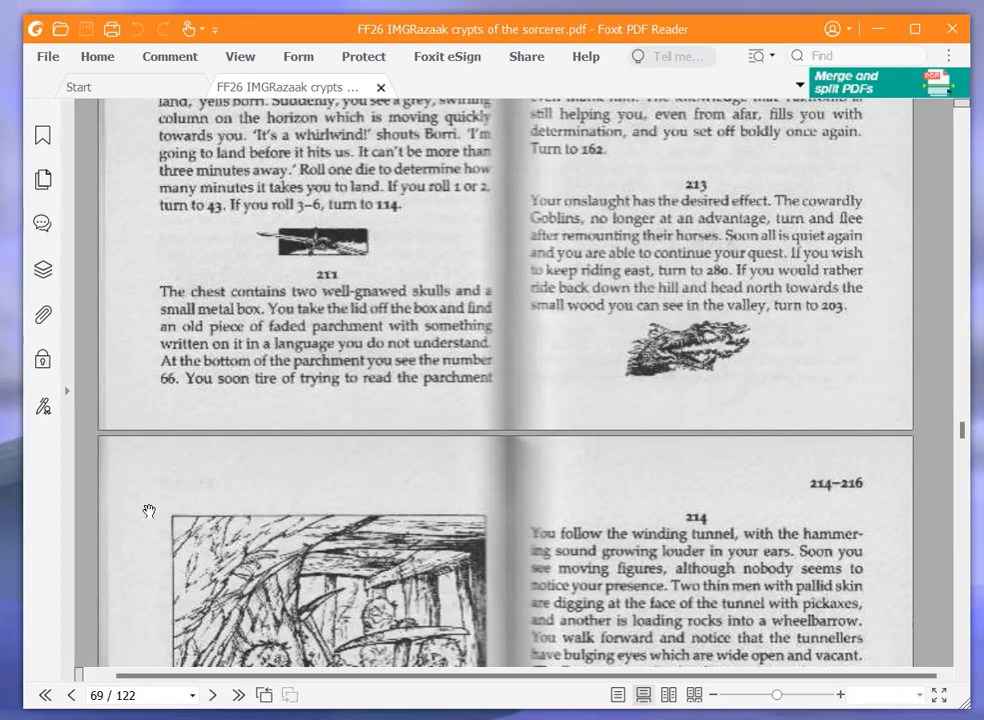
mouse_move(56, 588)
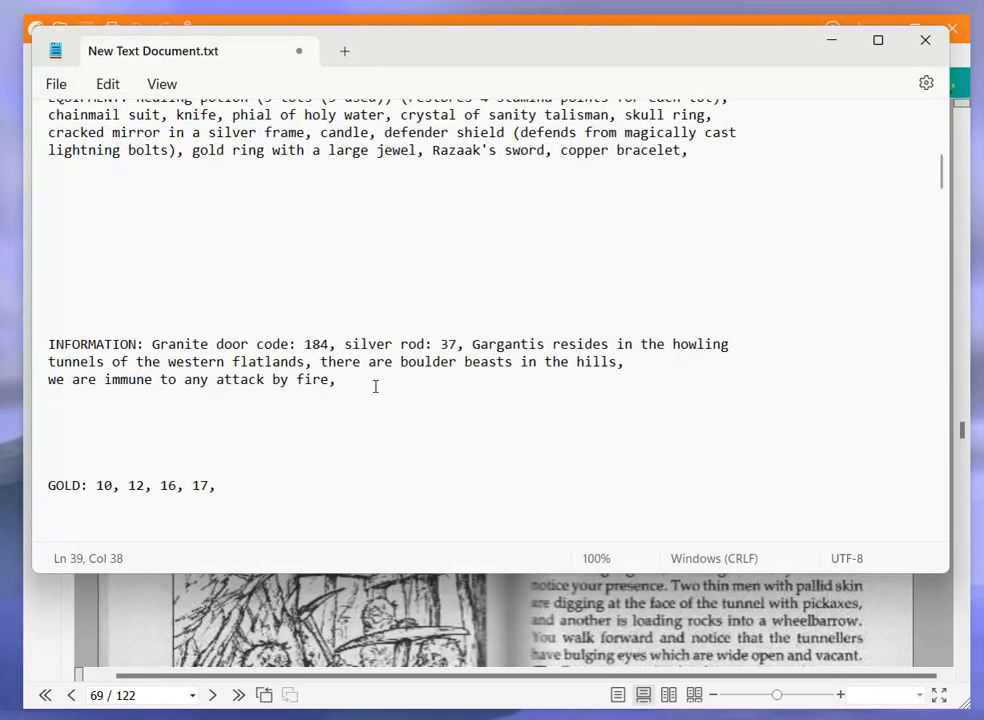
Add 'faded parchment: 66,' to the INFORMATION notes
type("faded pa")
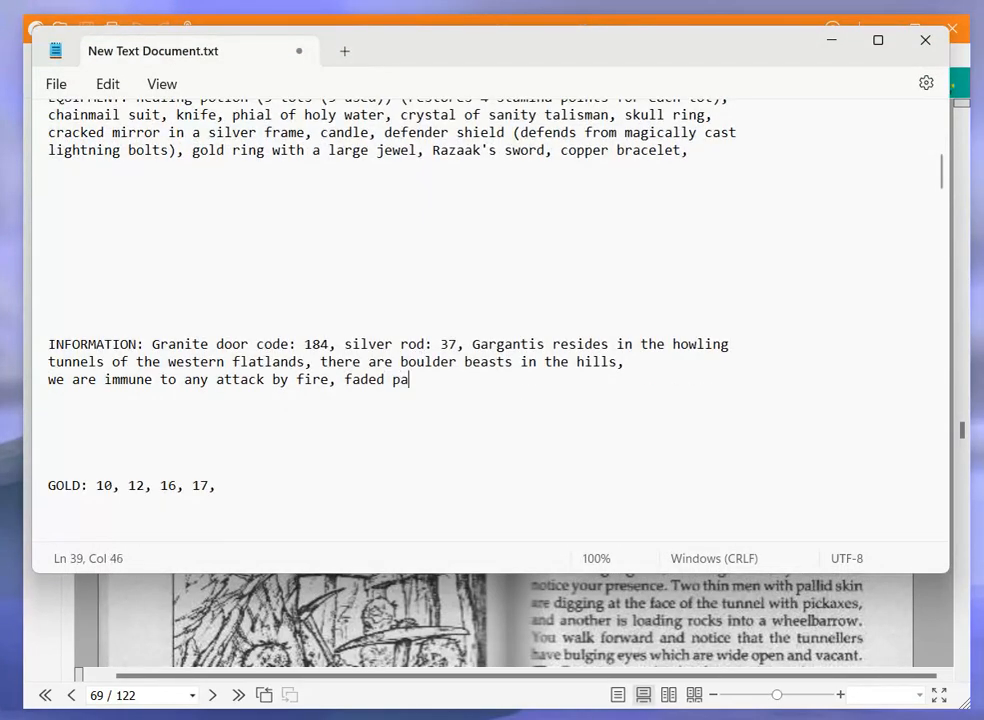
type("rchment")
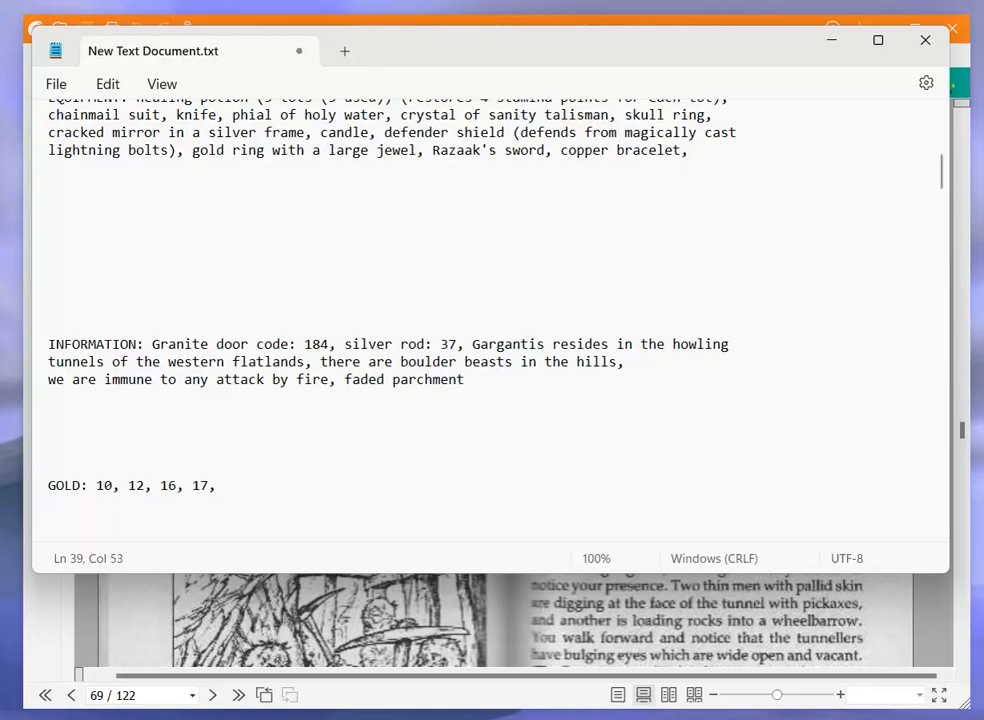
type(": 66,")
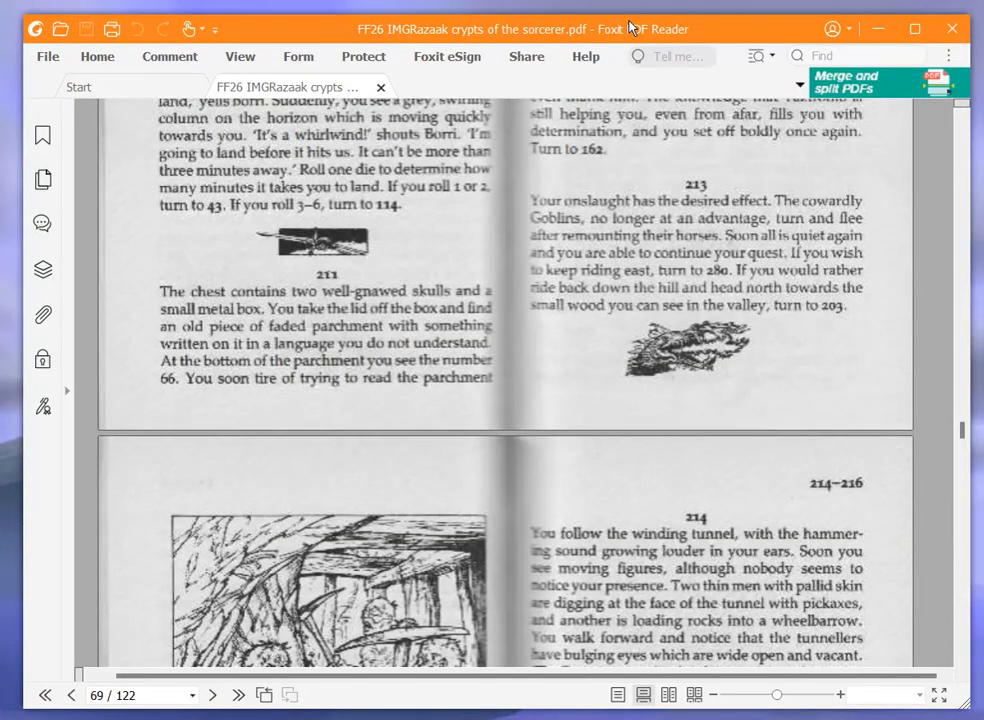
mouse_move(704, 314)
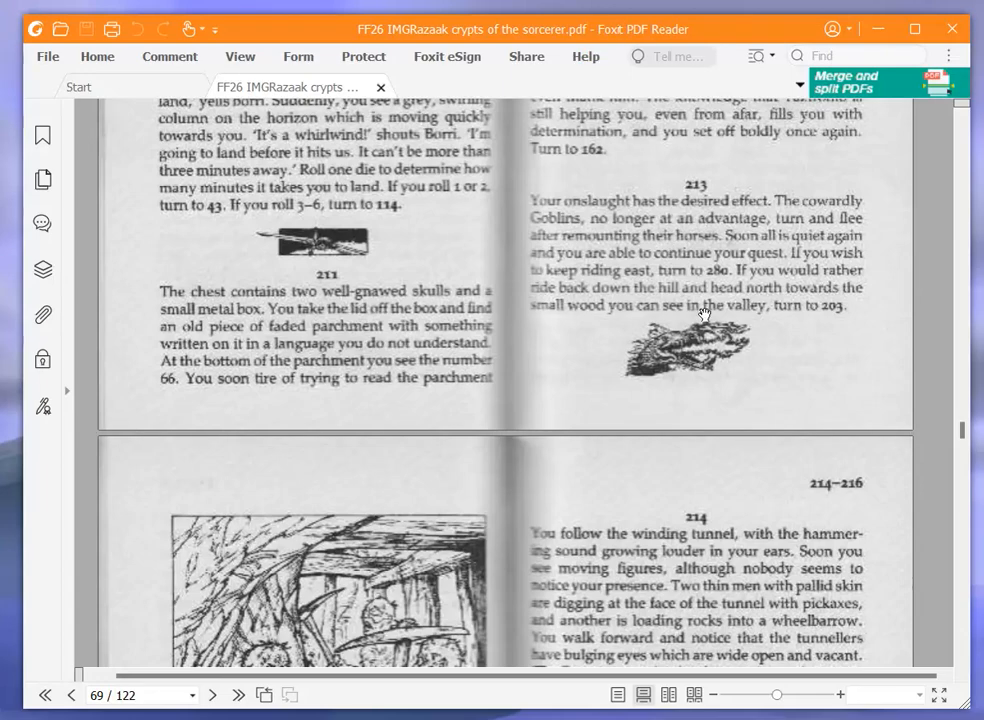
Scroll the gamebook toward the spread containing paragraph 183
scroll("up", 3)
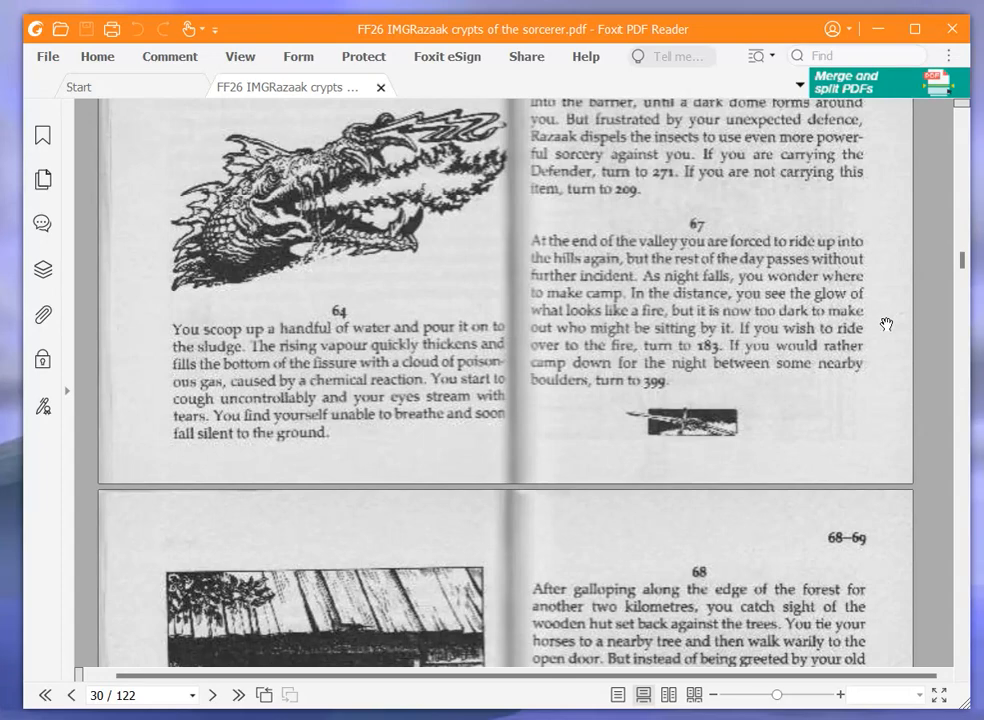
mouse_move(884, 330)
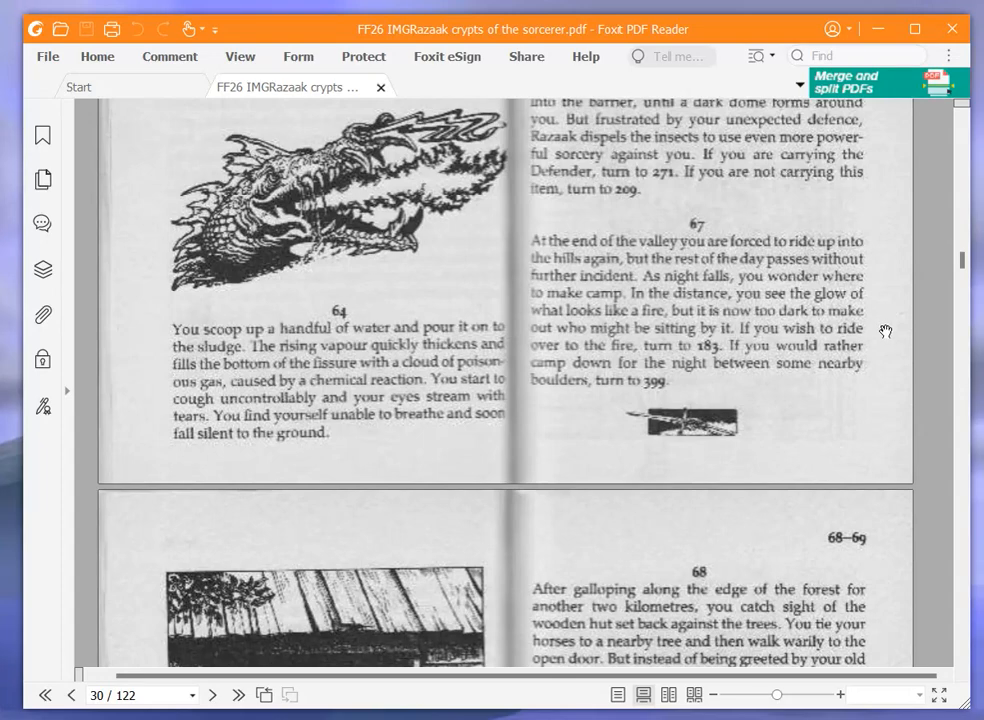
mouse_move(884, 332)
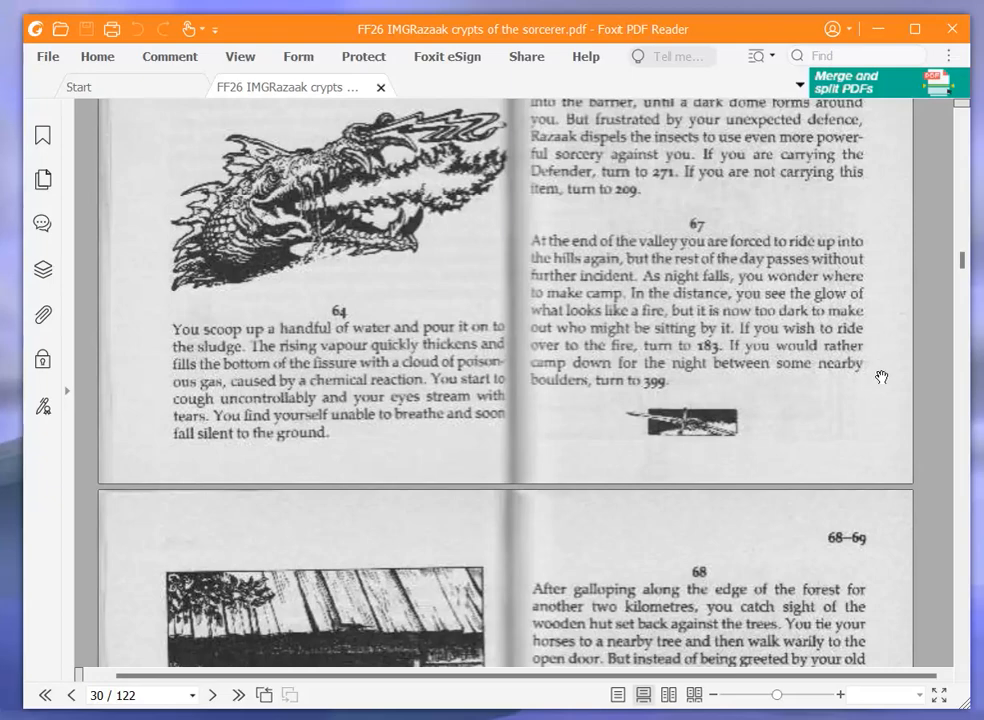
mouse_move(808, 434)
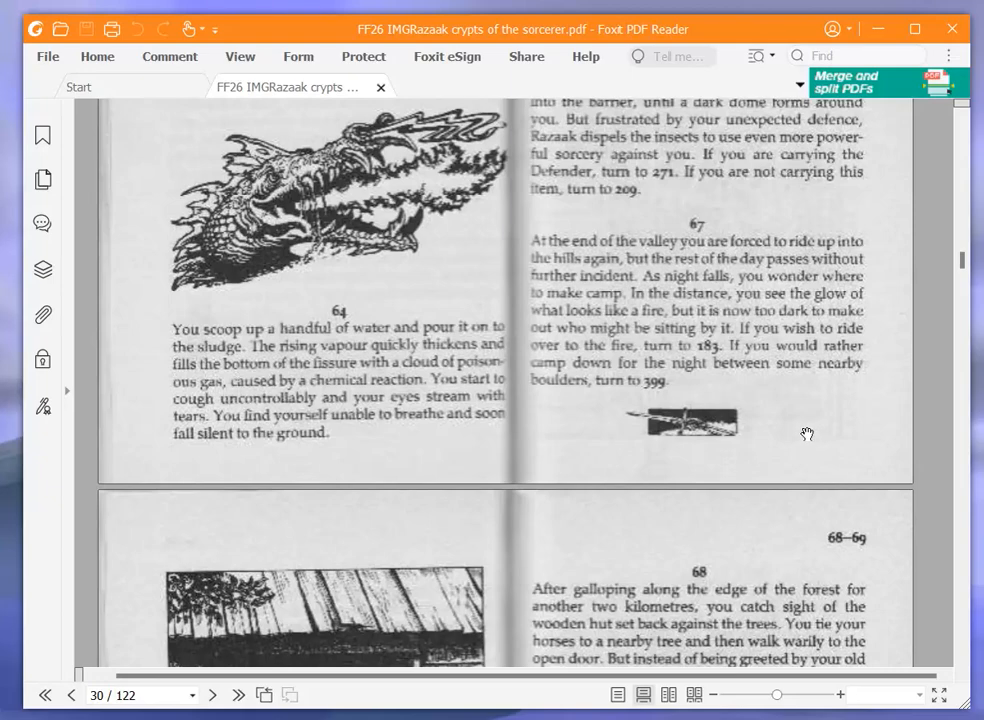
mouse_move(30, 520)
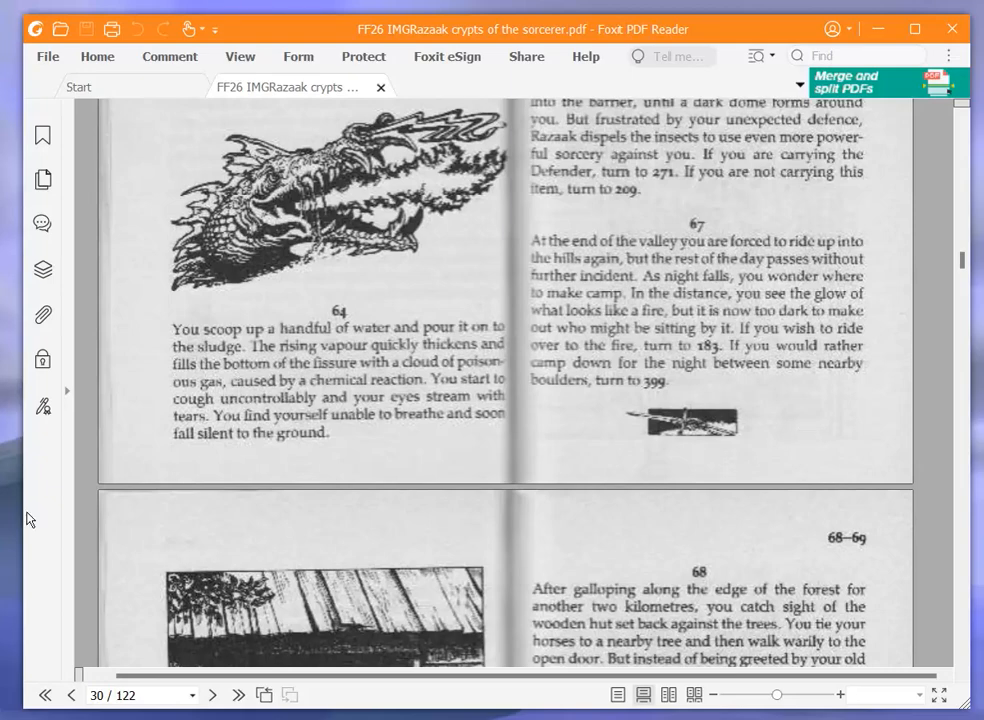
mouse_move(736, 496)
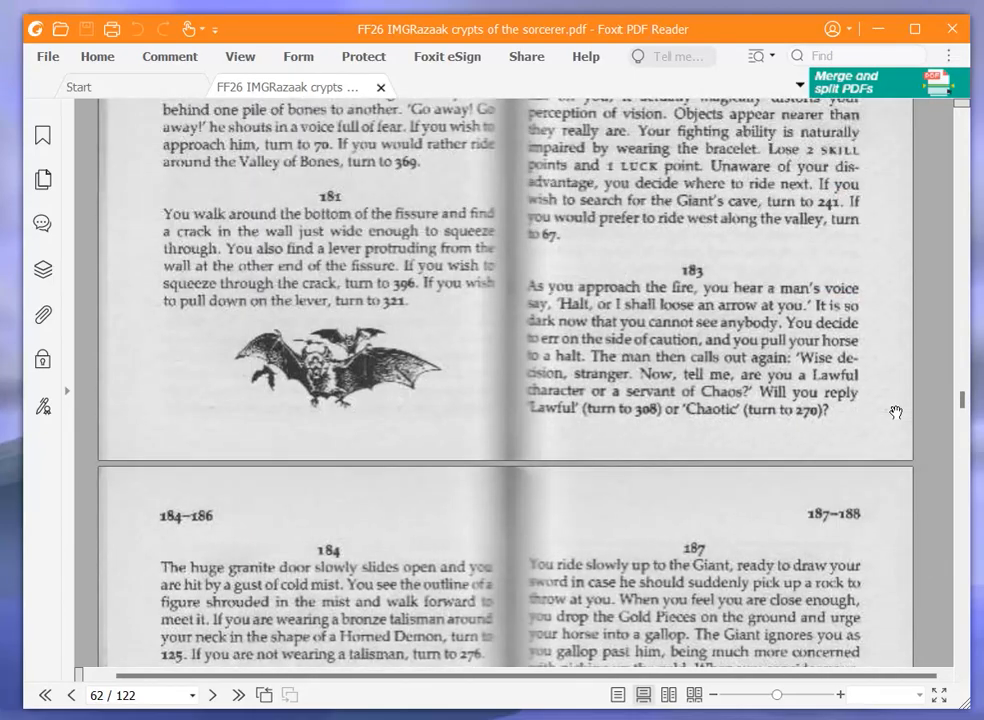
Scroll the gamebook toward the pages holding paragraphs 101 to 103
scroll("down", 3)
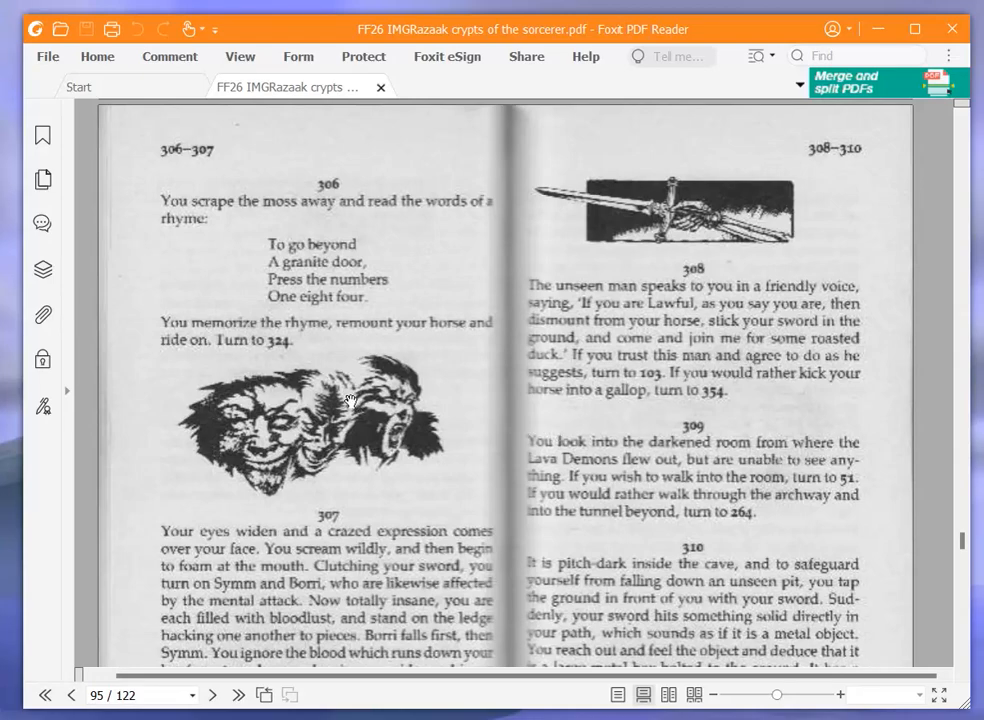
mouse_move(364, 392)
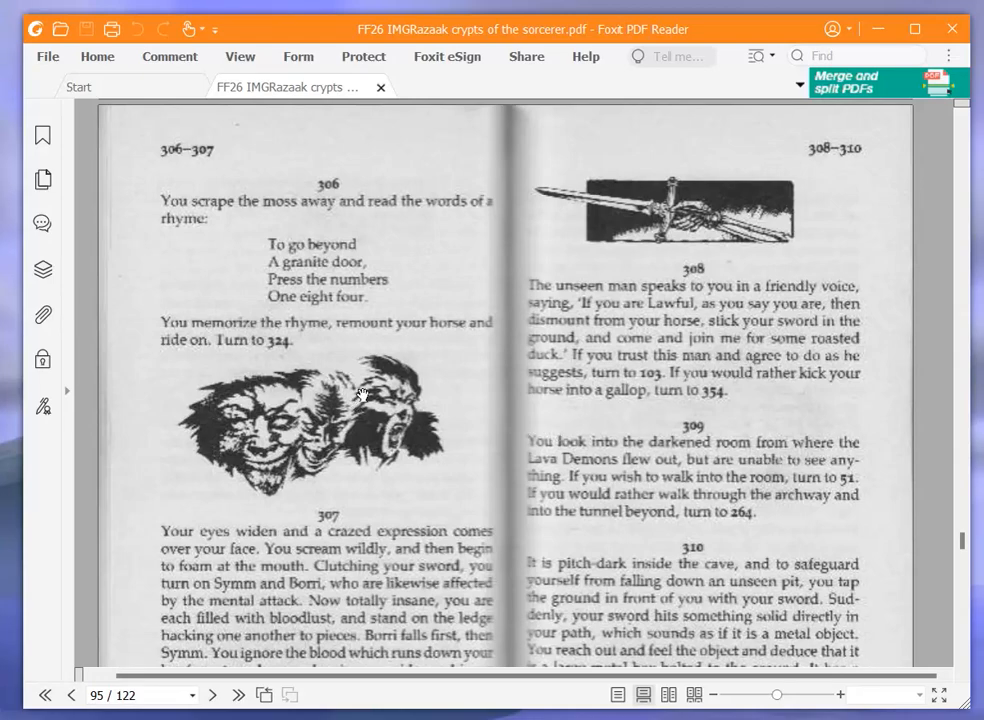
mouse_move(492, 420)
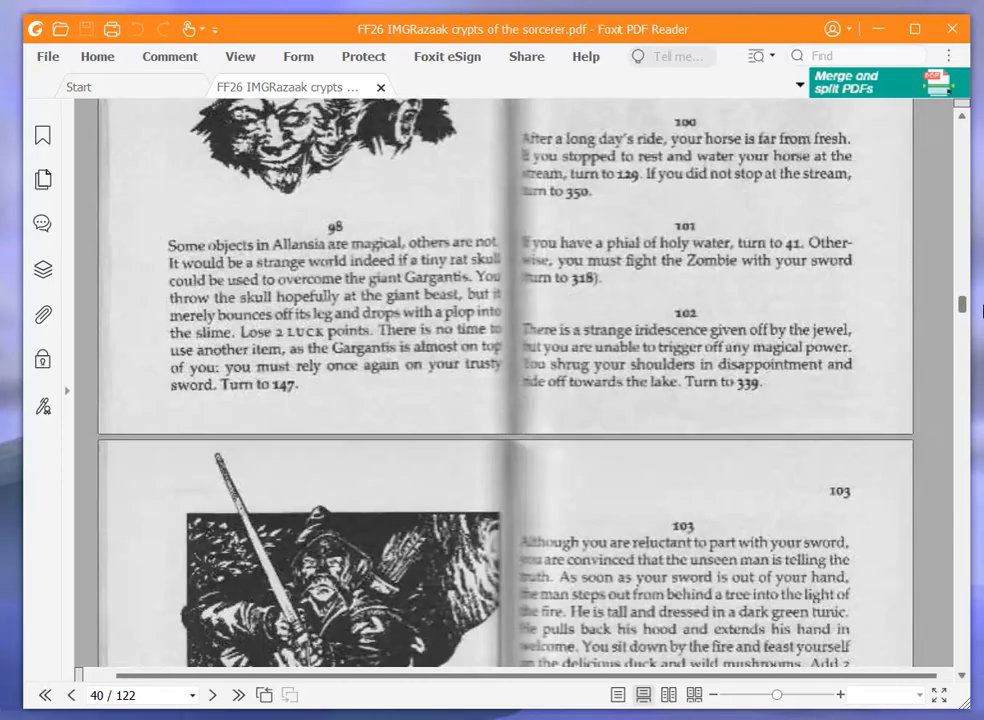
Read paragraph 103 on page 41 and append 14 to the STAMINA line of the adventure sheet
scroll("down", 3)
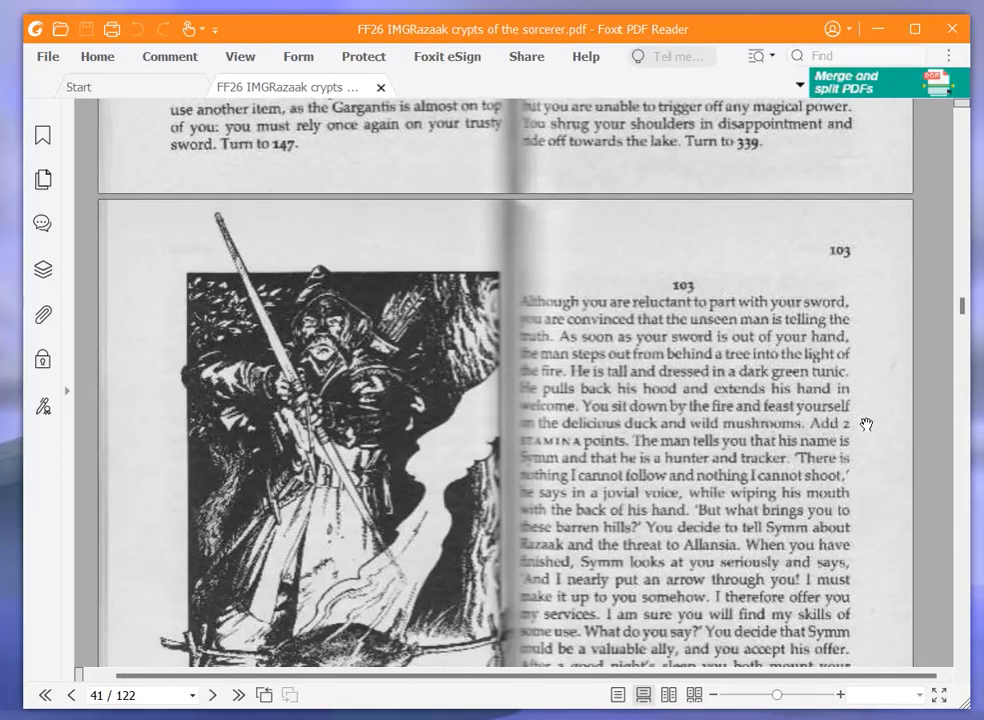
scroll("down", 3)
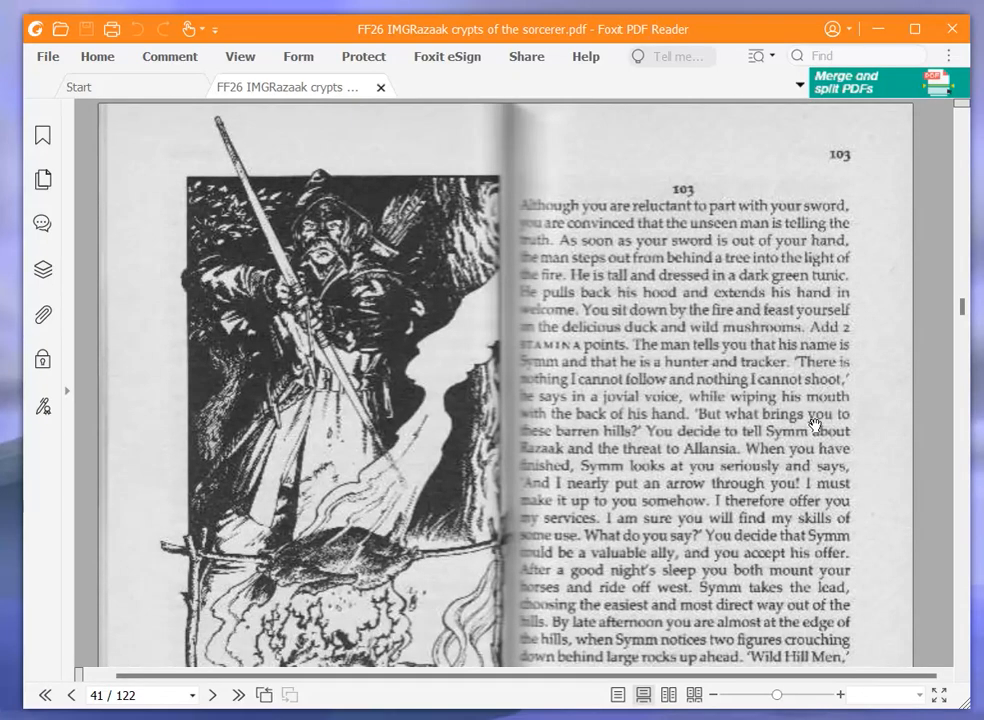
scroll("down", 3)
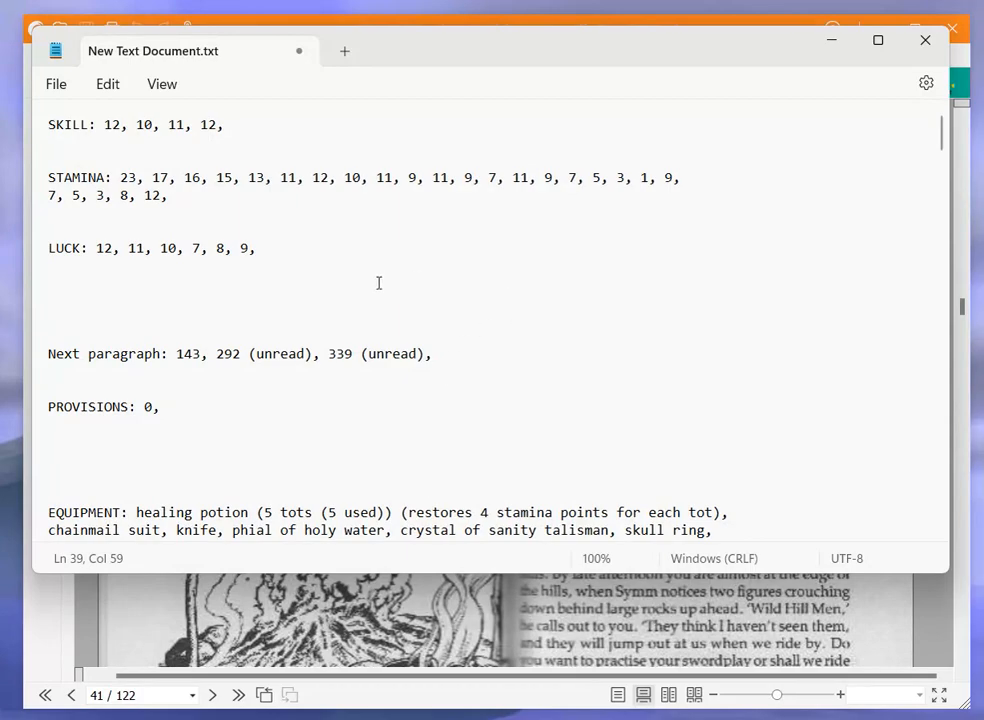
type("14,")
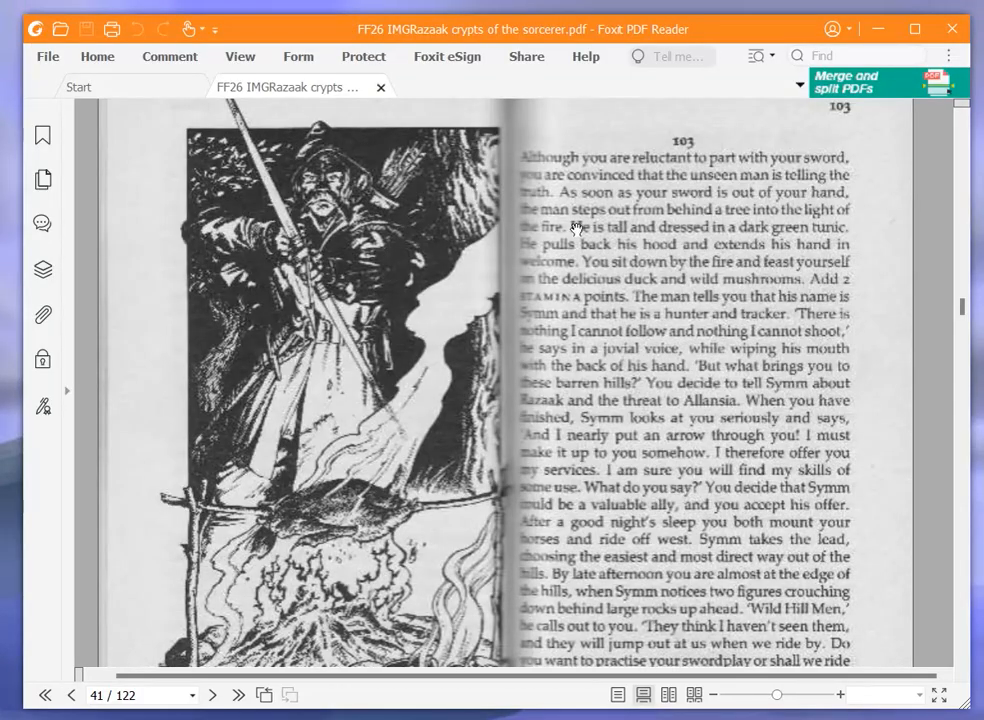
mouse_move(548, 392)
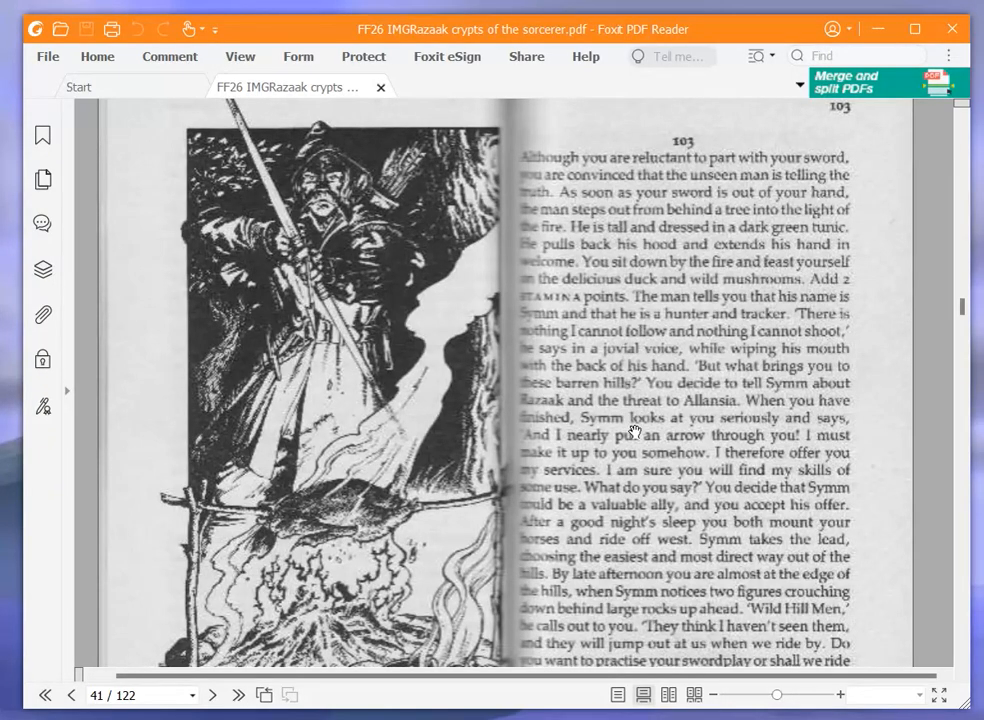
mouse_move(624, 402)
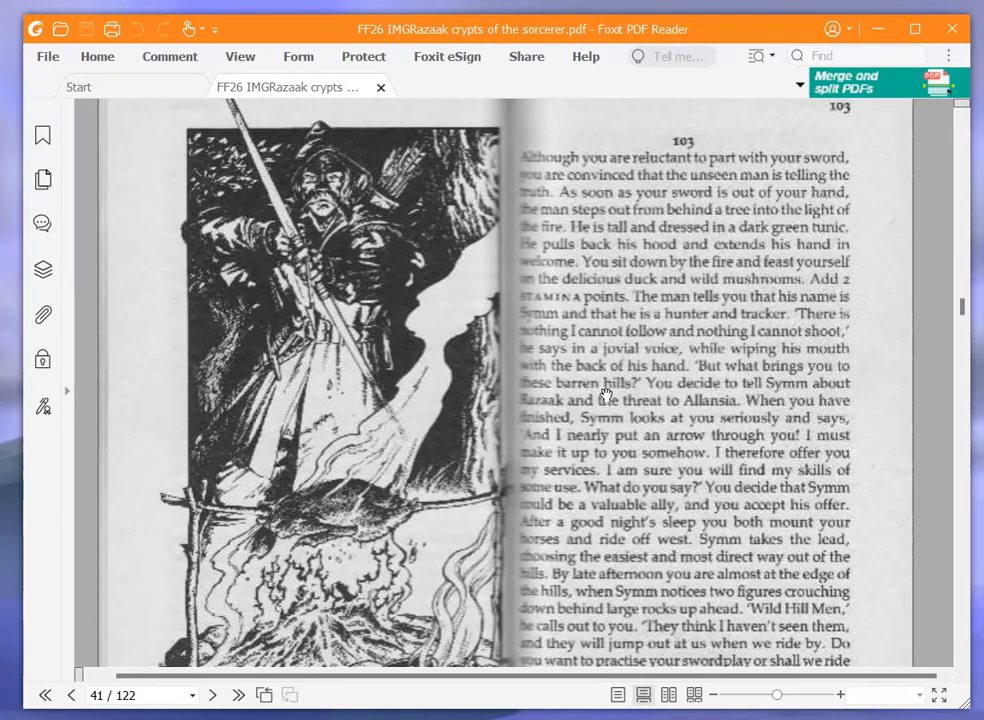
mouse_move(656, 364)
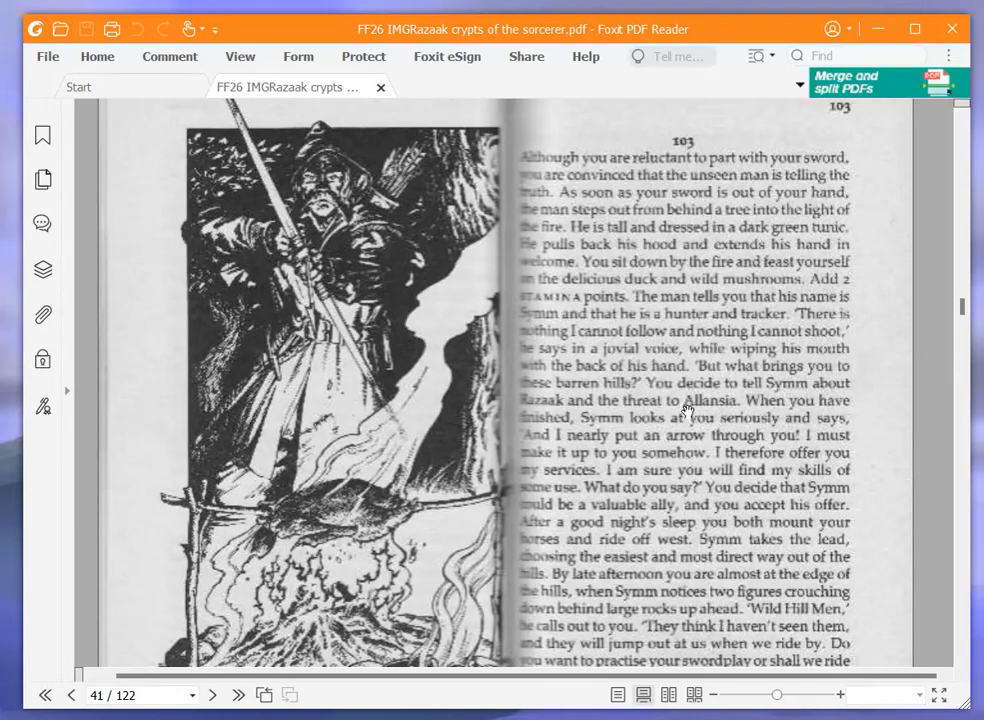
scroll("down", 3)
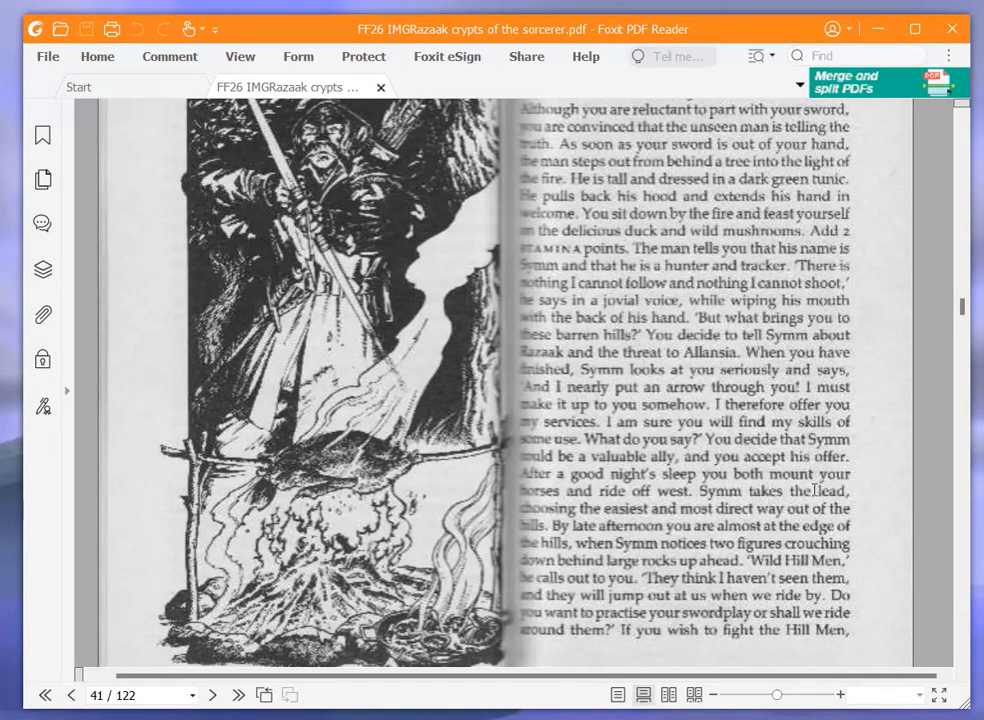
mouse_move(778, 496)
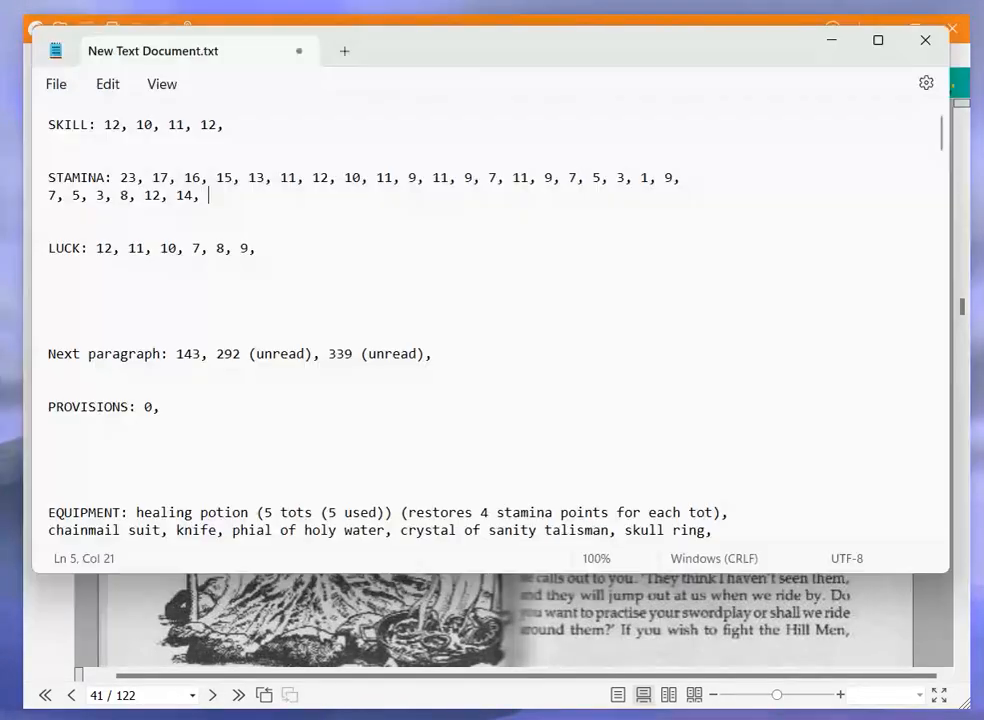
Append "we are riding with Symm" after the last INFORMATION entry
scroll("down", 3)
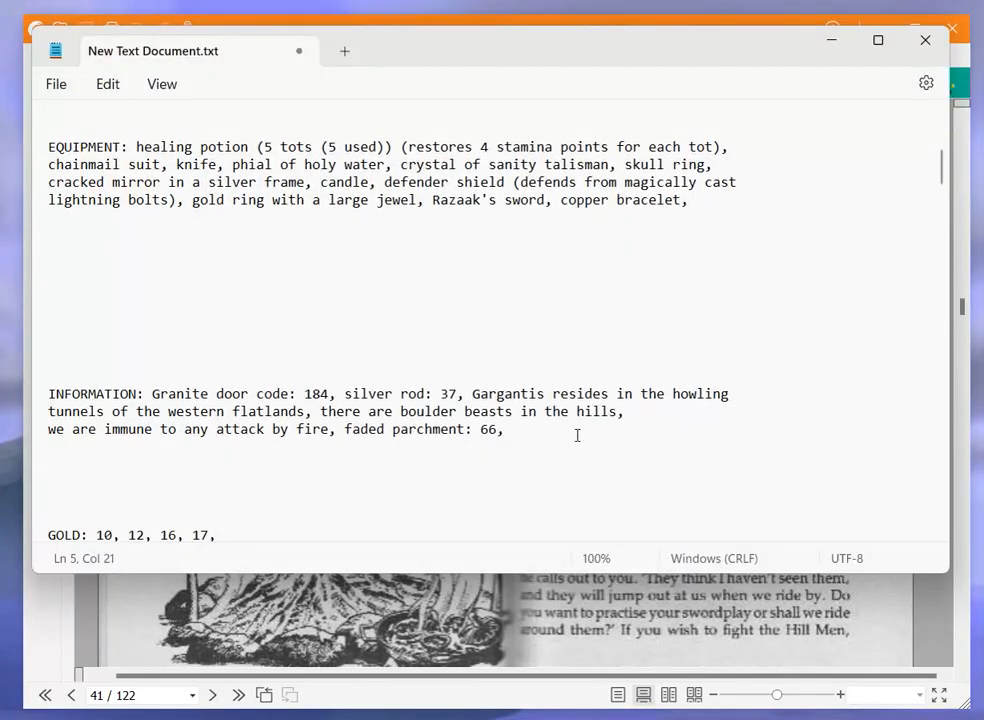
left_click(510, 428)
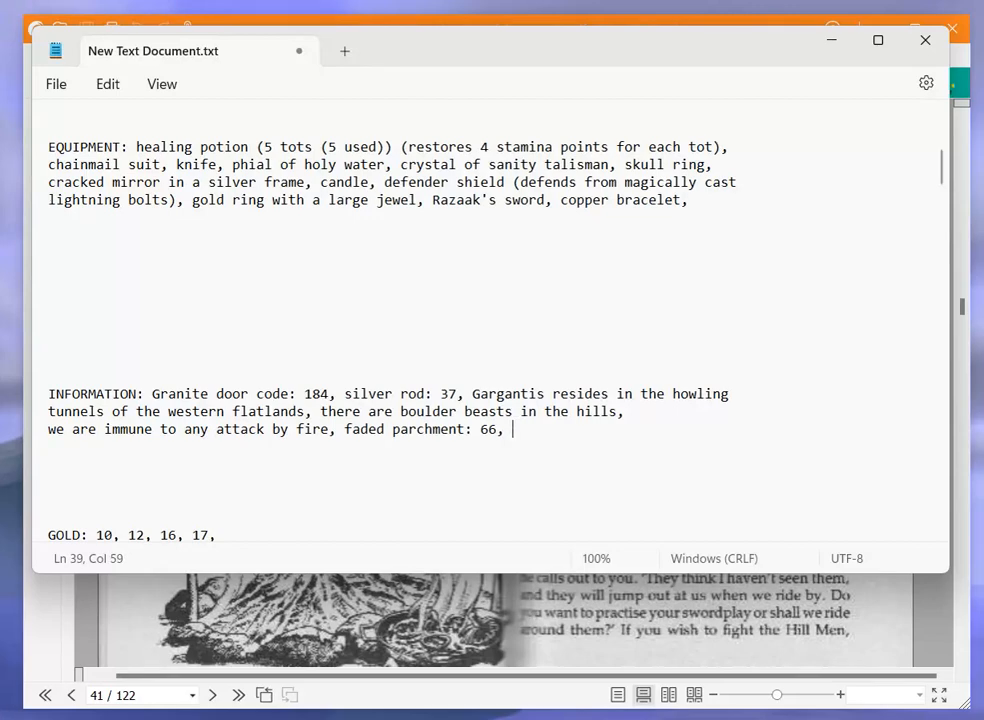
type("we are ridin")
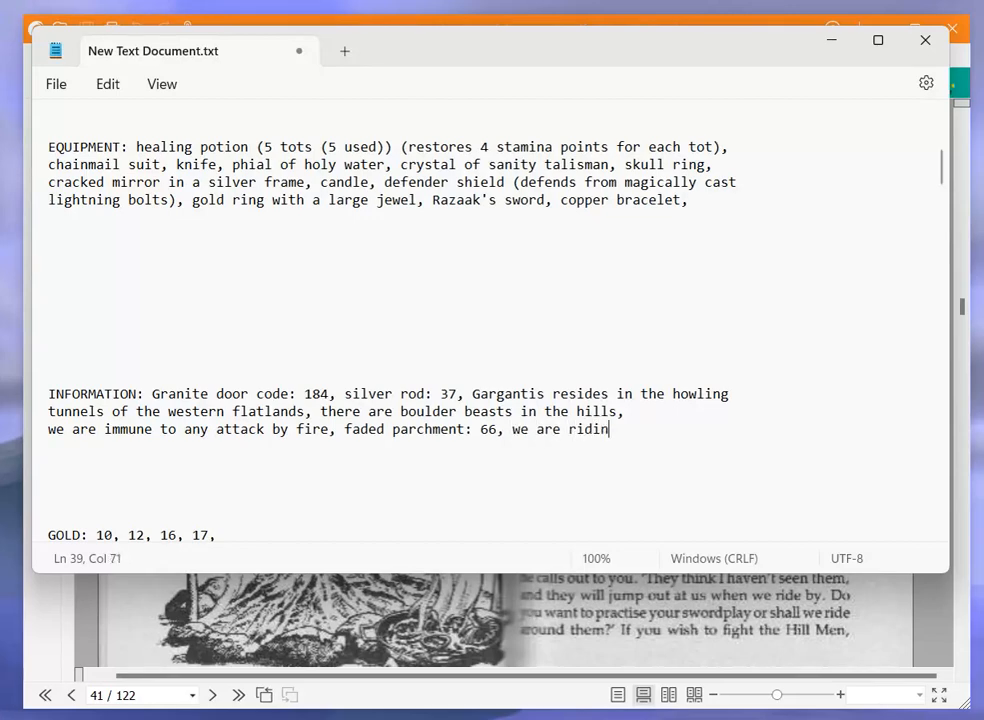
type("g with Symm")
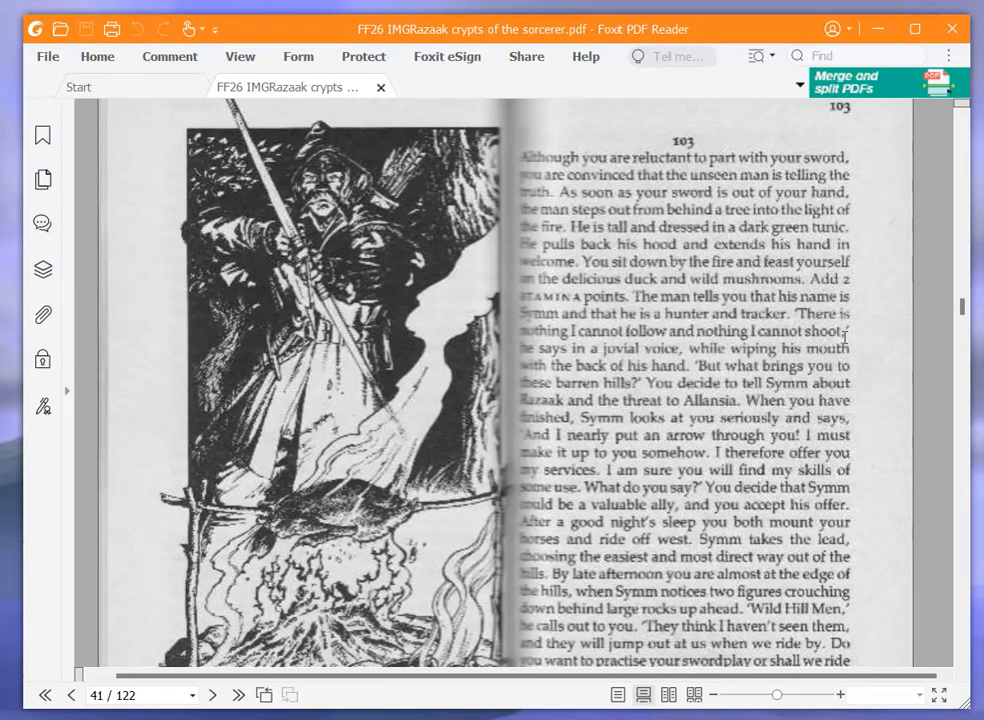
scroll("down", 3)
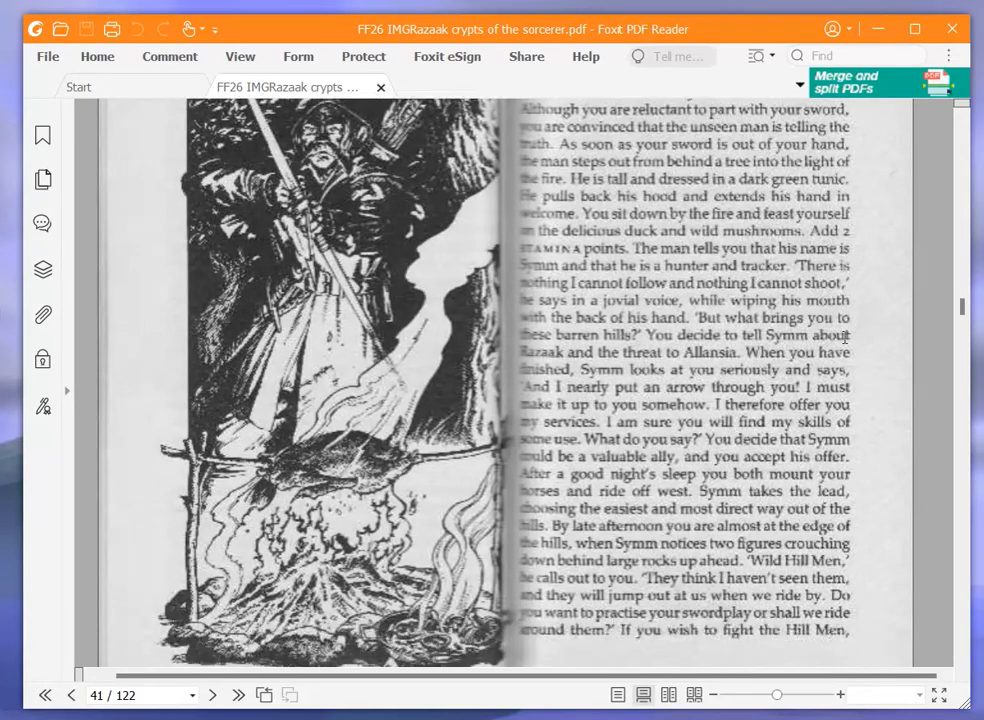
mouse_move(844, 340)
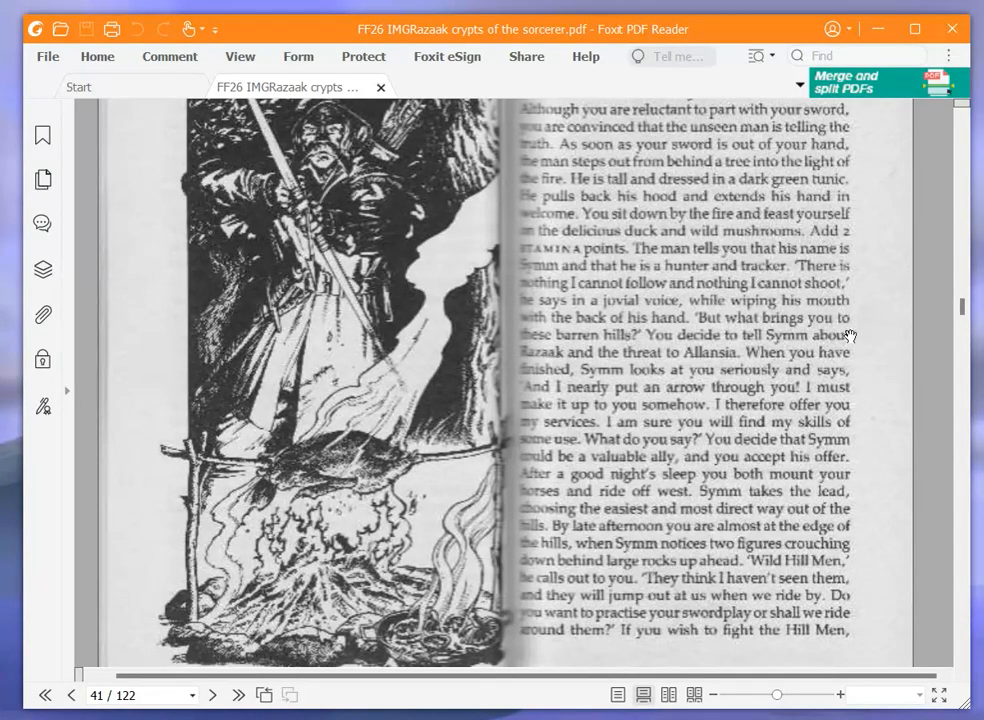
mouse_move(852, 330)
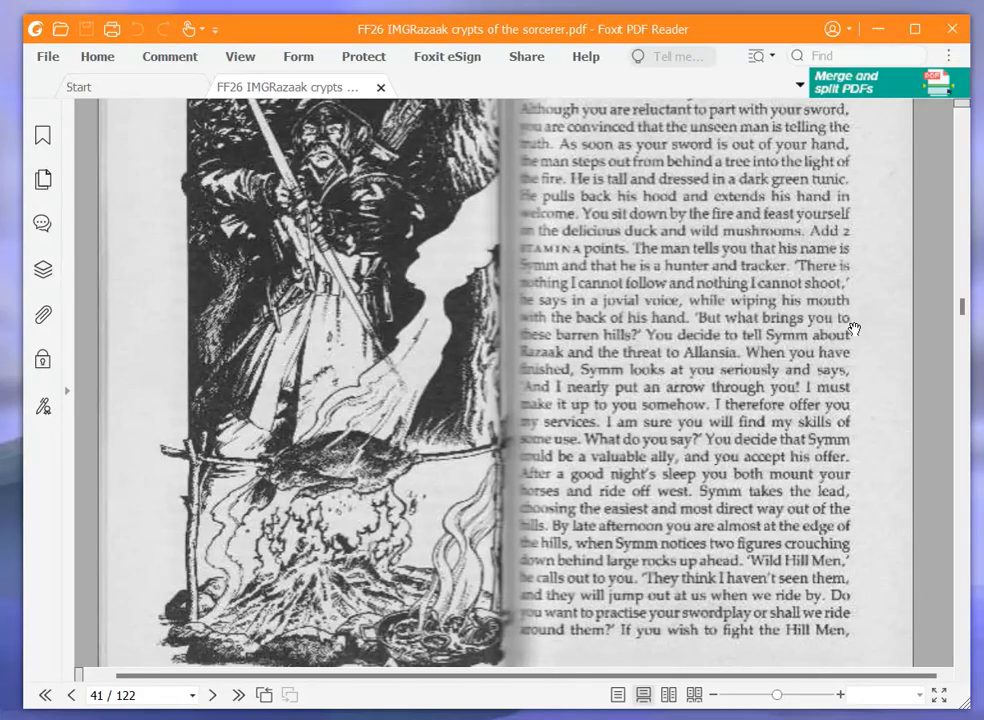
mouse_move(844, 288)
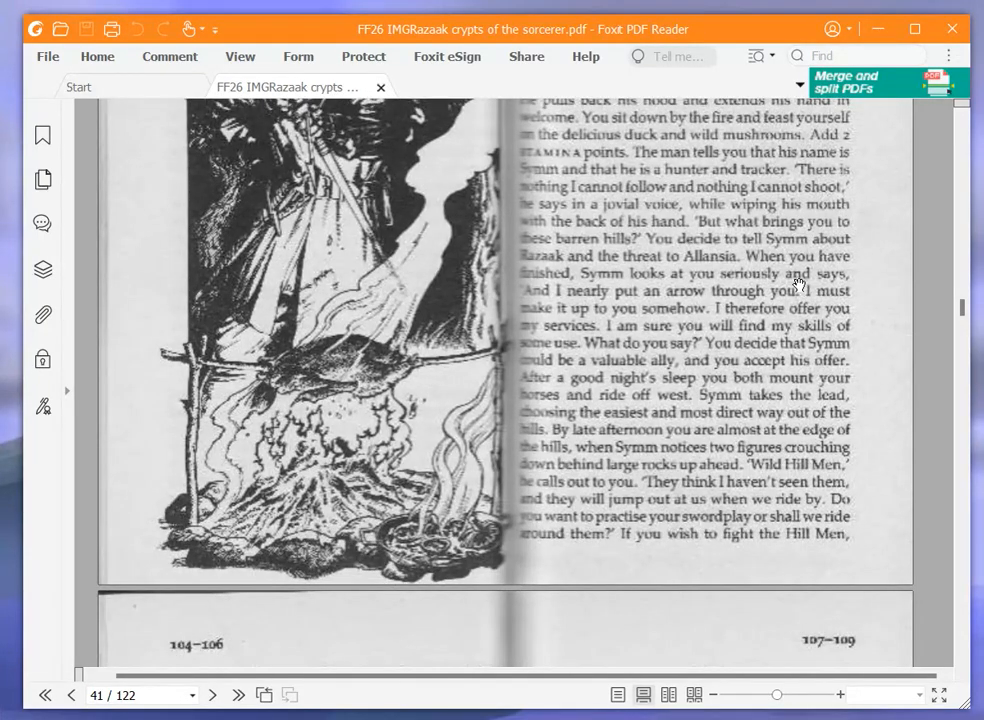
Scroll the gamebook to page 101 showing paragraphs 327 to 332
scroll("down", 3)
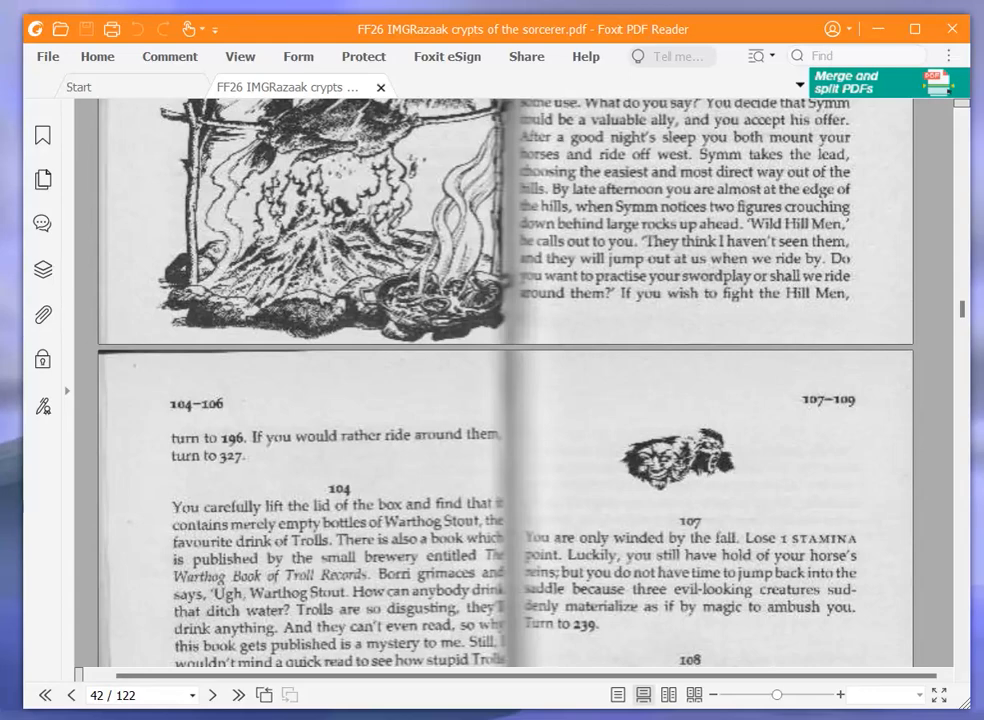
mouse_move(640, 440)
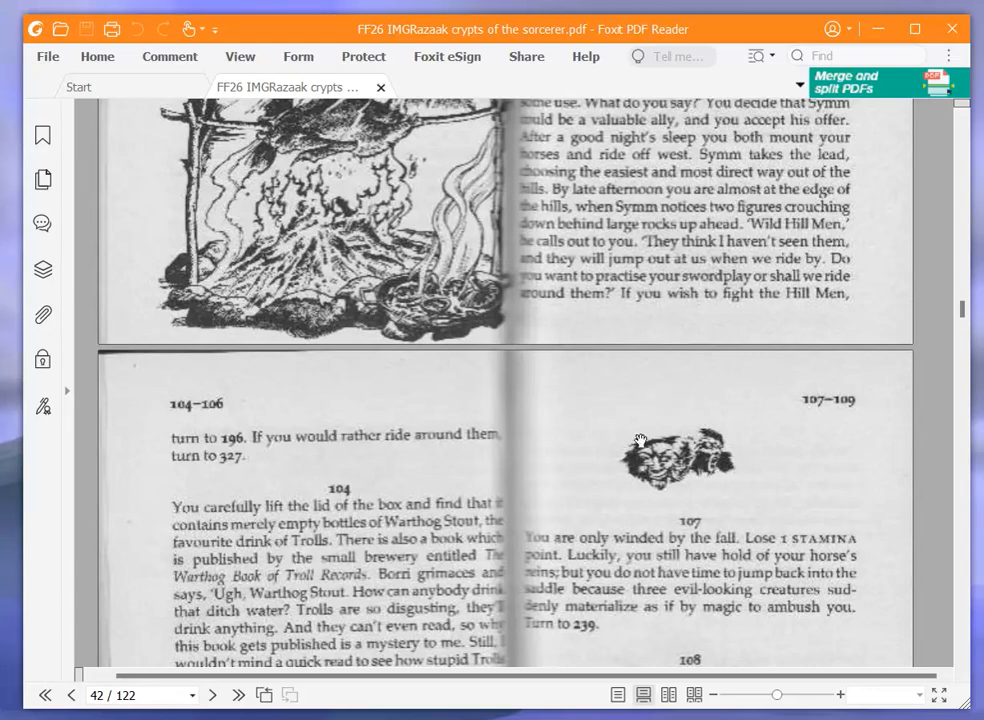
mouse_move(890, 610)
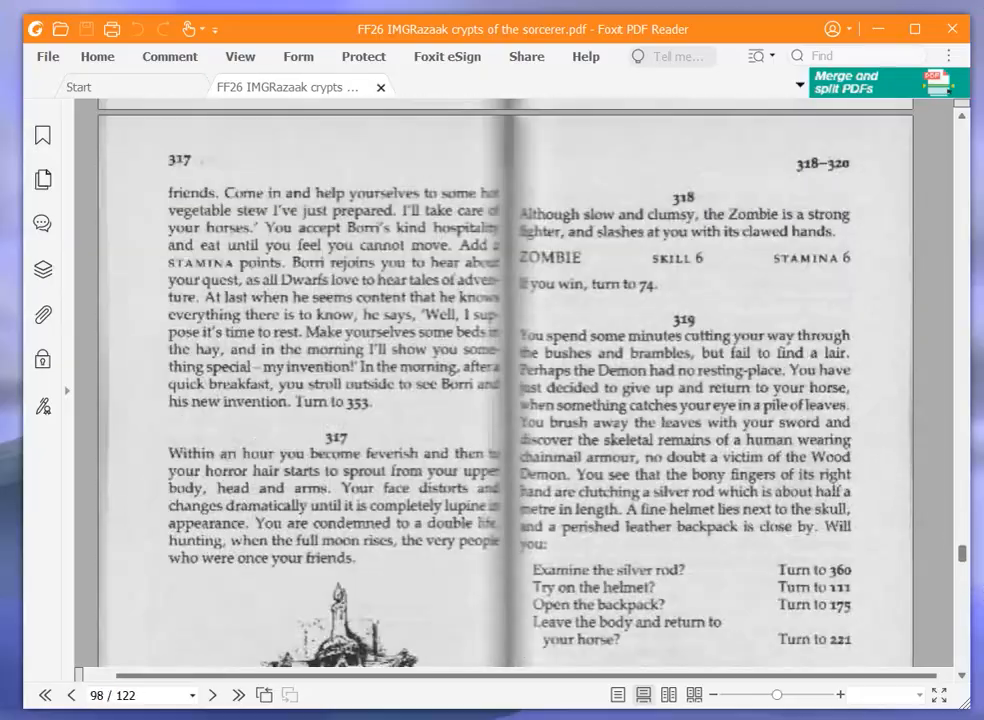
left_click(212, 696)
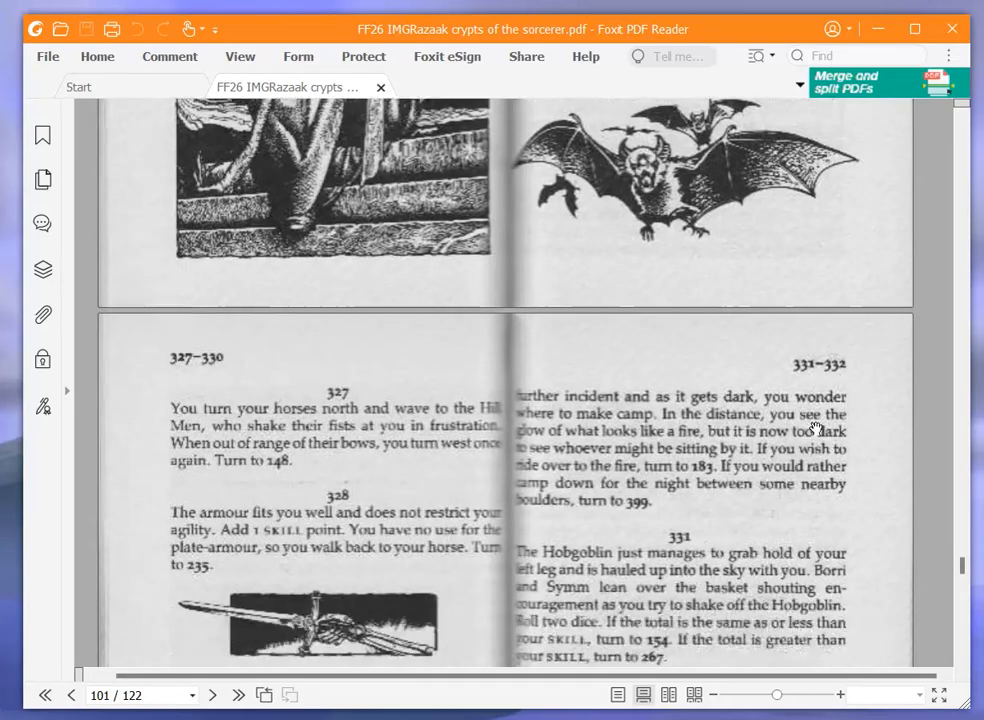
scroll("down", 3)
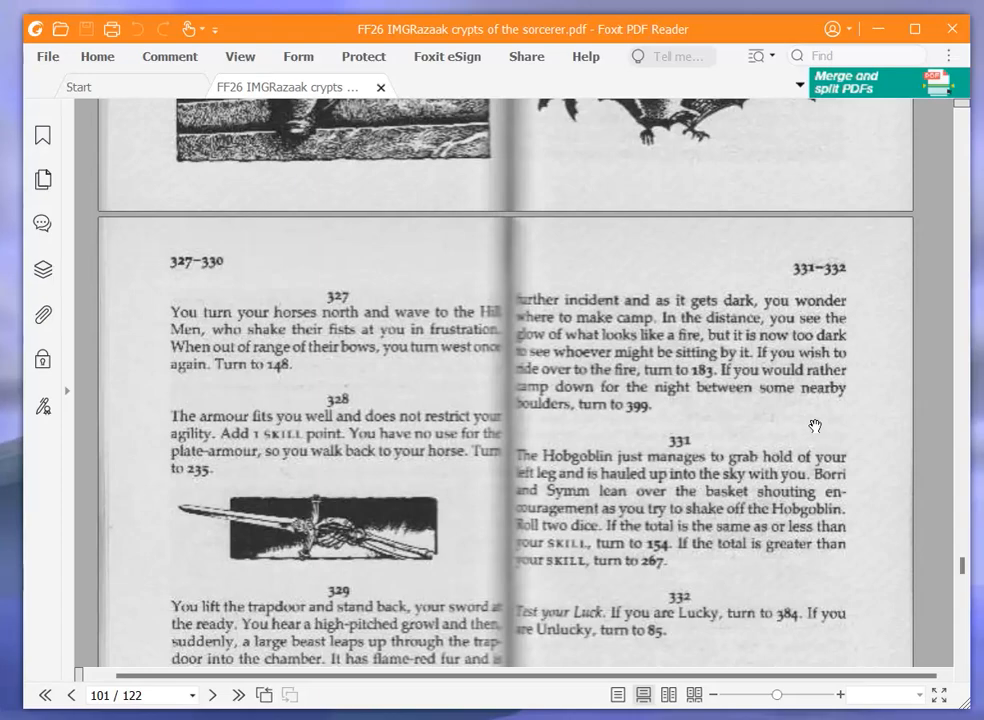
mouse_move(808, 420)
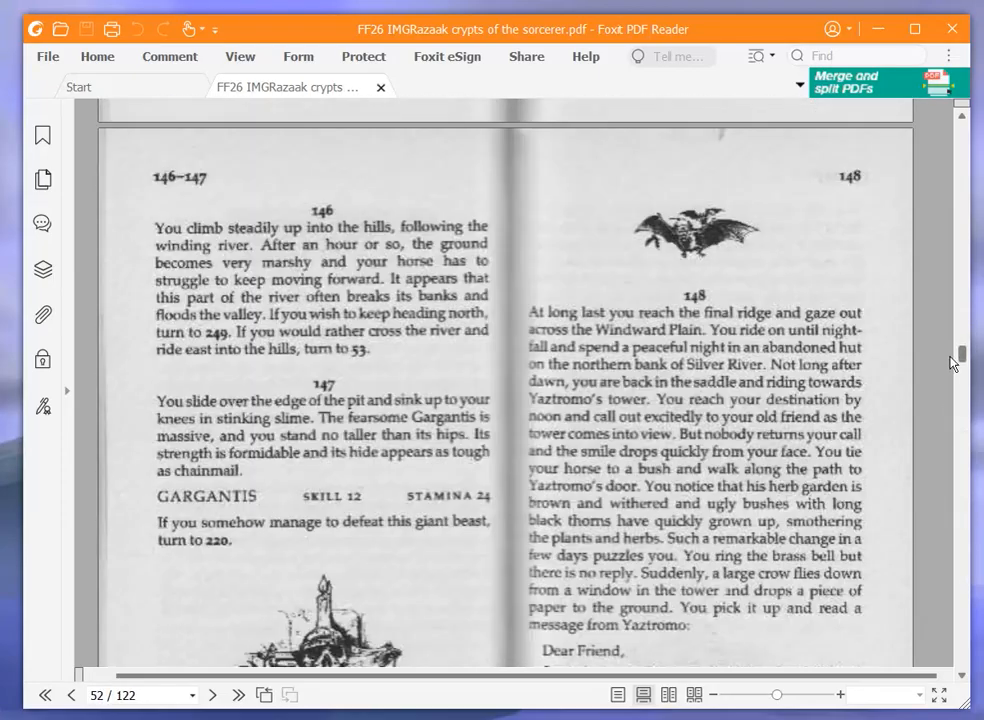
Scroll through paragraph 148 on page 52 to the end of Yaztromo's letter
scroll("down", 3)
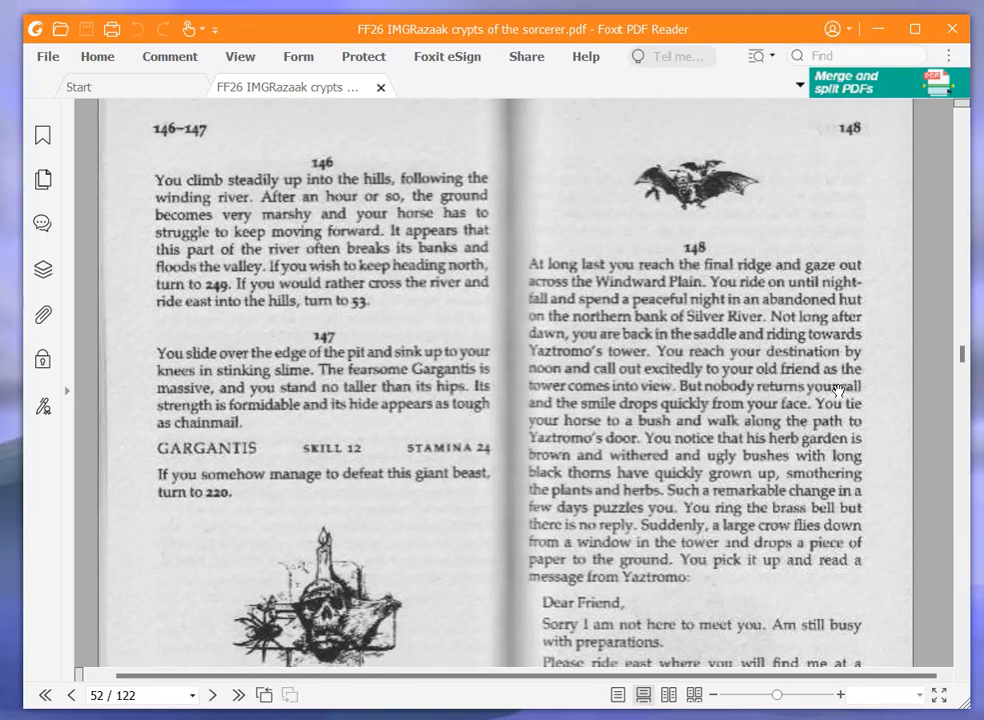
mouse_move(838, 388)
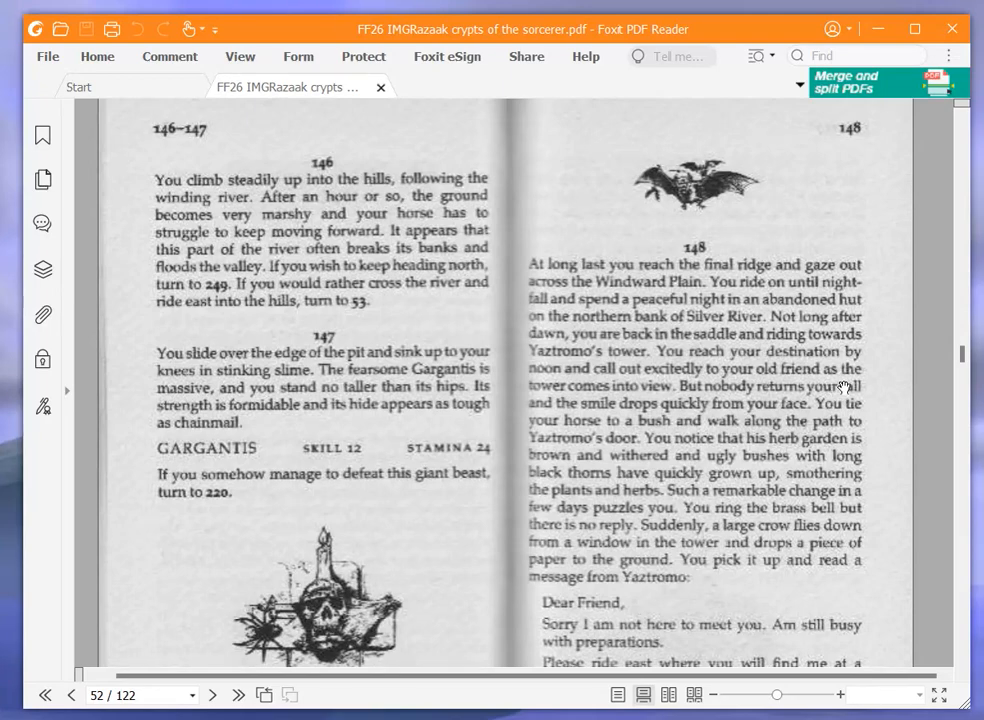
mouse_move(844, 388)
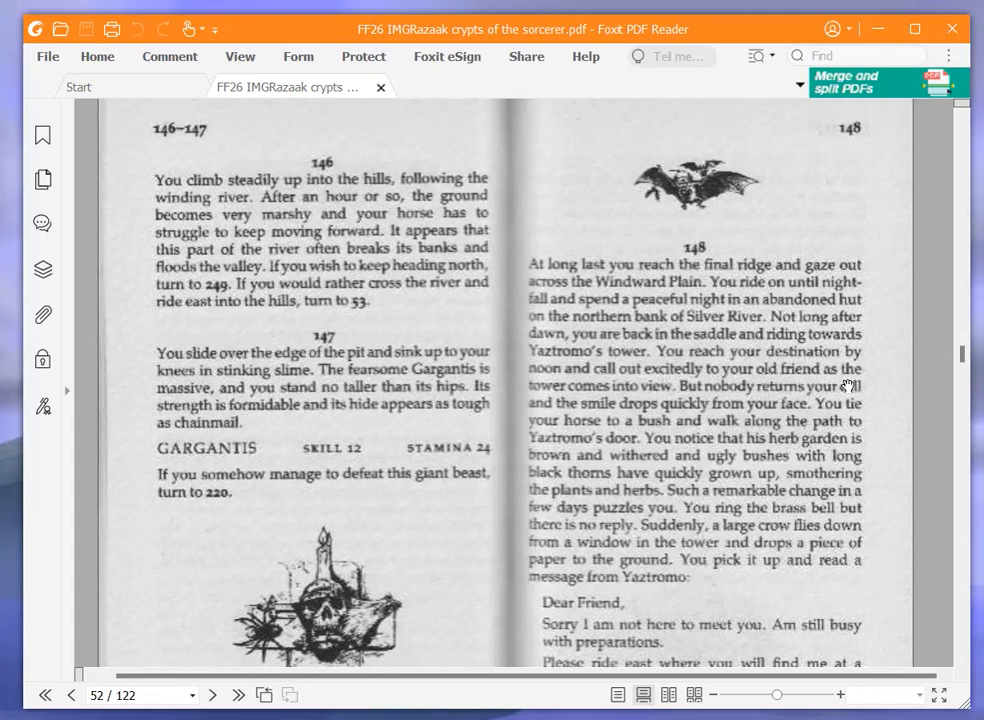
mouse_move(858, 374)
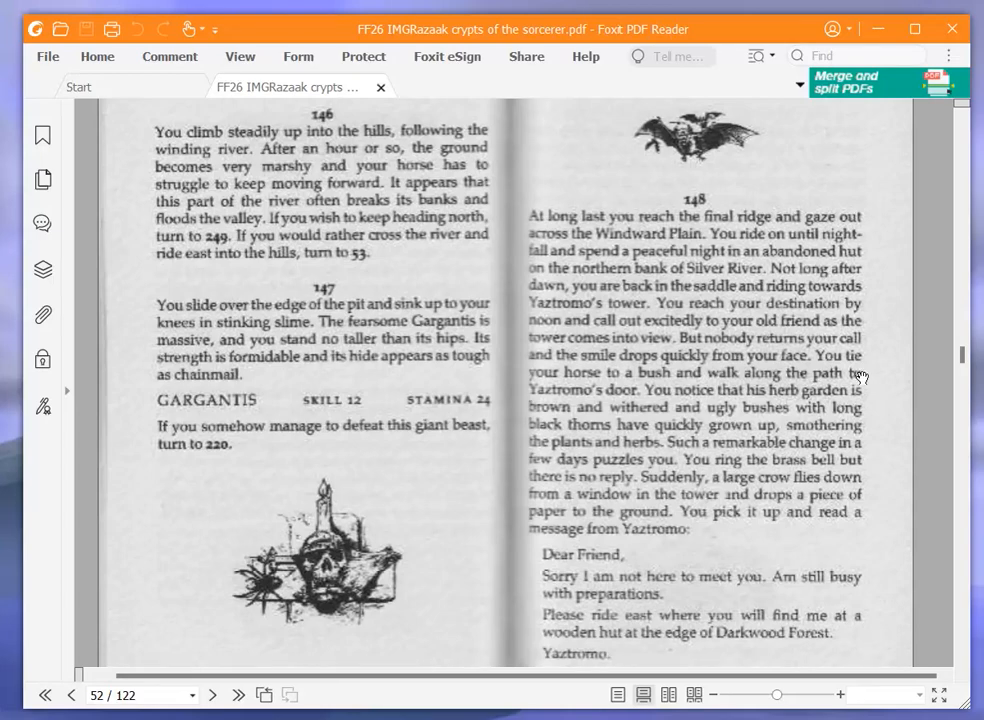
mouse_move(788, 414)
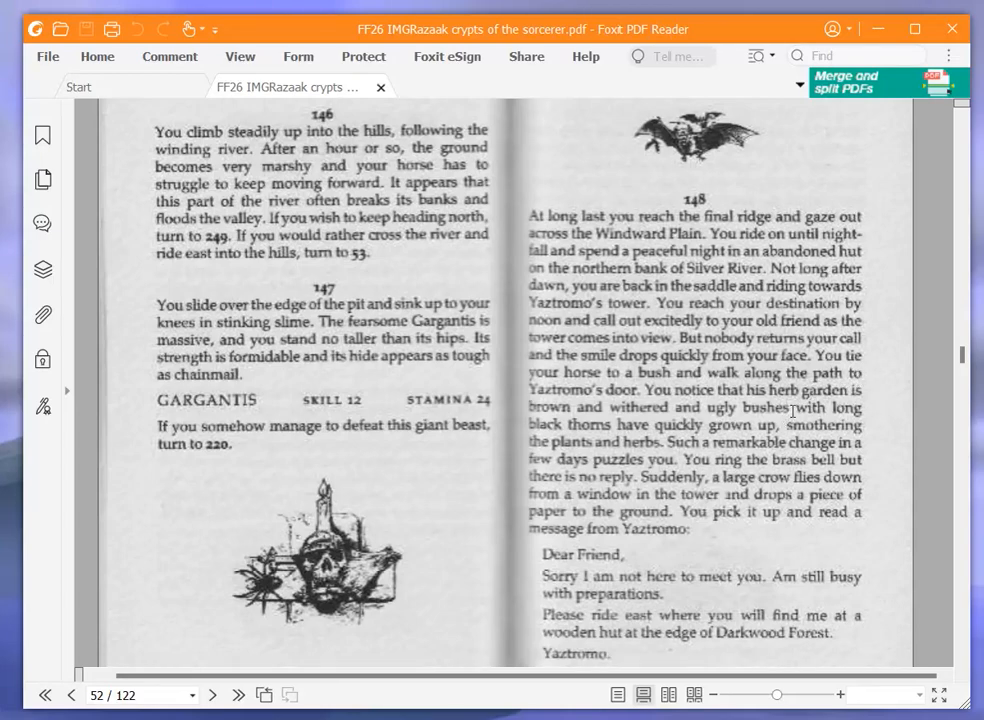
mouse_move(804, 456)
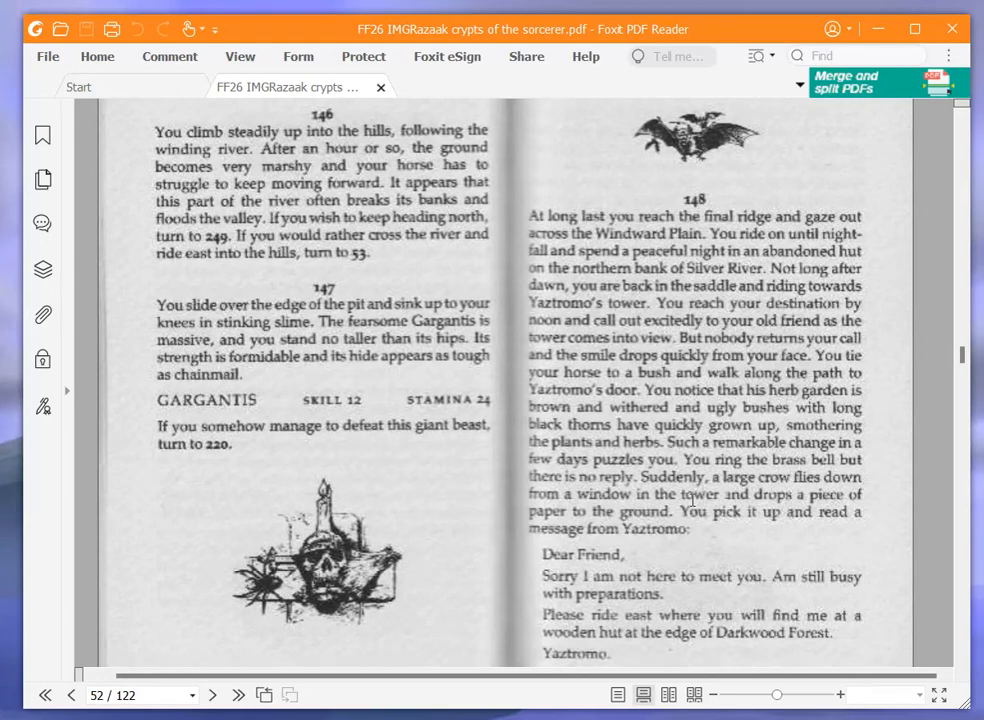
scroll("down", 3)
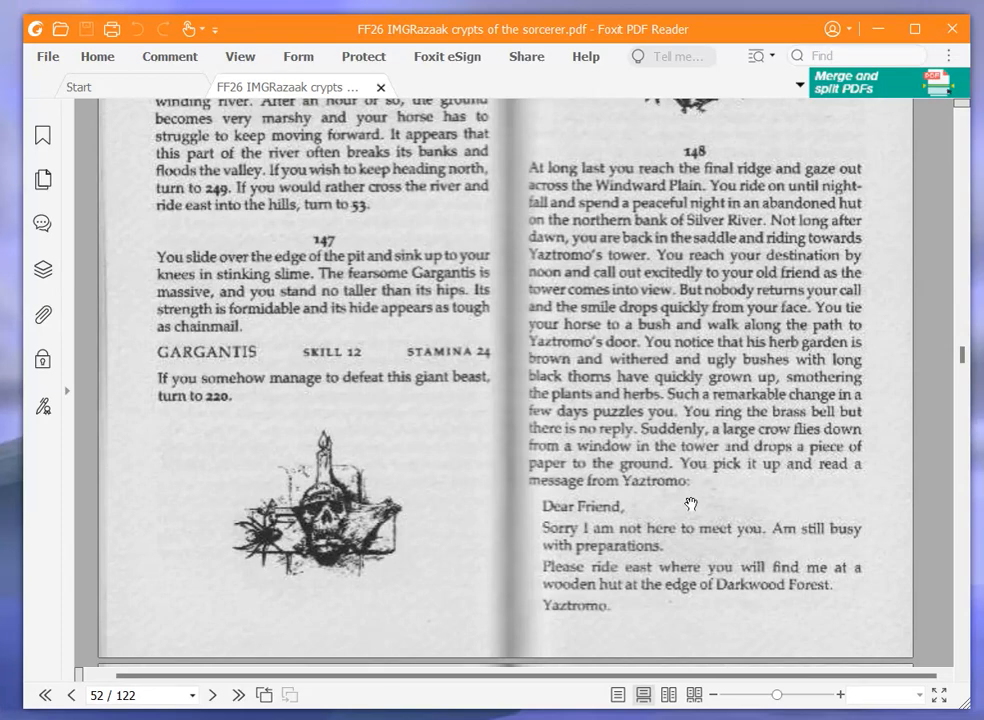
mouse_move(704, 502)
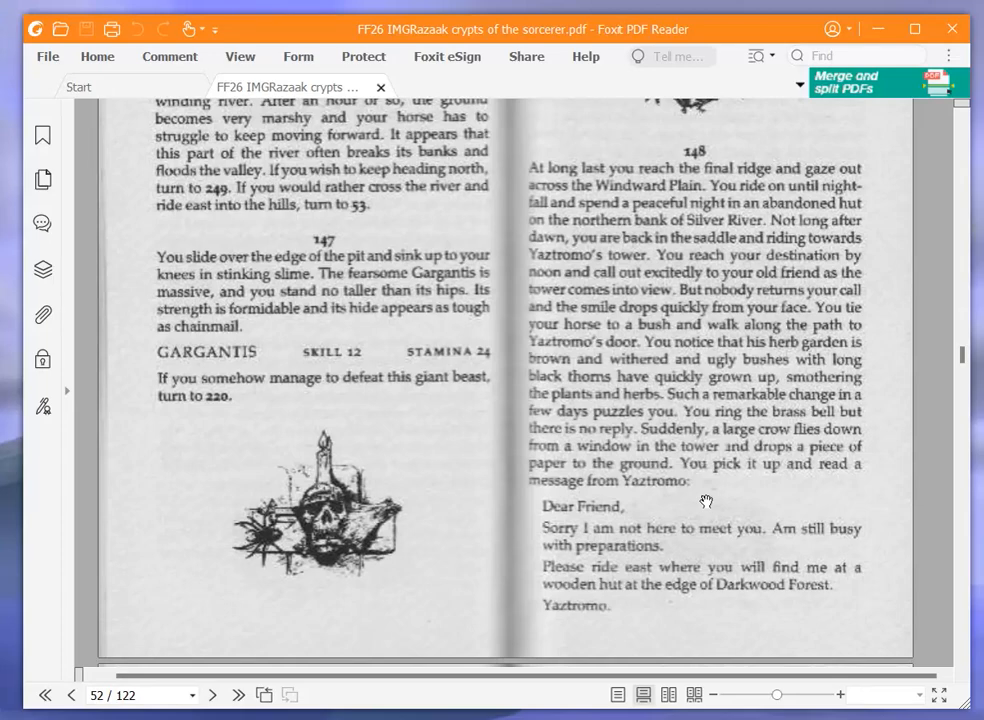
mouse_move(708, 496)
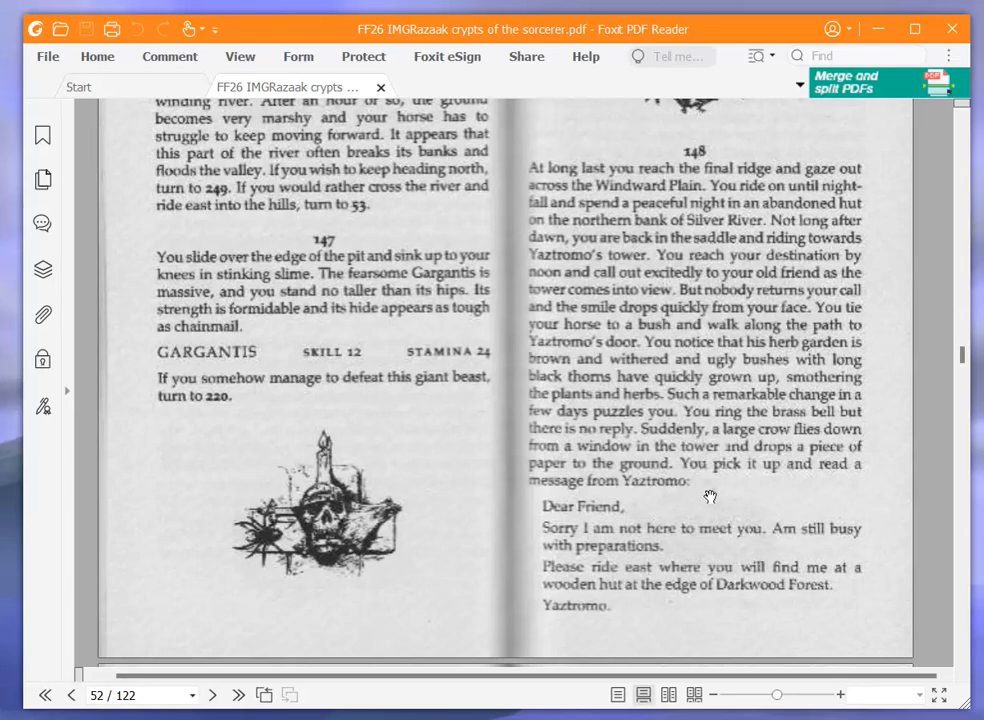
scroll("down", 3)
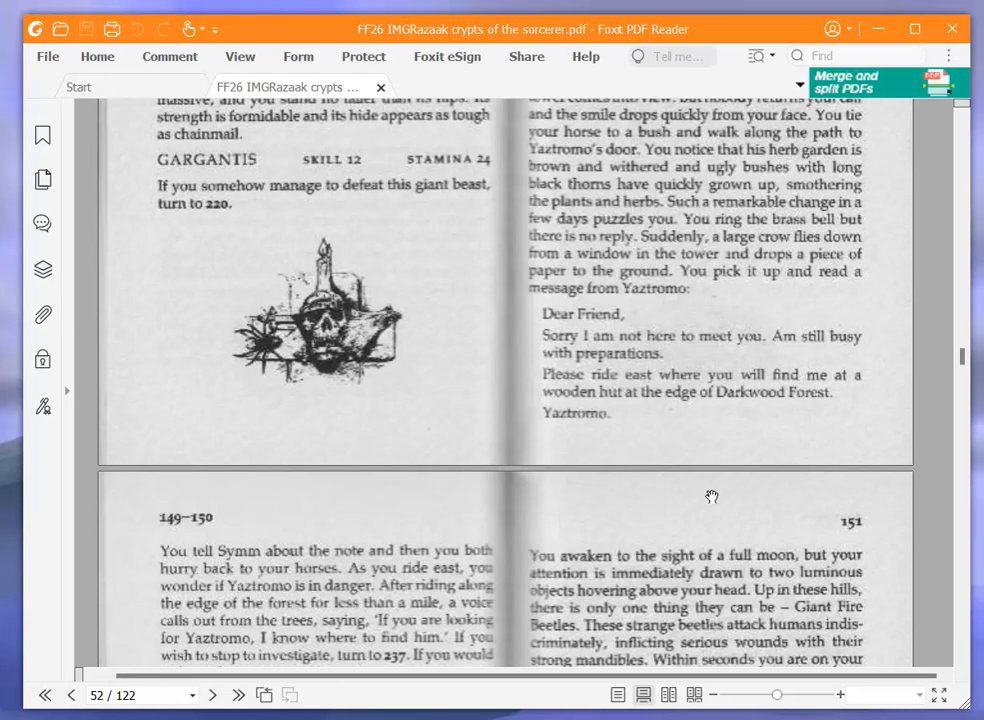
Read paragraph 151's Giant Fire Beetles, then scroll ahead to page 74 near paragraphs 230–233
scroll("down", 3)
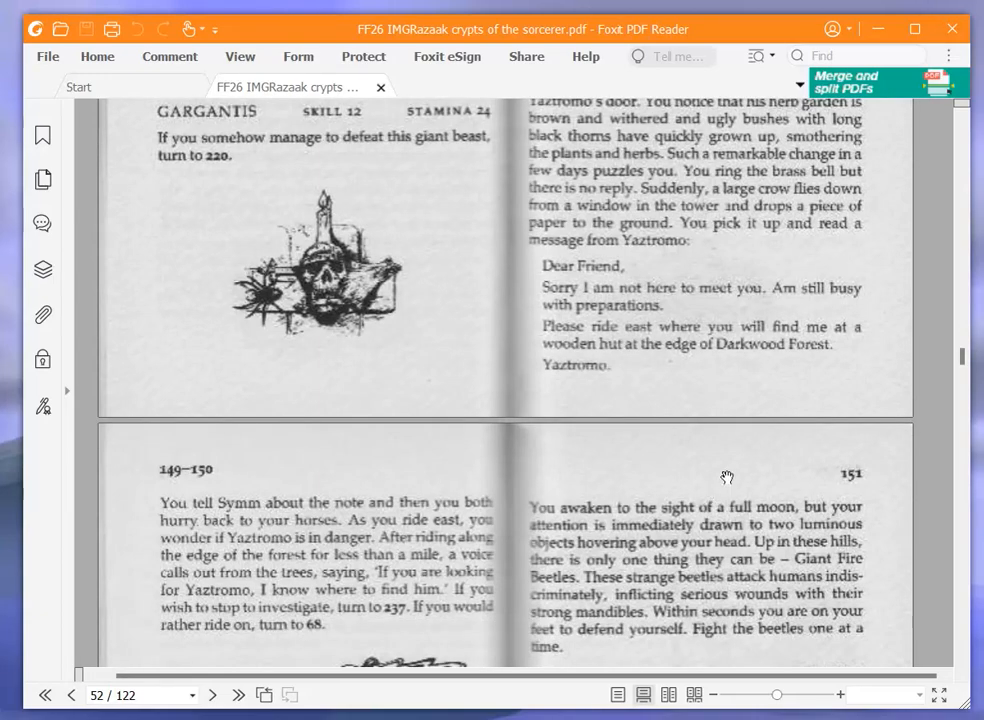
mouse_move(704, 462)
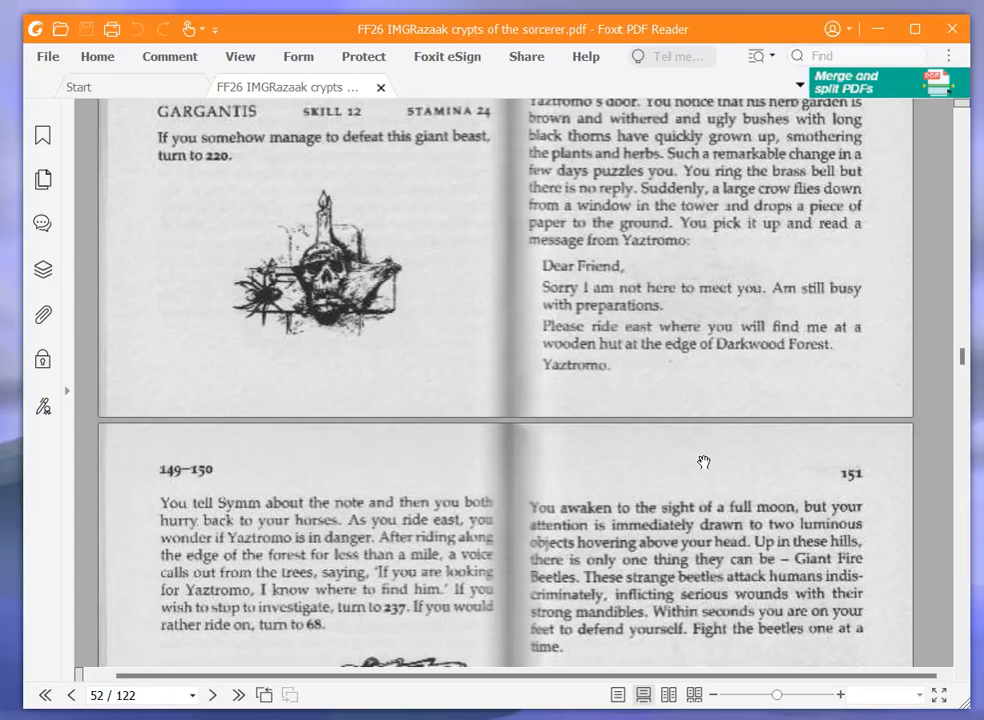
mouse_move(726, 452)
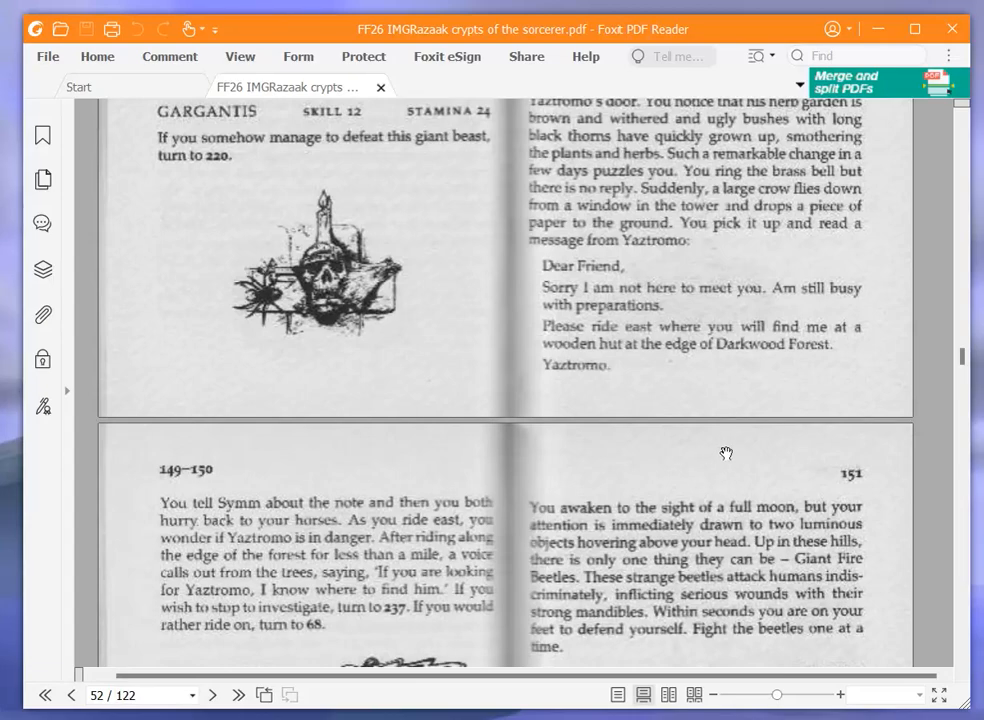
scroll("down", 3)
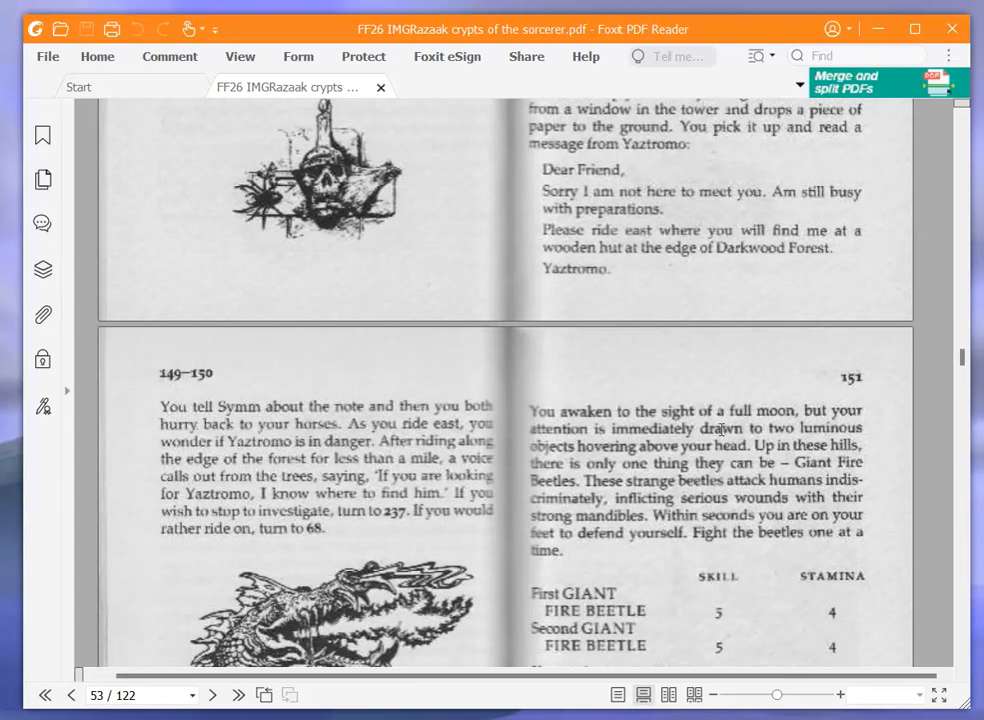
scroll("down", 3)
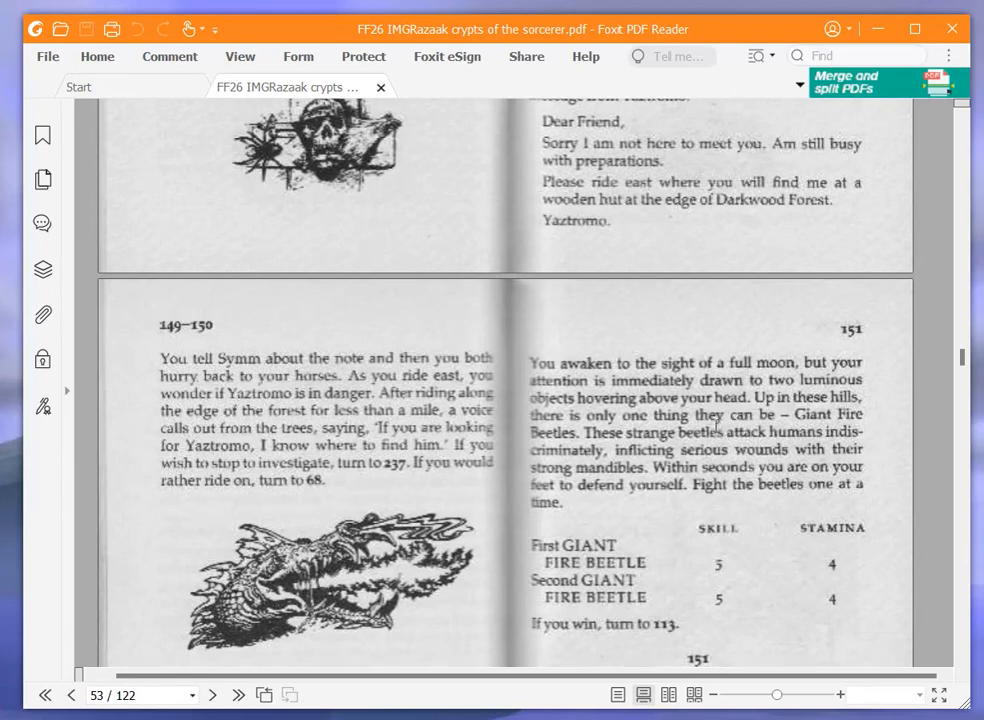
mouse_move(684, 424)
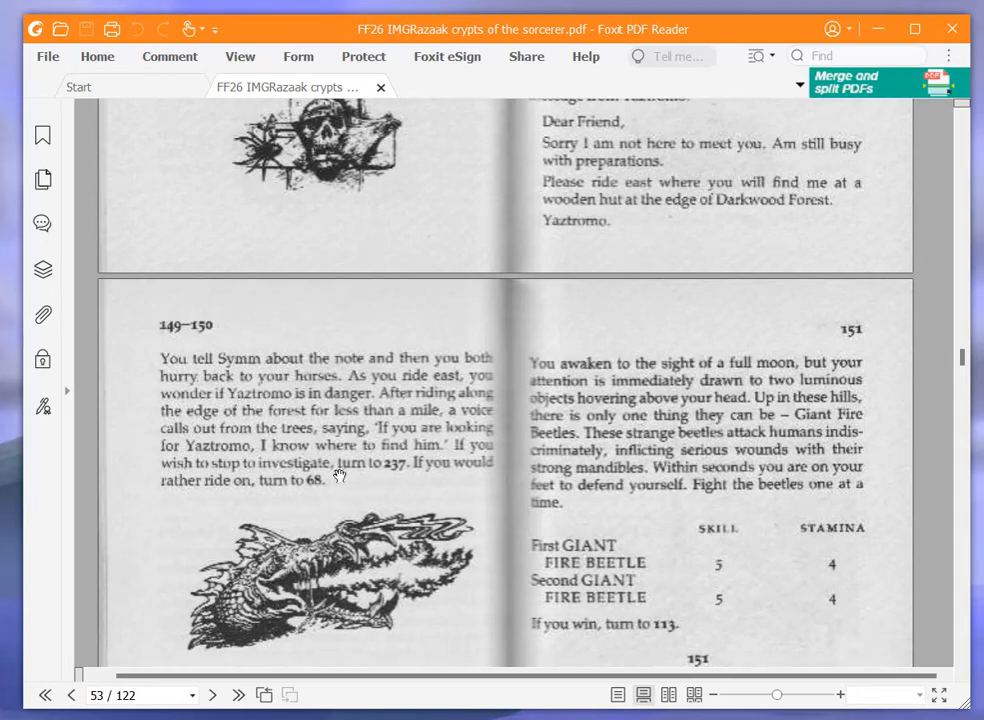
mouse_move(170, 538)
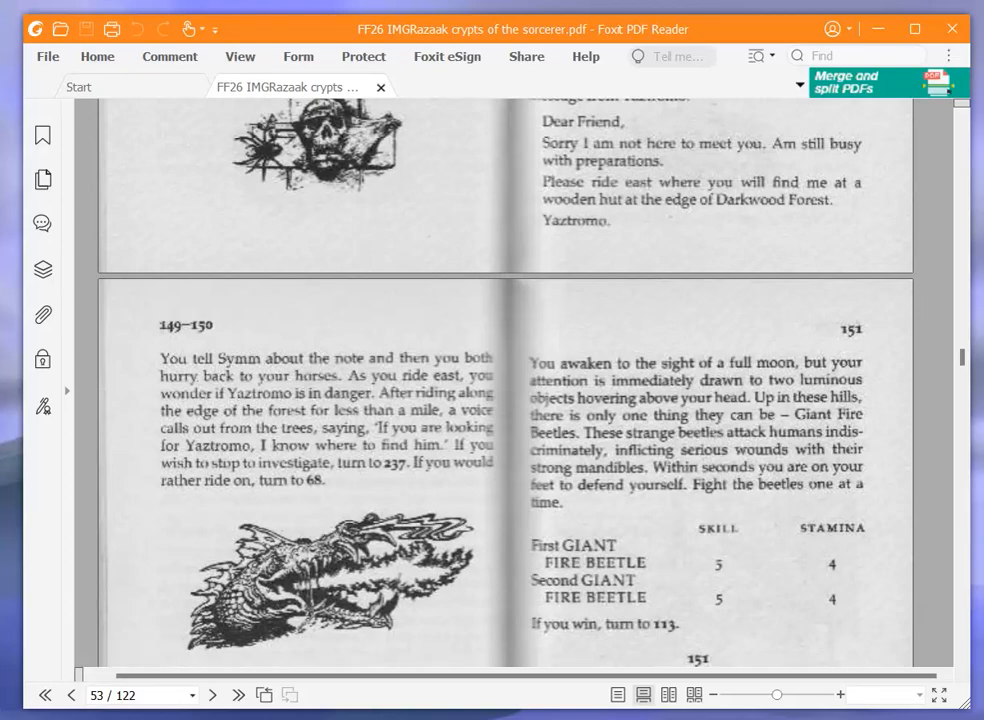
mouse_move(960, 360)
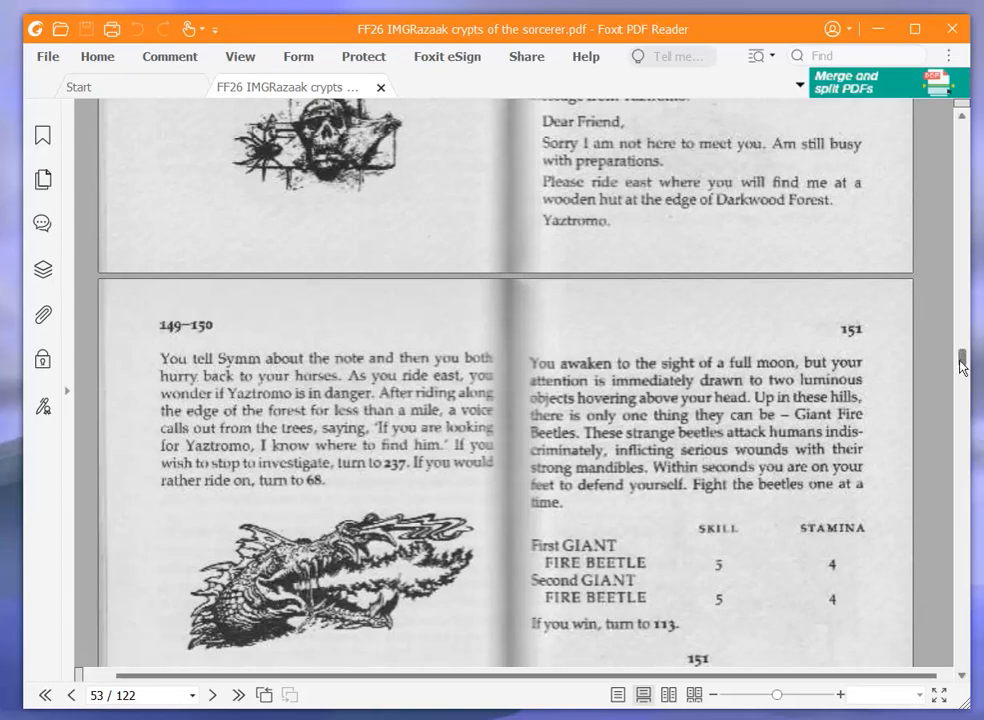
scroll("down", 3)
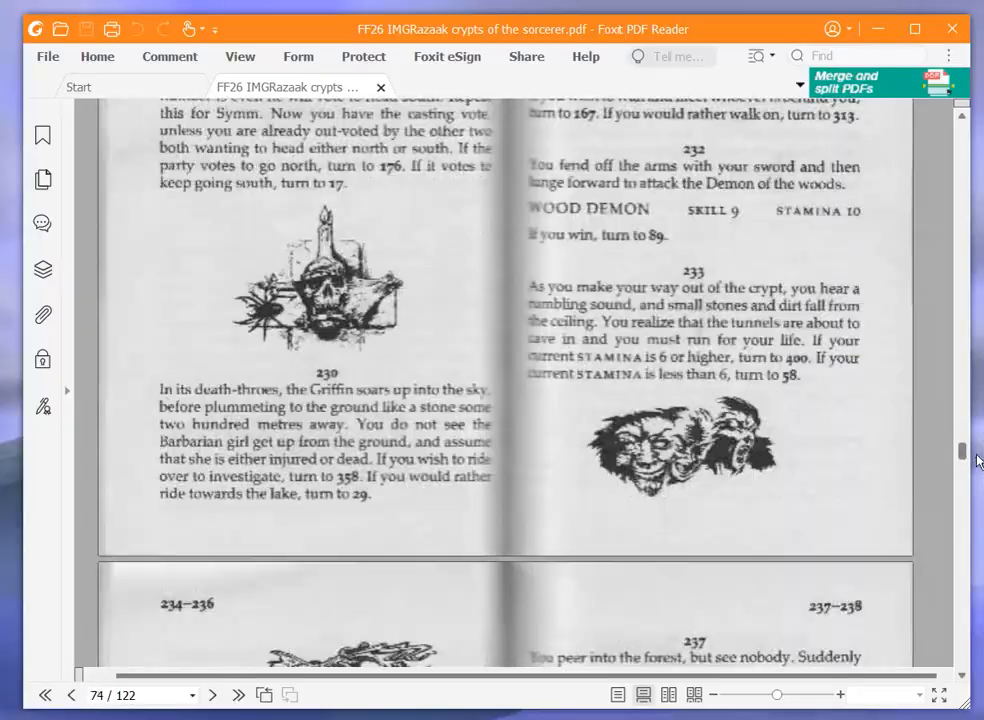
Scroll to page 75 to read paragraph 237's warning about the spirit Suma
scroll("down", 3)
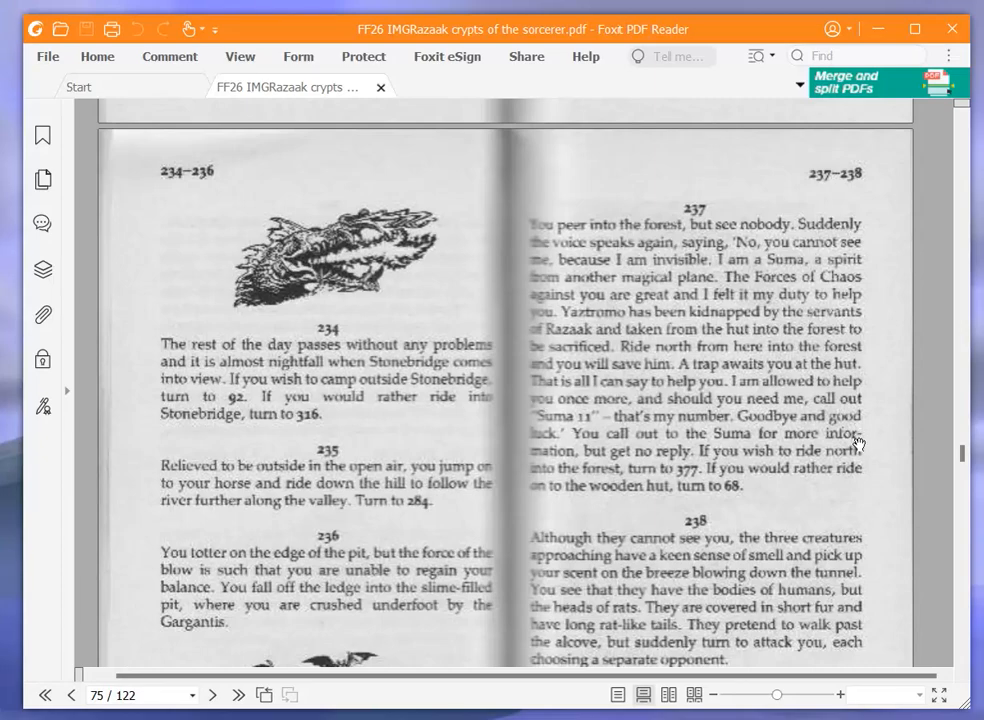
mouse_move(856, 448)
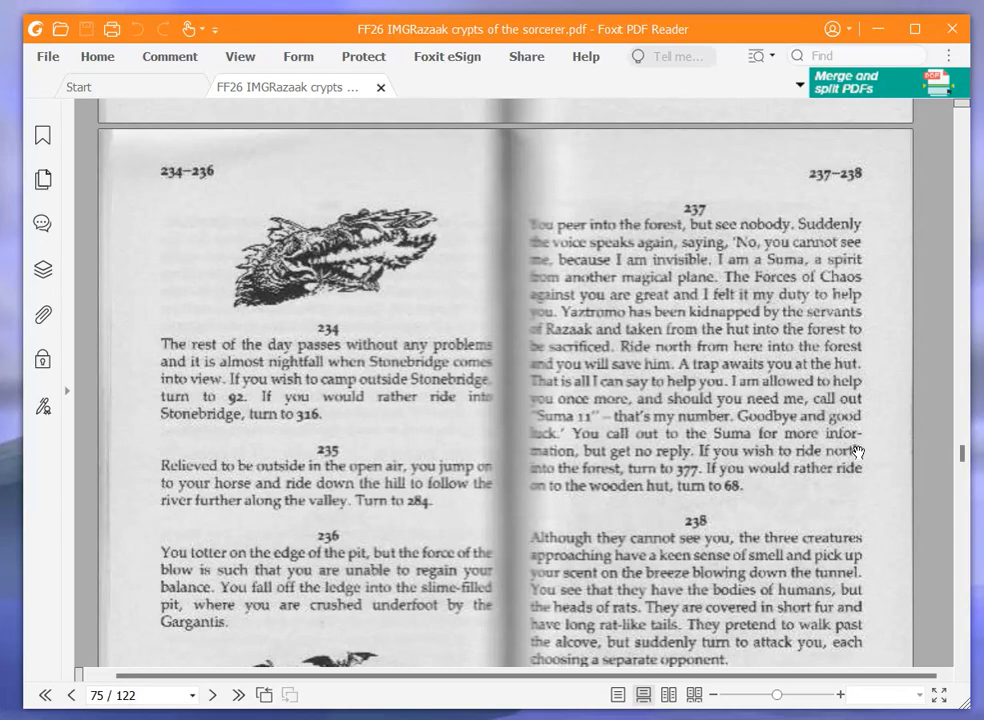
mouse_move(852, 452)
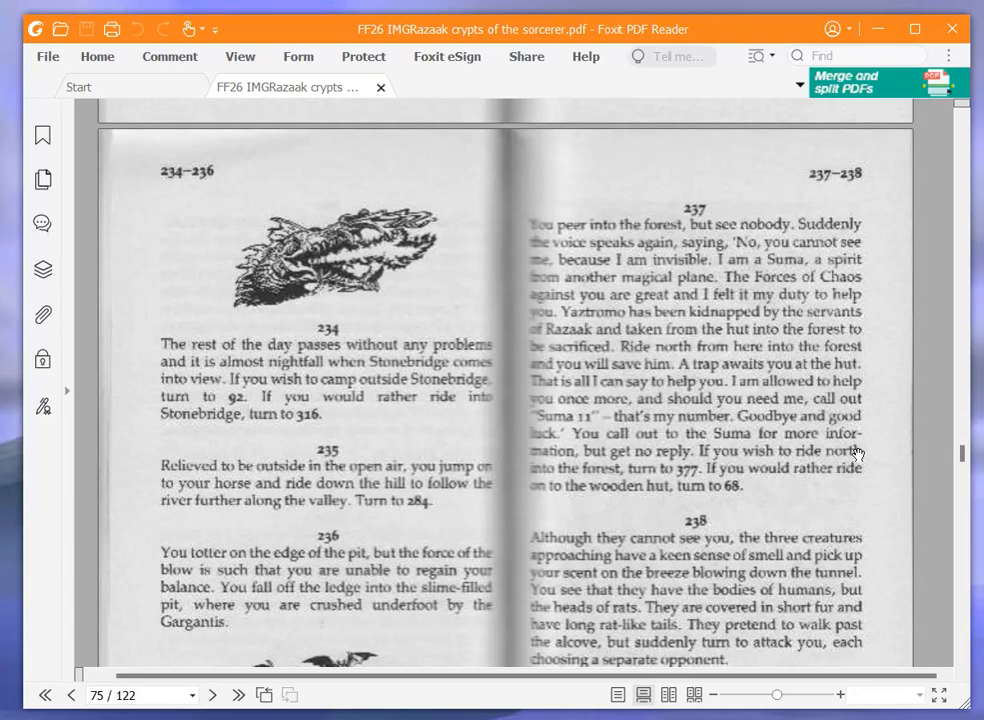
mouse_move(880, 432)
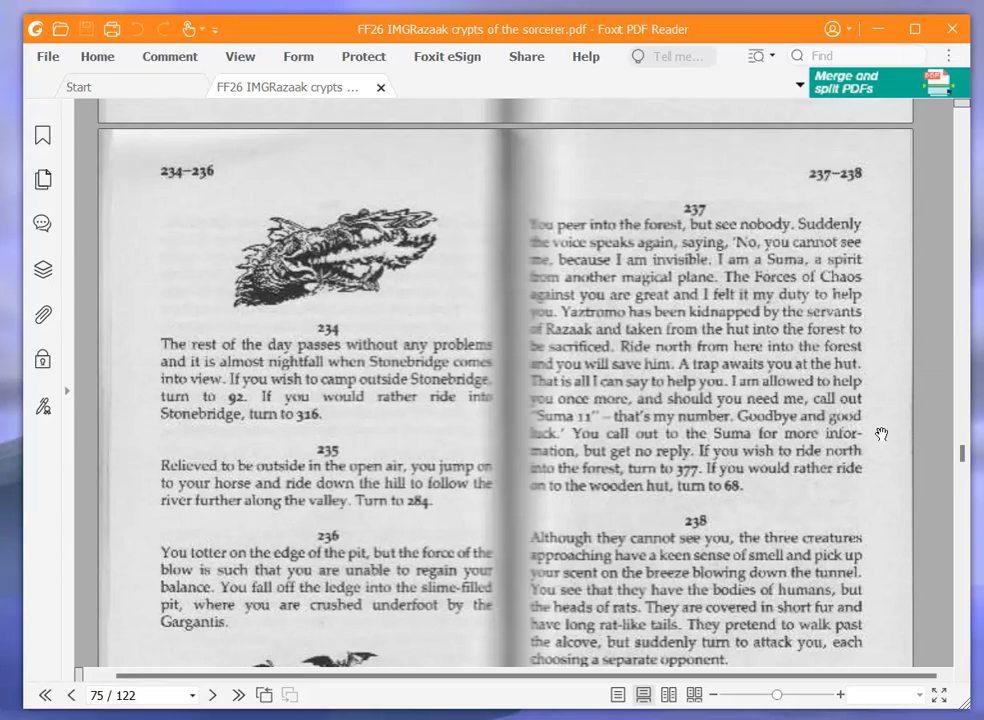
mouse_move(856, 432)
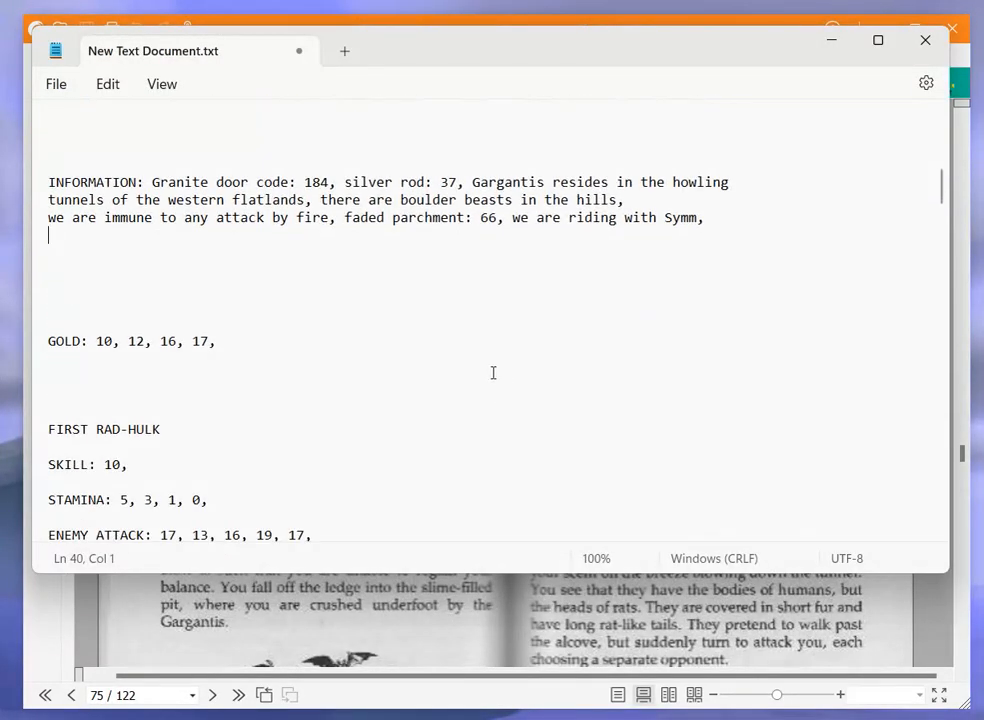
mouse_move(410, 348)
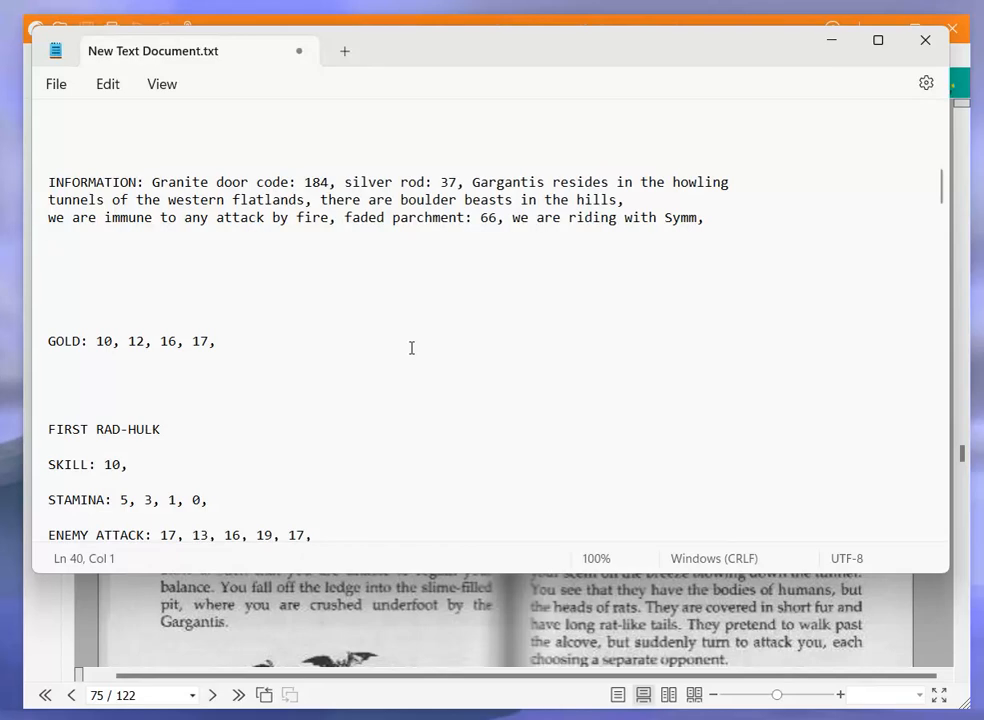
Add "call Suma 11 if I need help," to the INFORMATION line
type("call Suma 11")
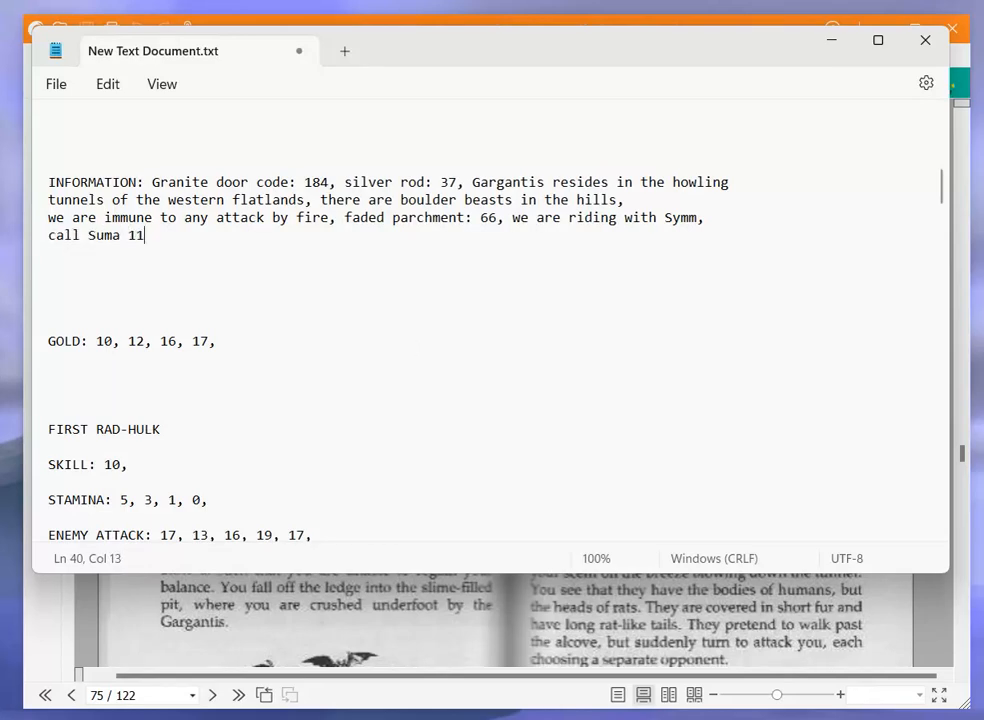
type("if I need")
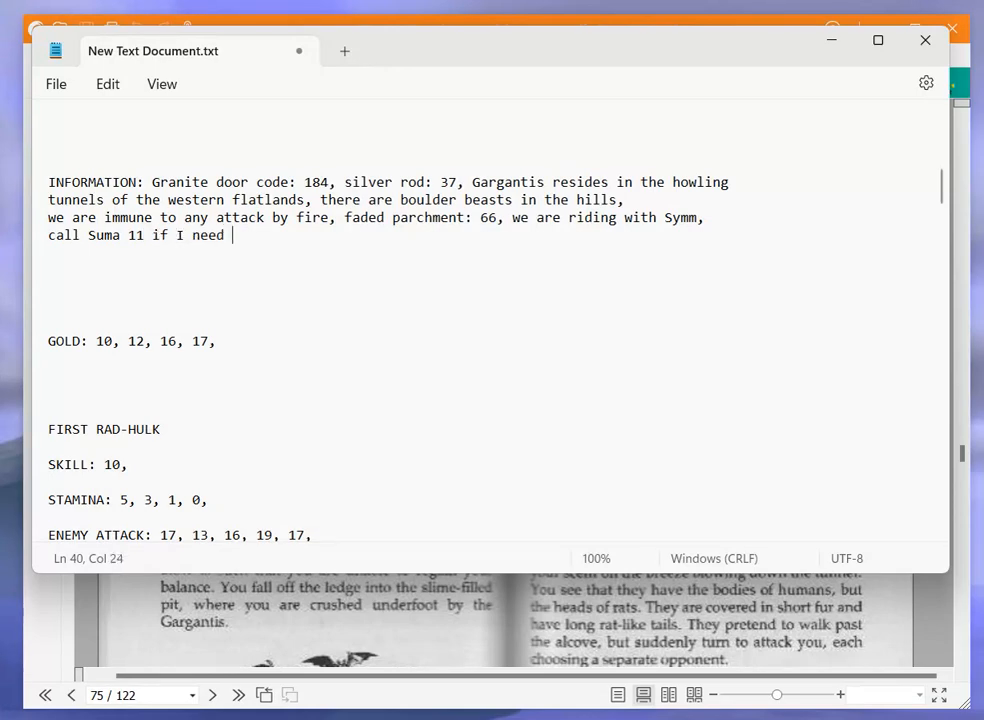
type("help,")
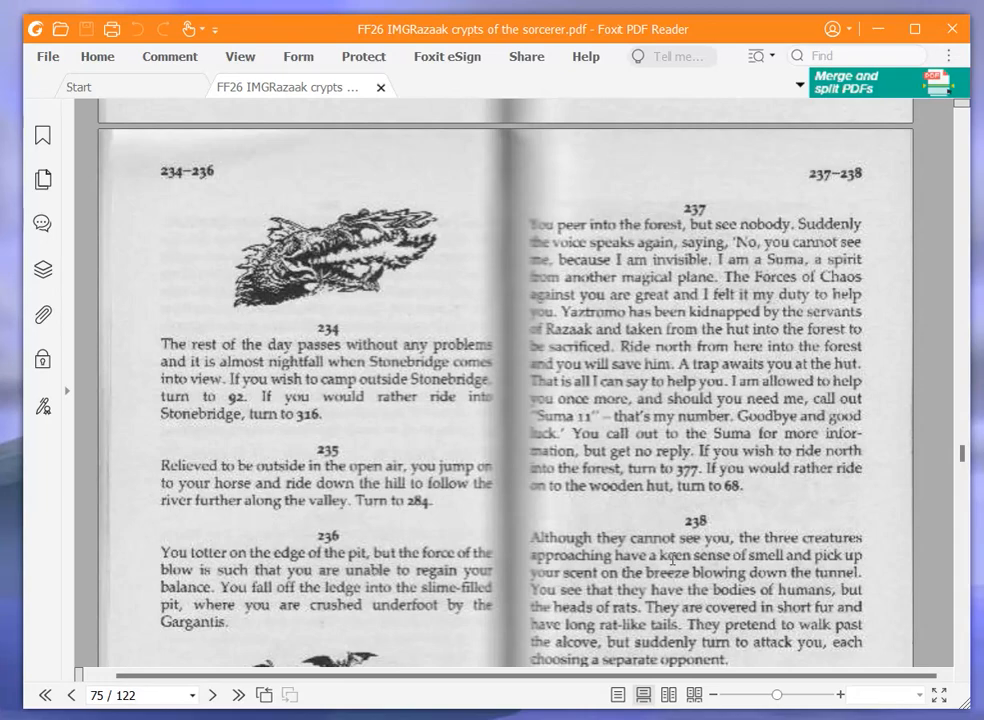
mouse_move(78, 512)
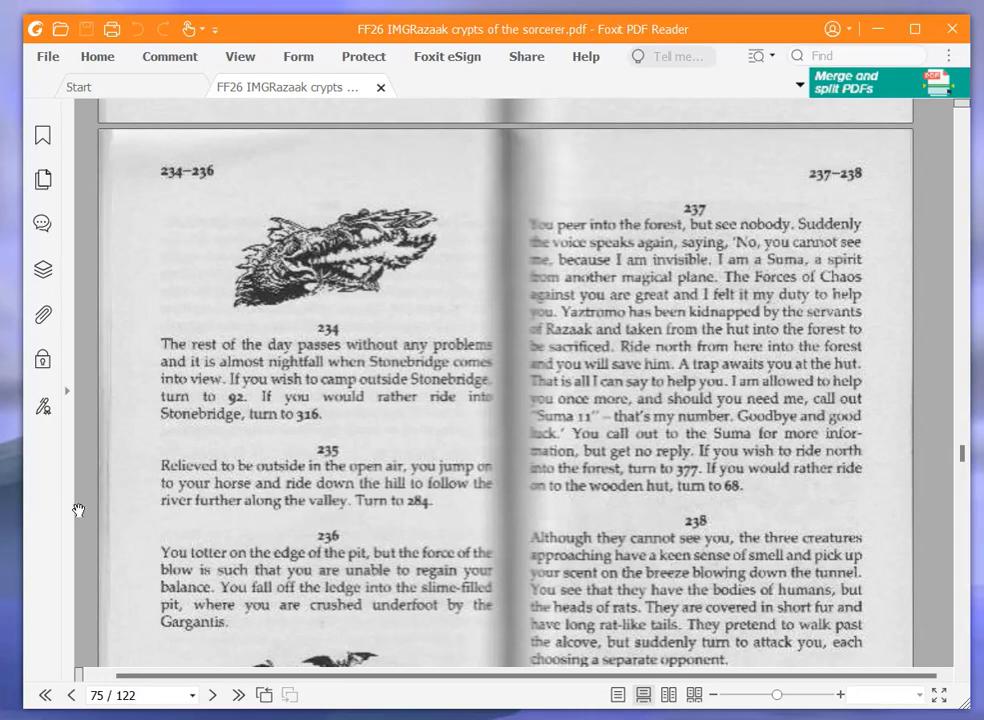
mouse_move(700, 540)
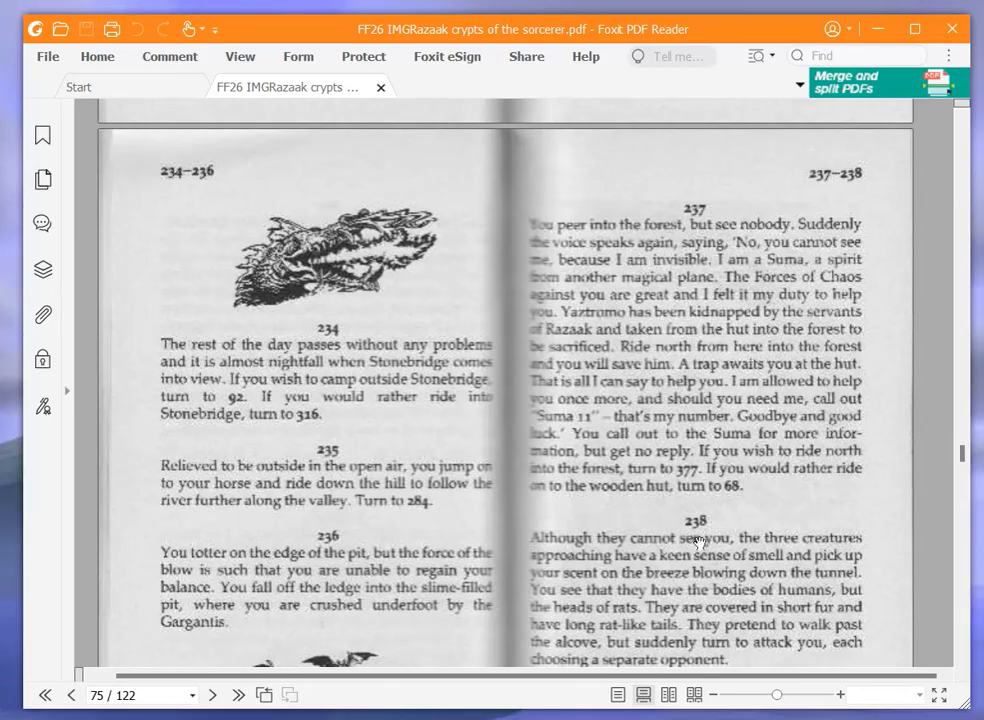
mouse_move(784, 512)
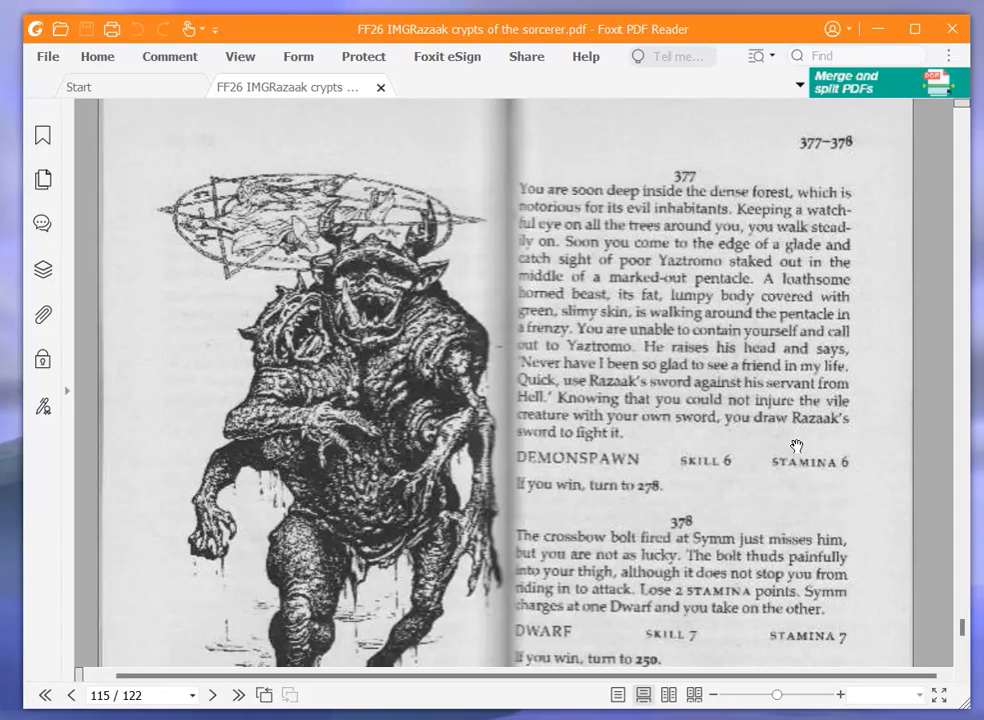
mouse_move(812, 448)
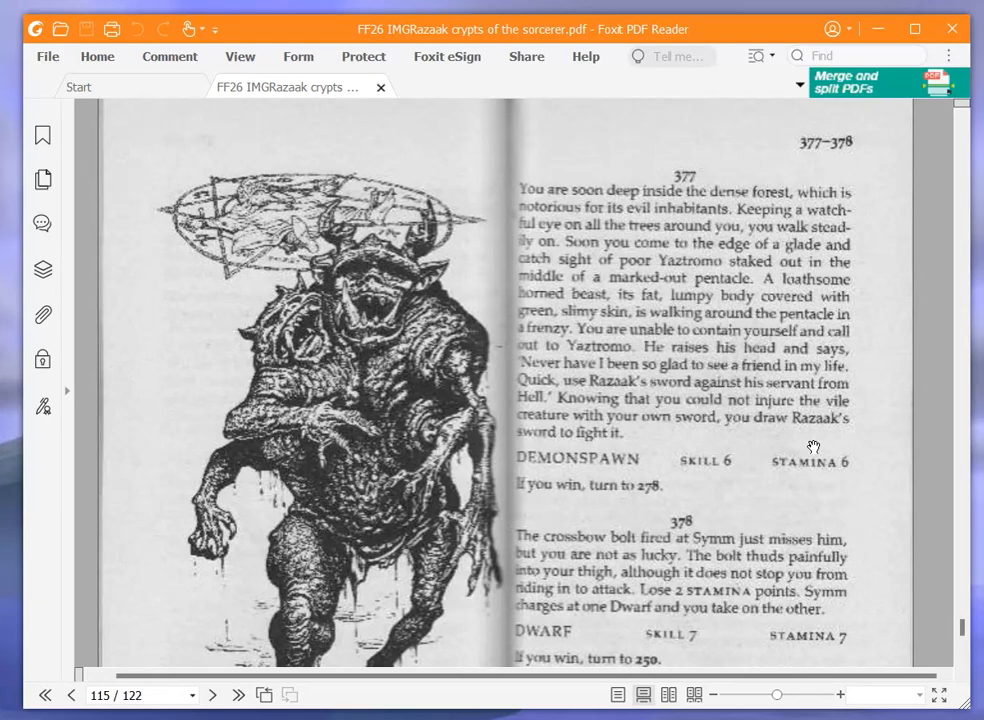
mouse_move(770, 460)
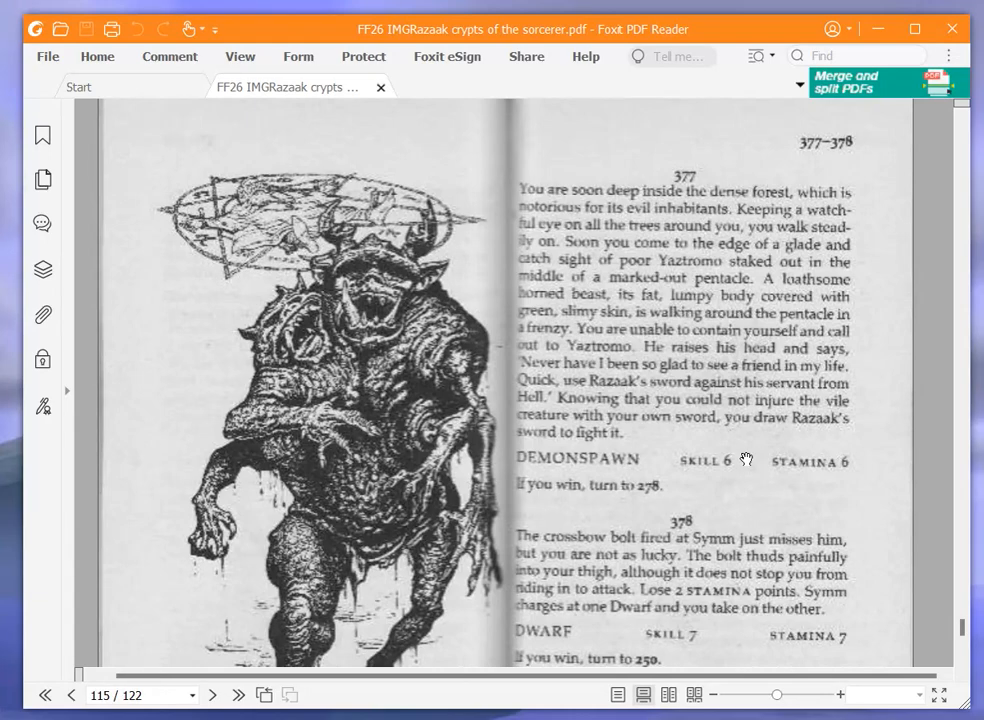
Scroll to paragraph 377 on page 115 with the Demonspawn's SKILL 6 STAMINA 6 stats
scroll("down", 3)
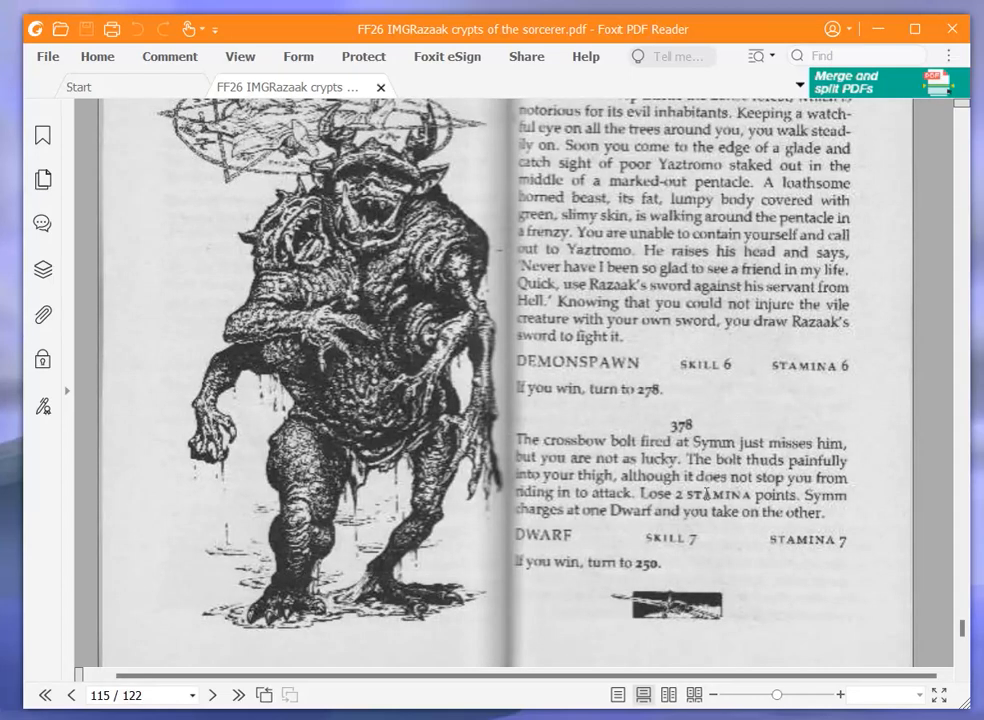
scroll("down", 3)
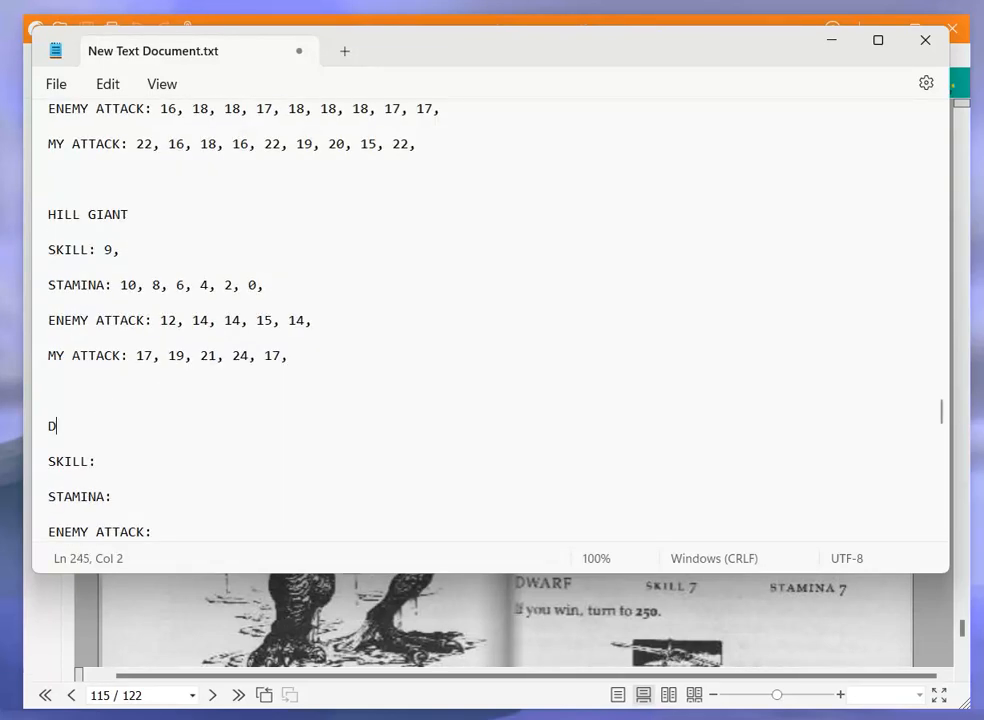
Add a DEMONSPAWN combat heading with SKILL: 6, and STAMINA: 6, beneath it
type("EMONS")
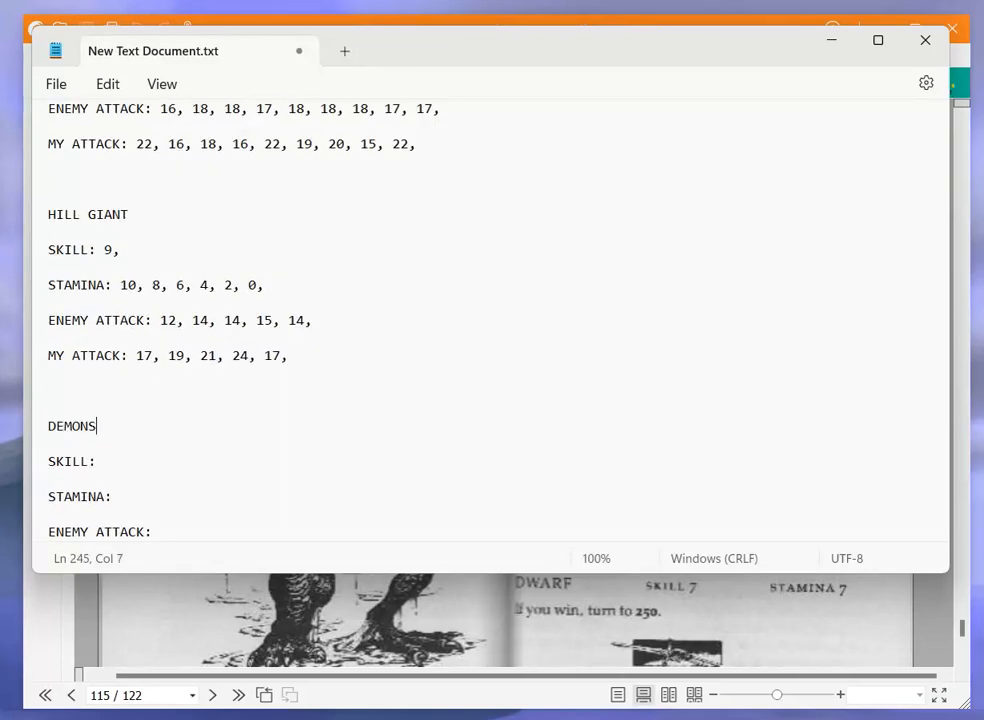
type("PAWN")
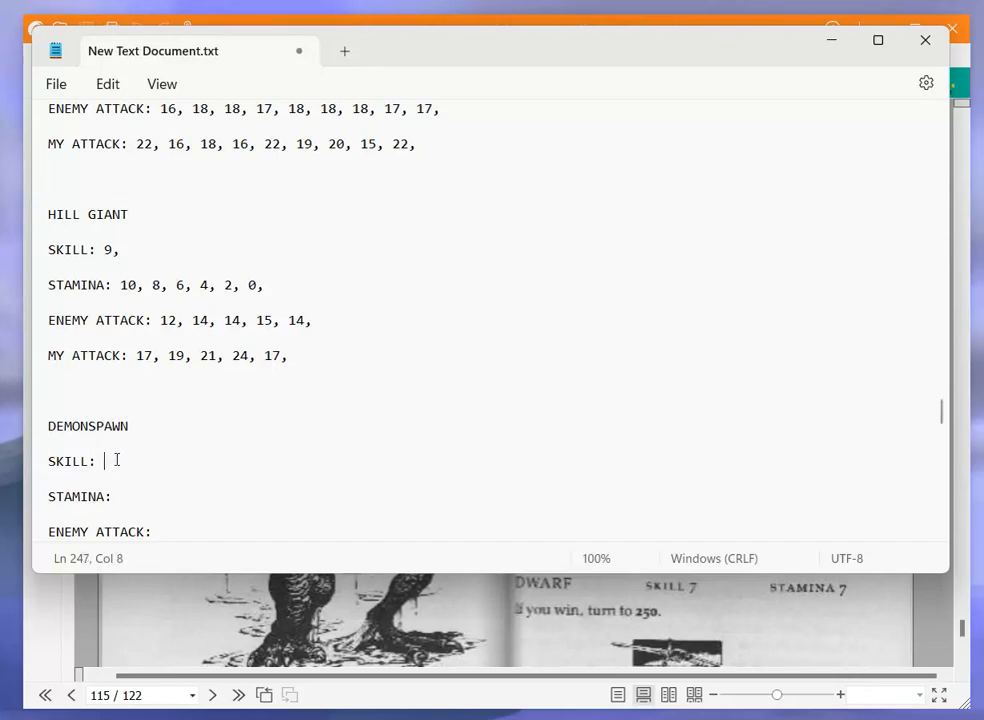
type("6,")
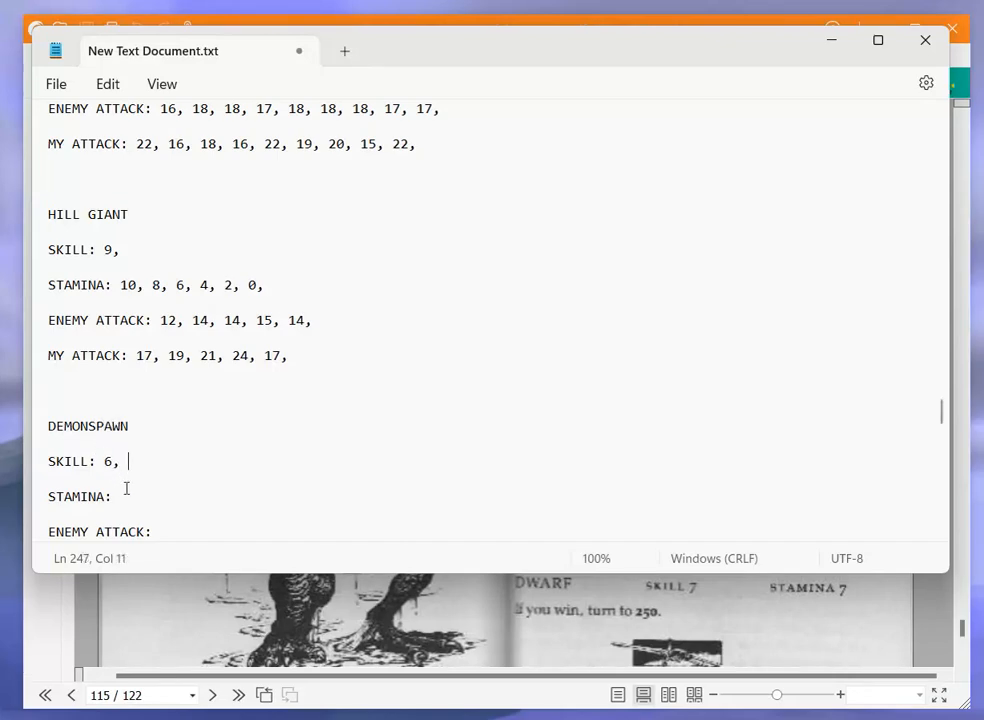
type("6,")
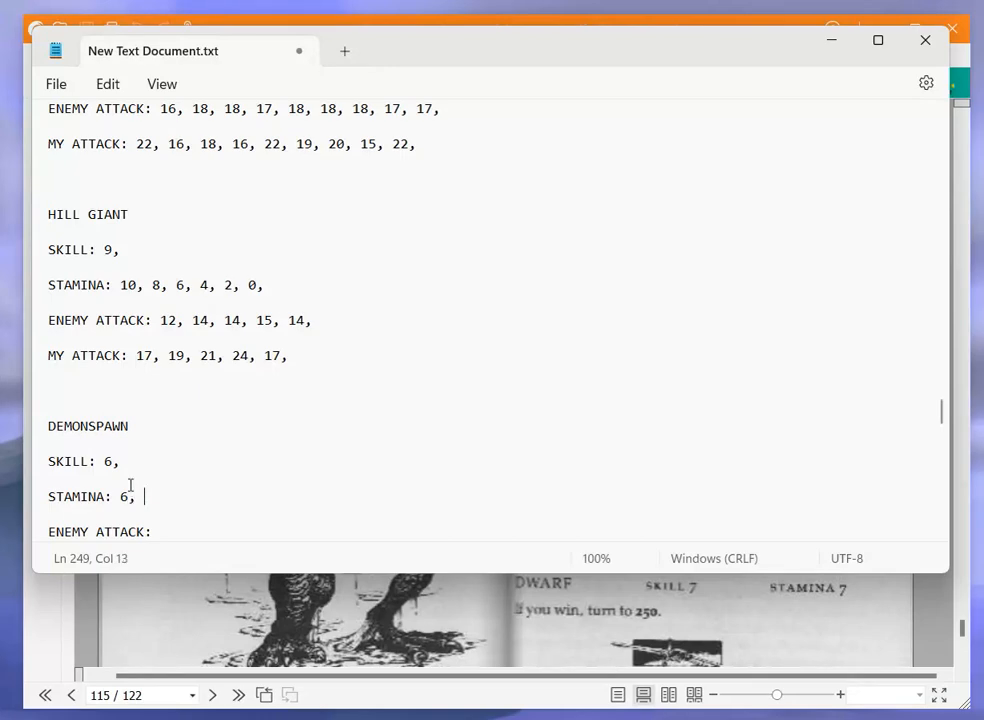
scroll("down", 3)
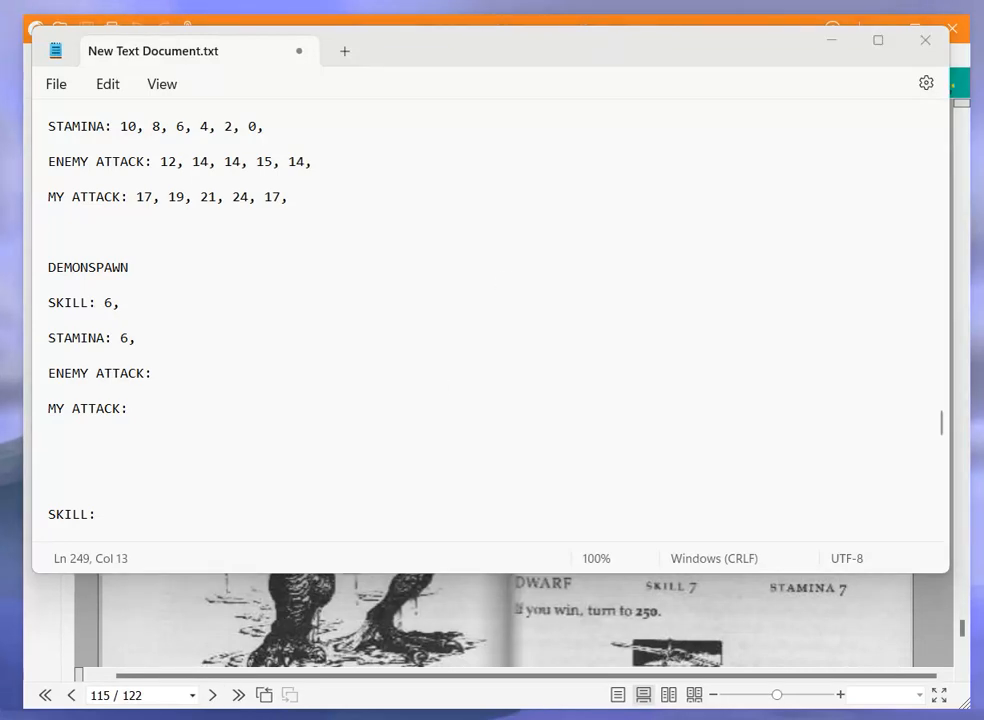
Roll 2d6 for the first Demonspawn rounds and record the attack and stamina values on the sheet
left_click(704, 444)
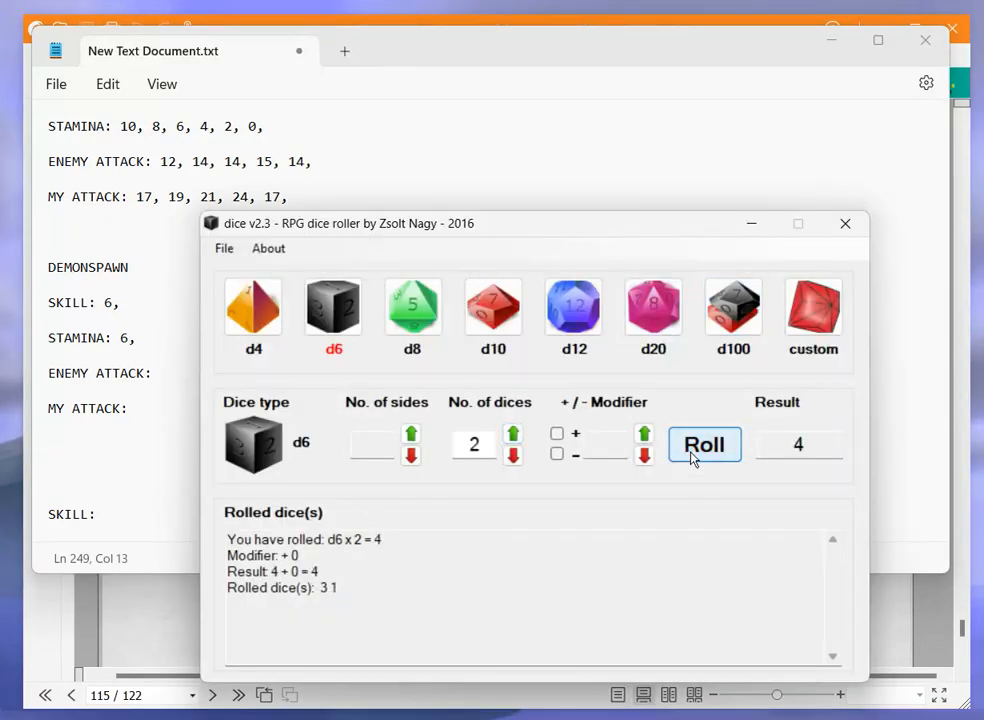
left_click(704, 444)
type(" 4")
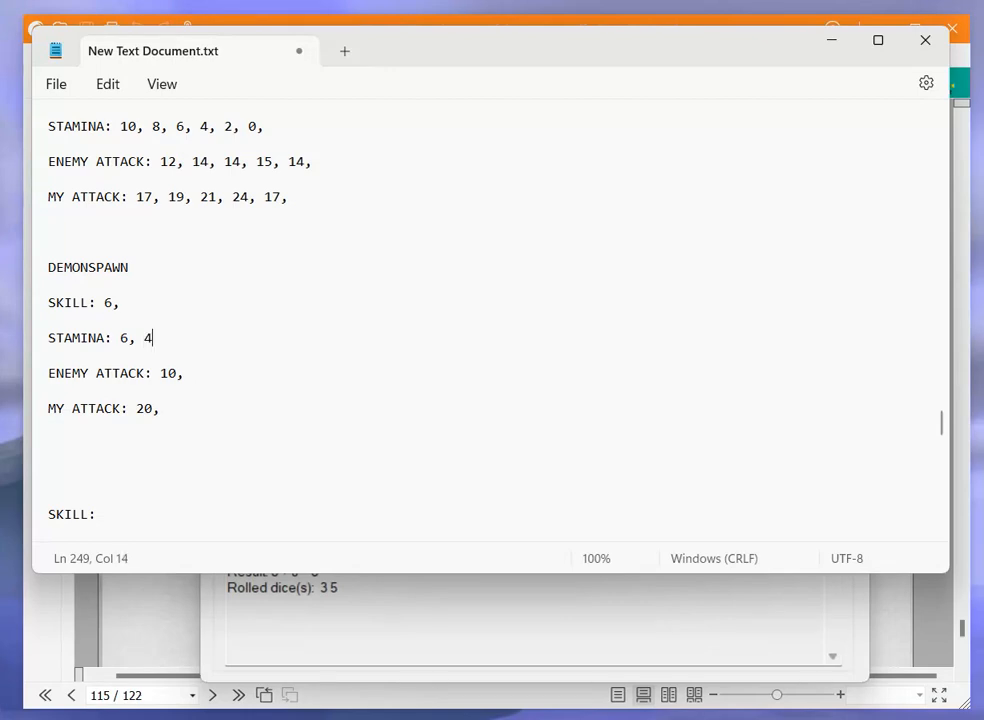
left_click(704, 444)
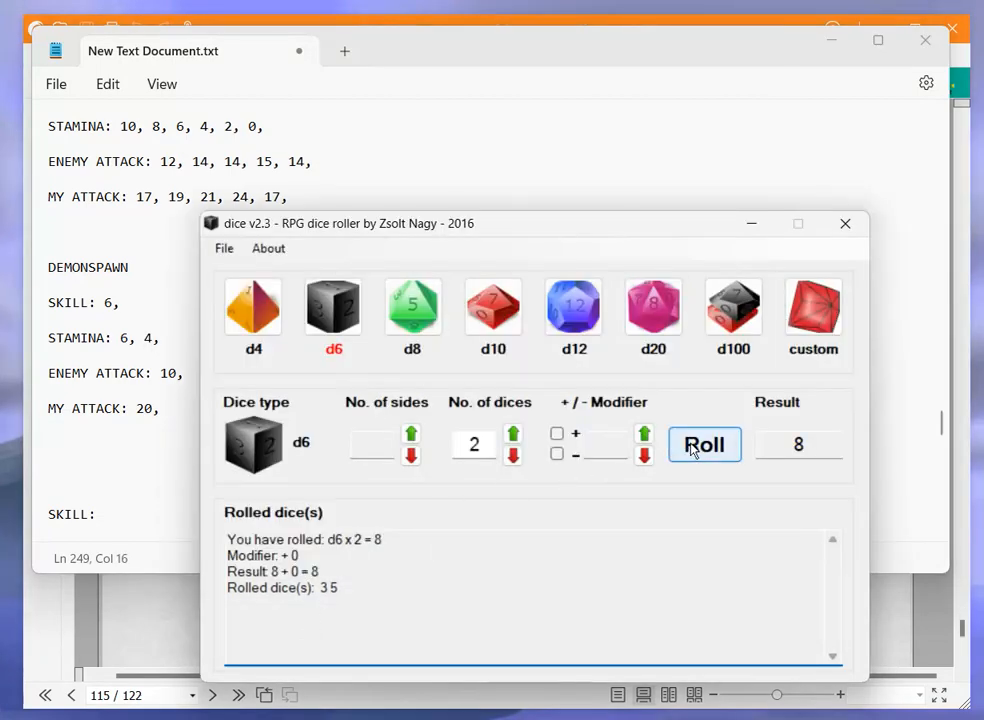
left_click(704, 444)
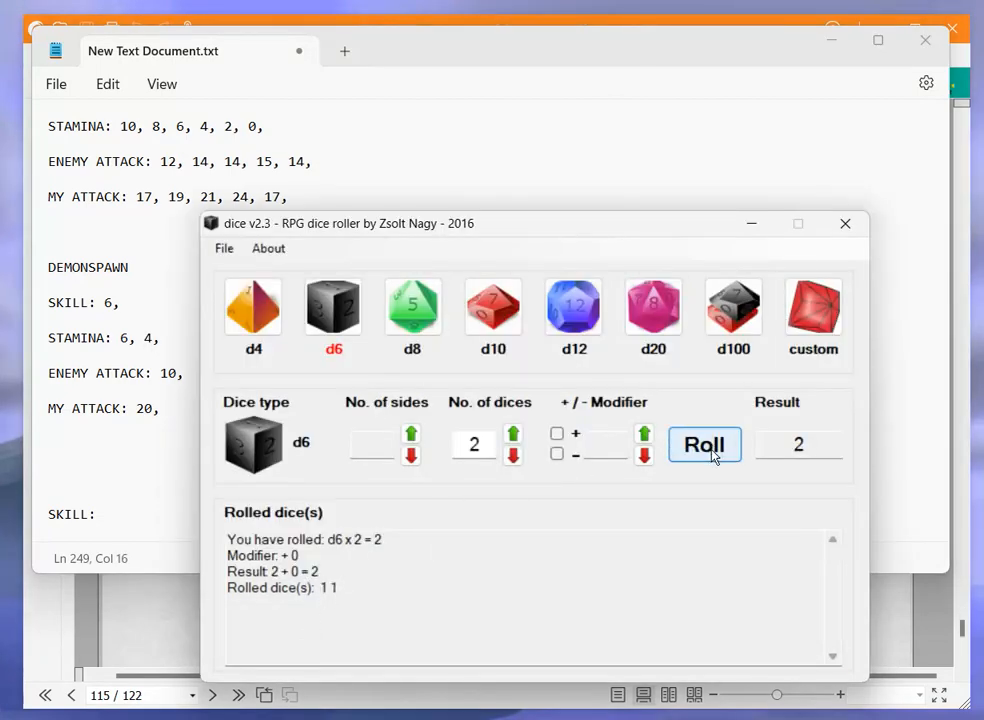
left_click(704, 444)
type(" 8,")
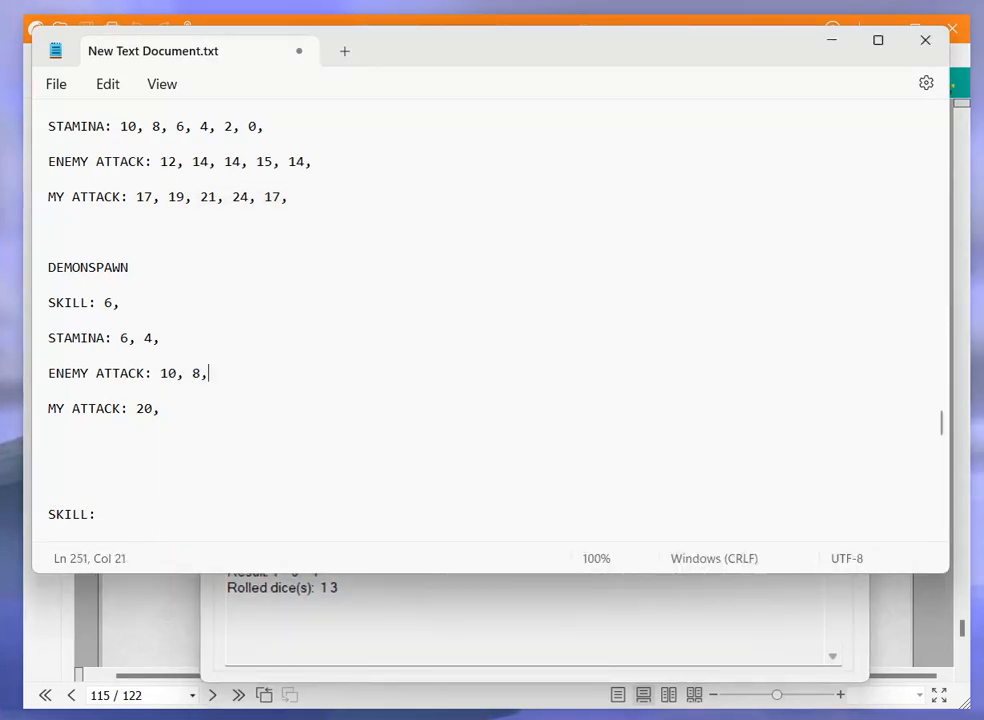
type("1")
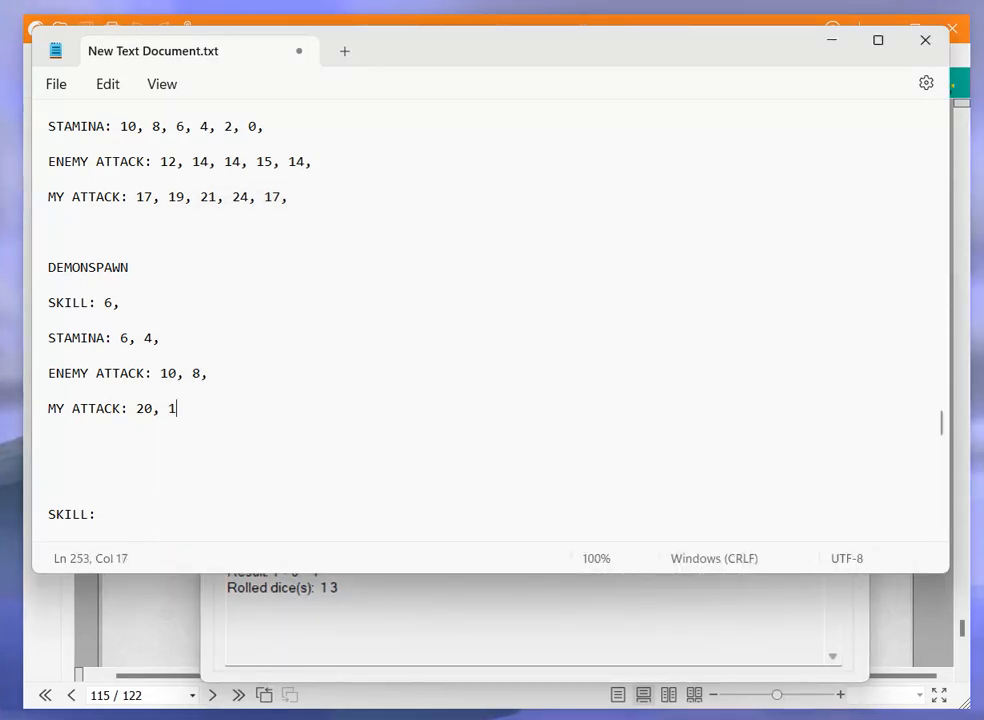
type("6,")
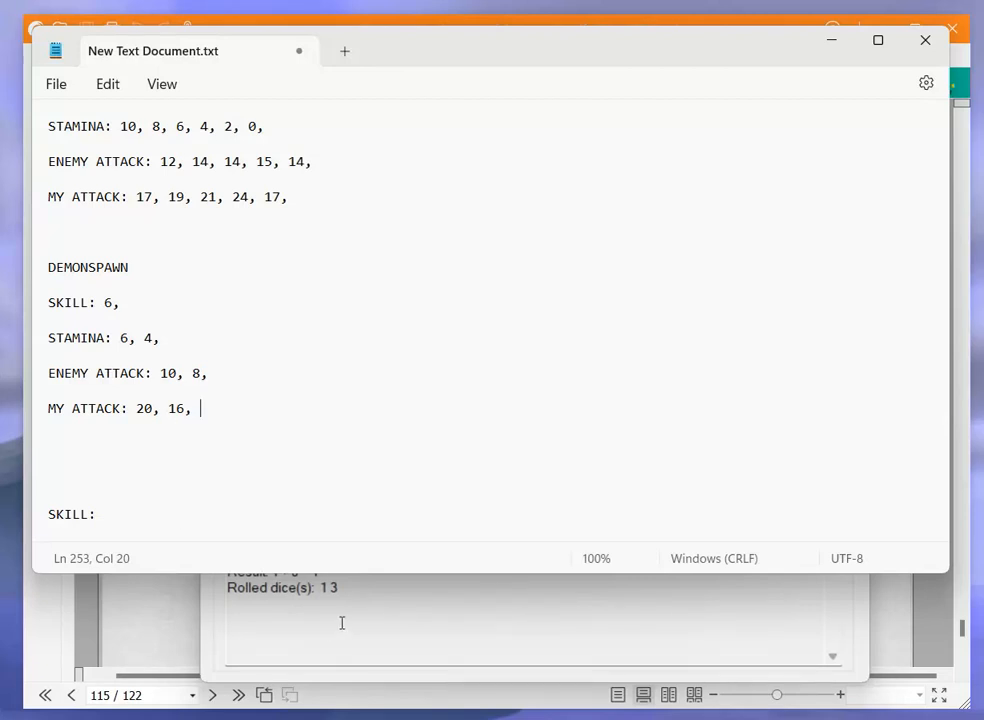
type("2,")
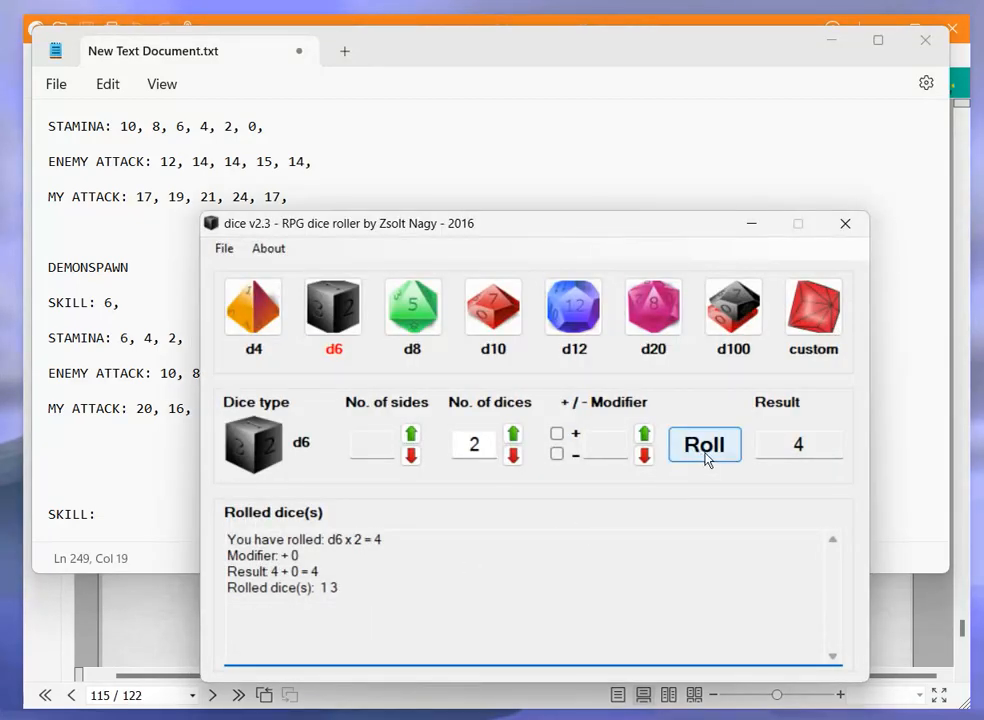
Roll the final round, log enemy attack 12, my attack 18 and stamina 0, then resume the gamebook
left_click(704, 444)
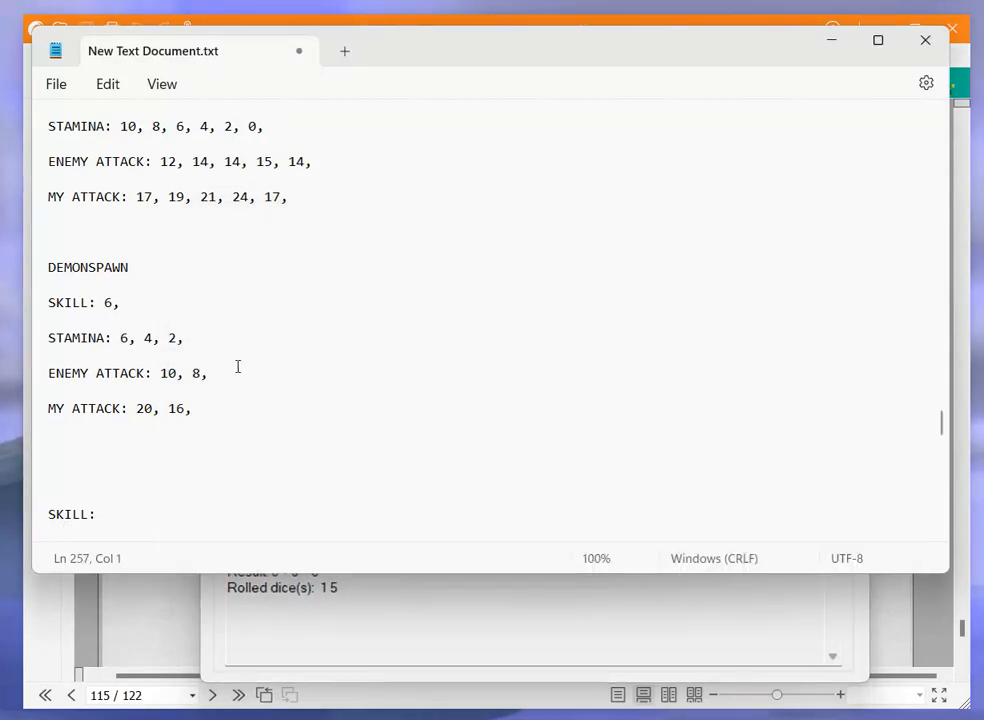
type("12,")
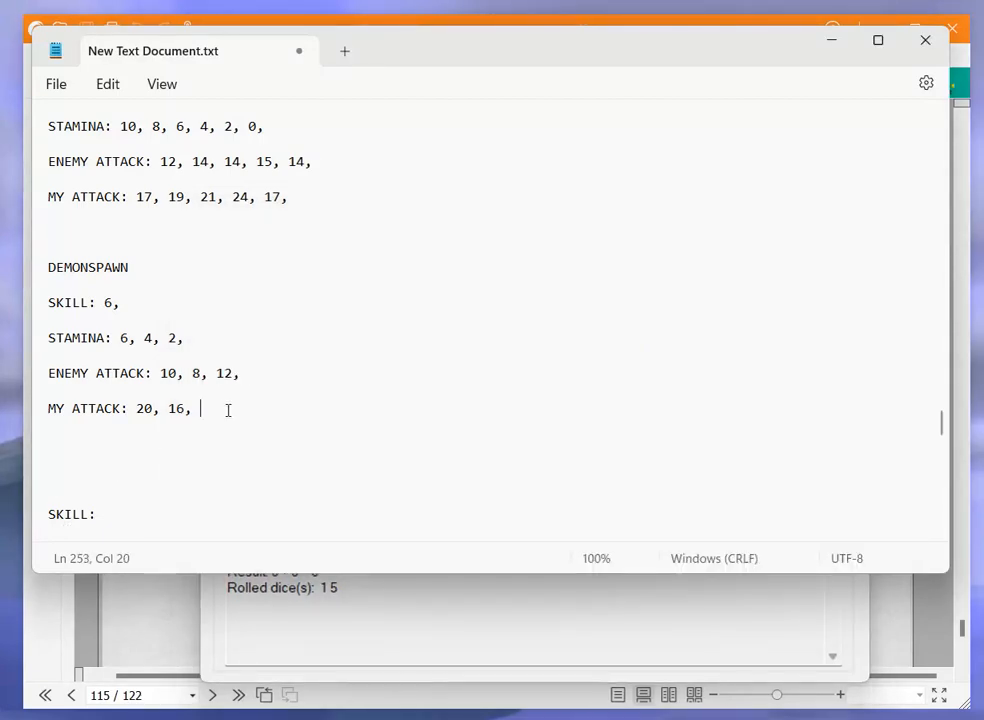
type("18,")
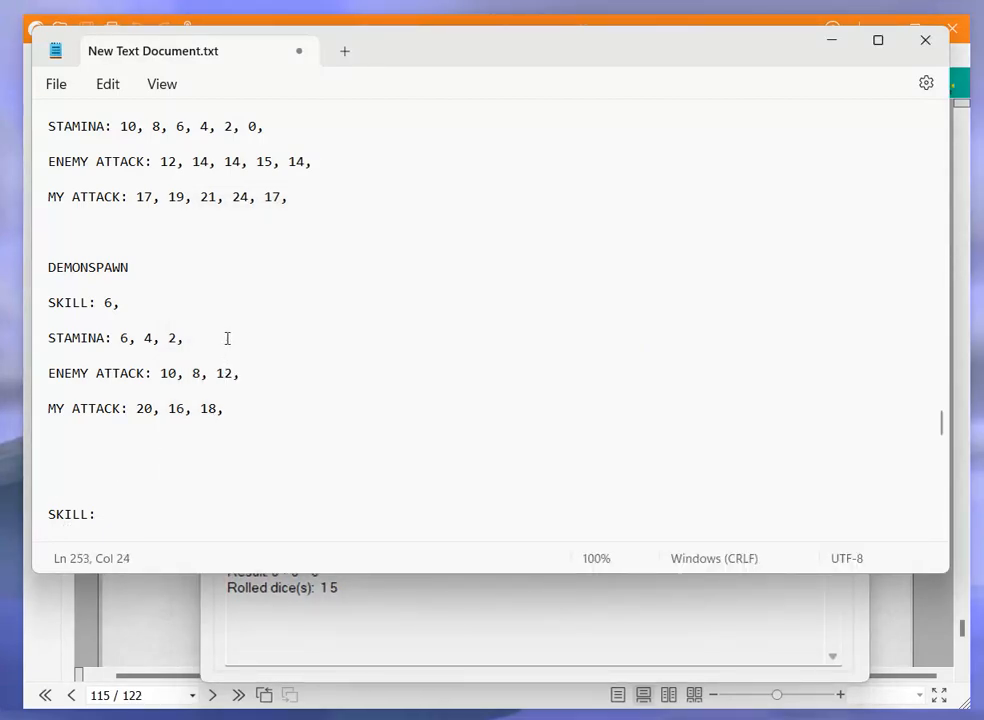
type("0,")
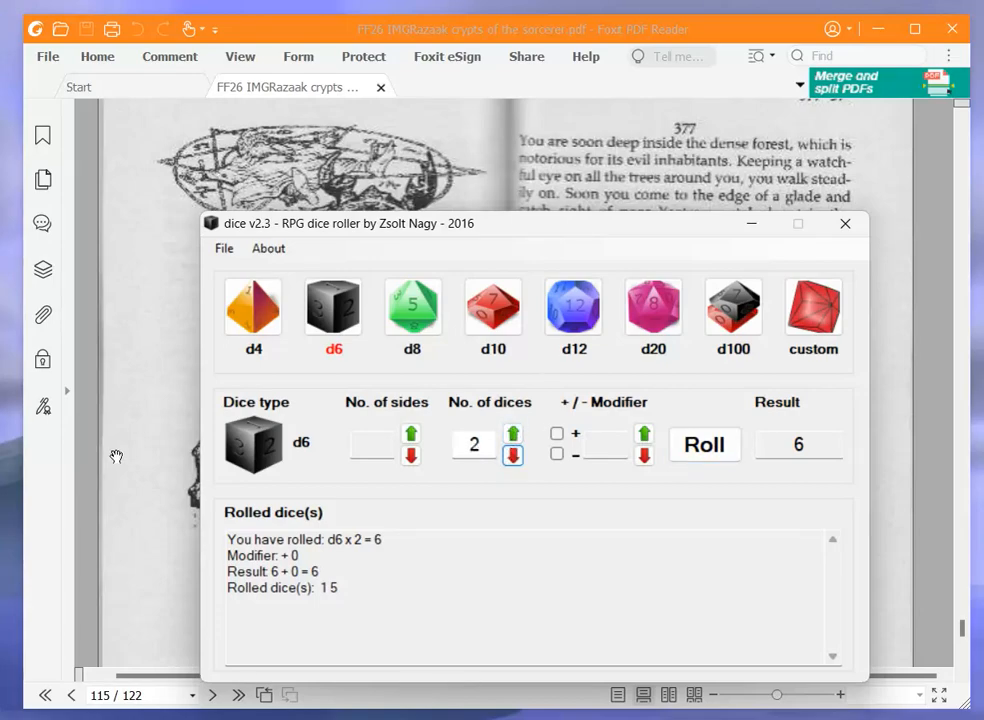
left_click(844, 224)
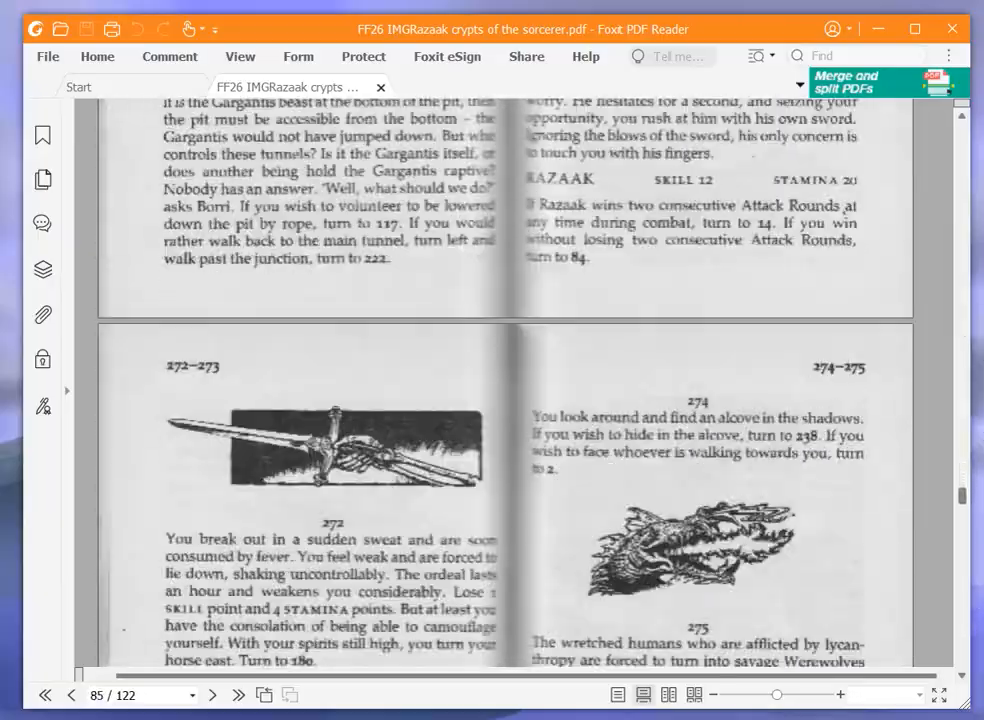
Scroll the gamebook down to page 87 showing paragraphs 279–281
scroll("down", 3)
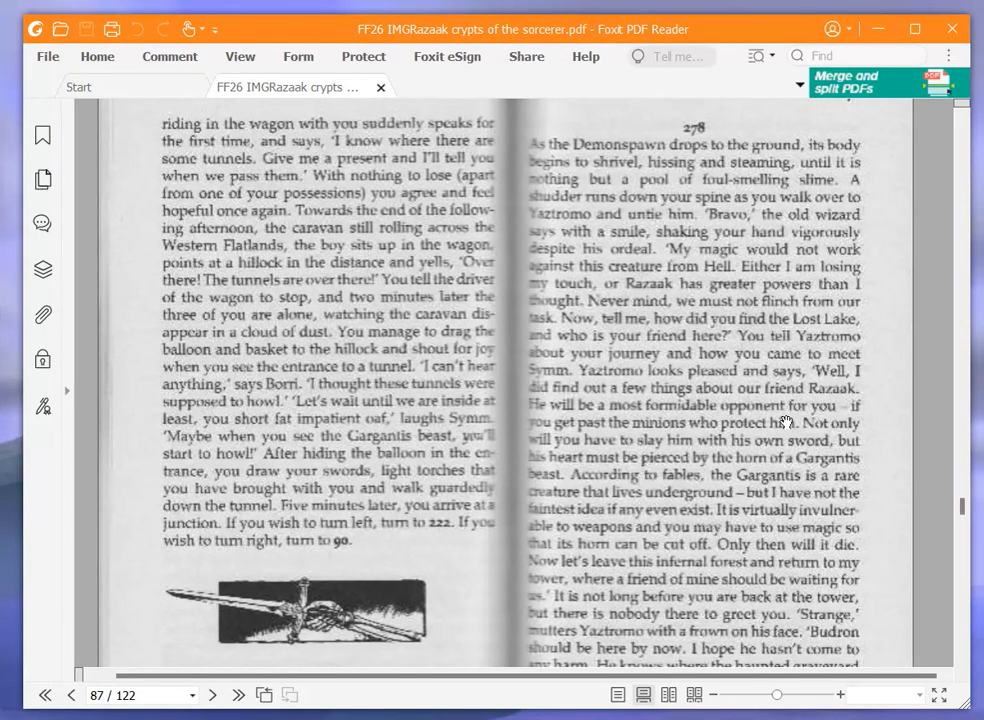
mouse_move(740, 410)
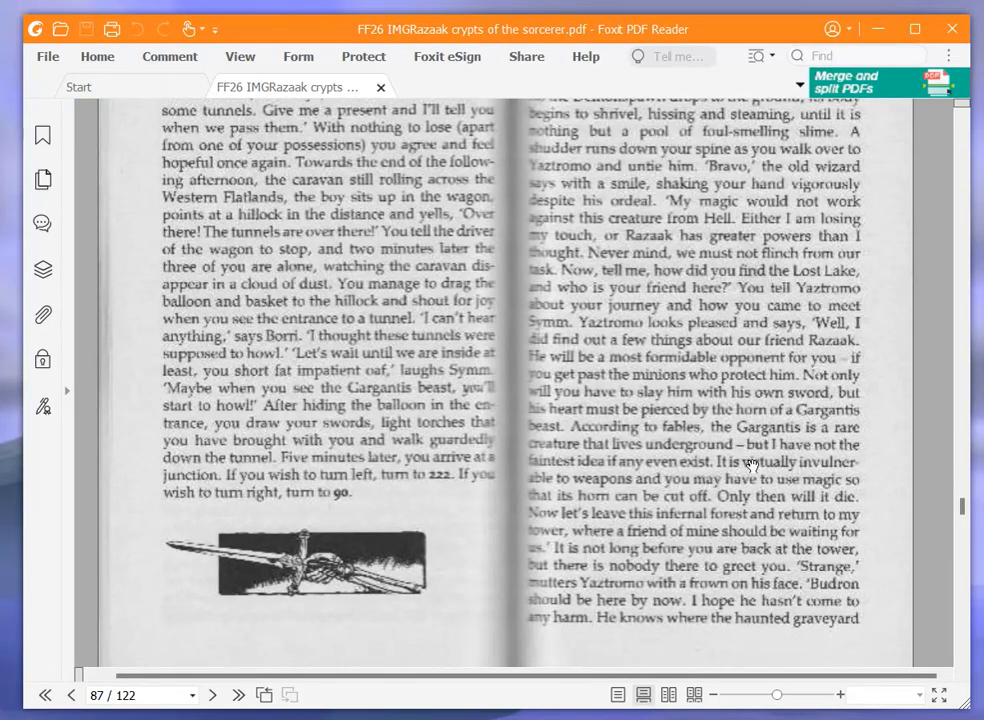
mouse_move(680, 498)
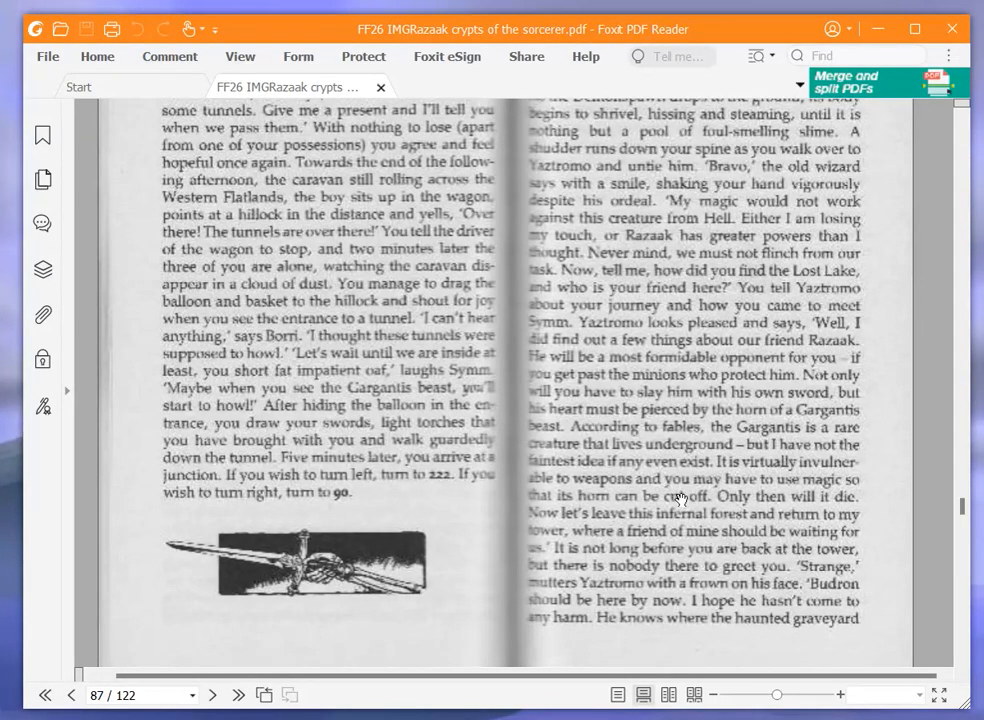
mouse_move(678, 500)
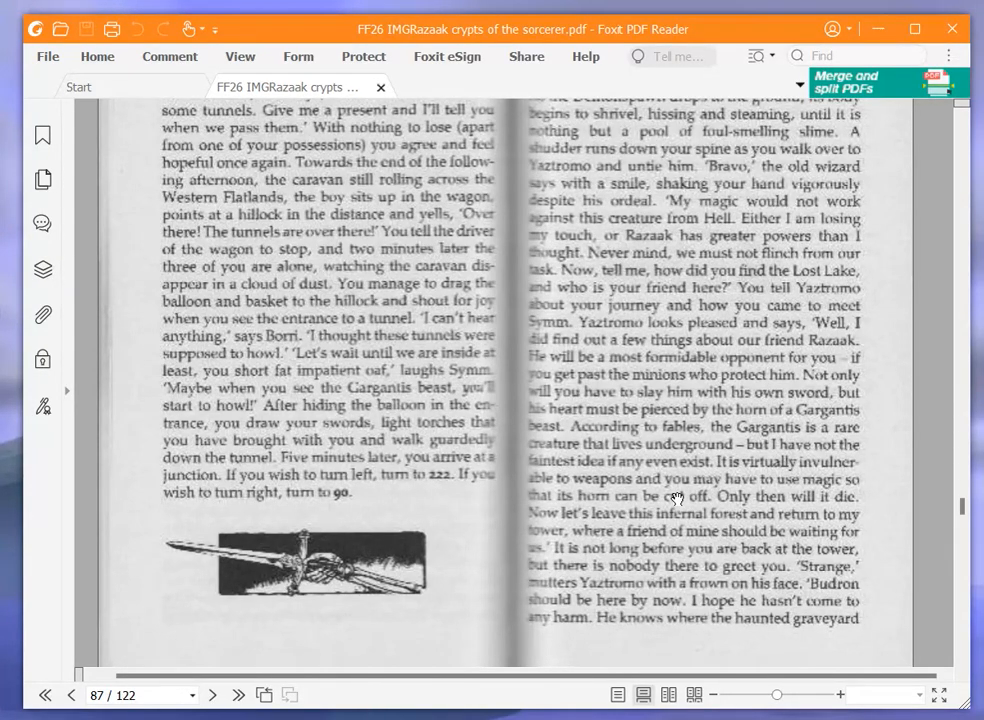
scroll("down", 3)
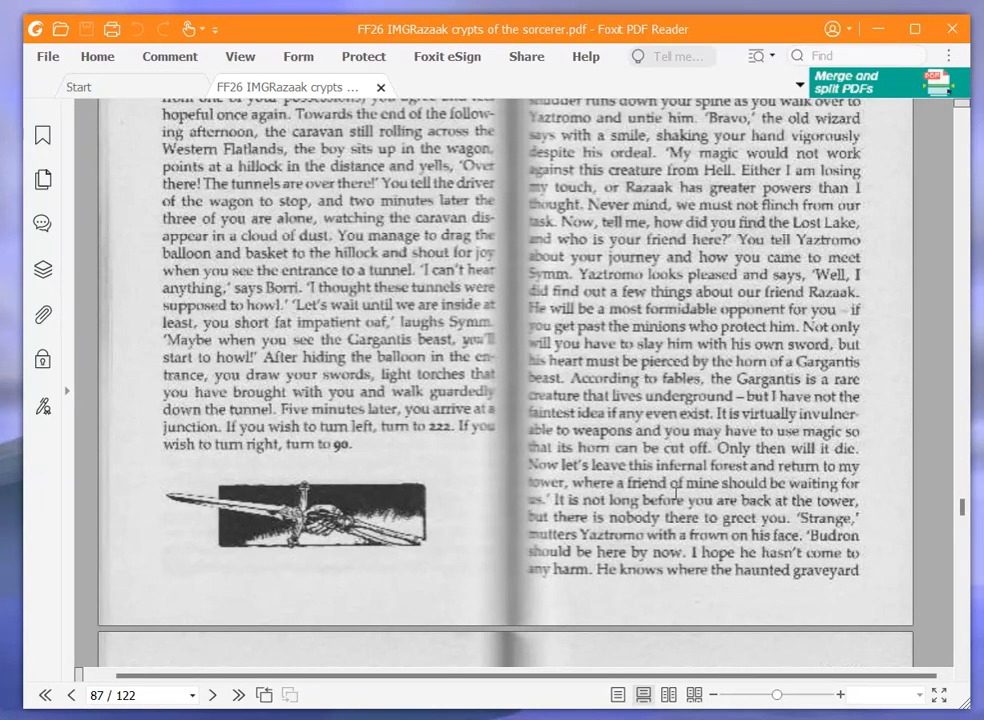
mouse_move(710, 520)
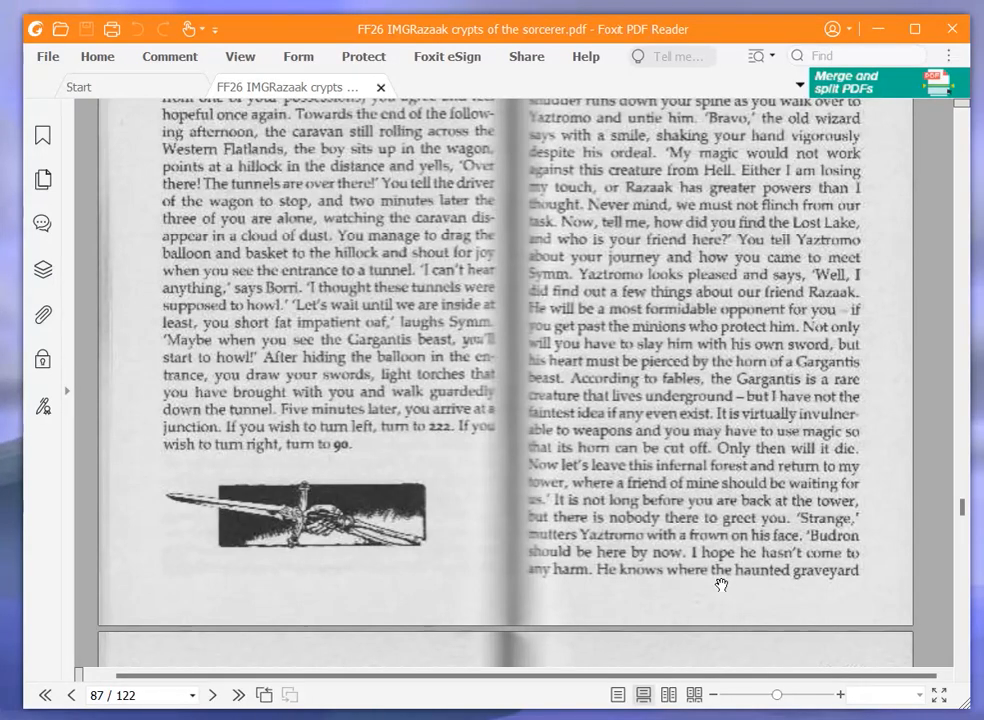
mouse_move(720, 572)
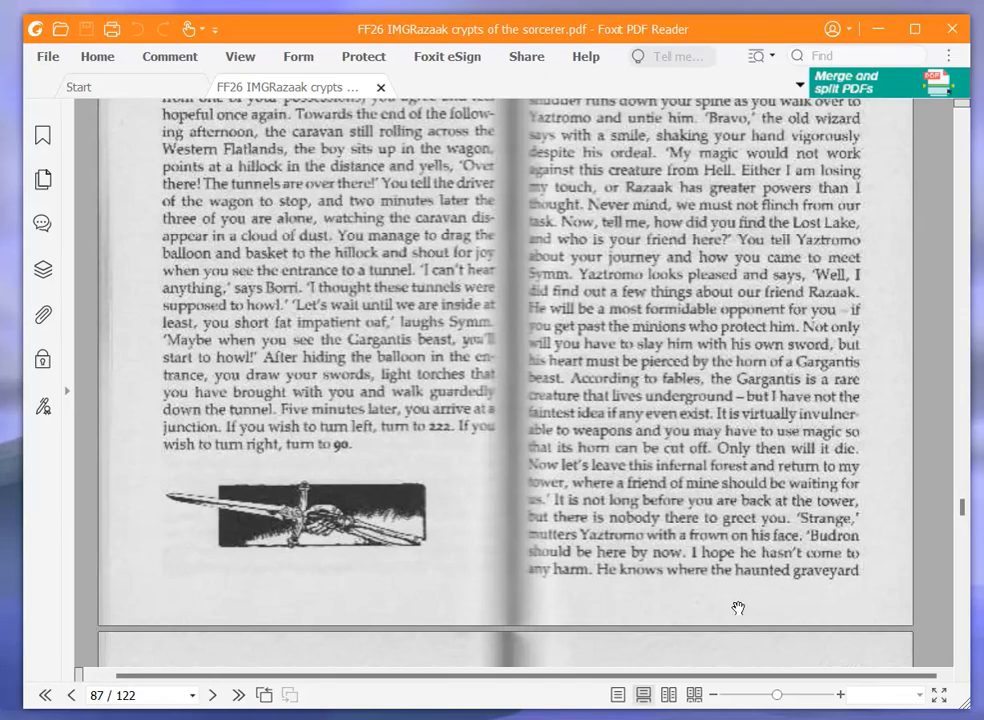
scroll("down", 3)
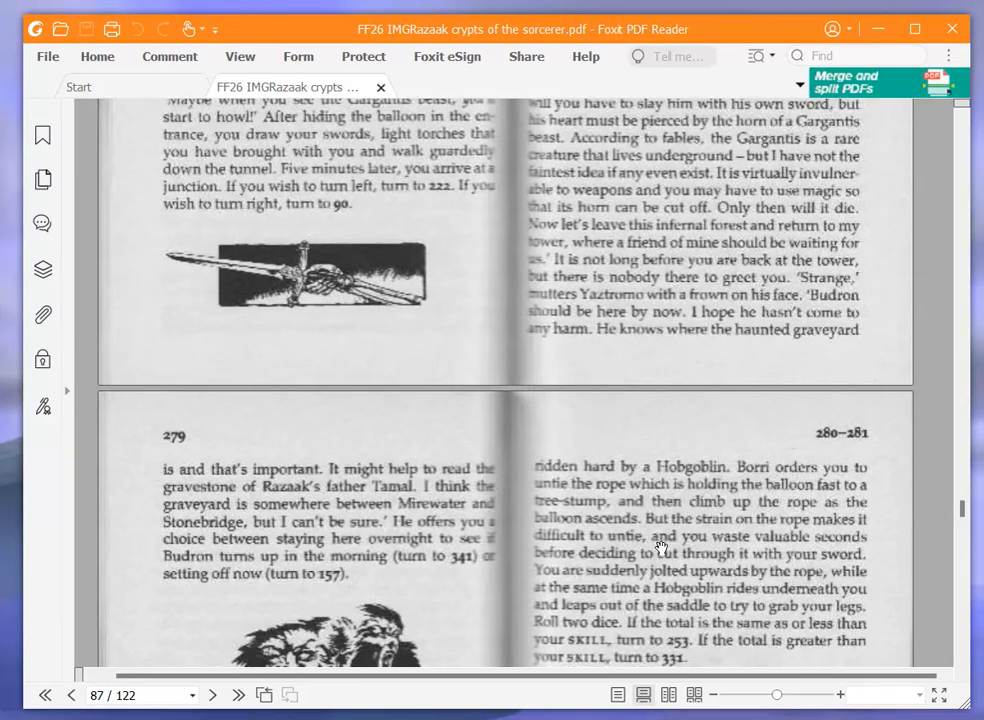
Scroll the gamebook to page 55 showing paragraphs 155 to 158
scroll("down", 3)
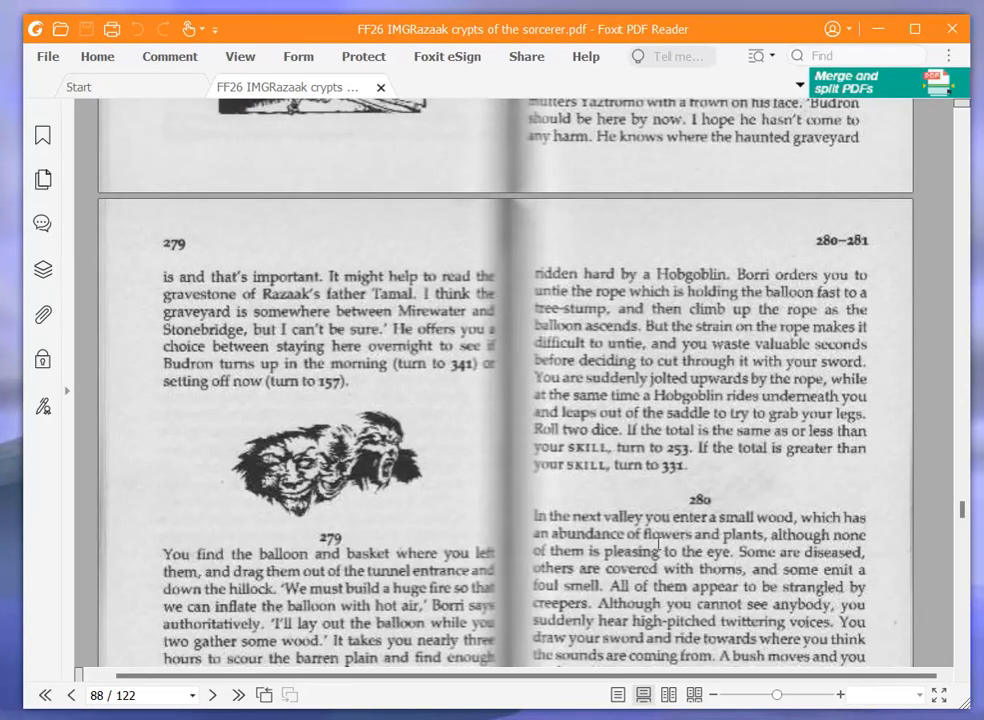
mouse_move(252, 492)
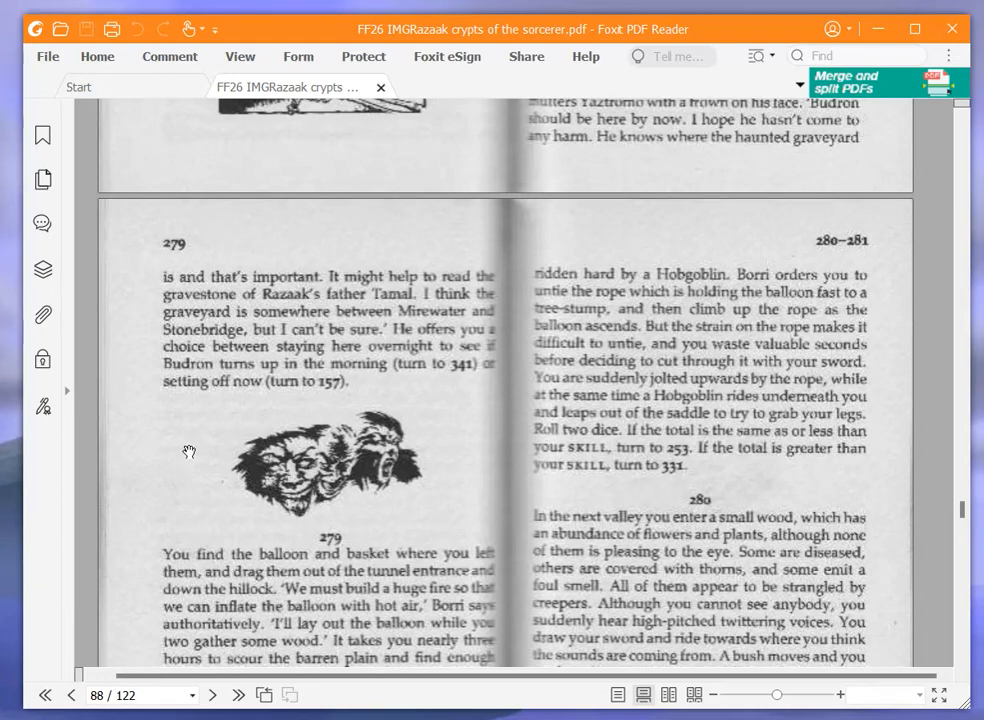
mouse_move(188, 456)
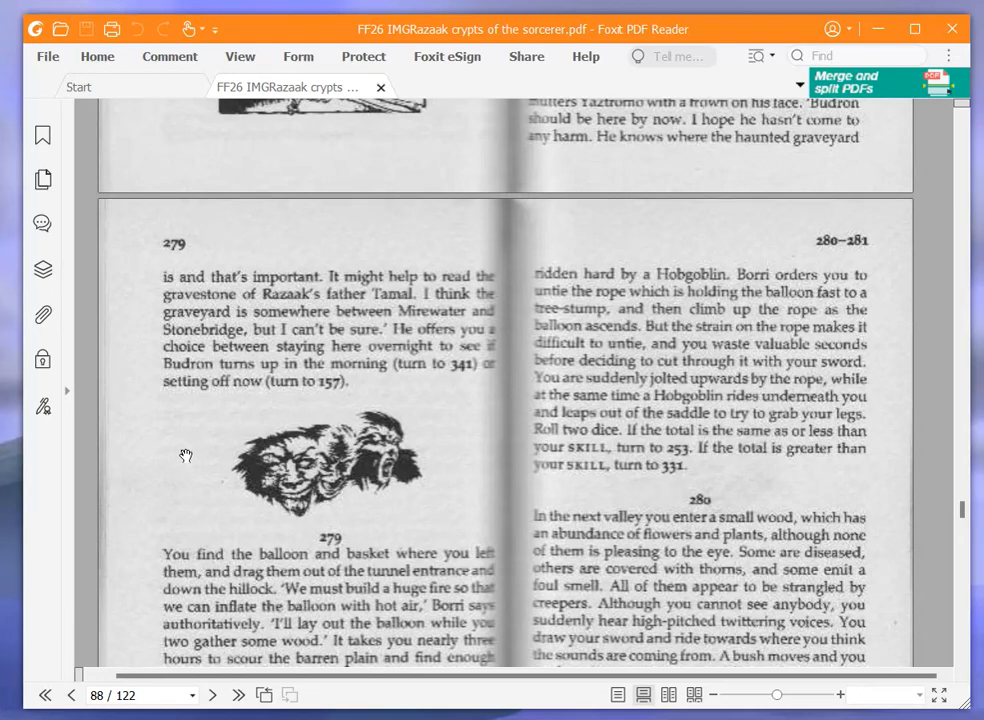
mouse_move(204, 452)
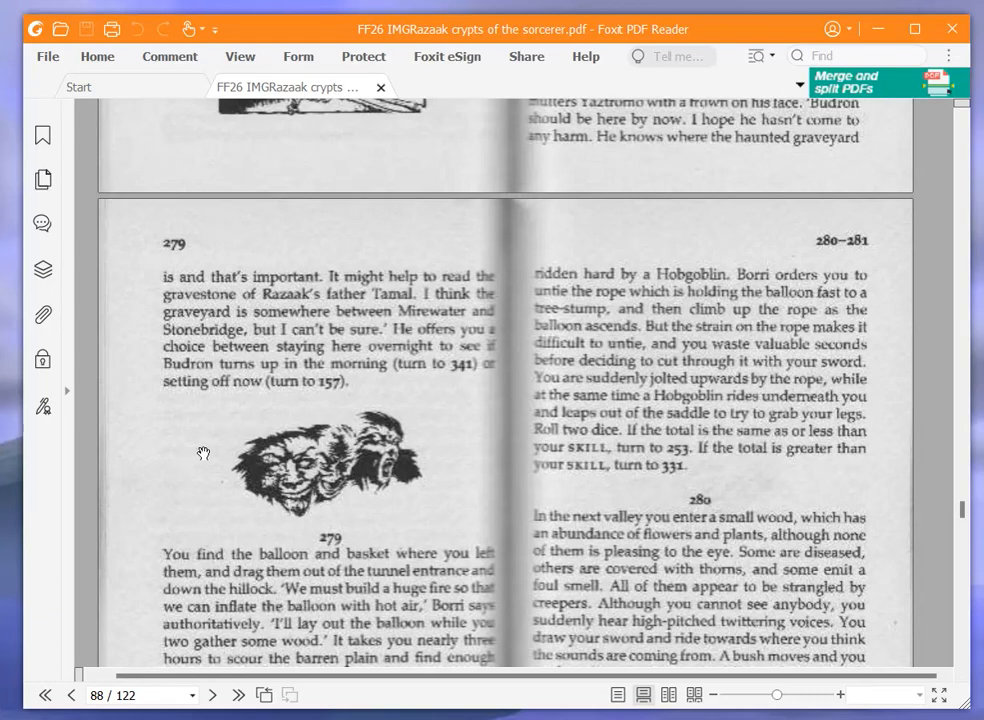
mouse_move(204, 448)
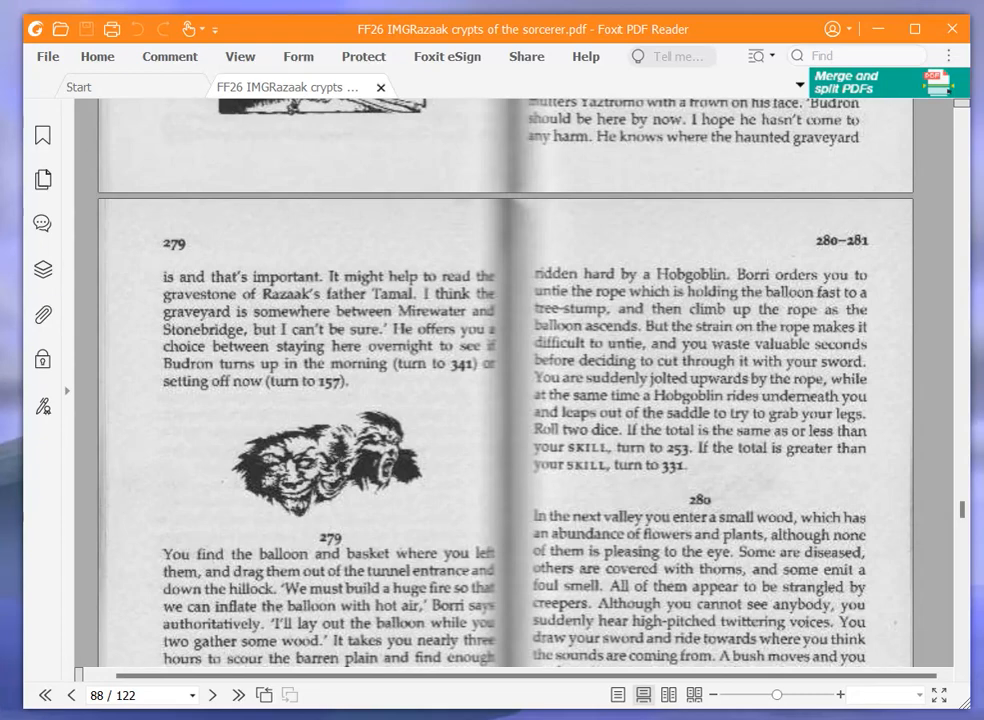
mouse_move(412, 420)
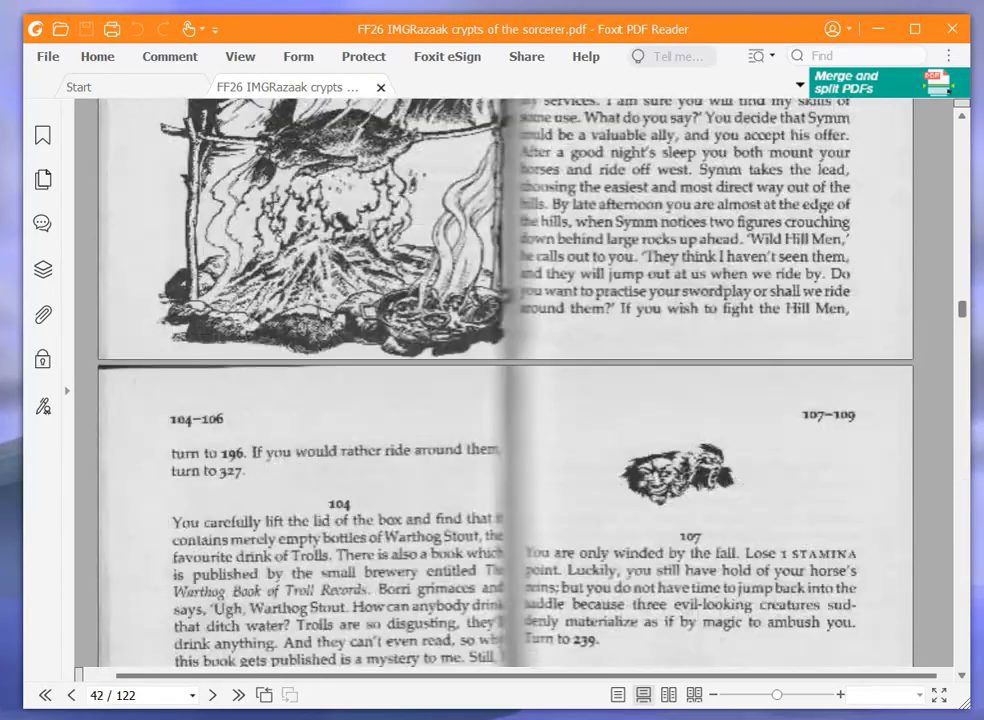
scroll("down", 3)
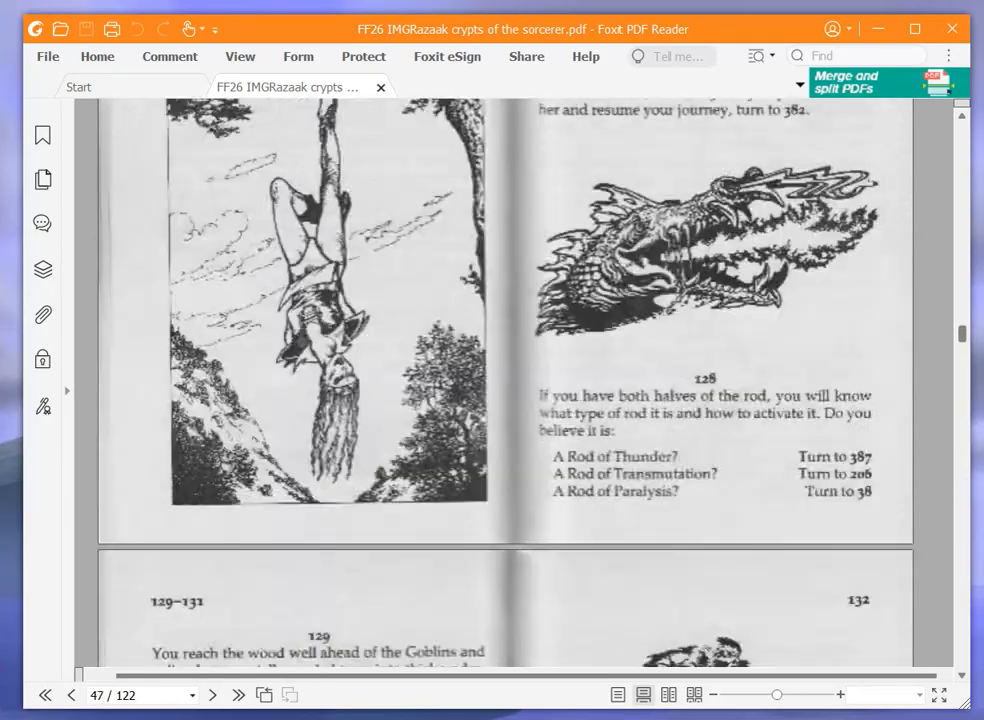
scroll("down", 3)
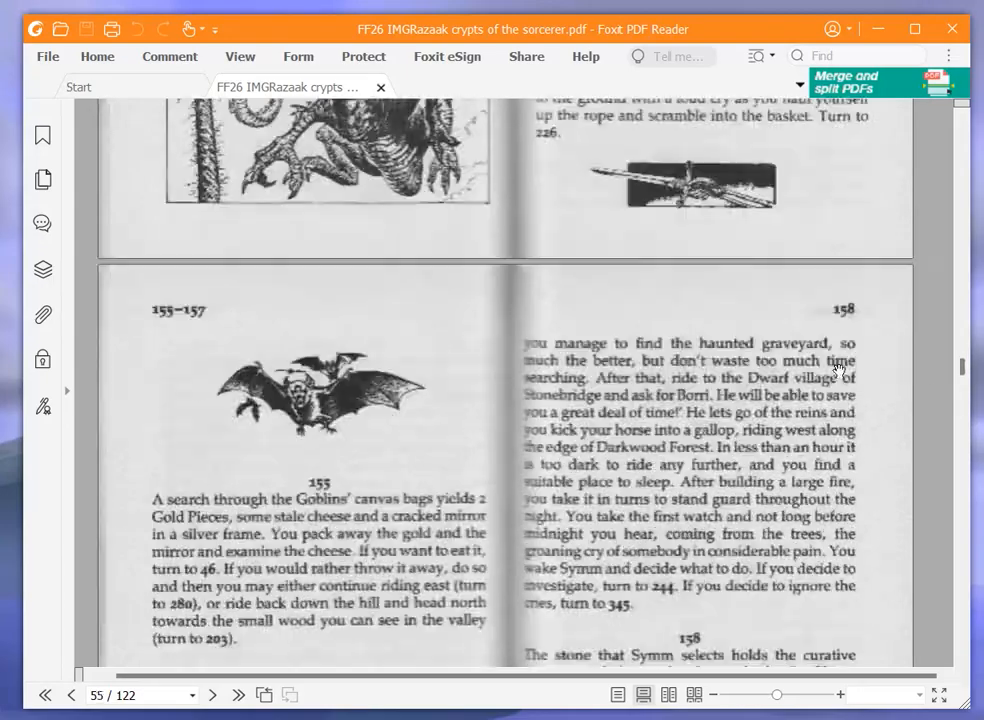
scroll("down", 3)
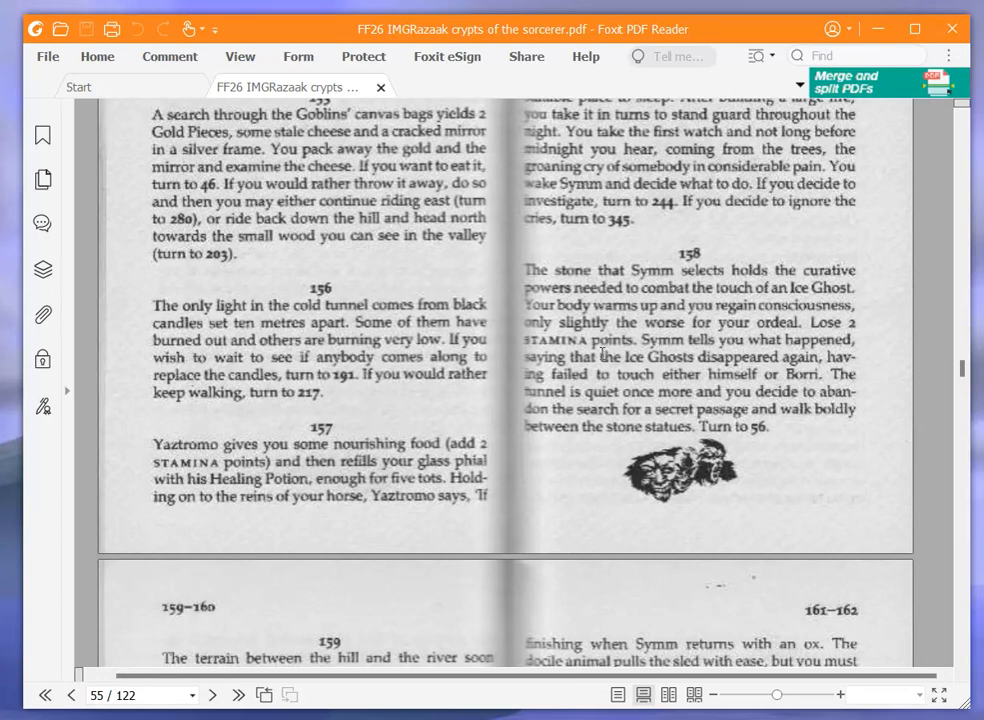
Append 16, to the STAMINA record on the adventure sheet
scroll("down", 3)
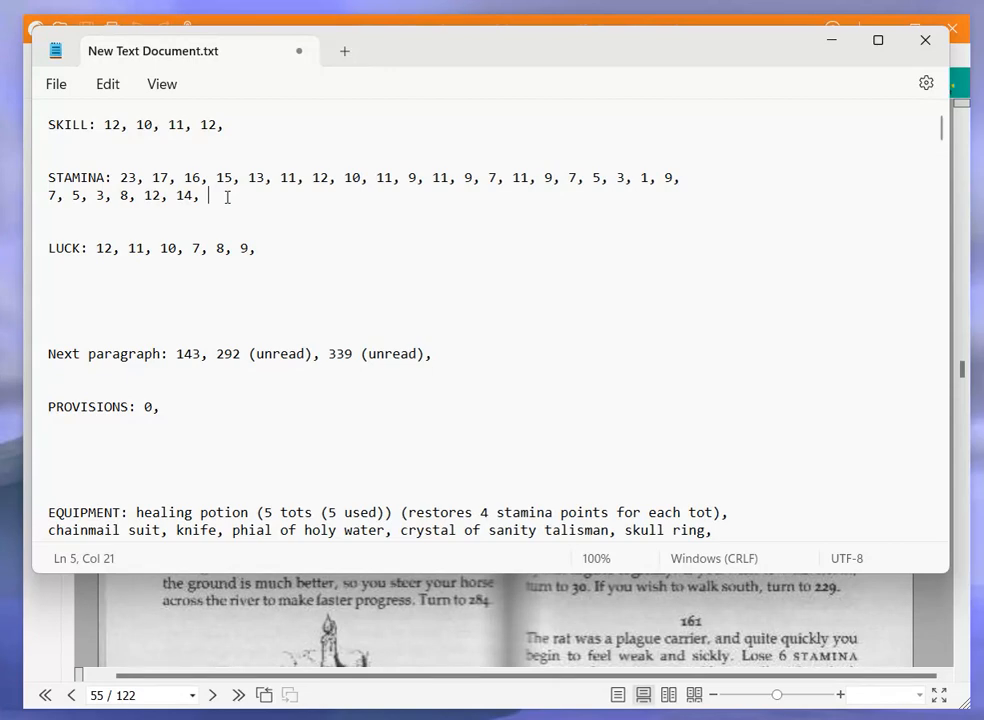
type("16,")
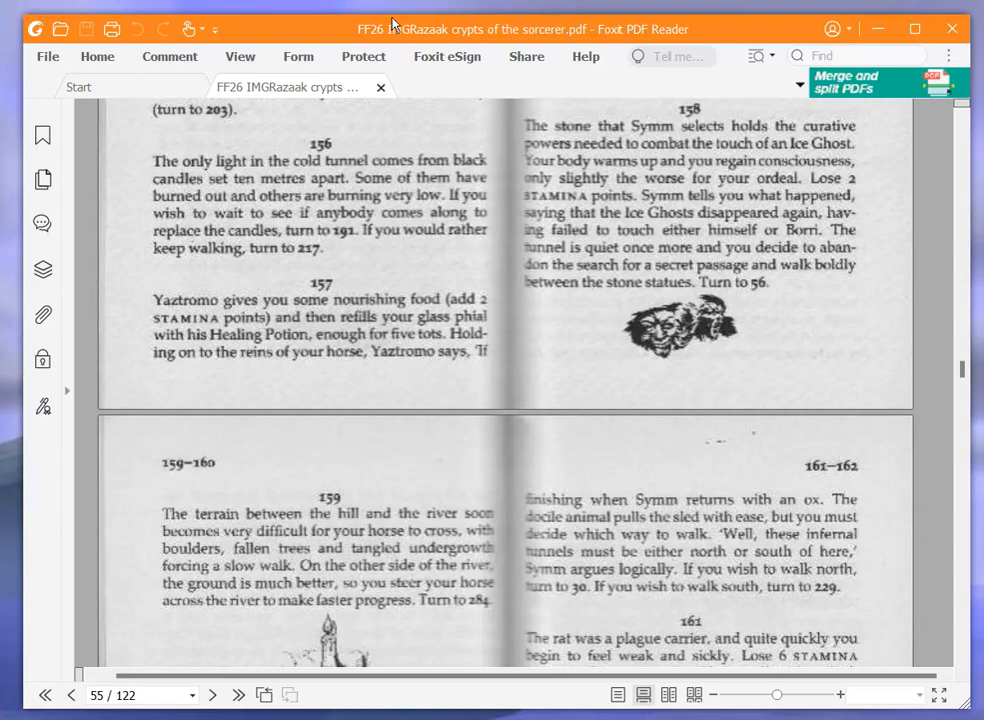
mouse_move(478, 44)
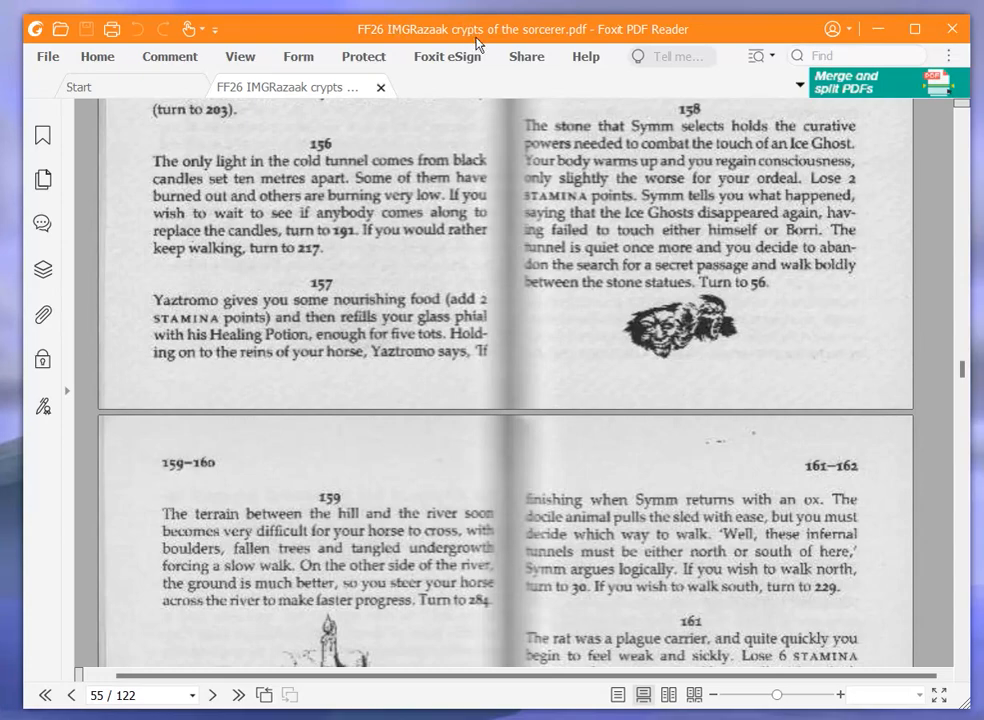
mouse_move(556, 94)
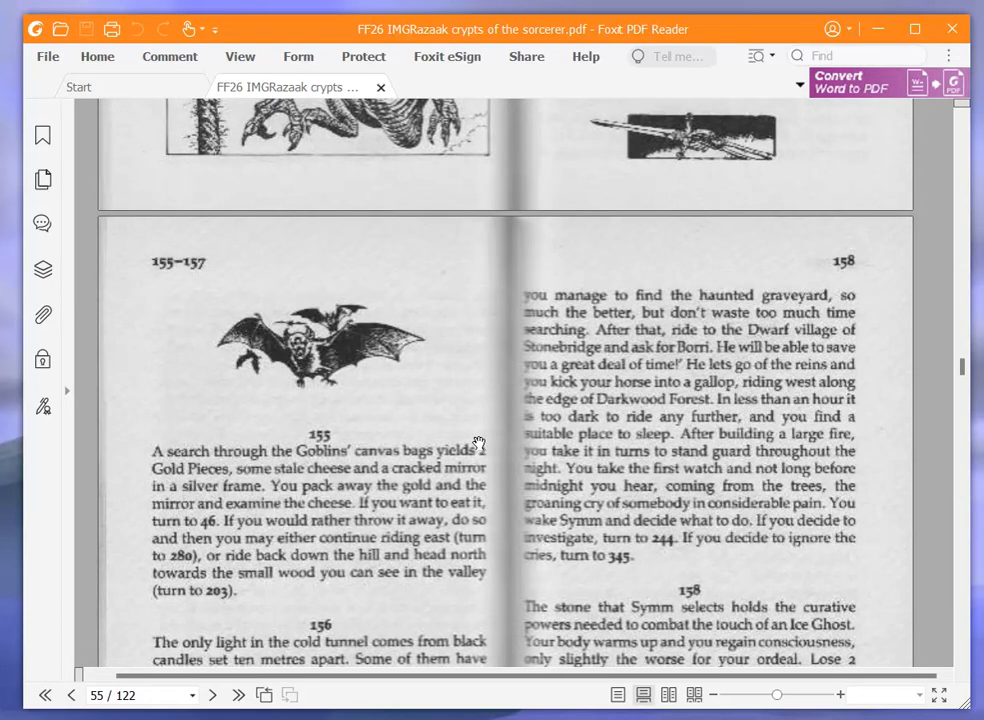
mouse_move(436, 454)
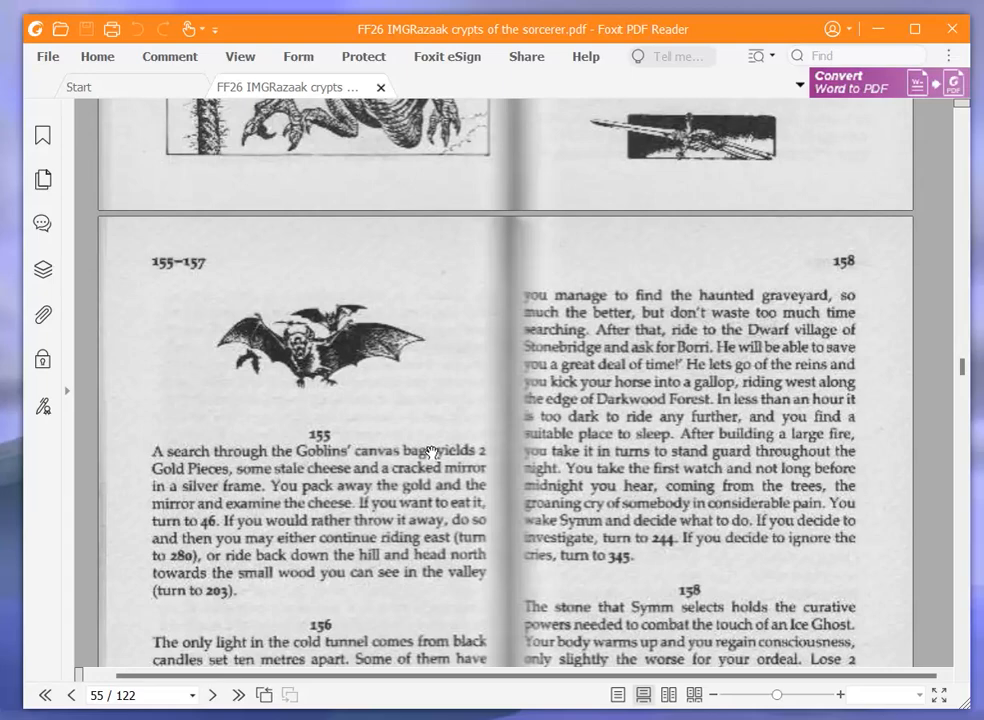
mouse_move(448, 446)
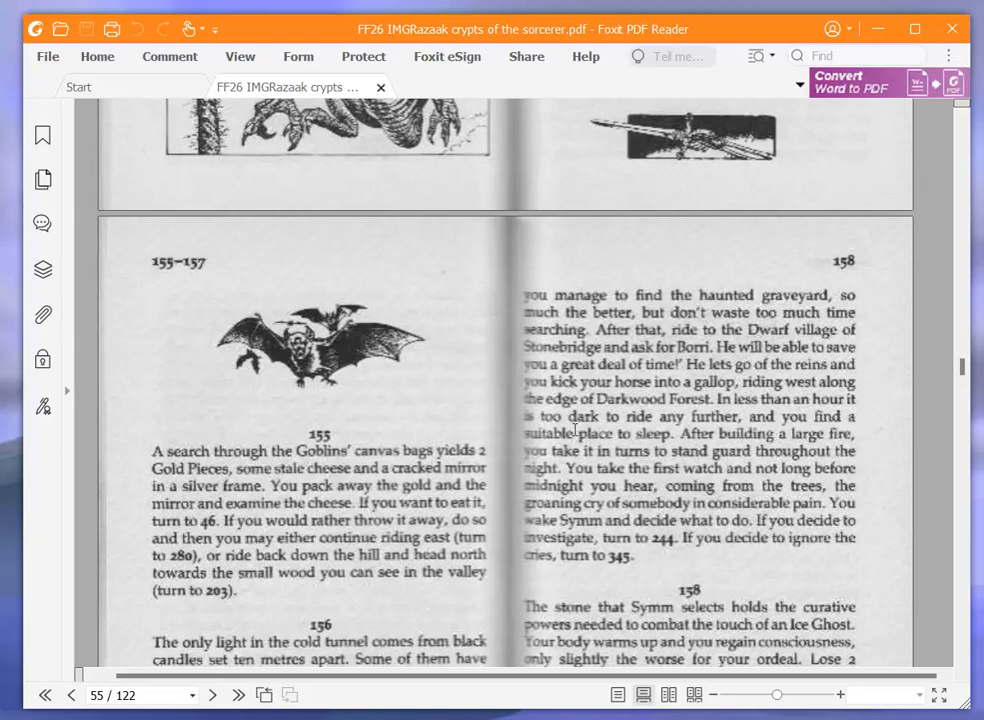
Scroll the gamebook slightly around paragraph 155 before returning to the sheet
scroll("down", 3)
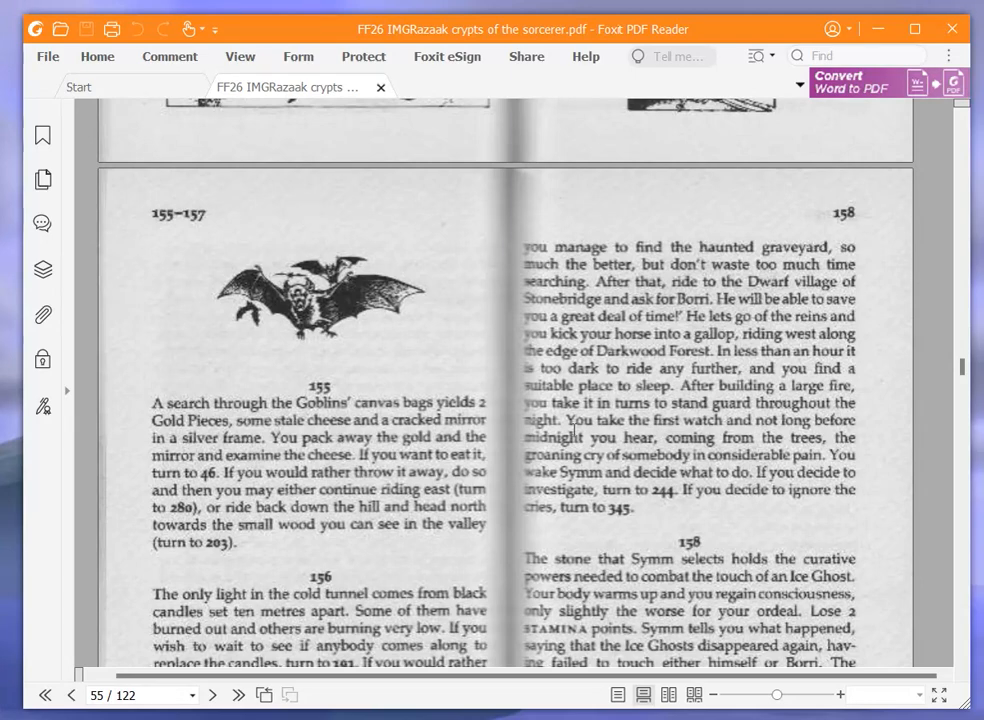
mouse_move(572, 428)
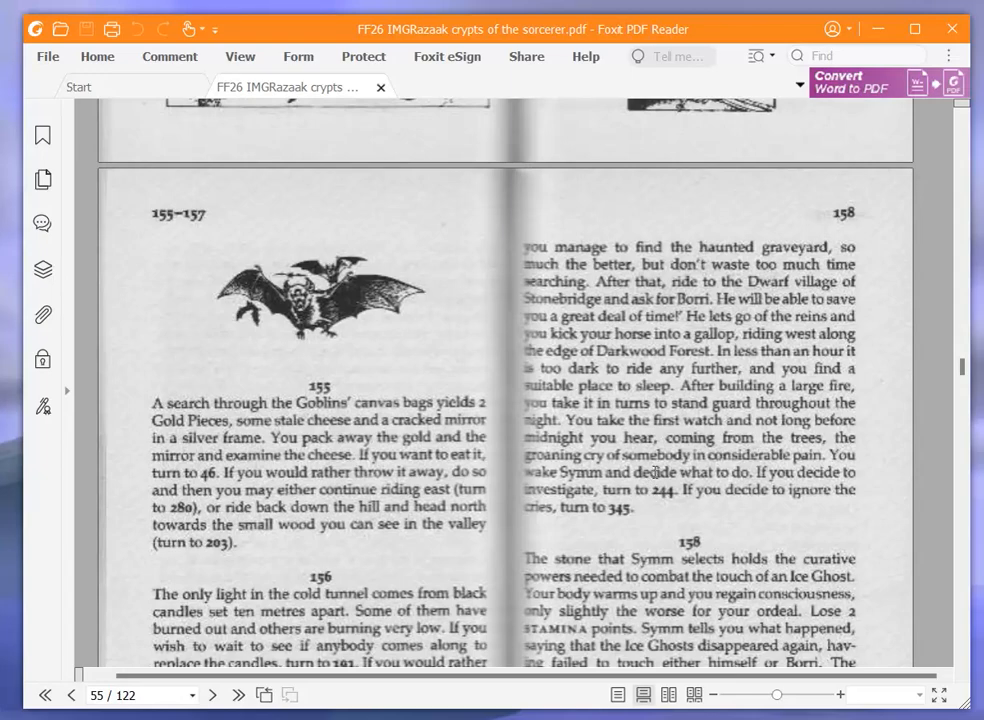
mouse_move(666, 520)
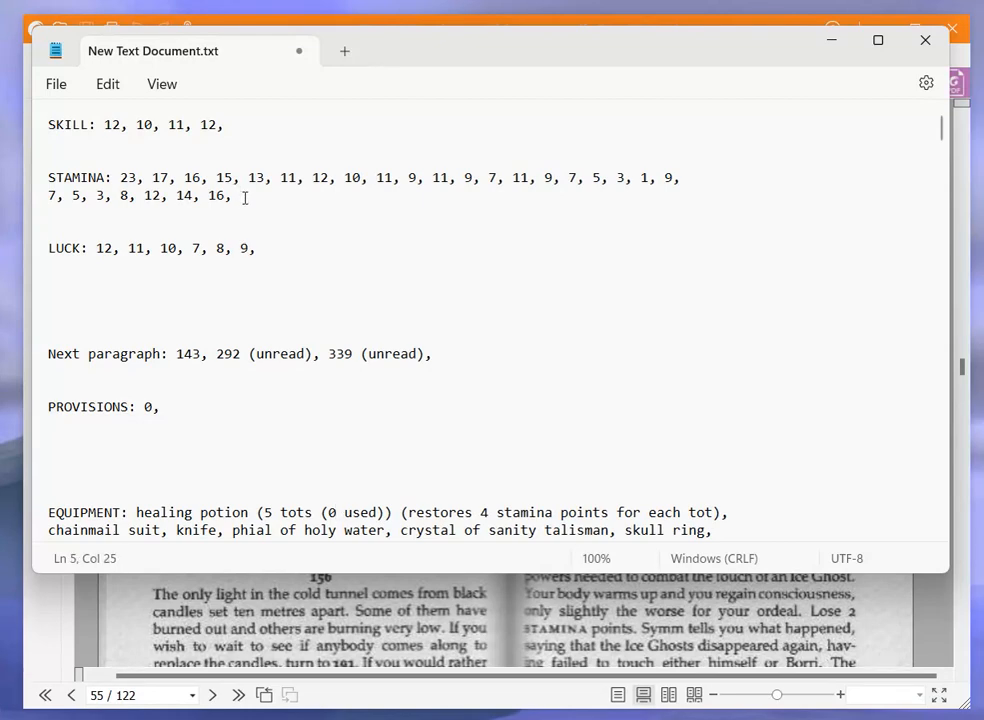
Record stamina 20, and append 244, to the Next paragraph line
type("20,")
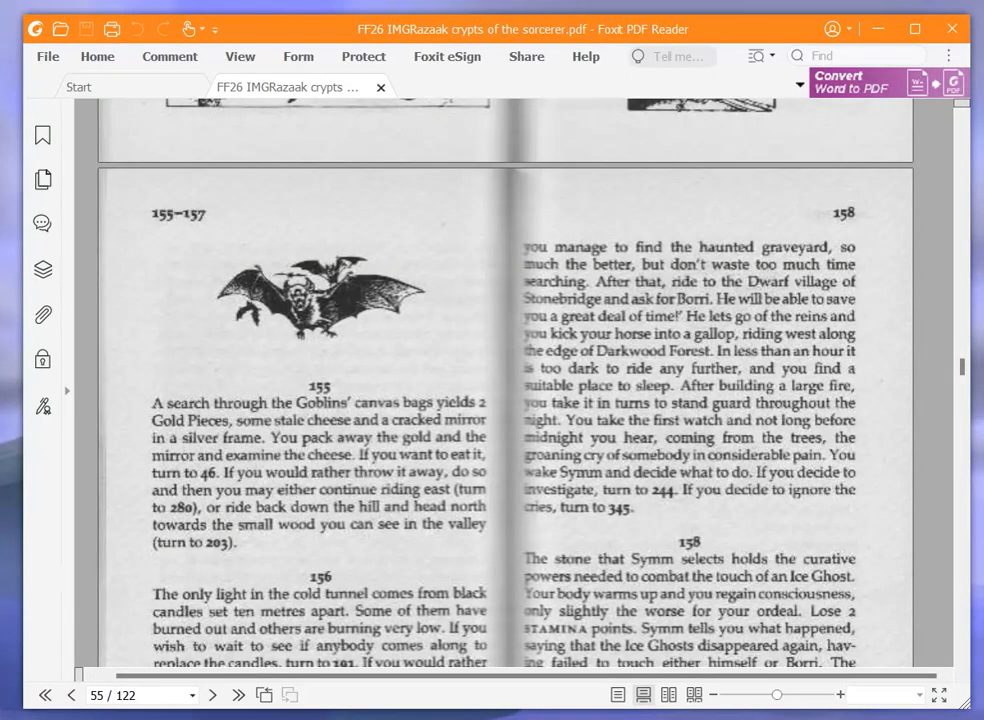
mouse_move(424, 584)
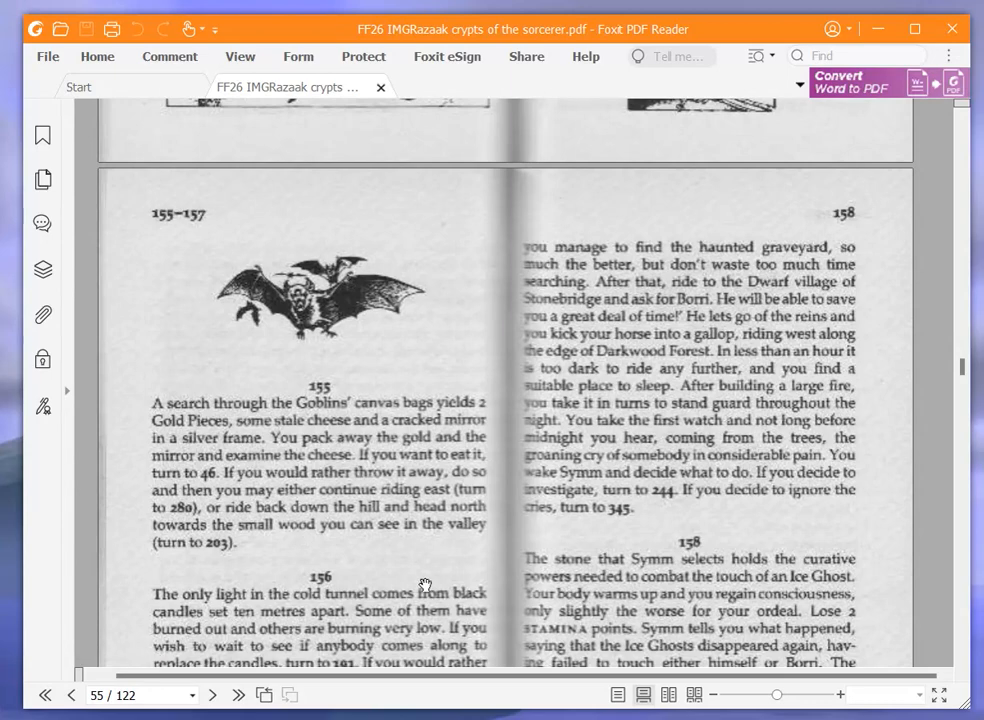
mouse_move(710, 532)
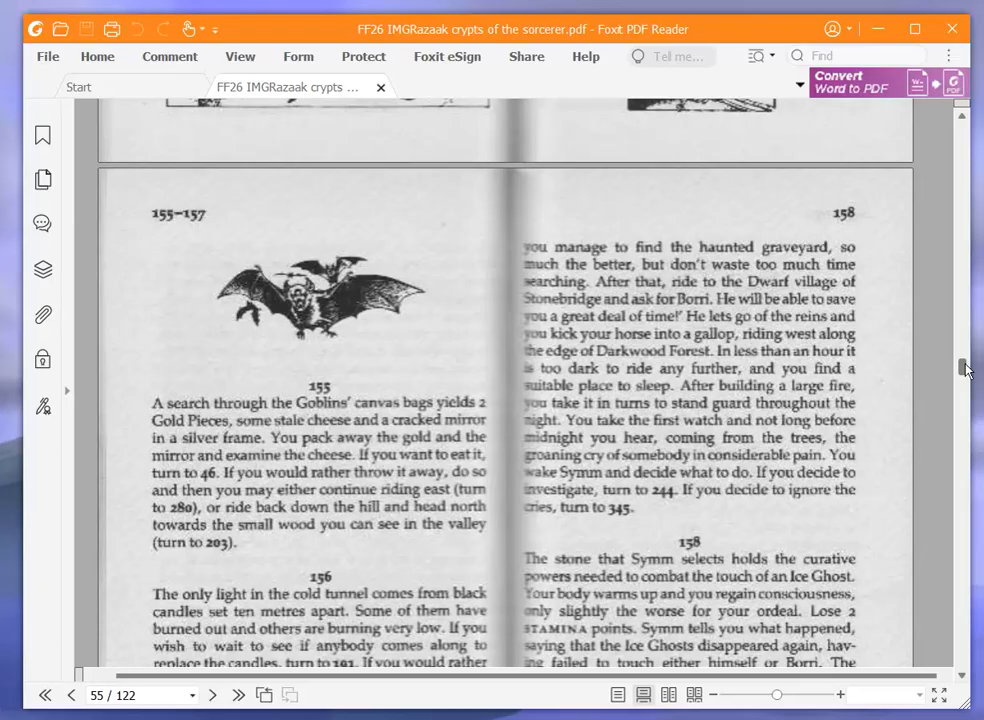
scroll("down", 3)
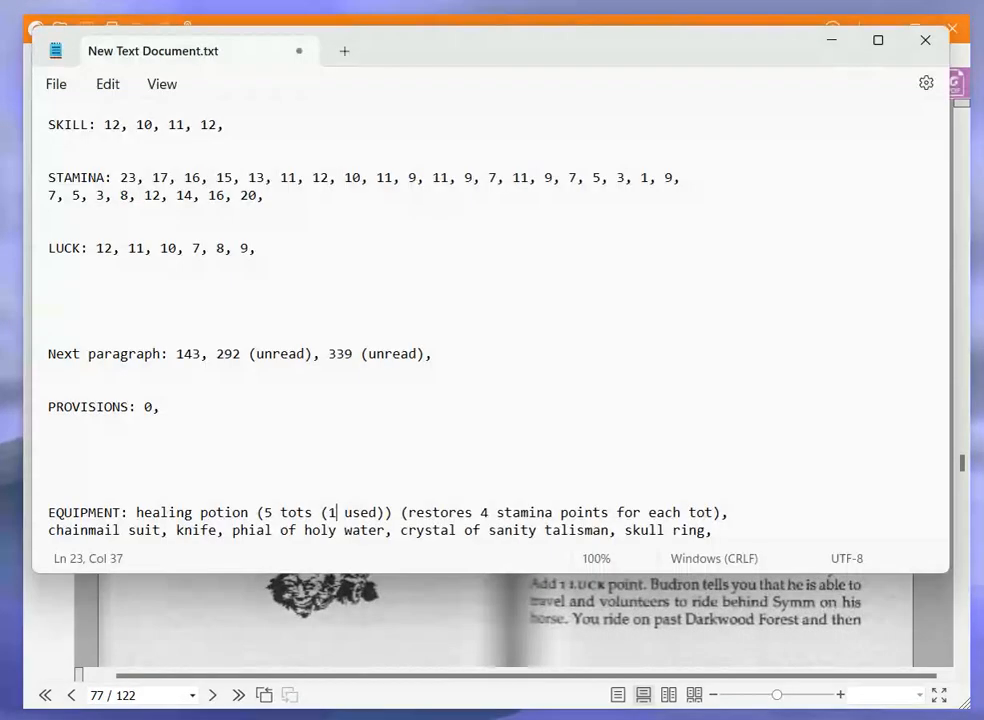
type("244 (unread")
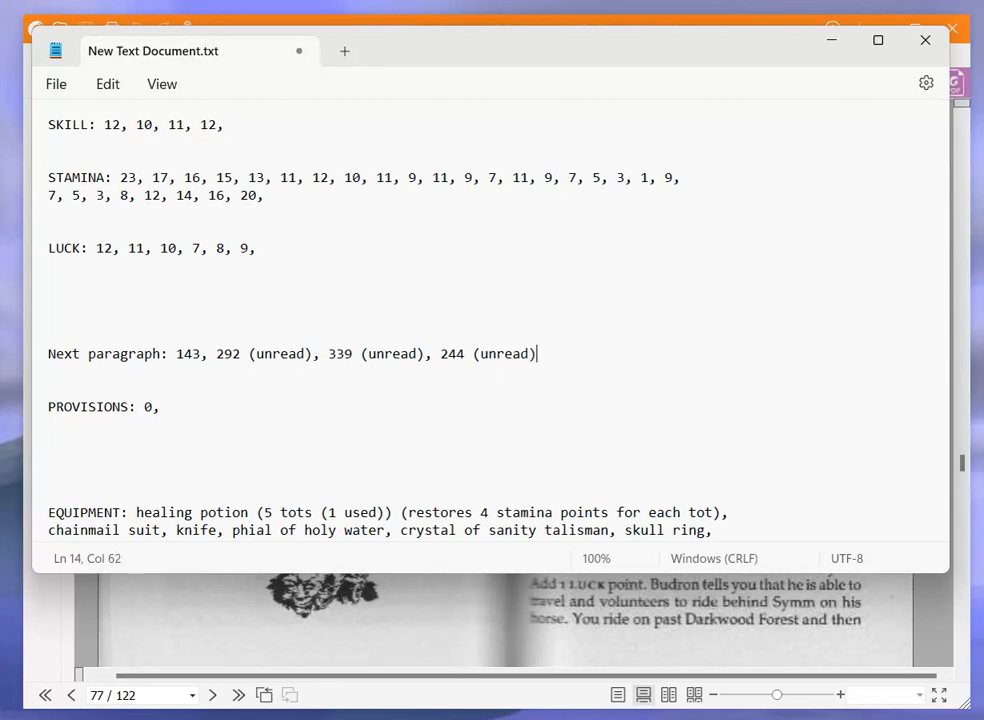
type(",")
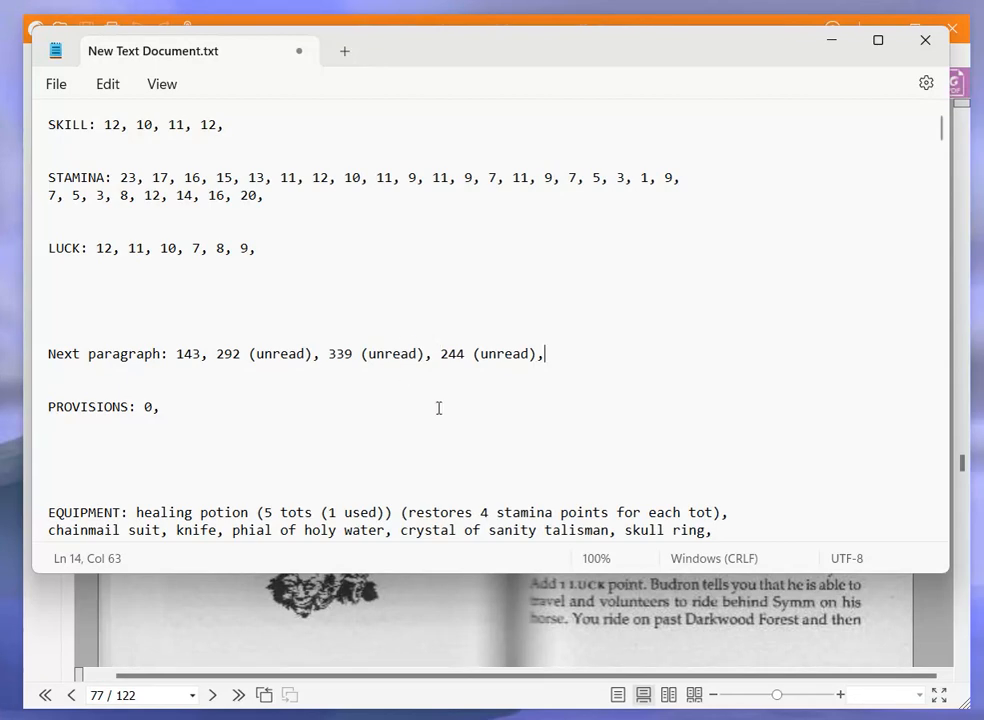
mouse_move(502, 472)
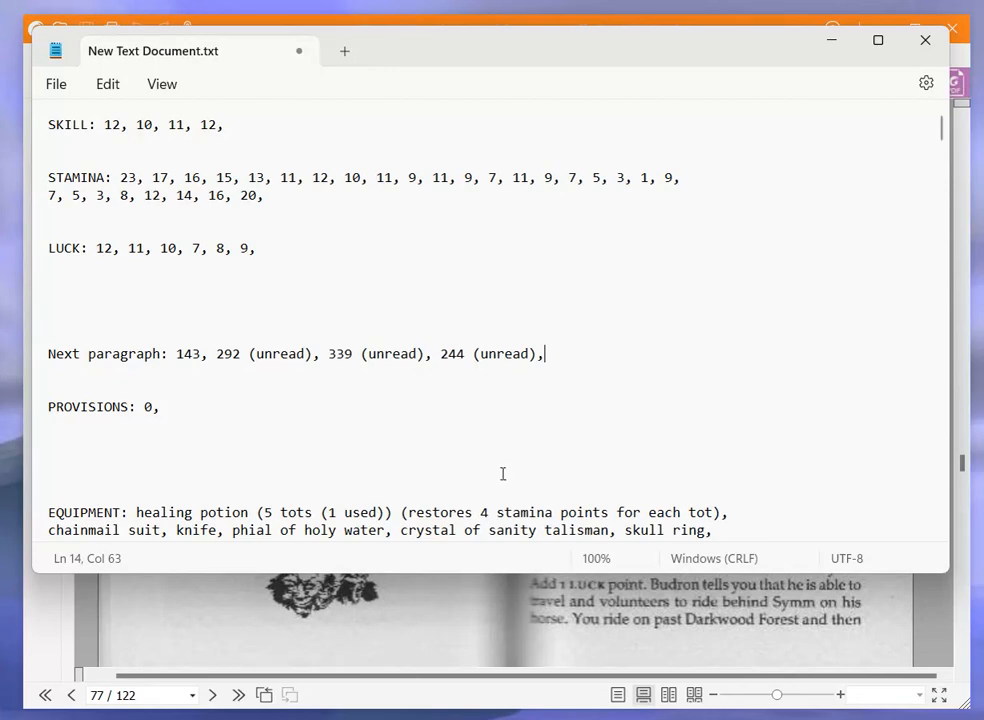
mouse_move(304, 486)
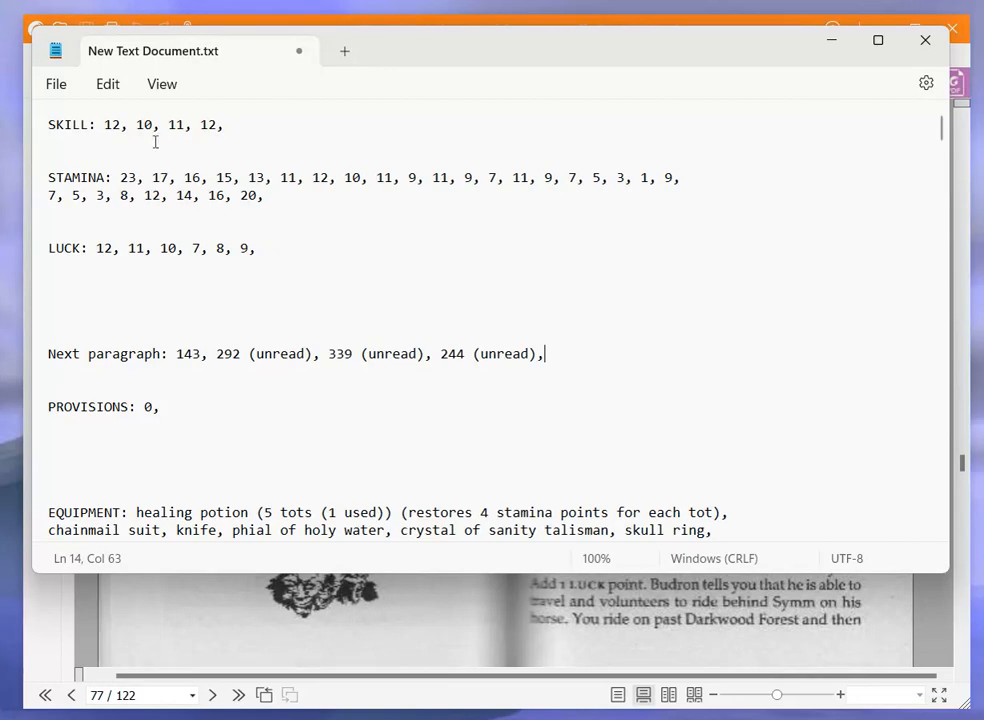
mouse_move(264, 204)
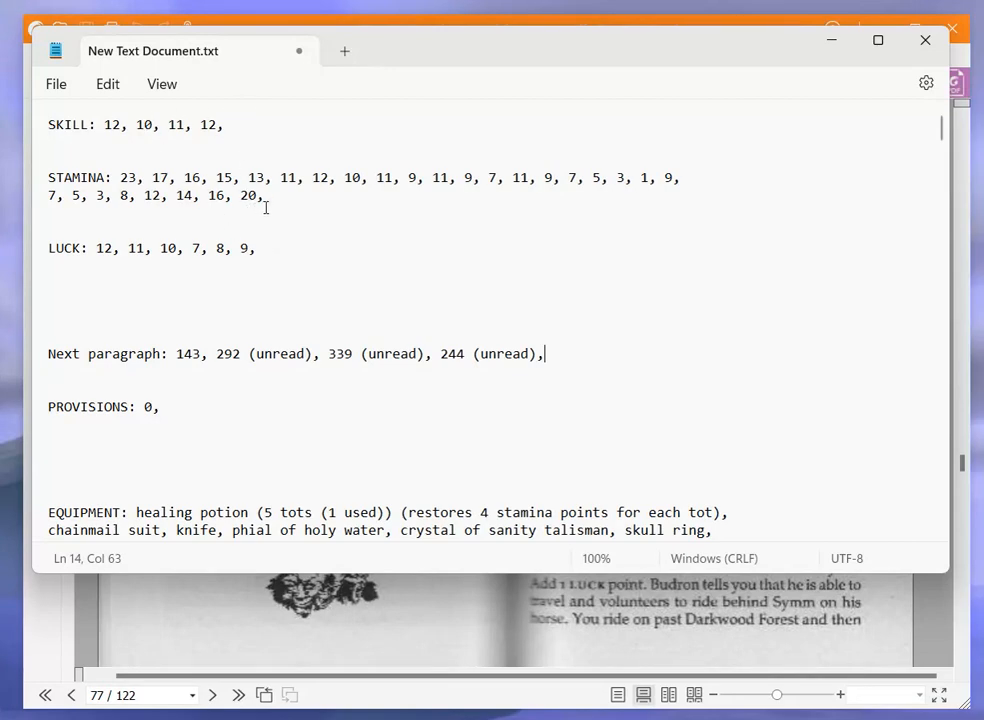